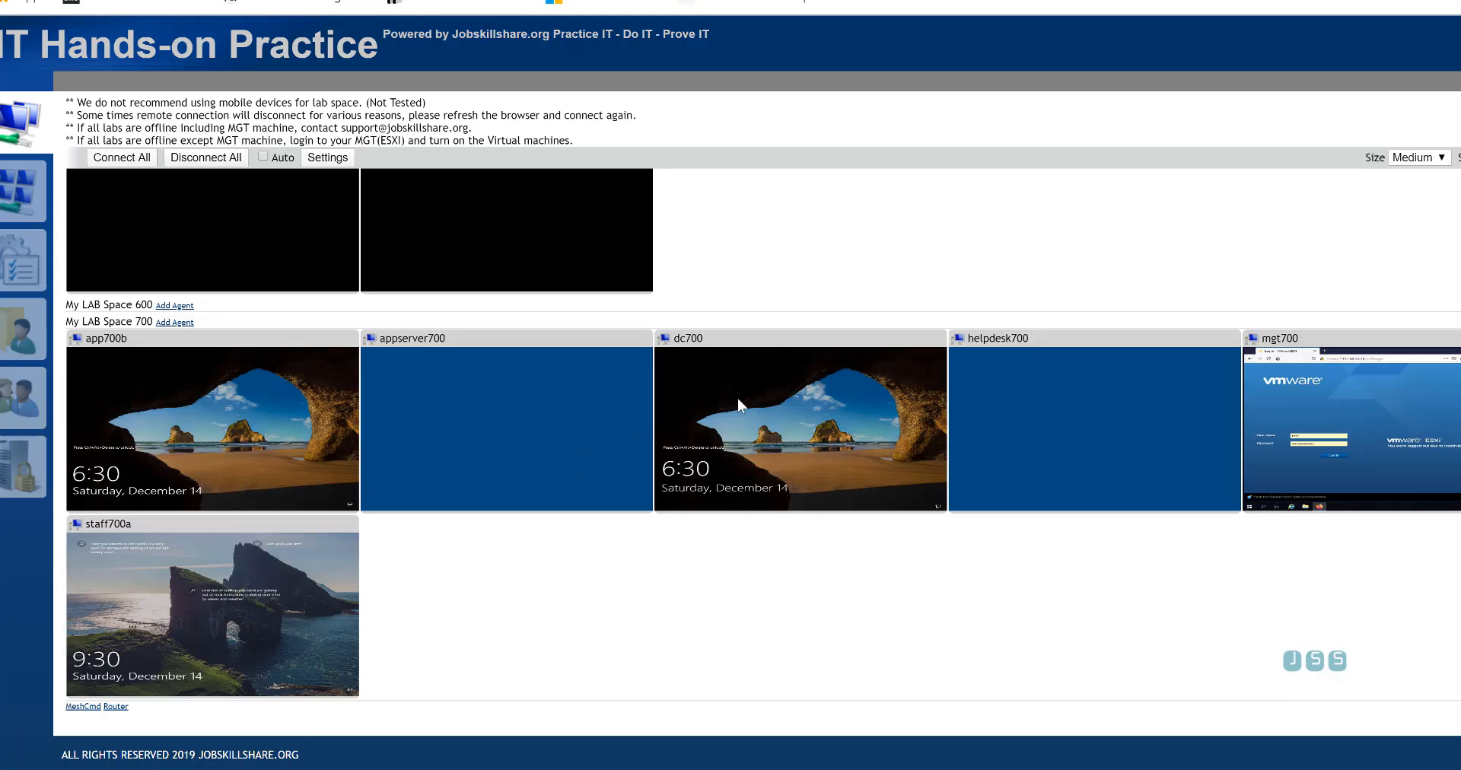
mouse_move(1247, 453)
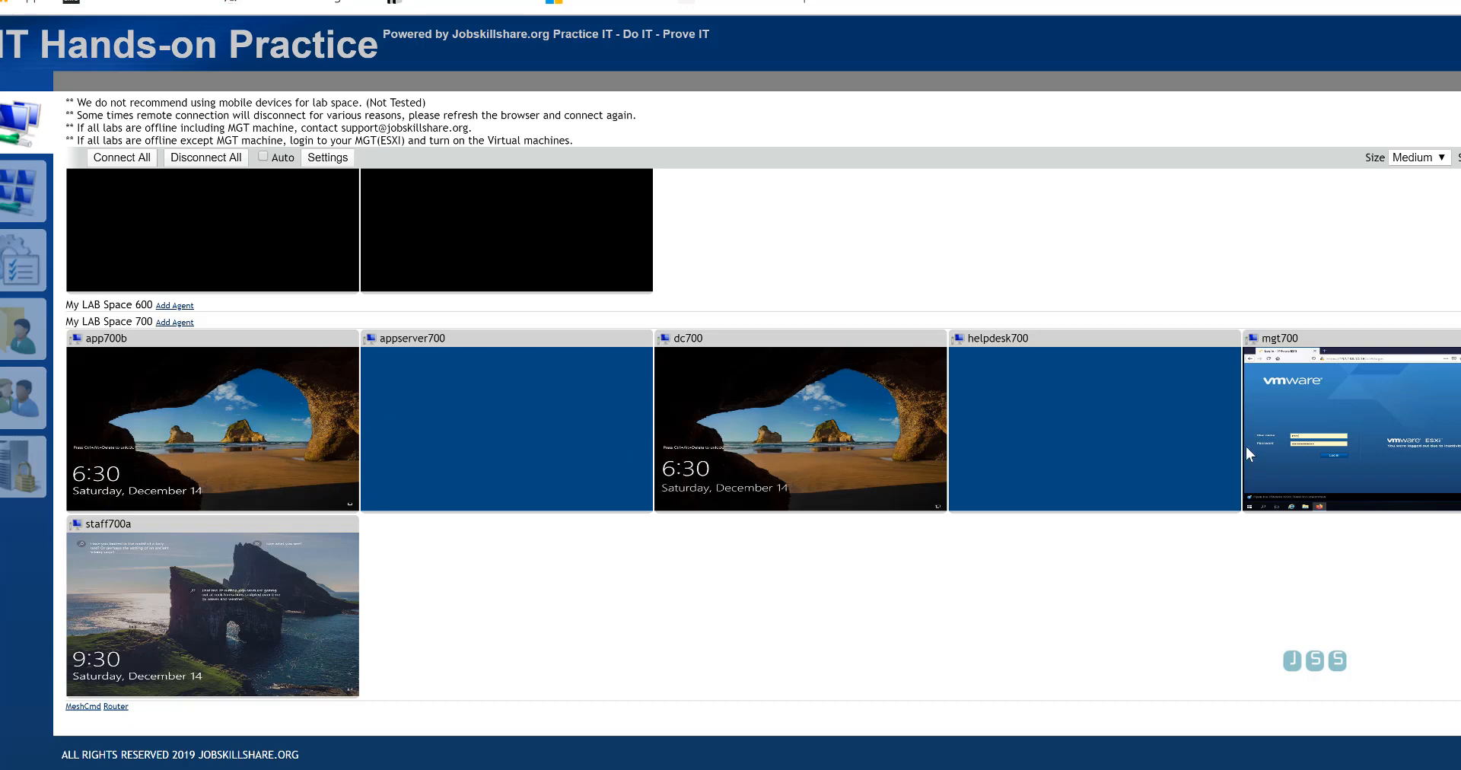
mouse_move(972, 449)
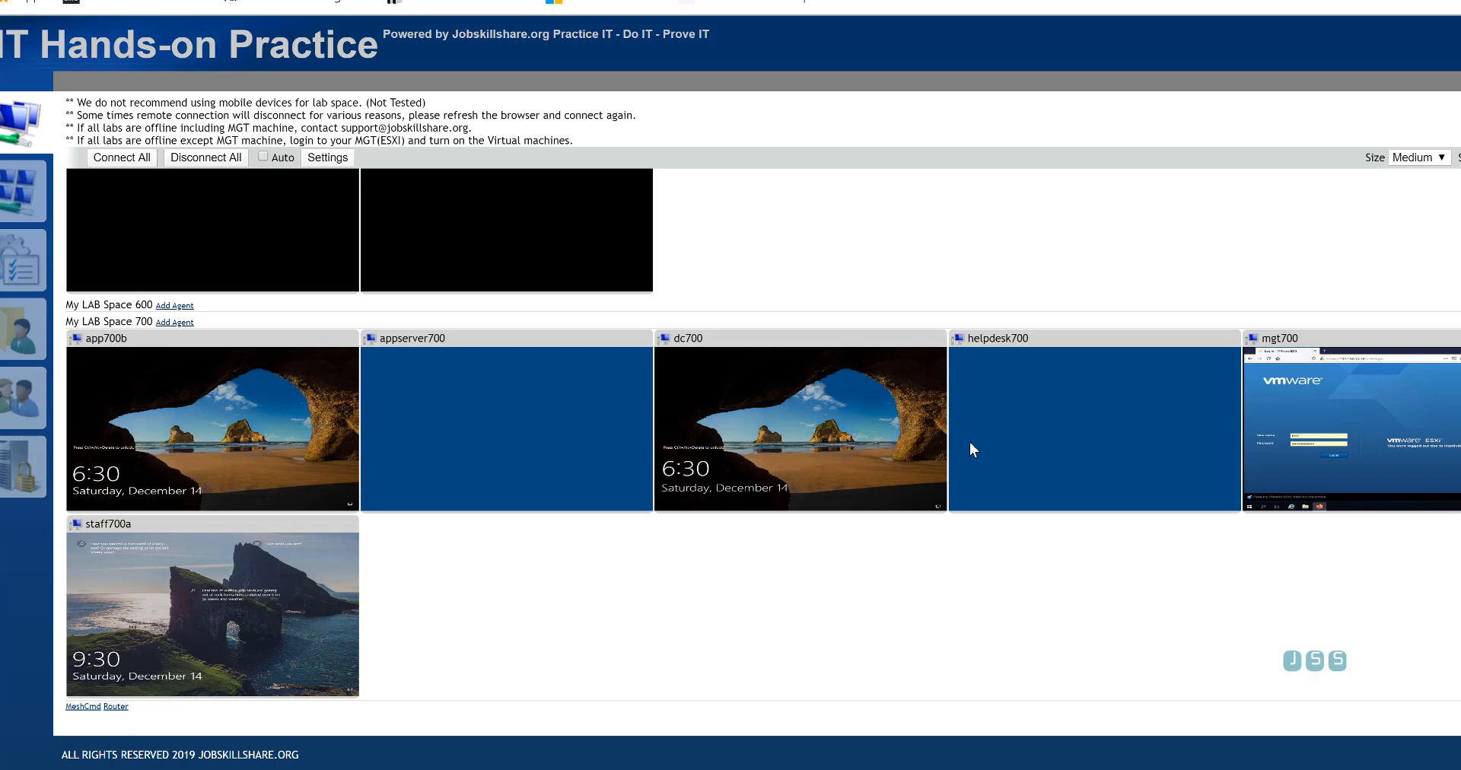
mouse_move(869, 440)
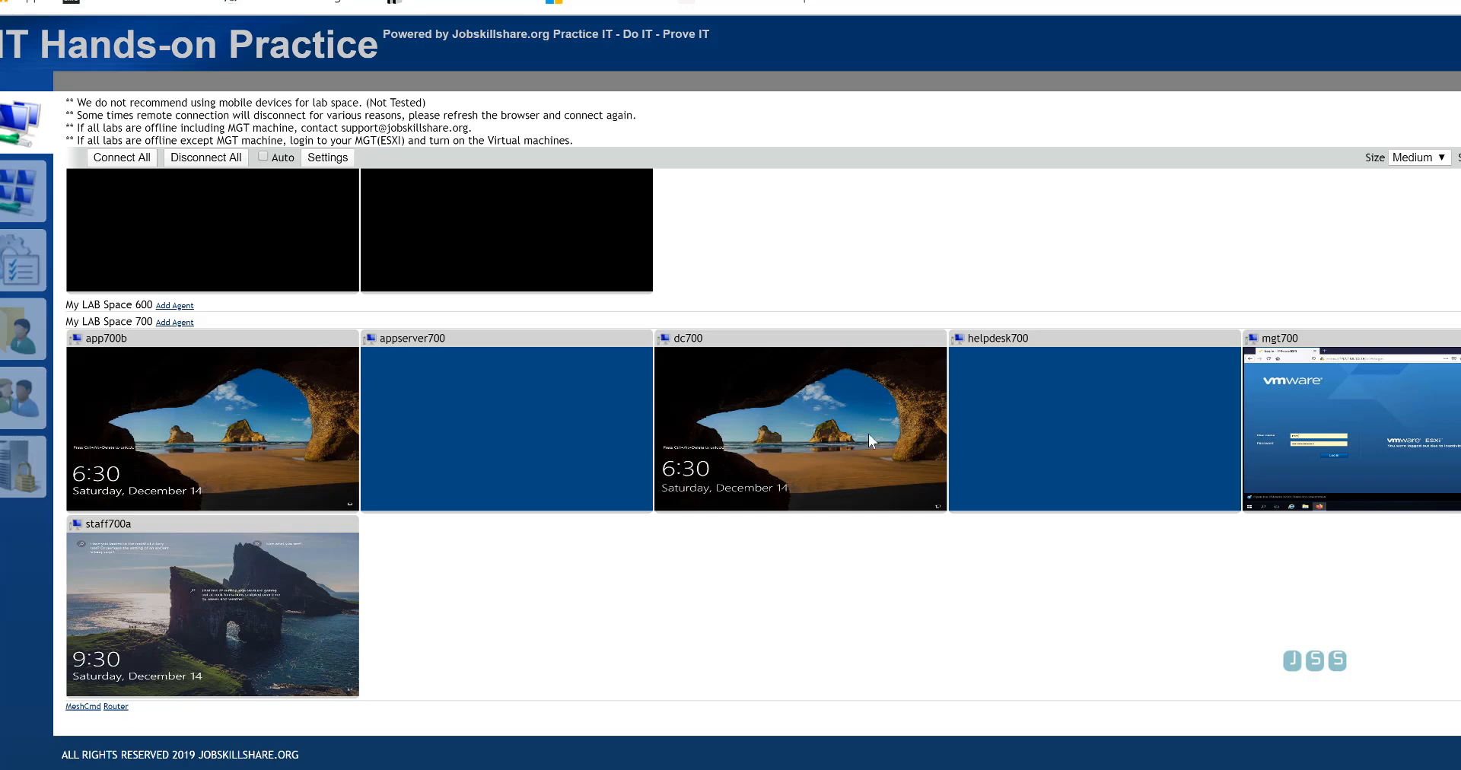
mouse_move(844, 429)
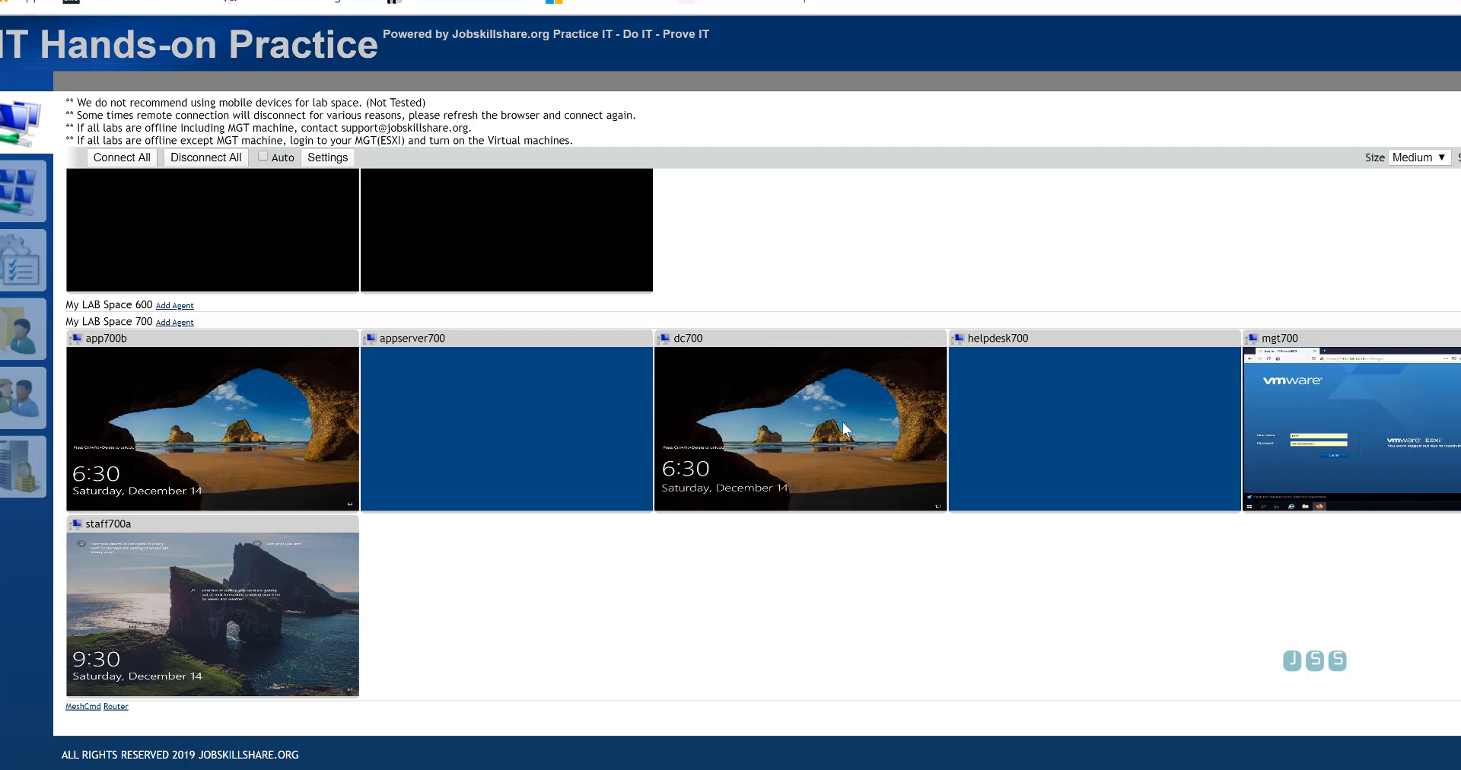
mouse_move(629, 460)
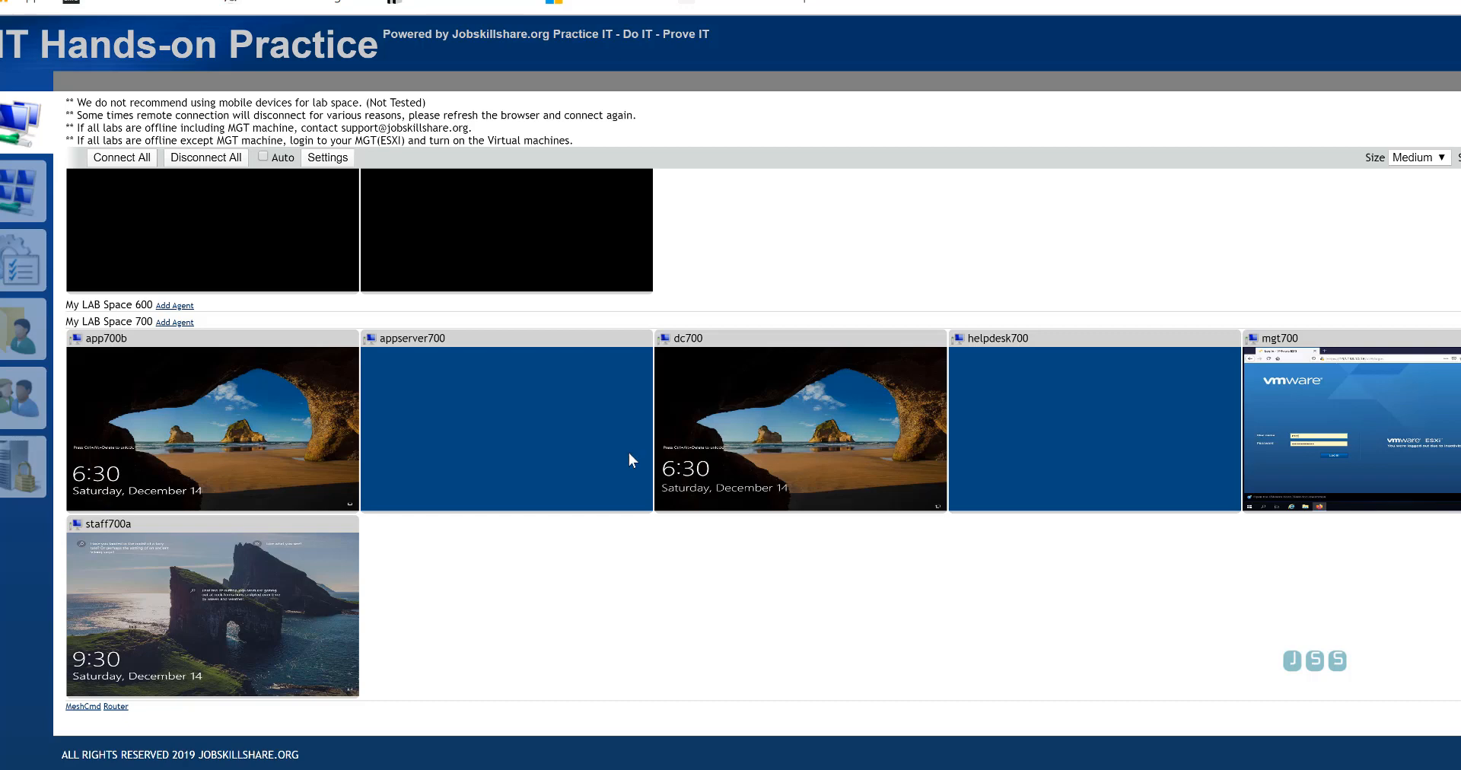
mouse_move(301, 473)
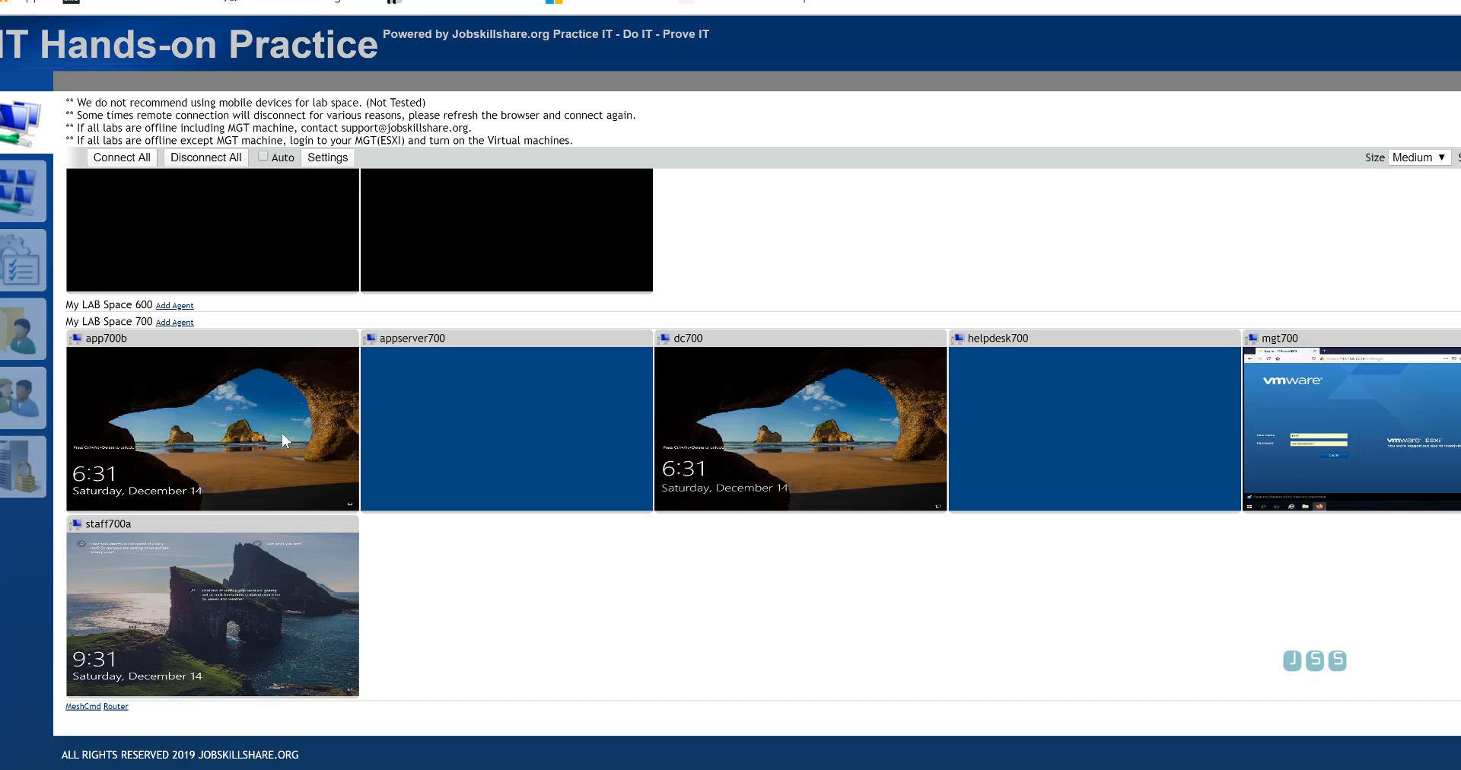
mouse_move(348, 542)
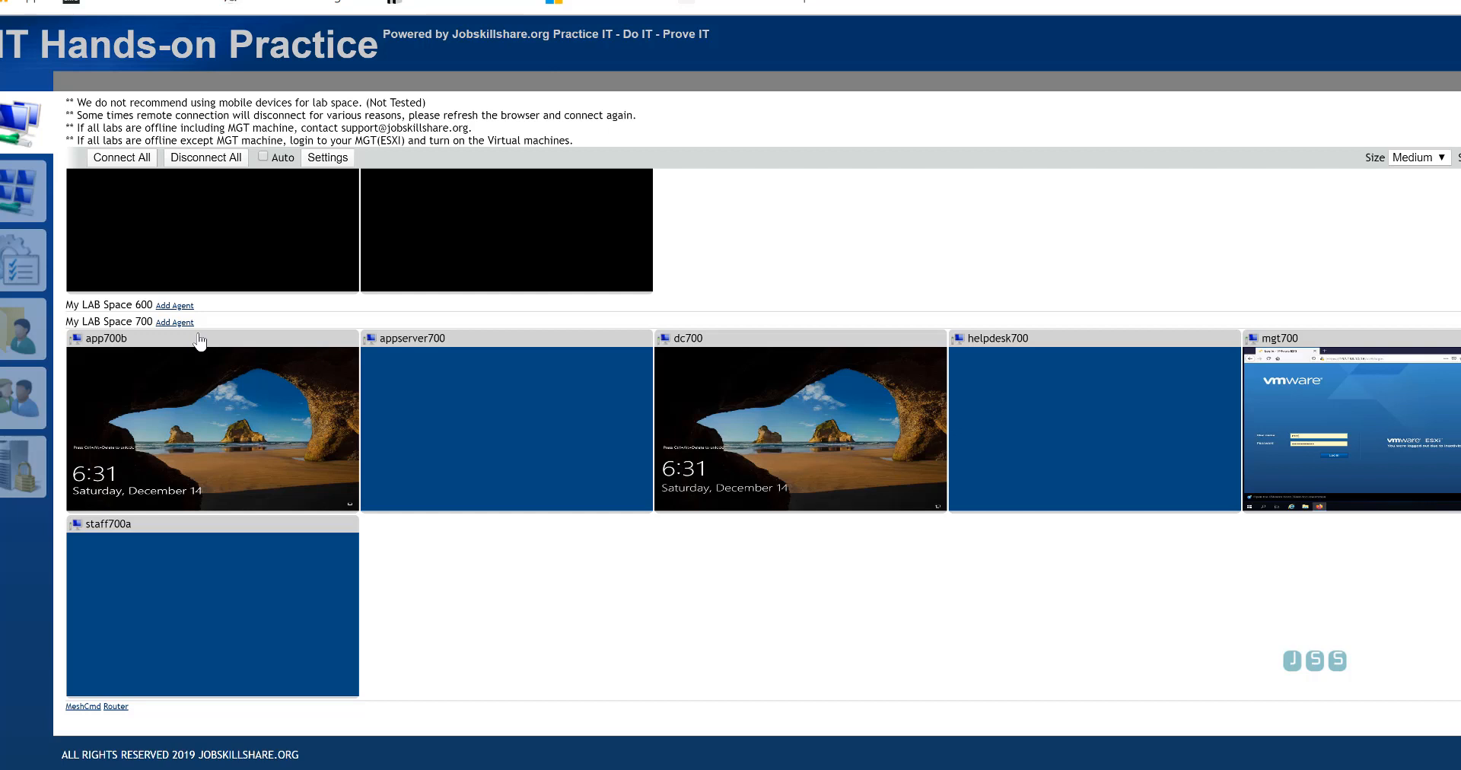
mouse_move(315, 473)
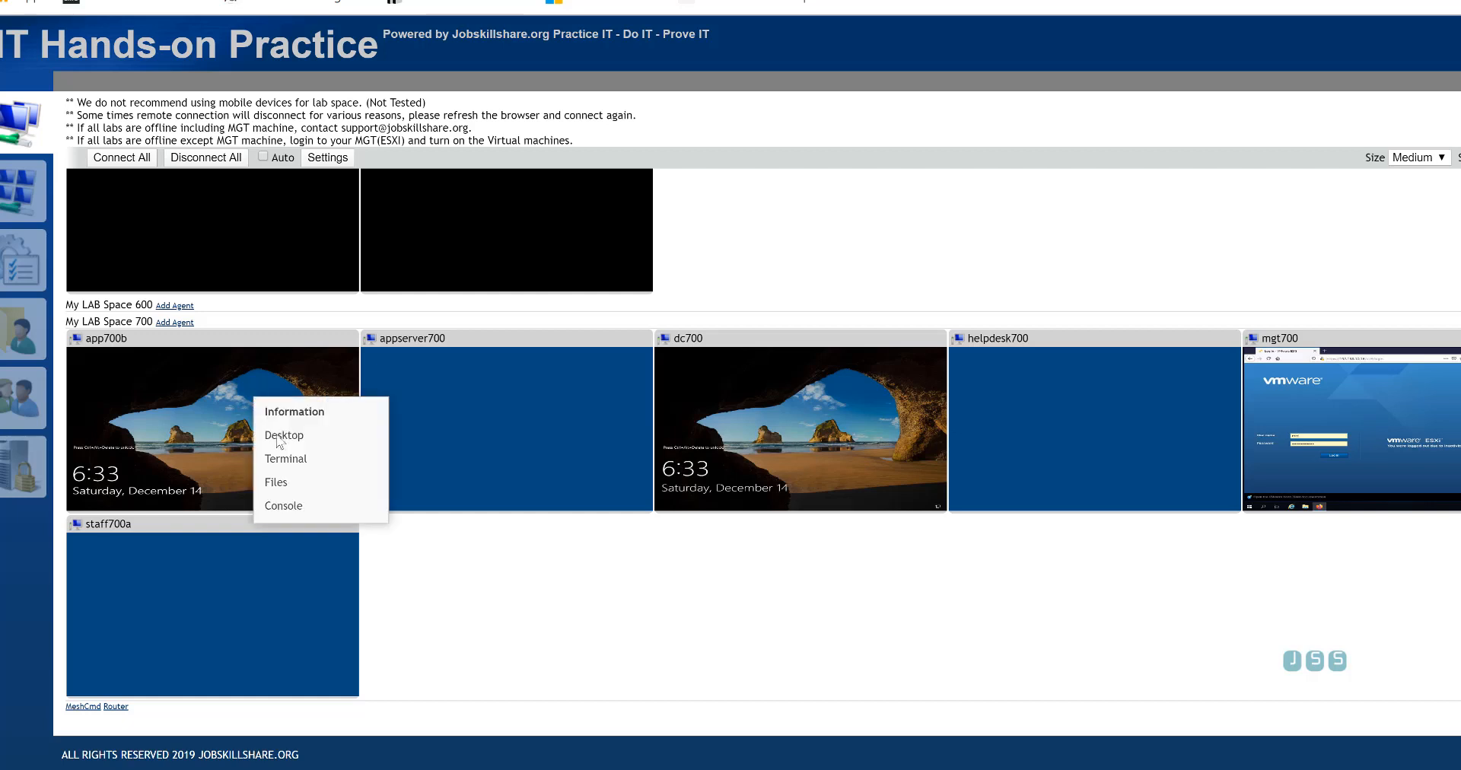
Connect to the app700b remote desktop and sign in as helpdesk.
left_click(284, 435)
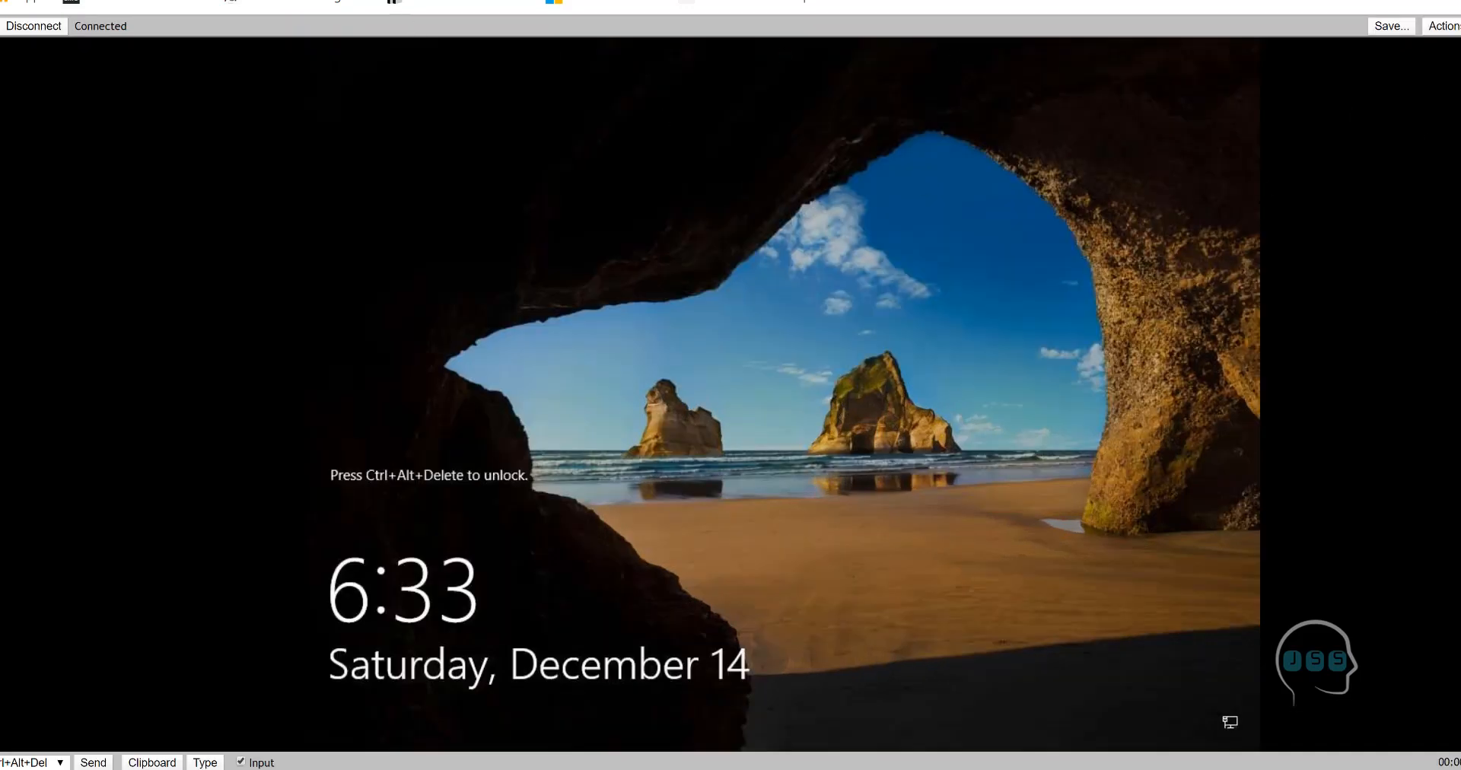
mouse_move(1041, 439)
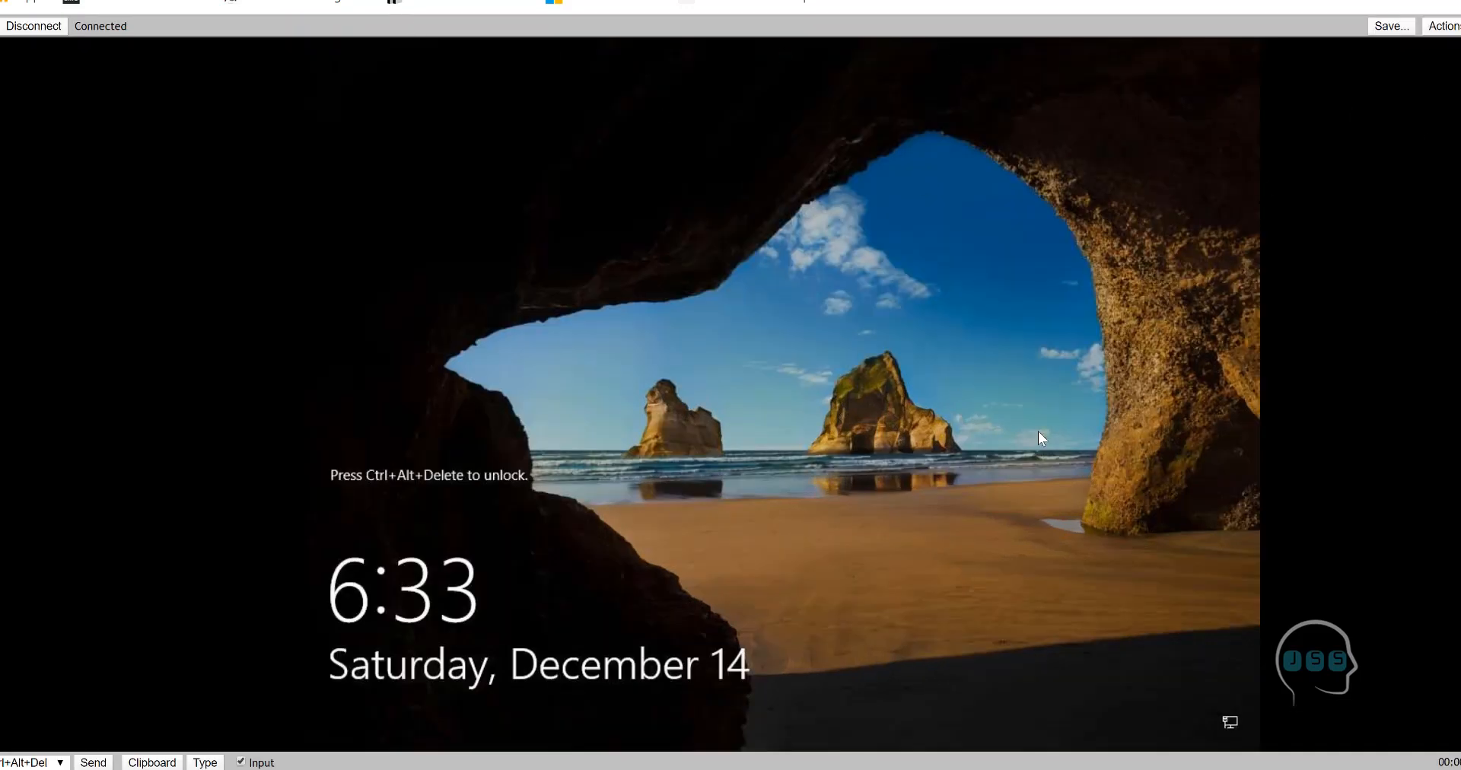
key("ctrl+alt+delete")
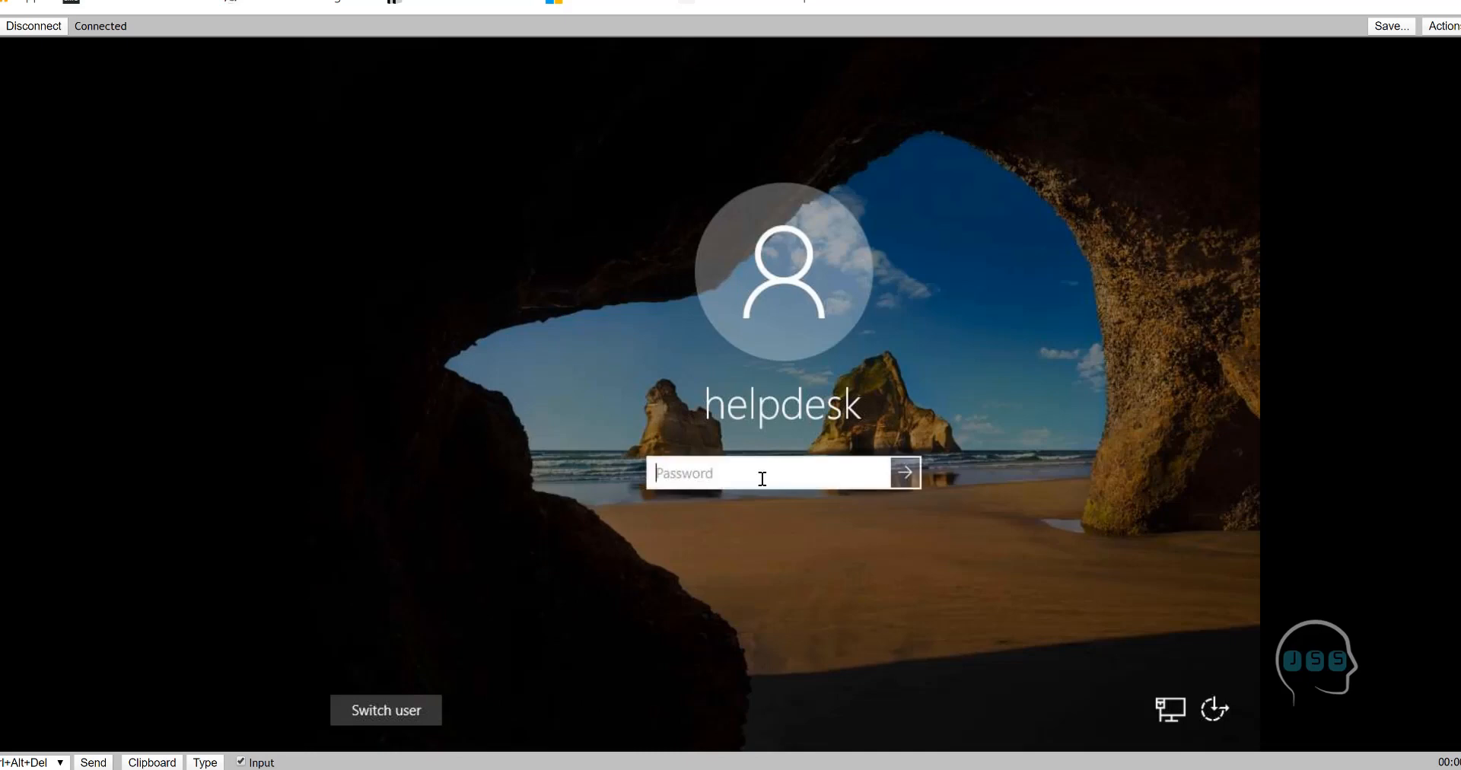
type("password")
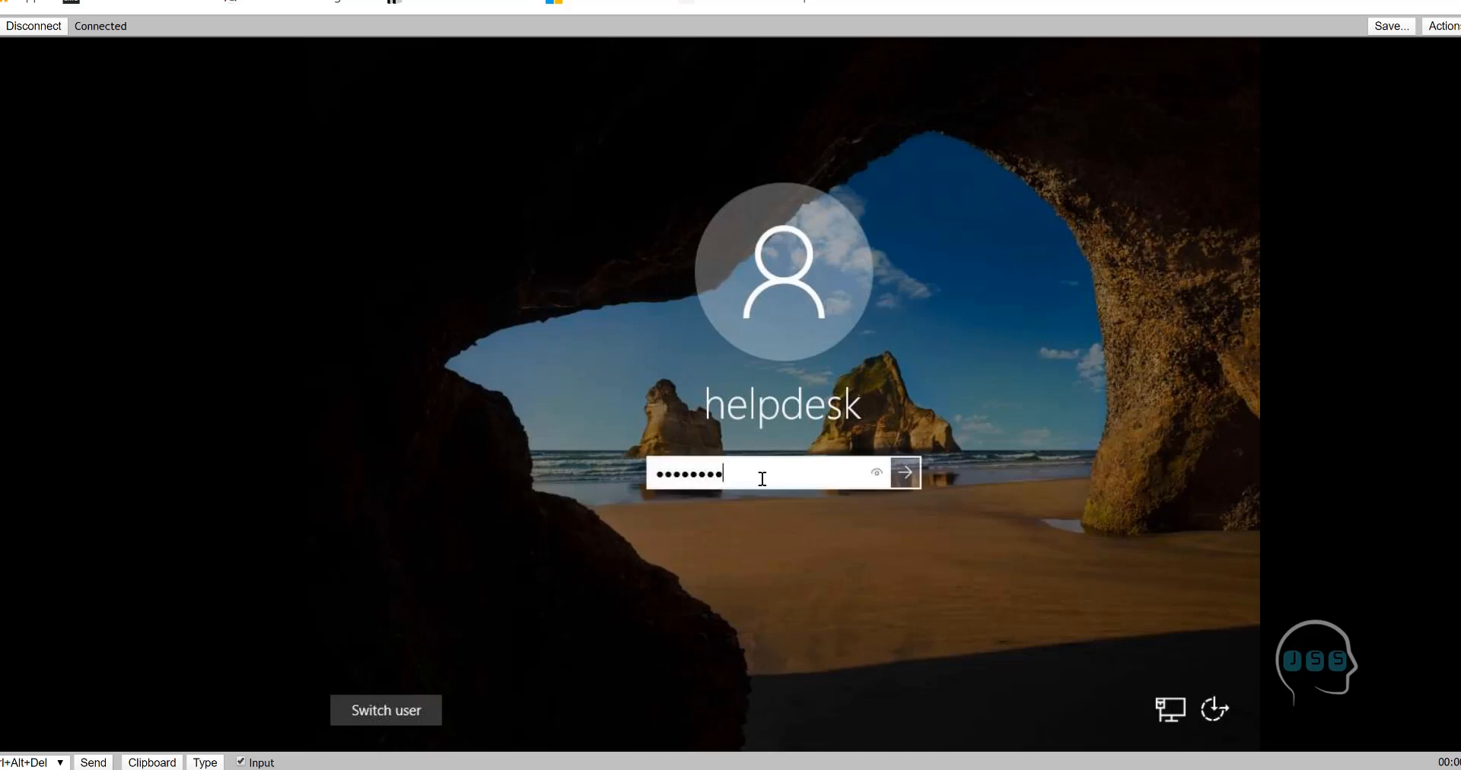
left_click(902, 473)
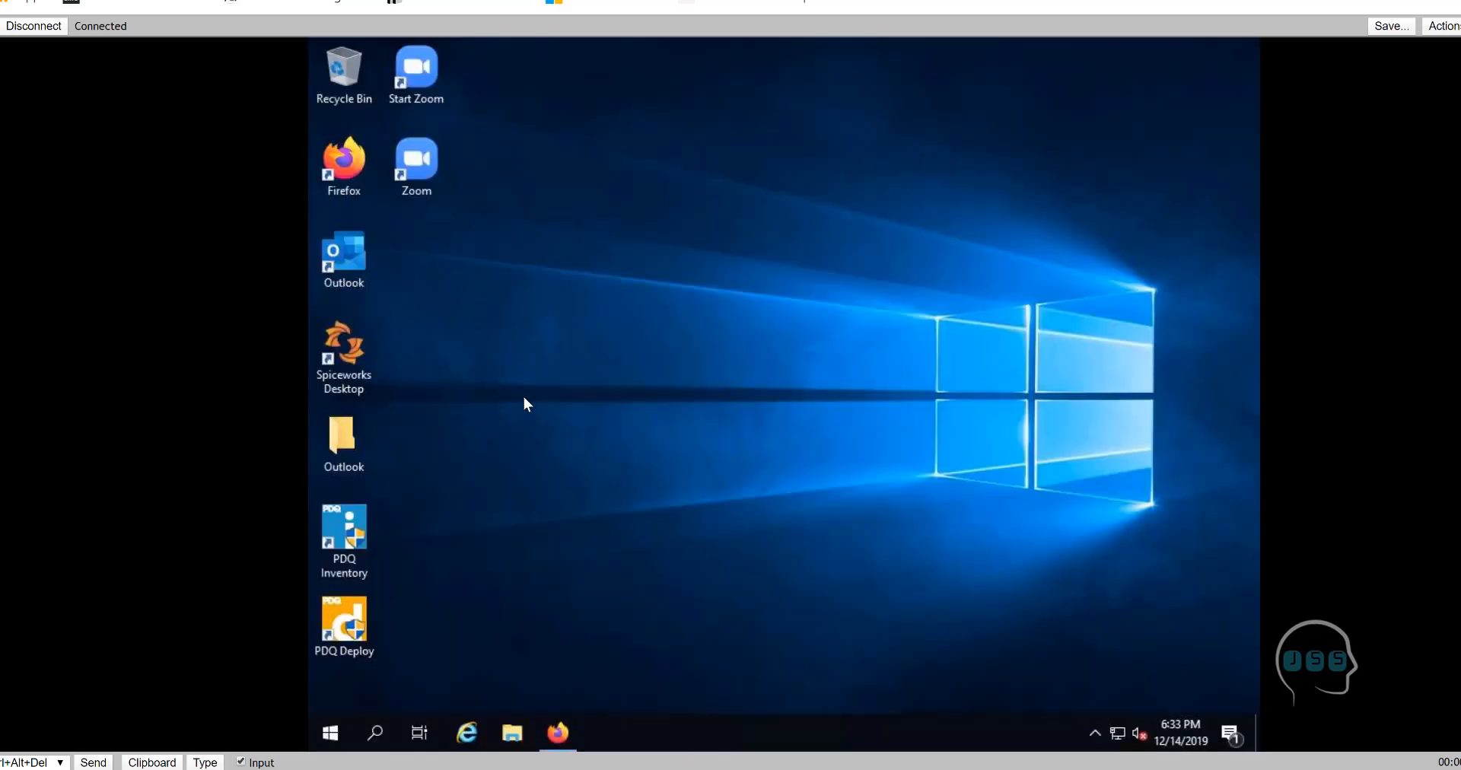
Start Firefox from the remote desktop's shortcuts.
left_click(343, 540)
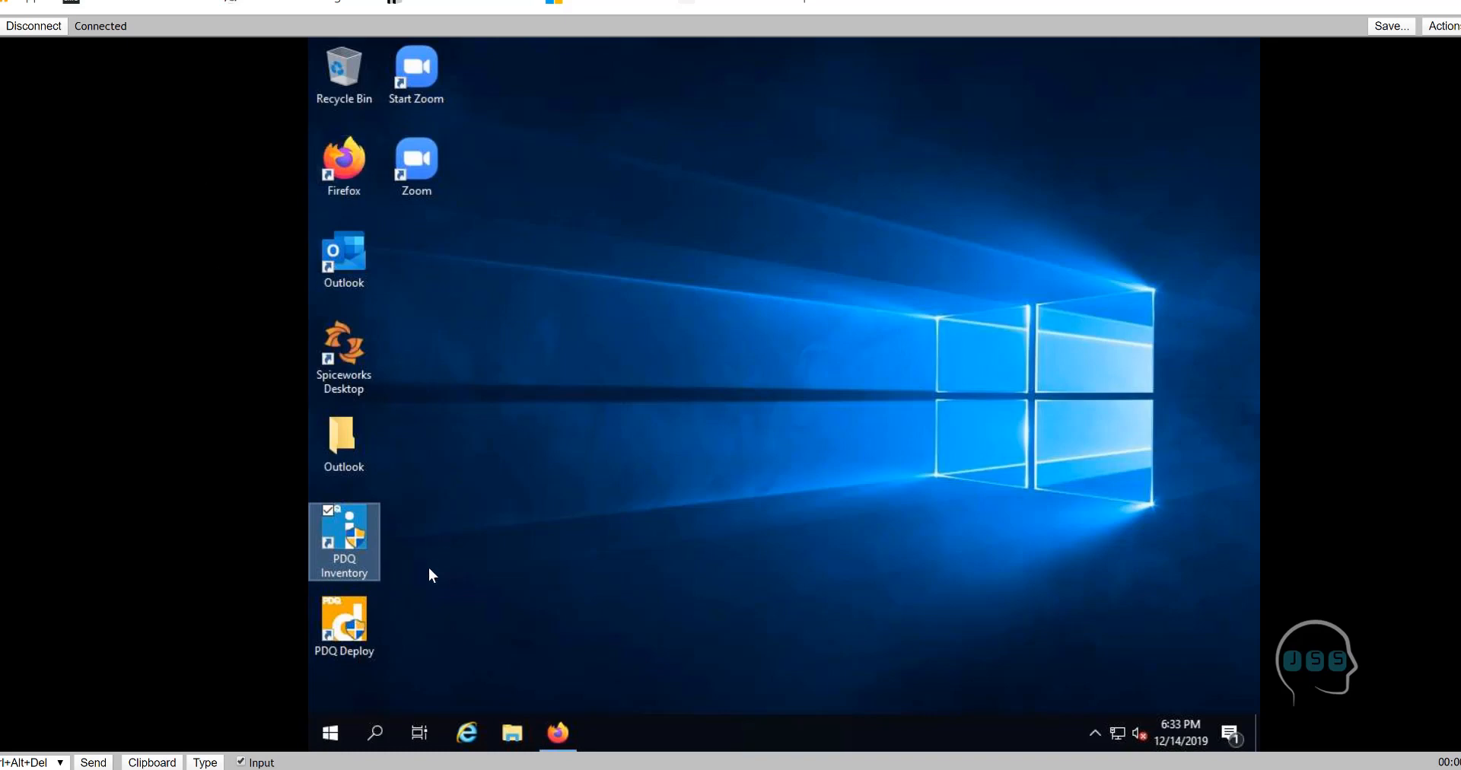
left_click(344, 439)
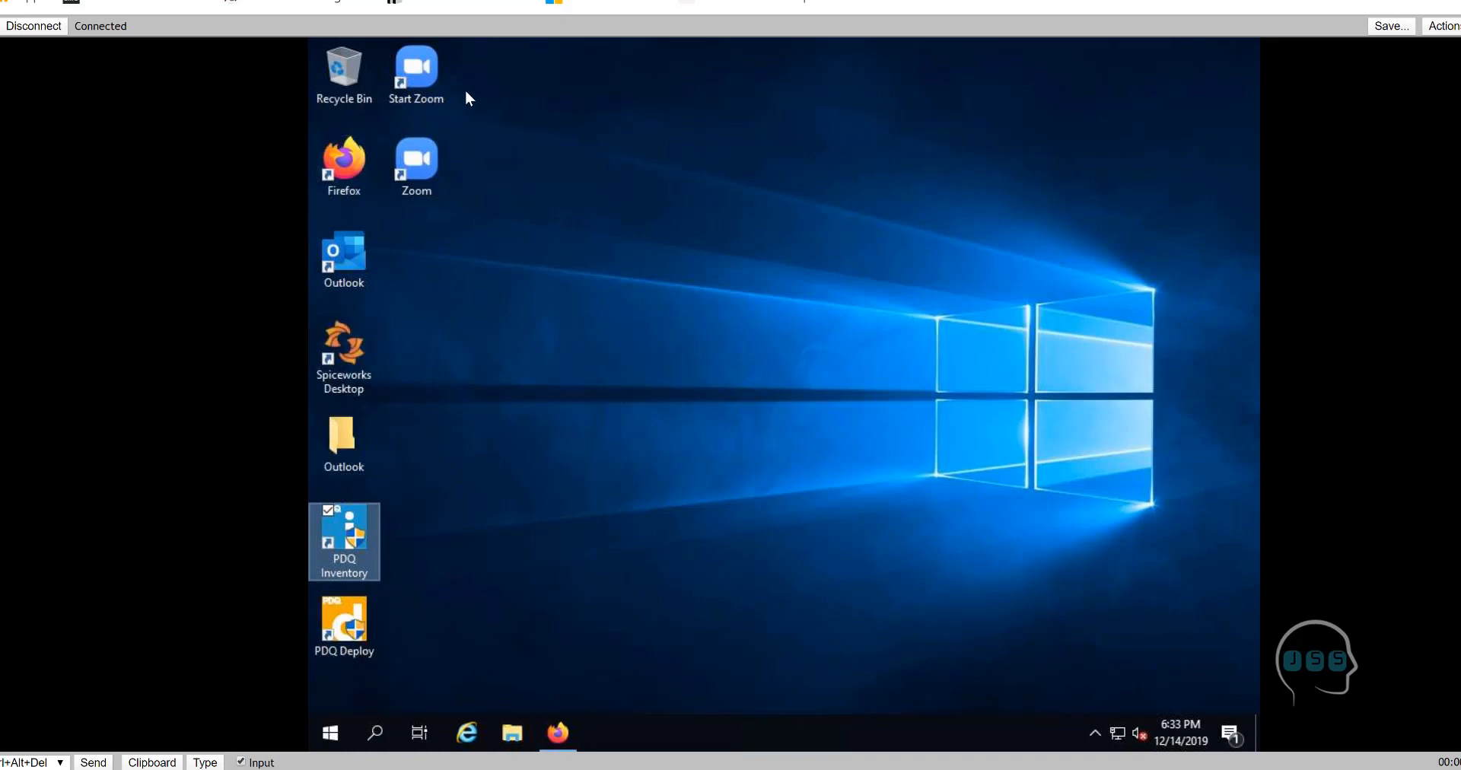
mouse_move(683, 470)
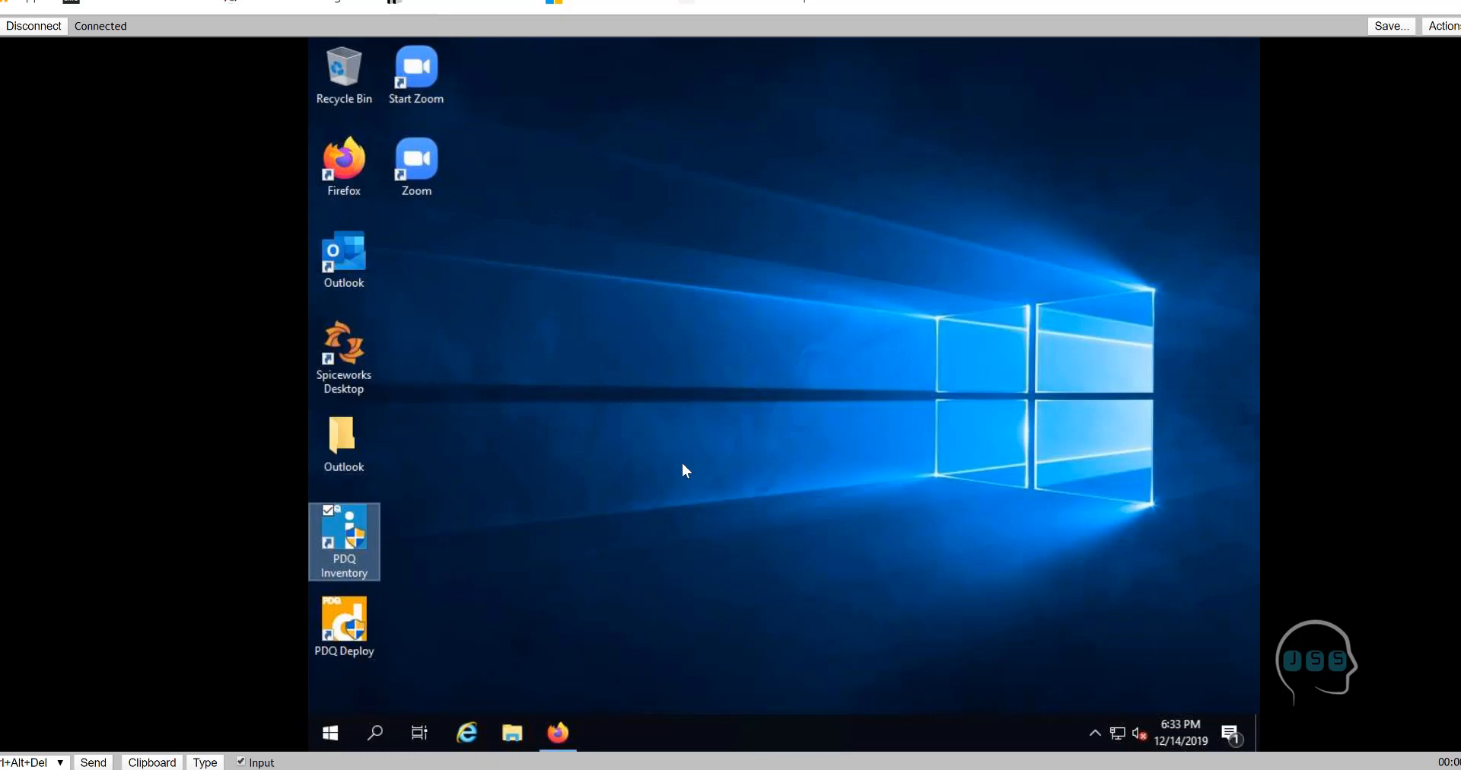
mouse_move(595, 648)
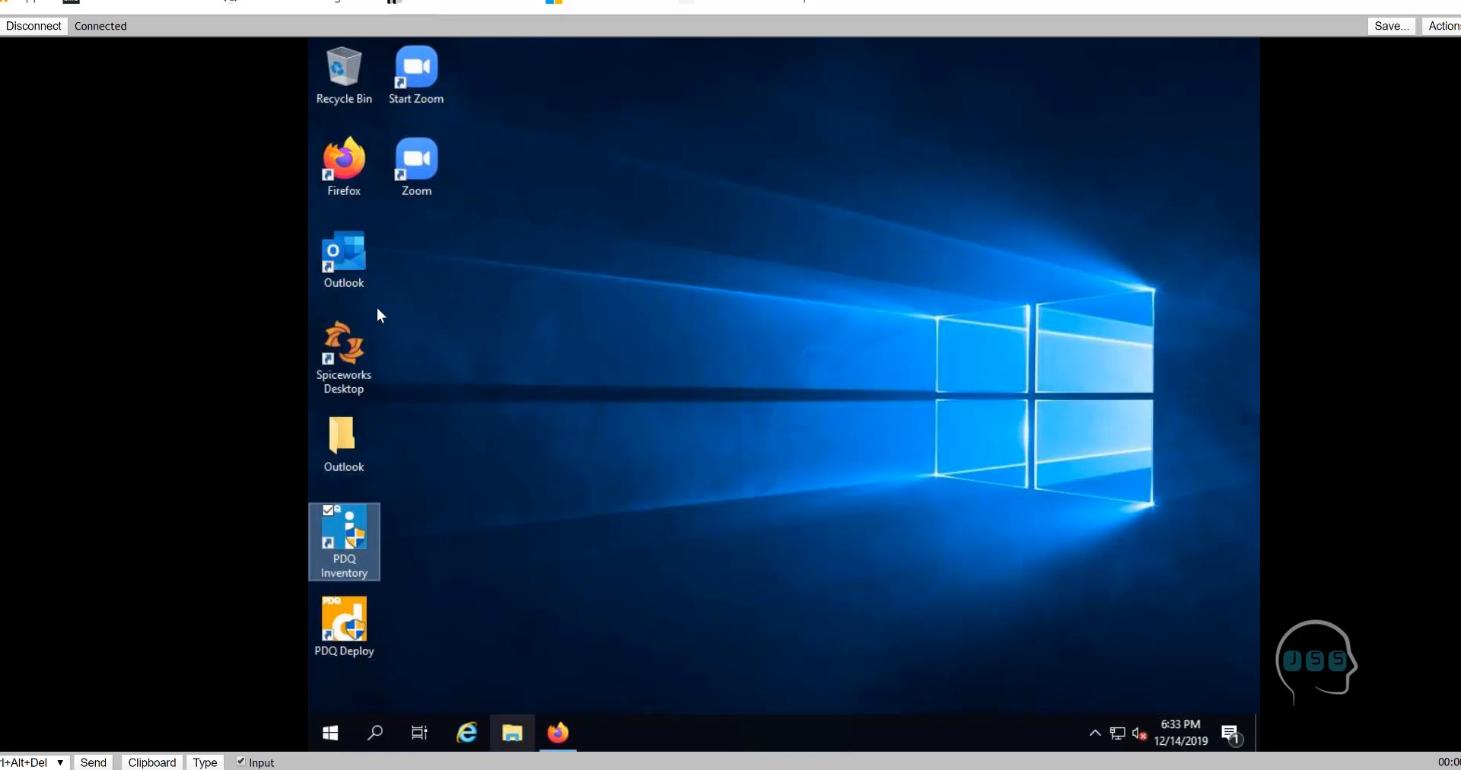
left_click(344, 165)
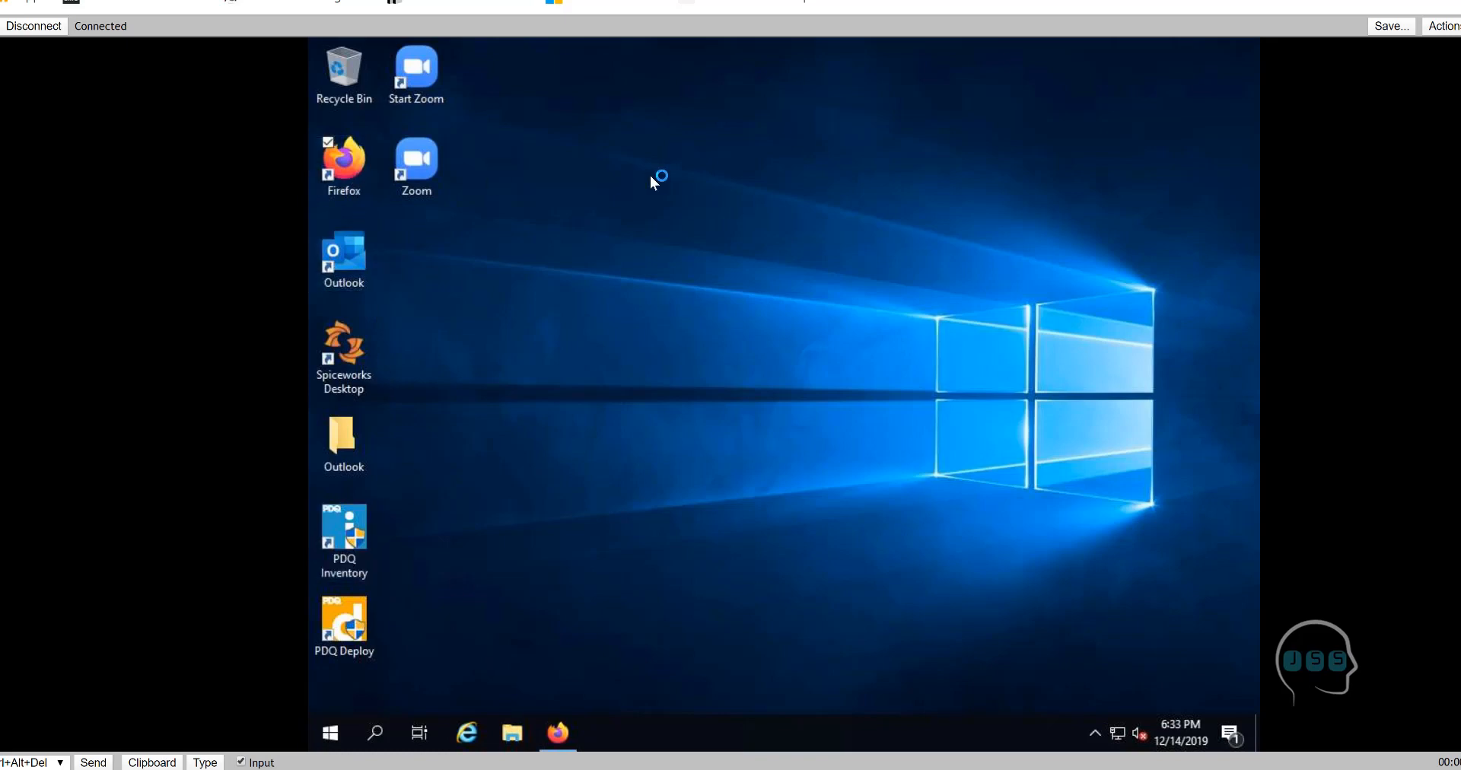
Run a Google search for 'netwrix lockout examiner'.
left_click(557, 732)
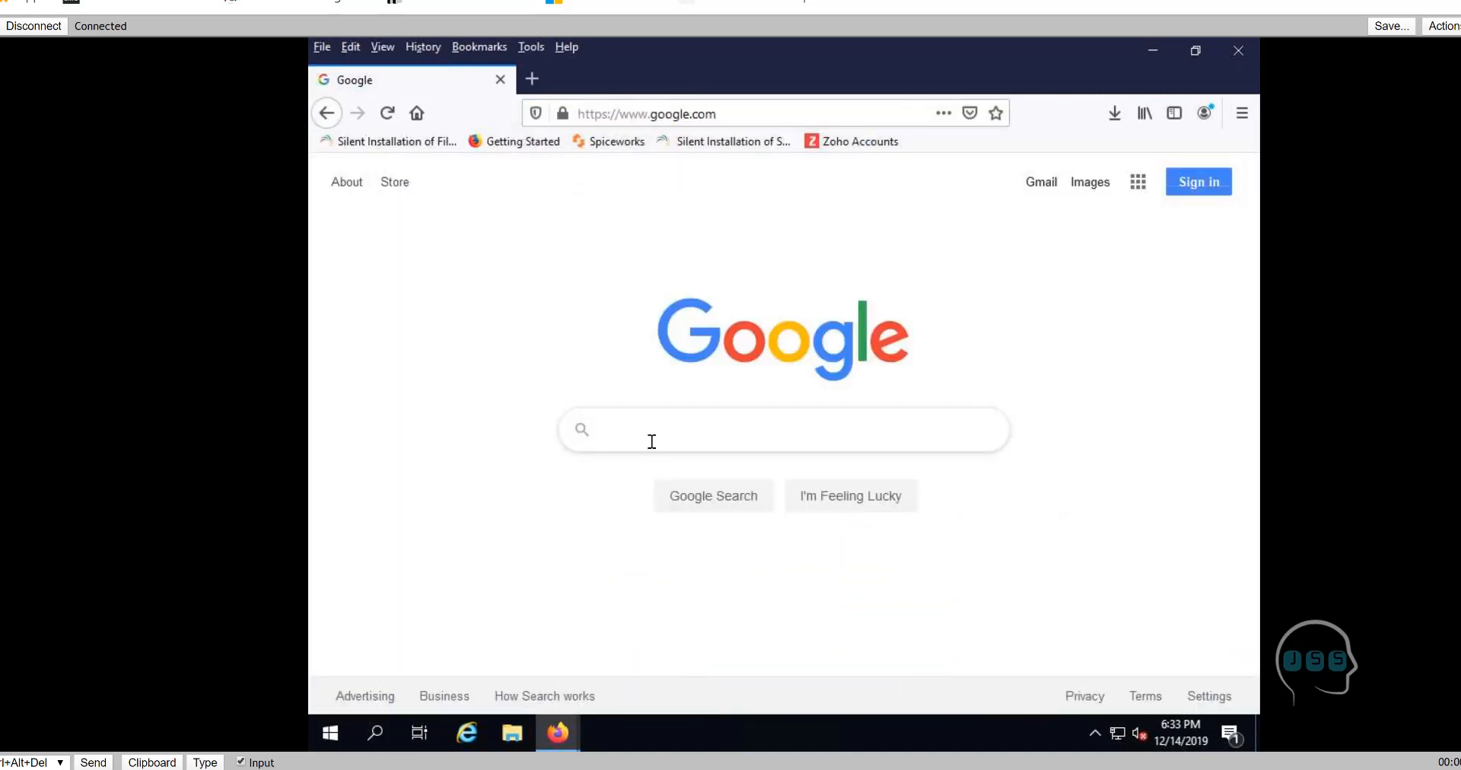
left_click(650, 429)
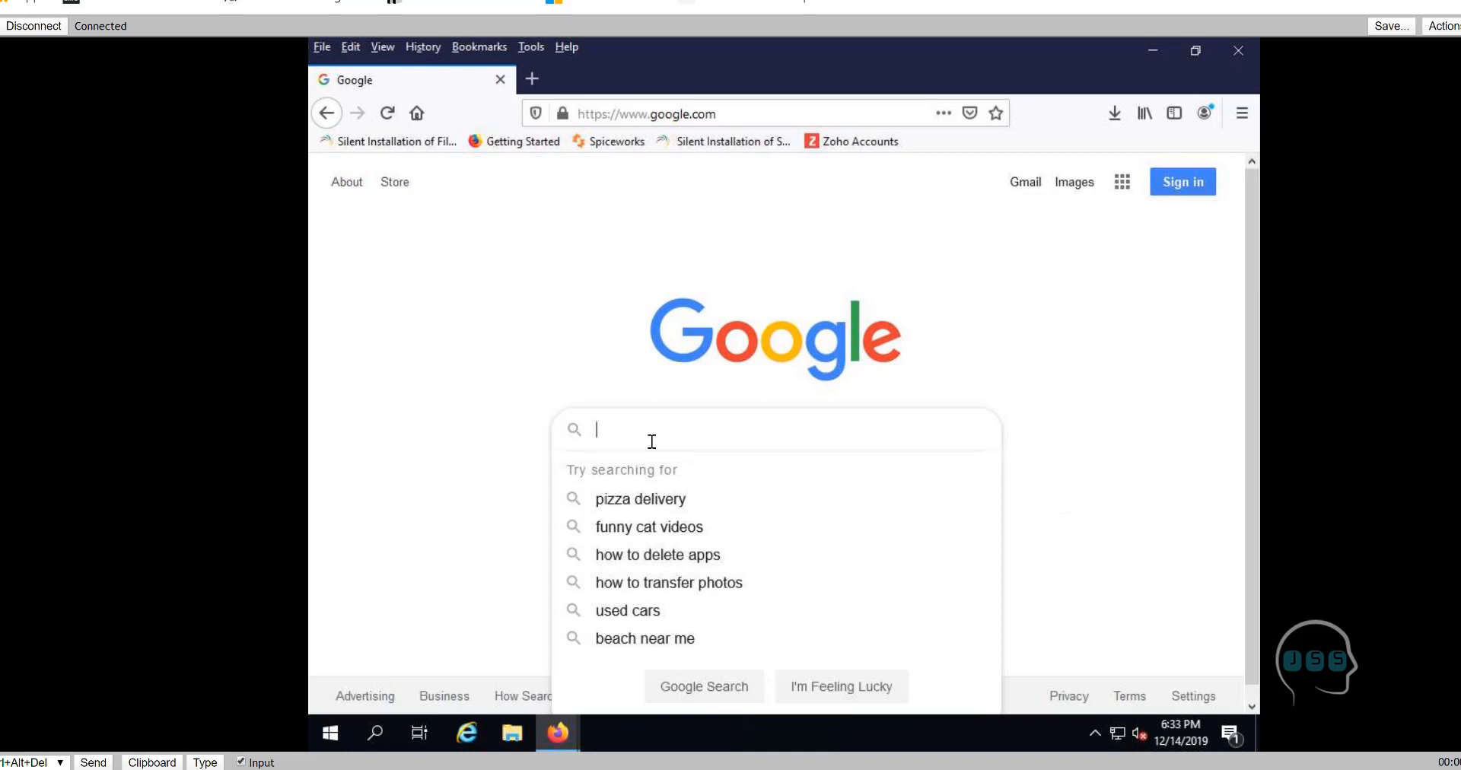
type("netwrix")
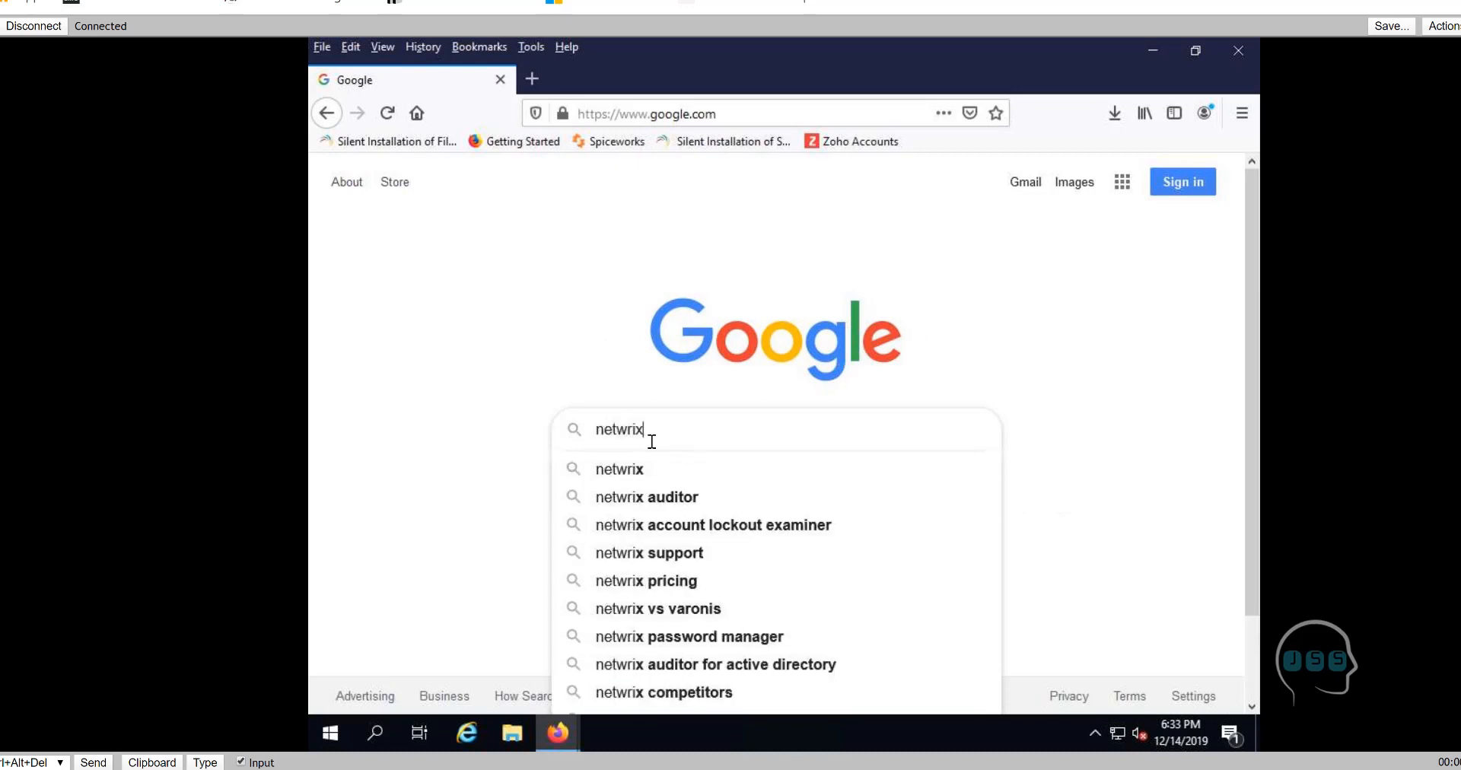
type("lock")
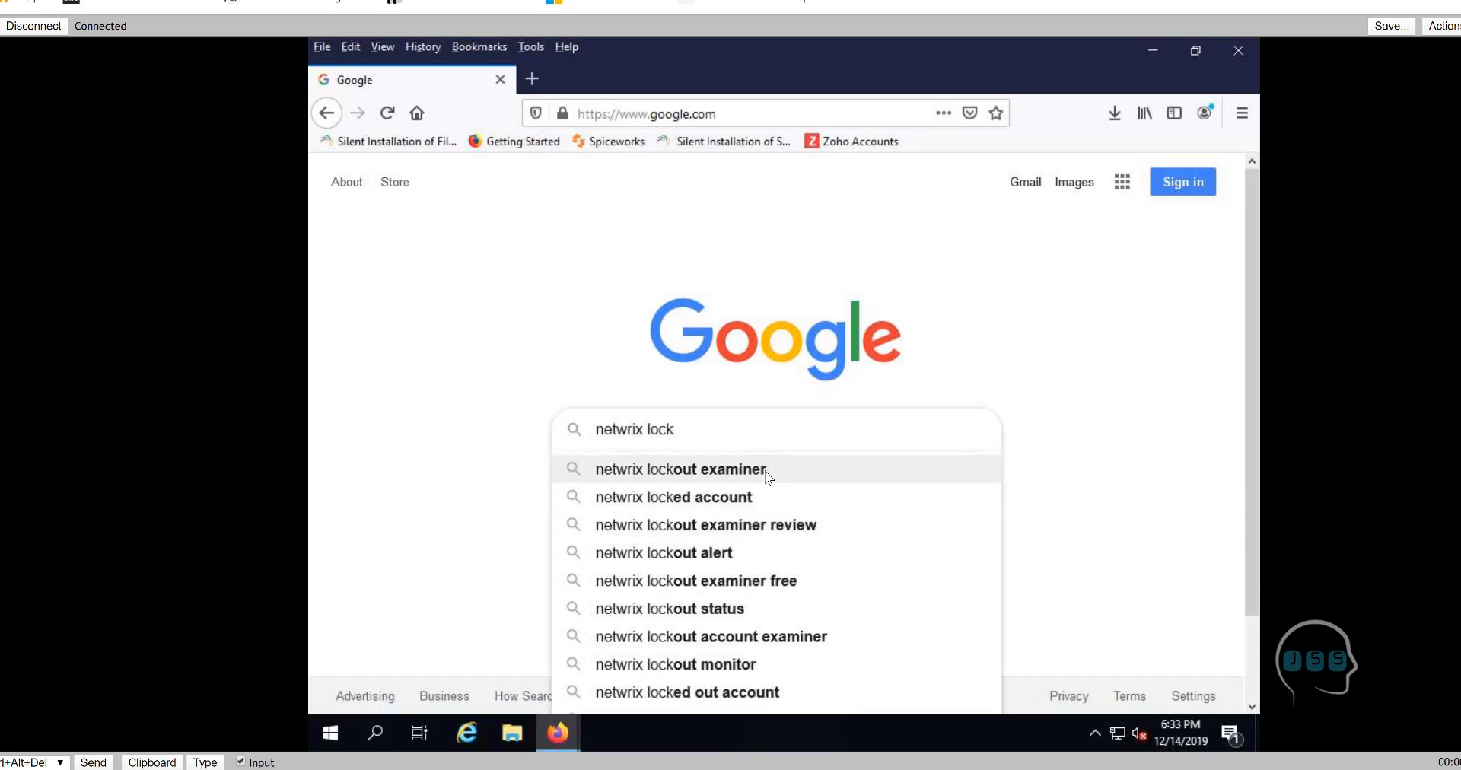
left_click(680, 468)
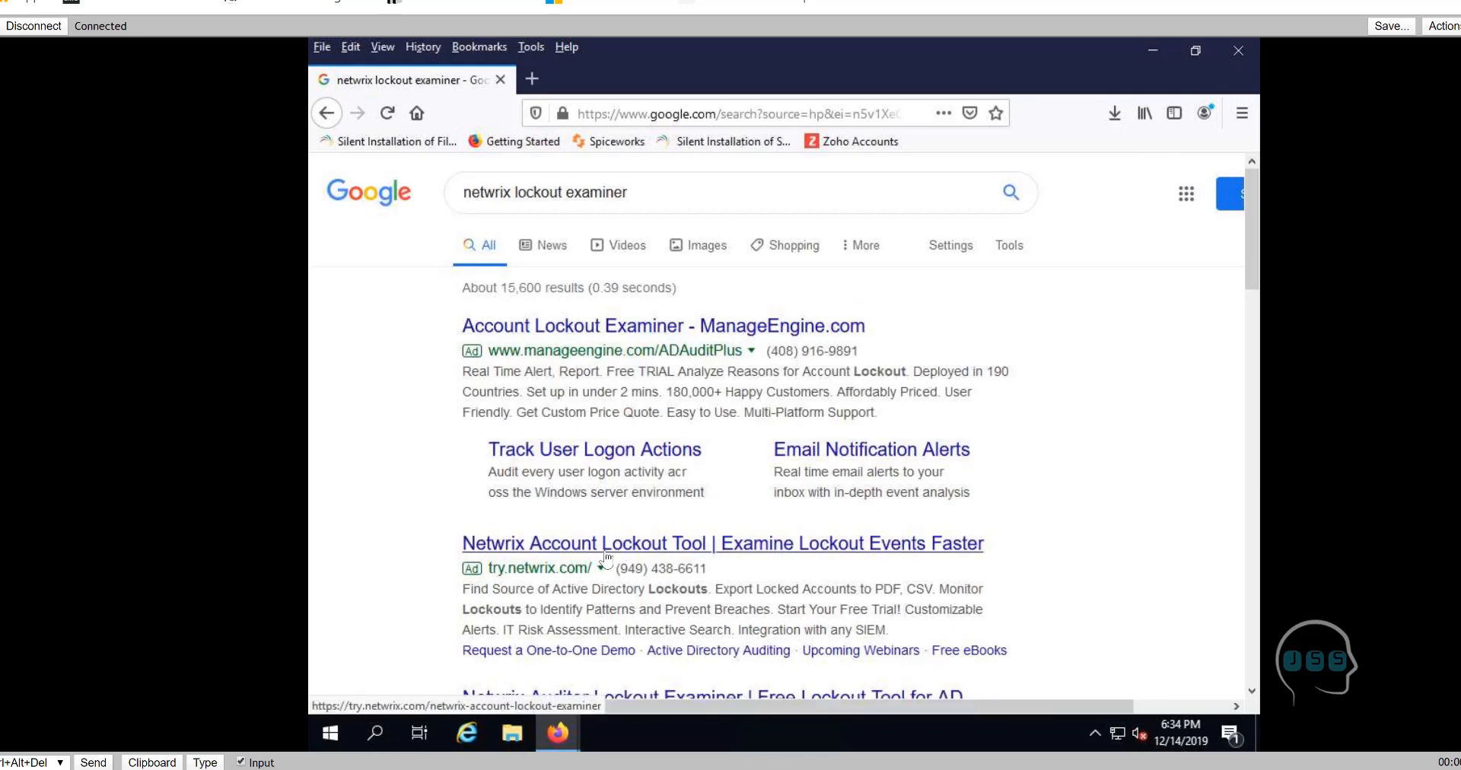
Open the Netwrix Lockout Examiner product page from the results.
scroll("down", 3)
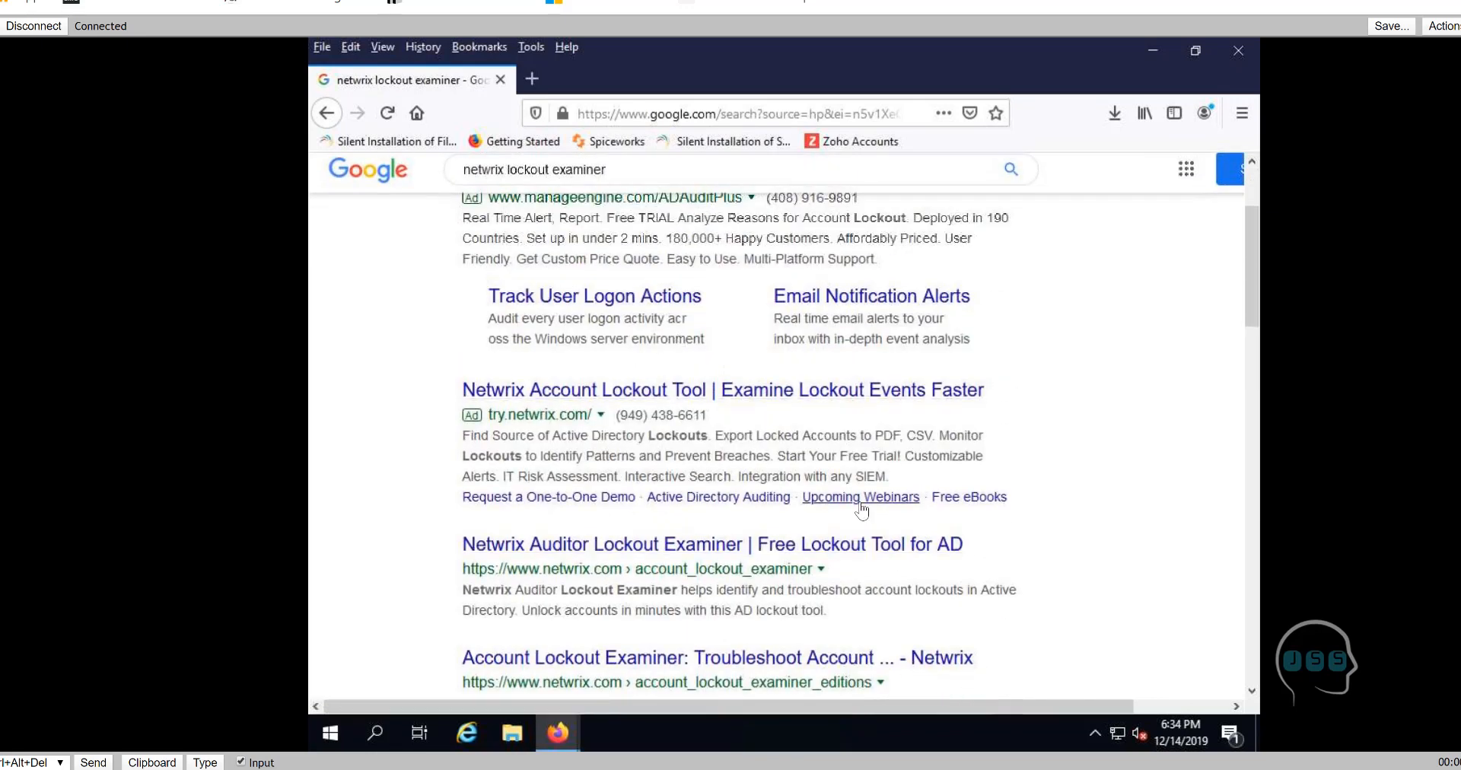
scroll("down", 3)
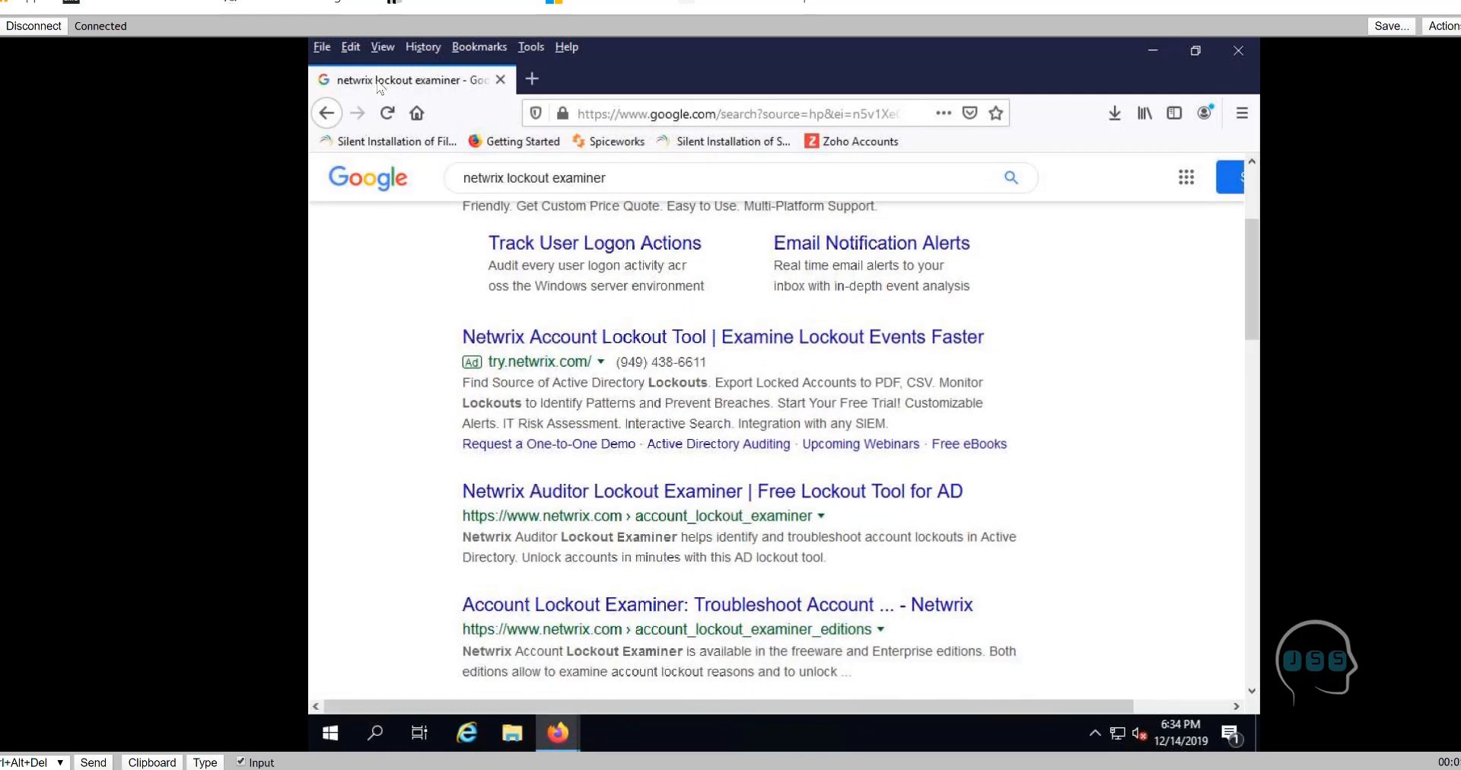
mouse_move(587, 490)
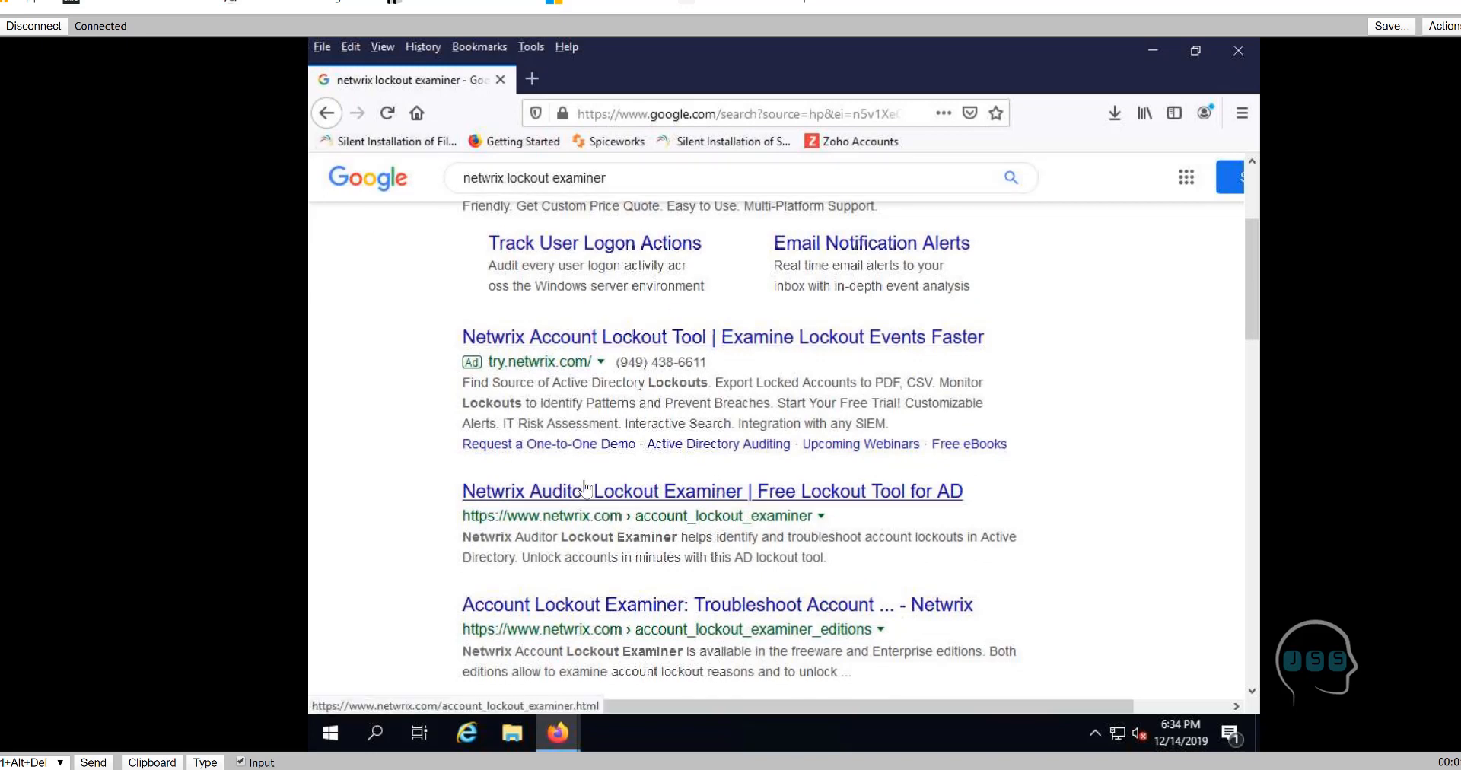
mouse_move(791, 491)
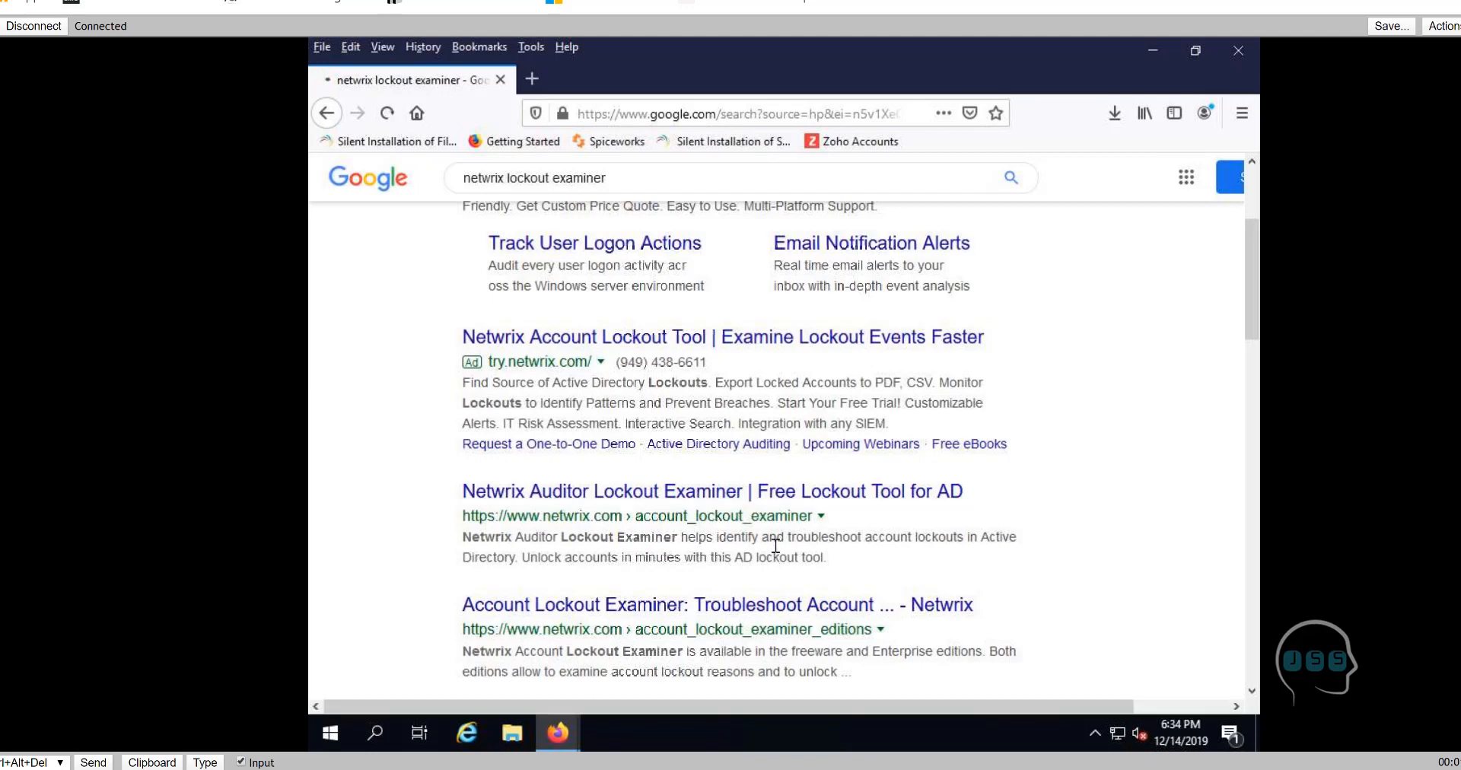
left_click(712, 490)
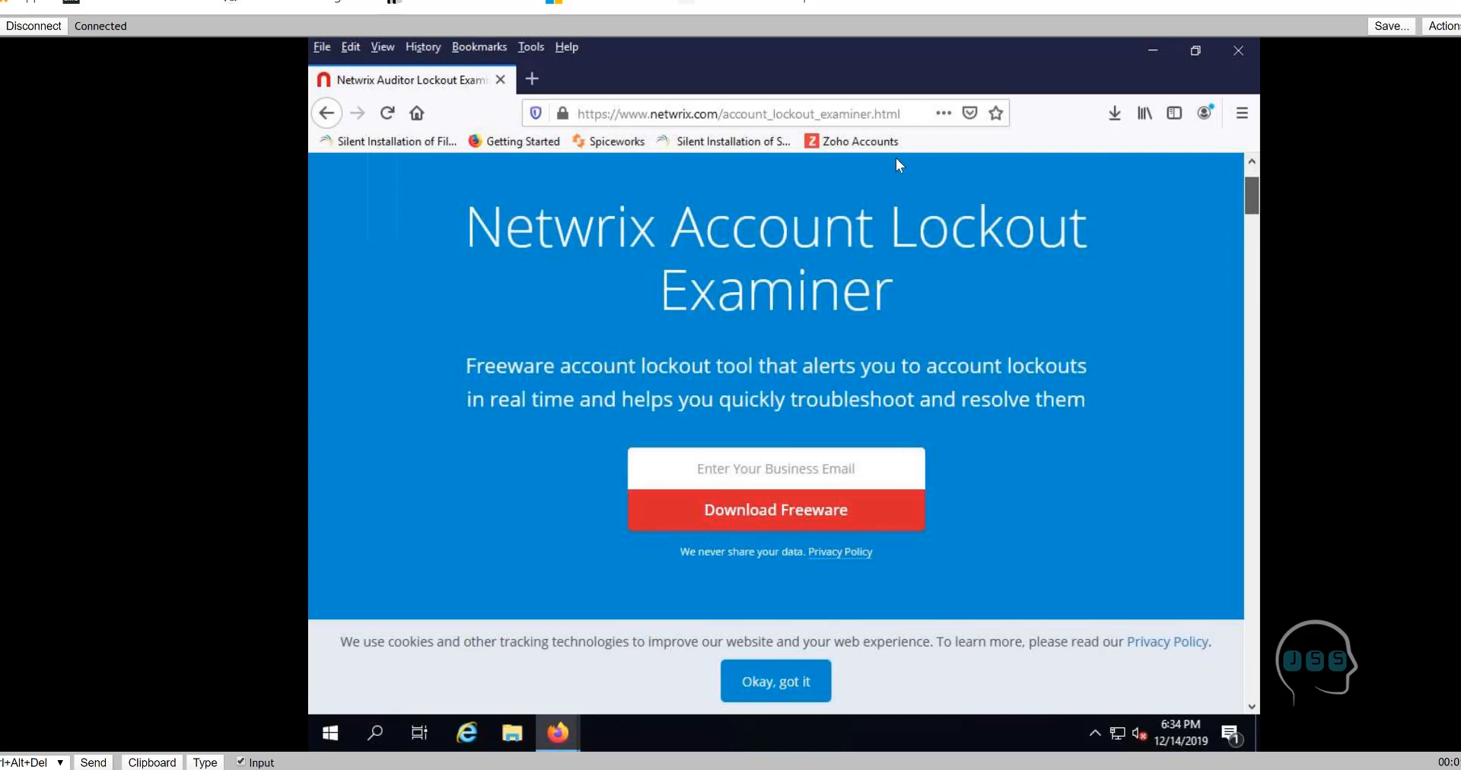
mouse_move(848, 514)
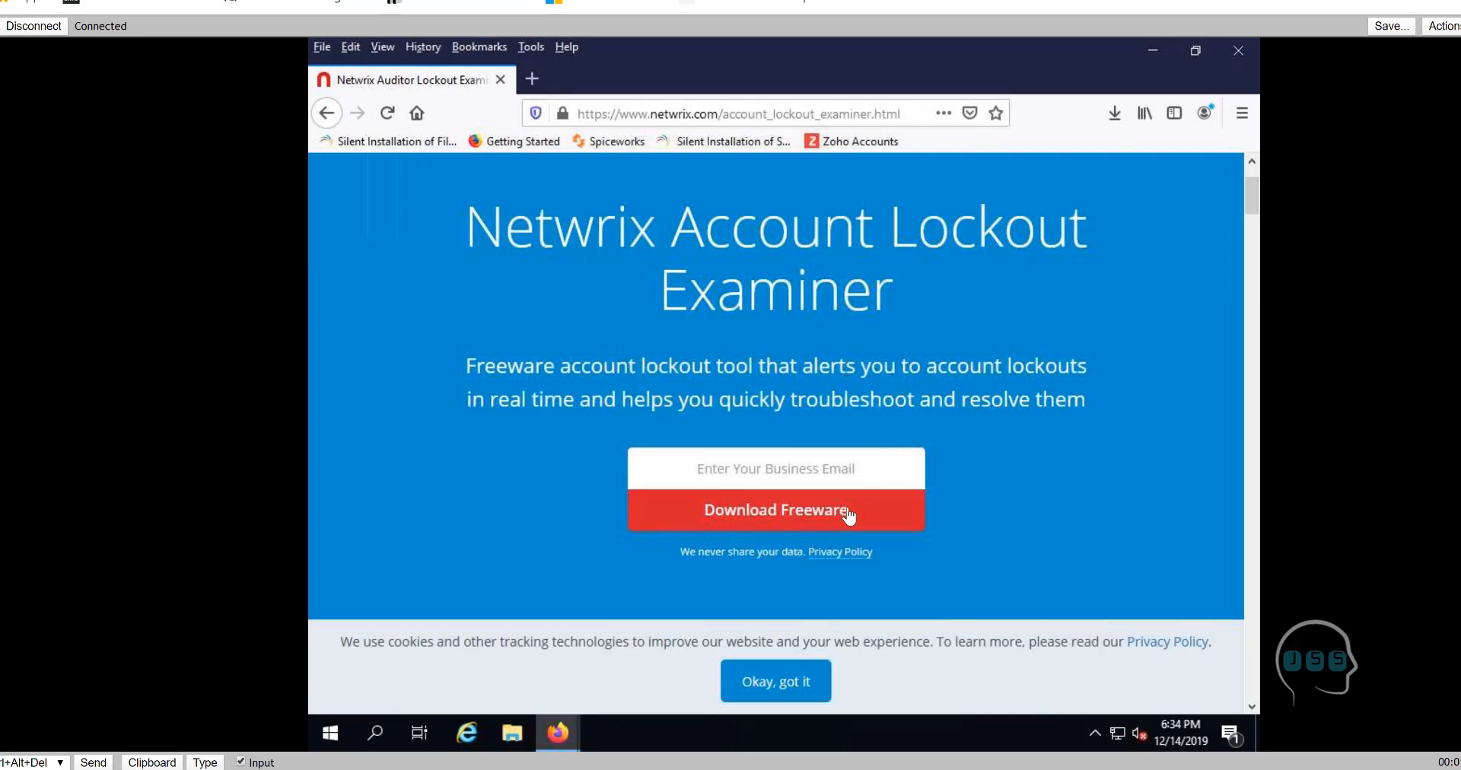
mouse_move(837, 551)
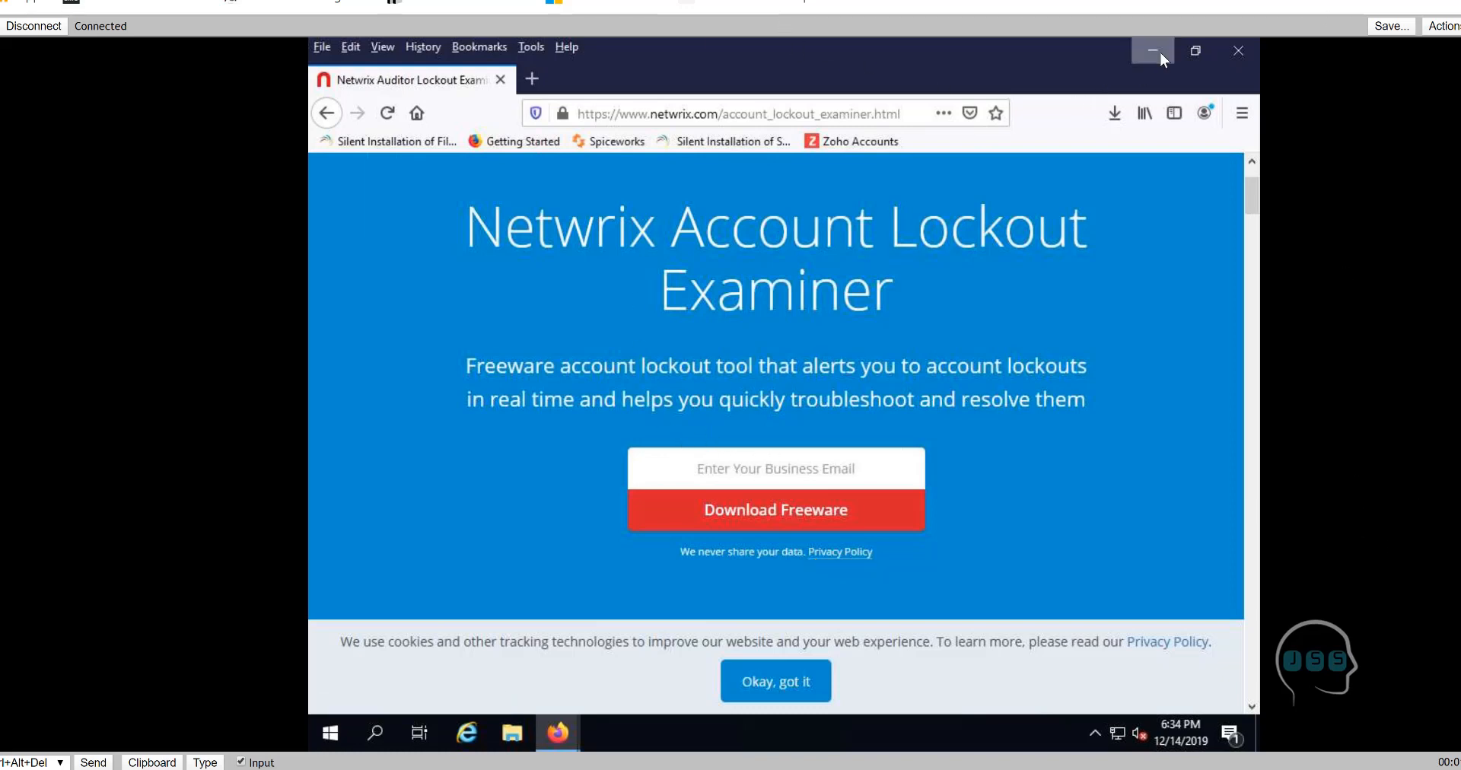
Minimize Firefox and bring up the downloaded zip archive in File Explorer's Downloads.
left_click(1152, 50)
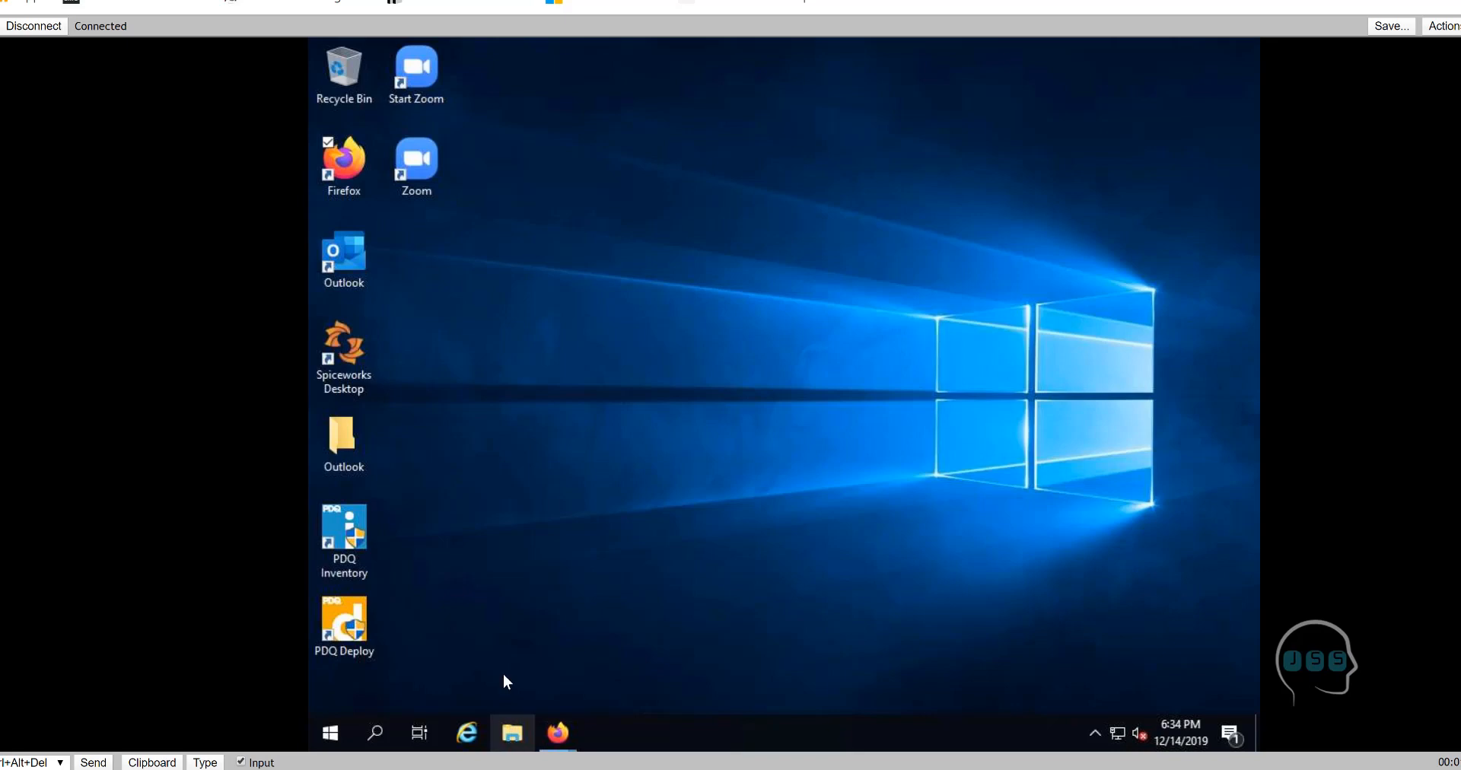
left_click(512, 731)
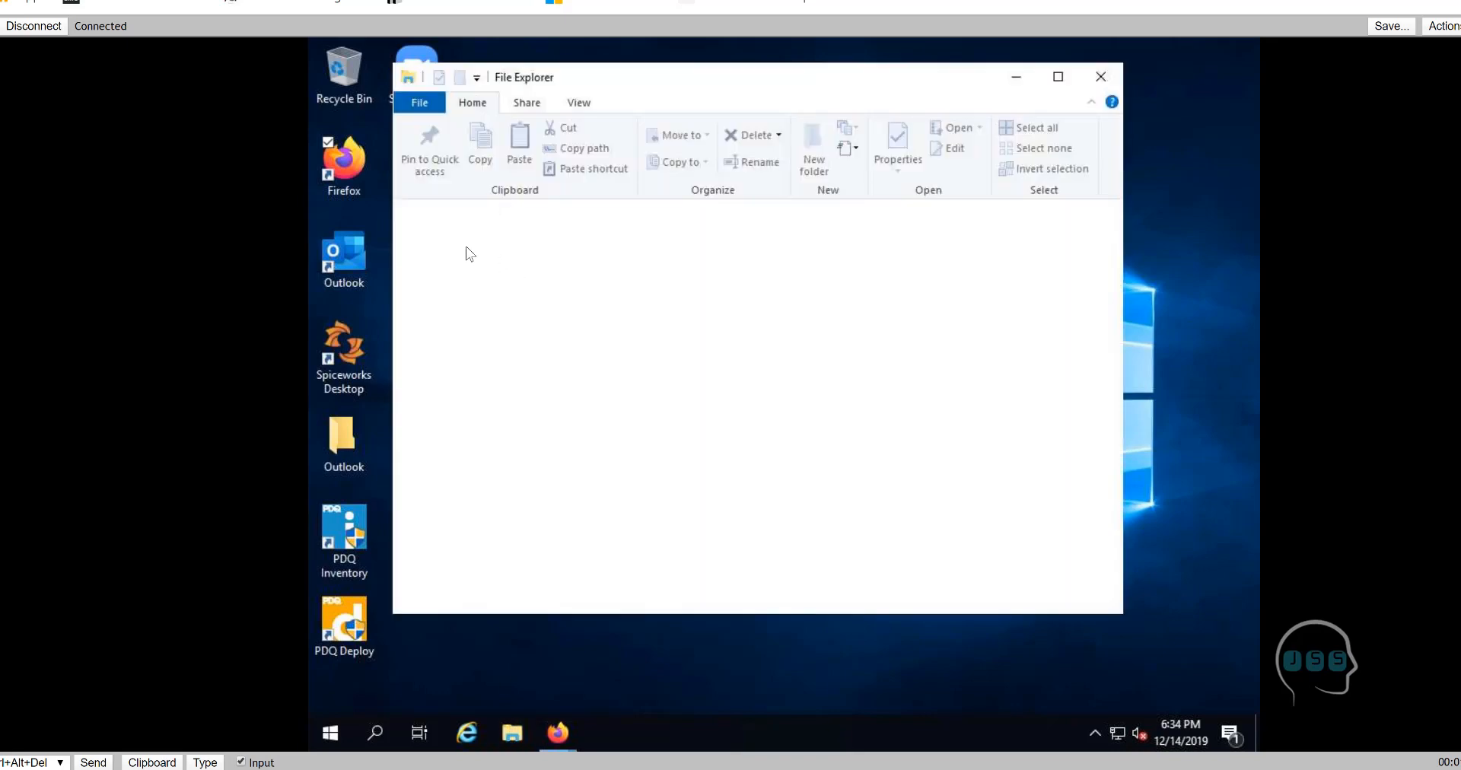
left_click(512, 732)
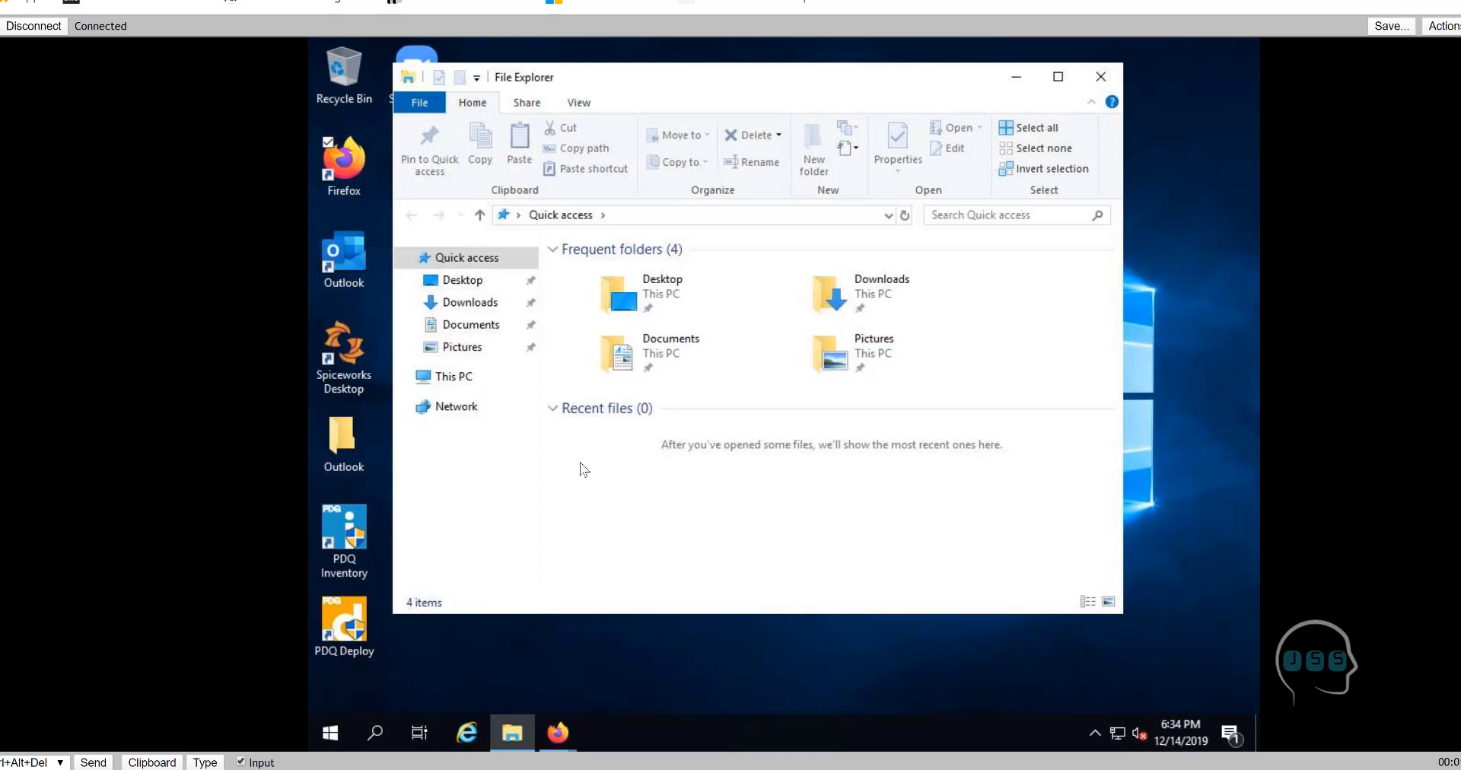
mouse_move(545, 241)
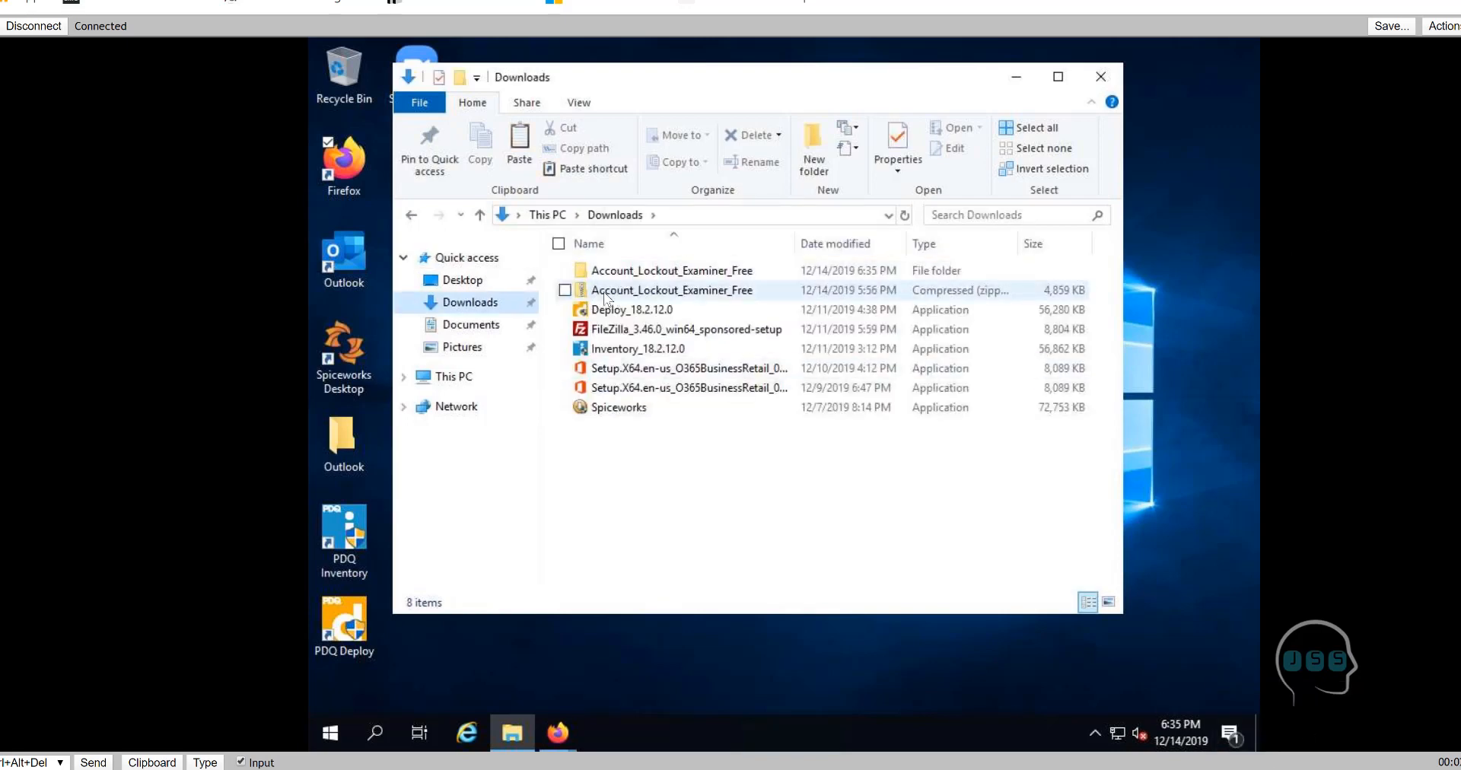
right_click(671, 291)
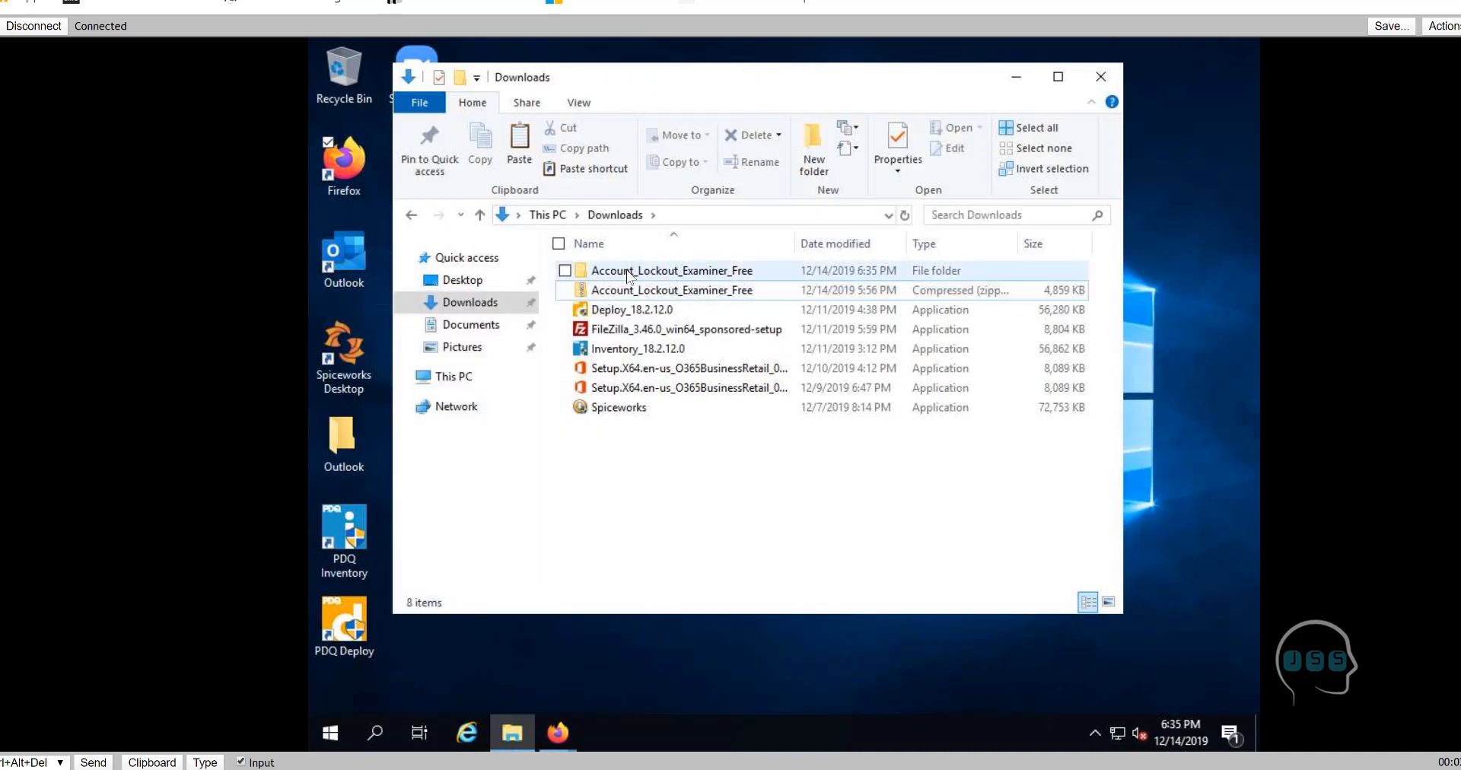
Open Account_Lockout_Examiner_Free and launch the ale_setup_free installer.
double_click(671, 270)
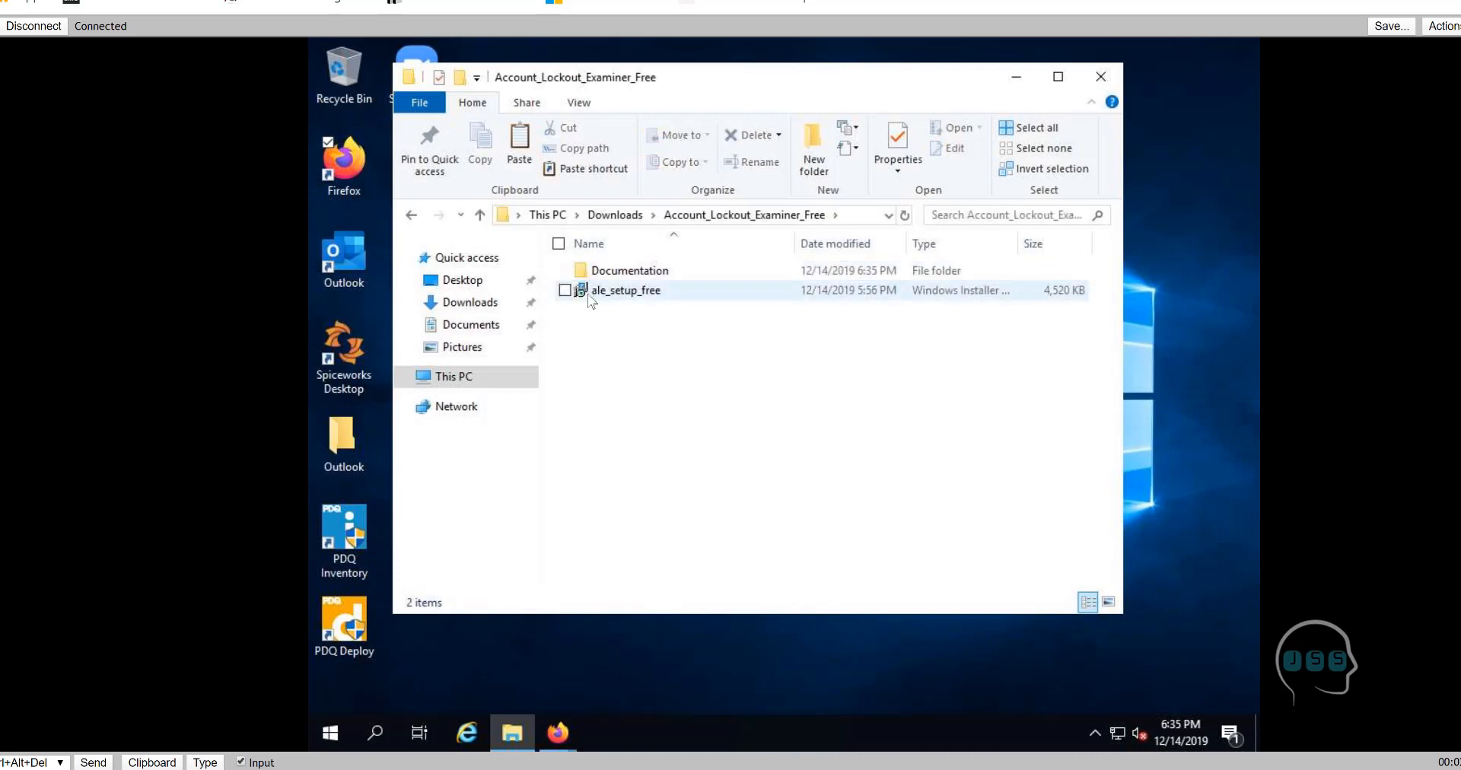
mouse_move(622, 297)
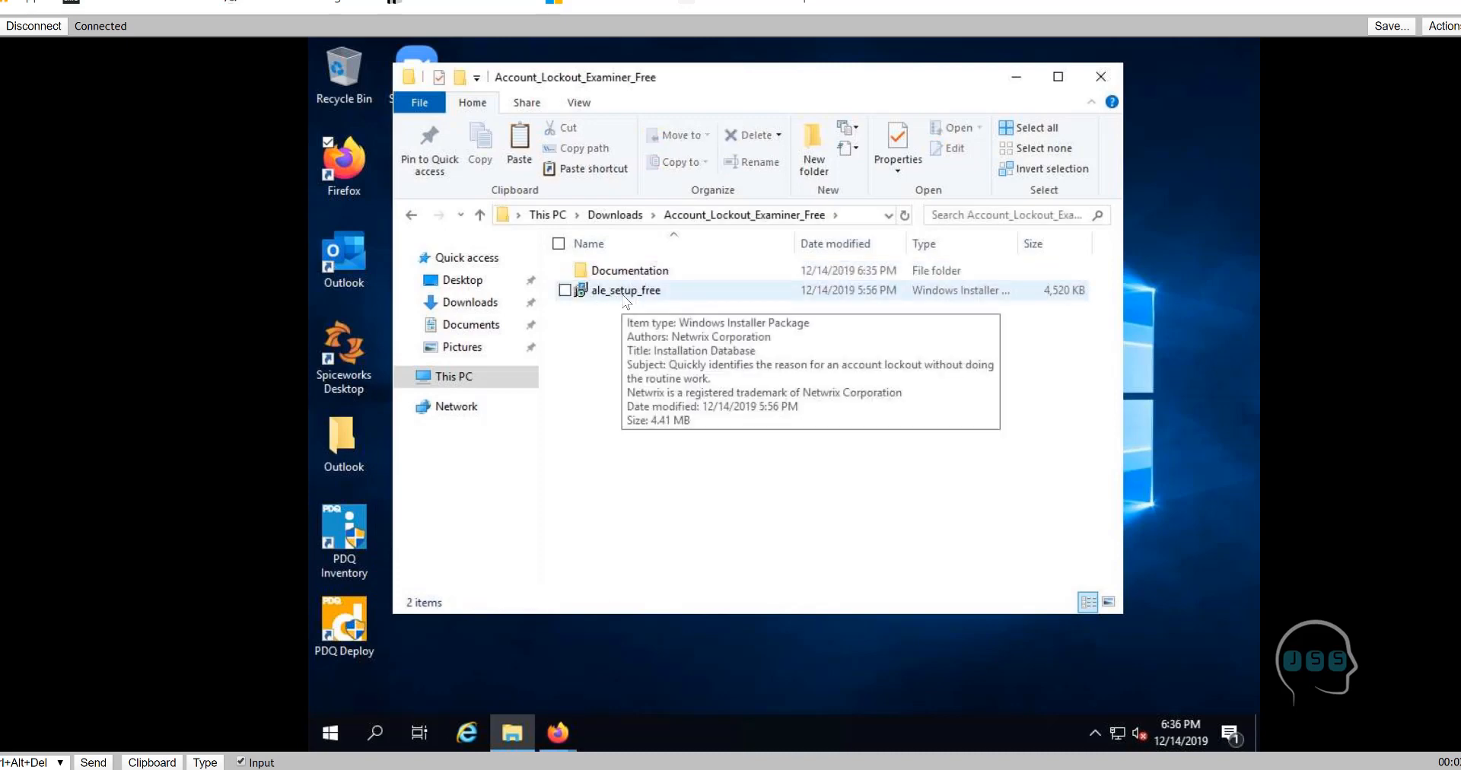
double_click(621, 290)
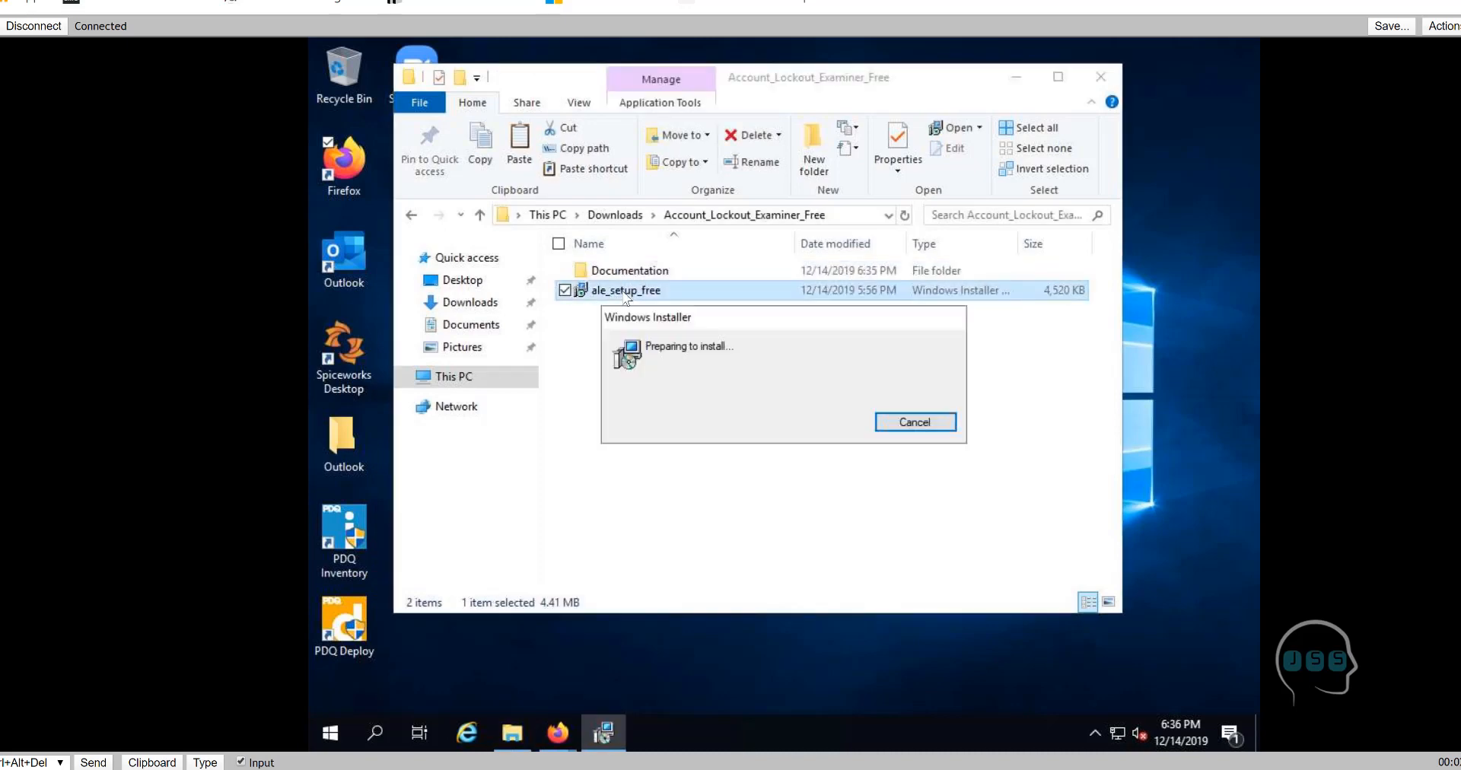
left_click(915, 421)
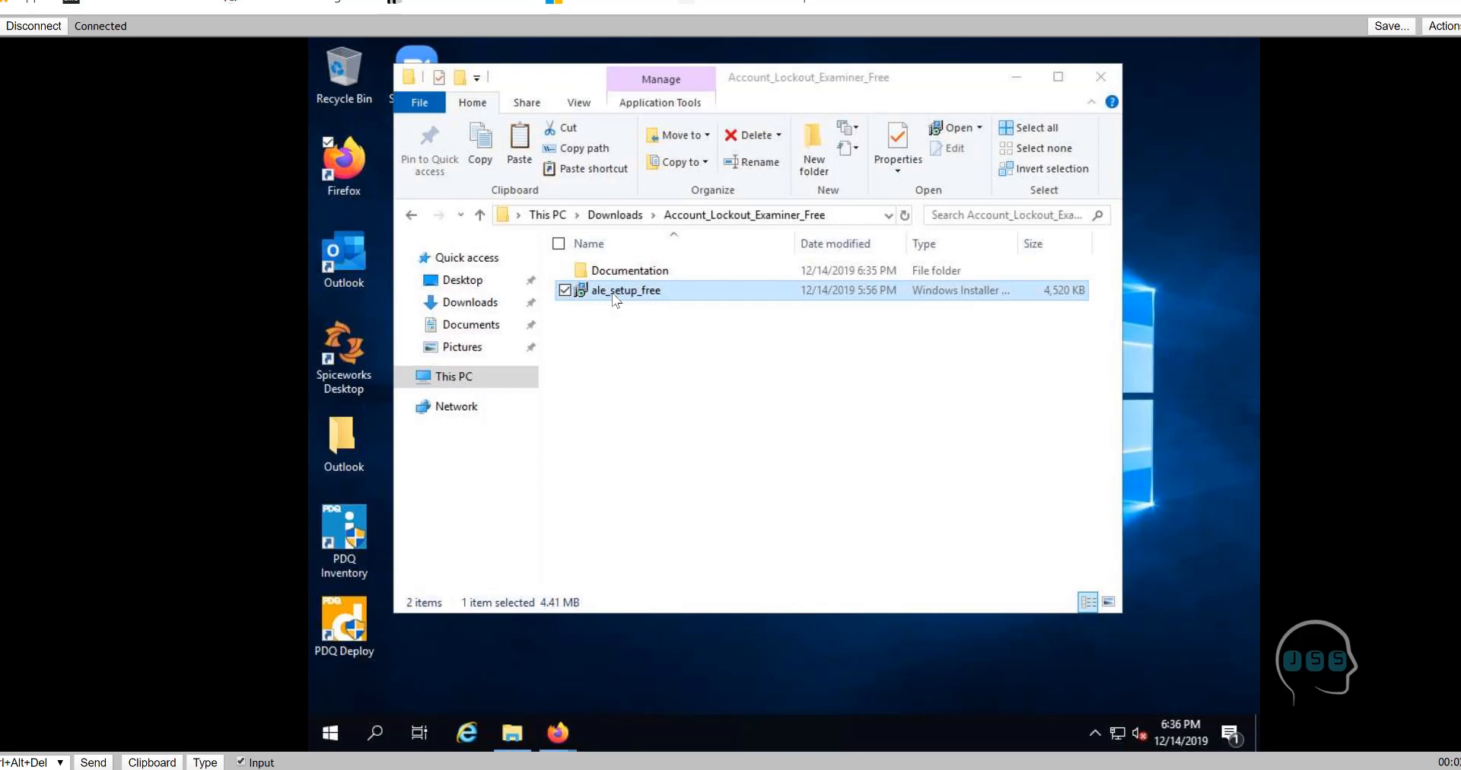
Run ale_setup_free again, which fails reporting .NET Framework 3.5 missing.
double_click(624, 290)
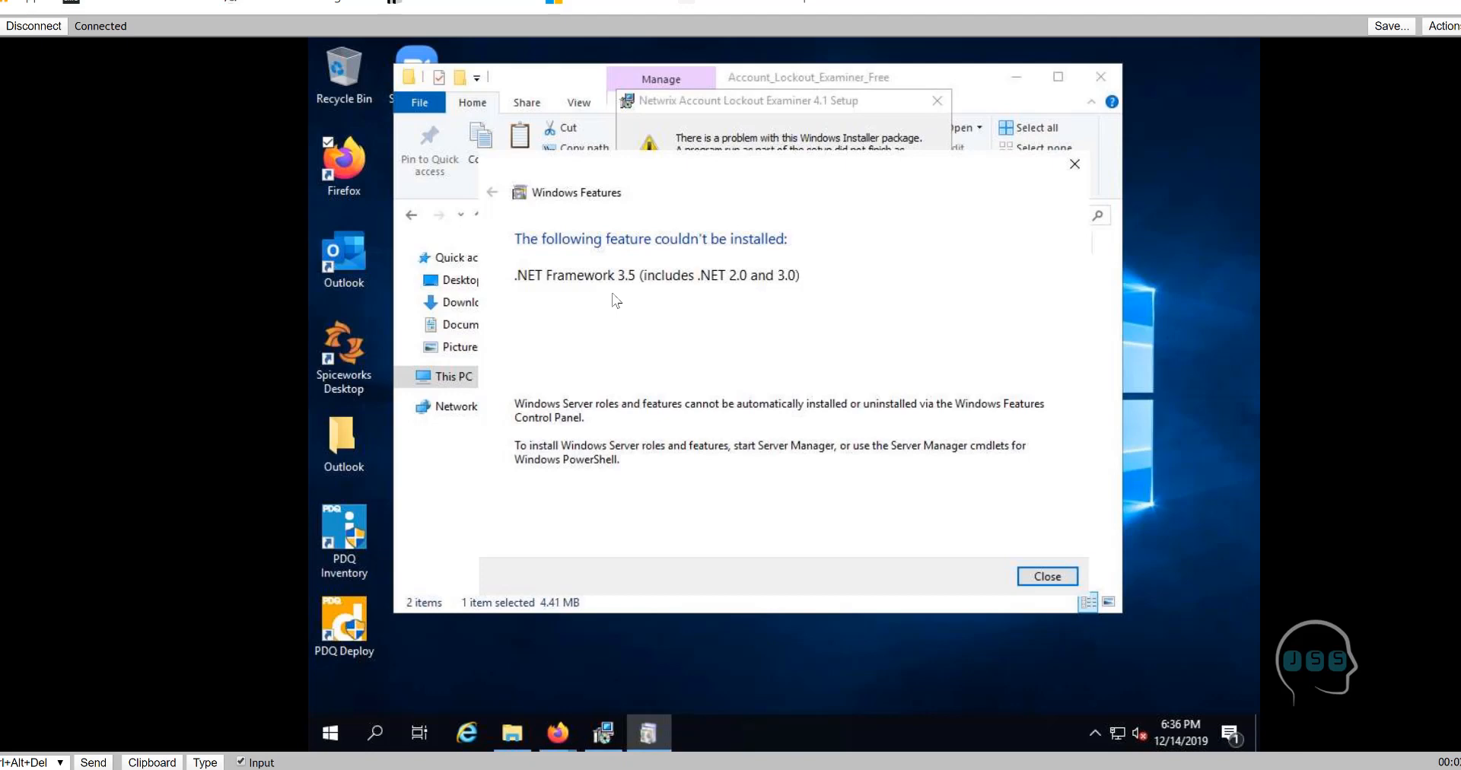
mouse_move(583, 411)
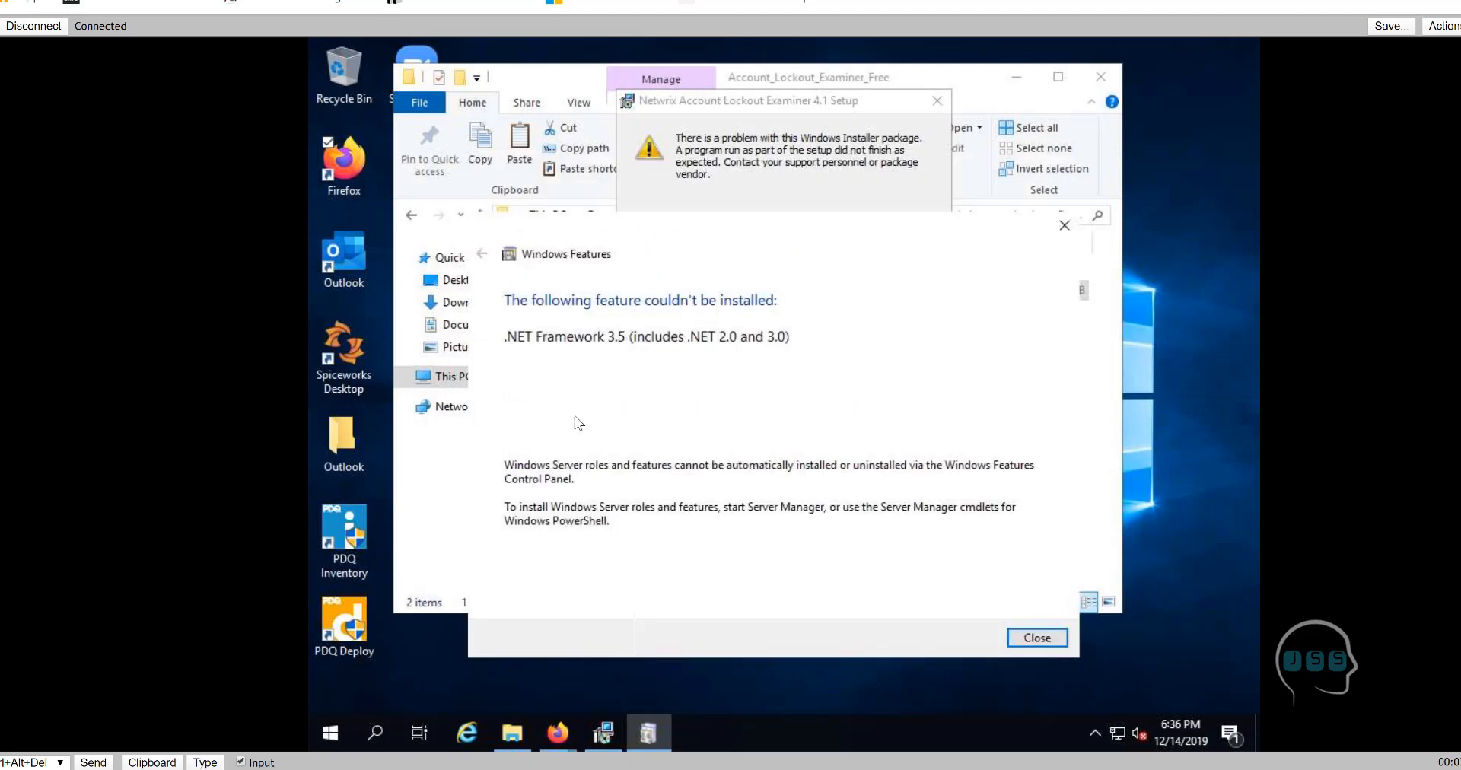
mouse_move(514, 278)
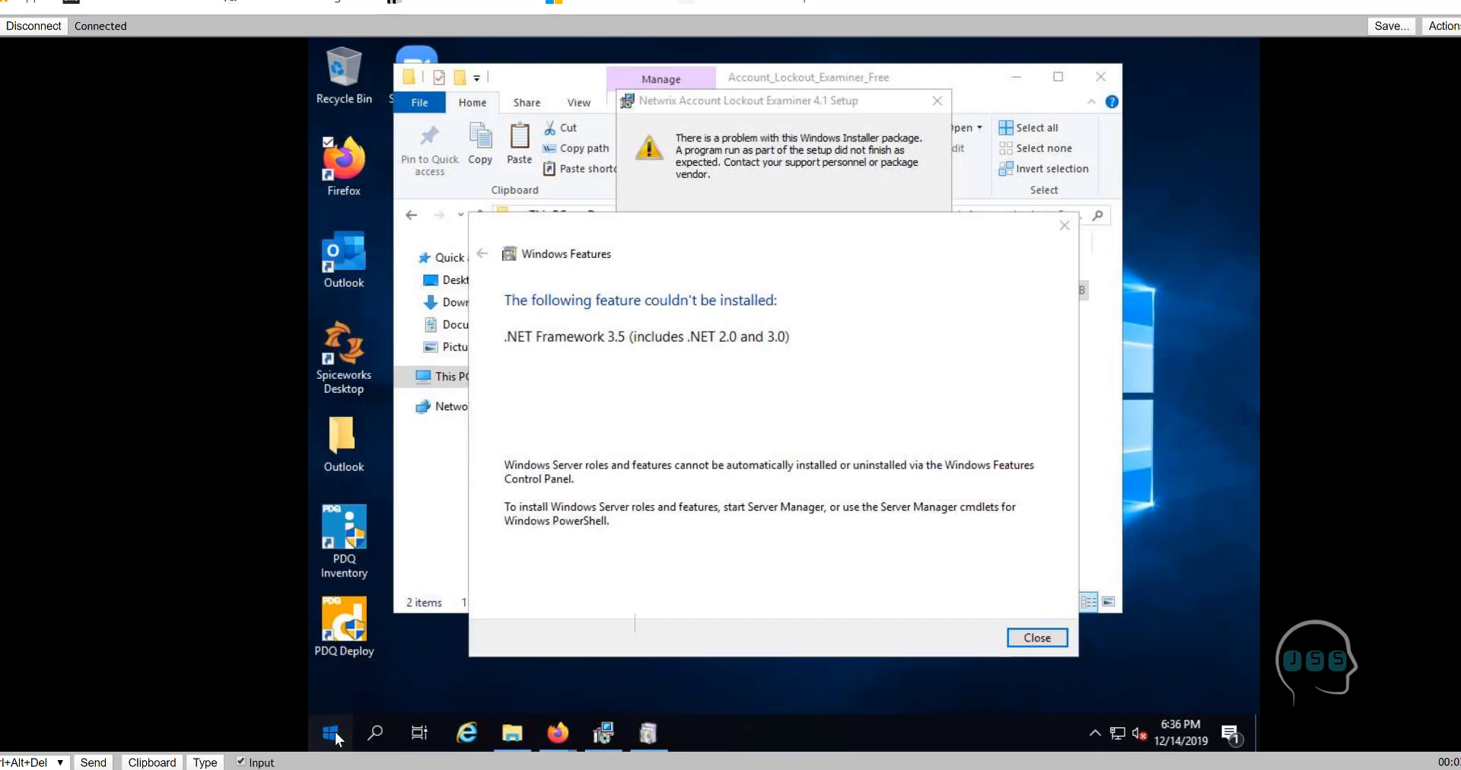
Open Server Manager, choose Manage > Add Roles and Features and dismiss the inventory notice.
left_click(332, 732)
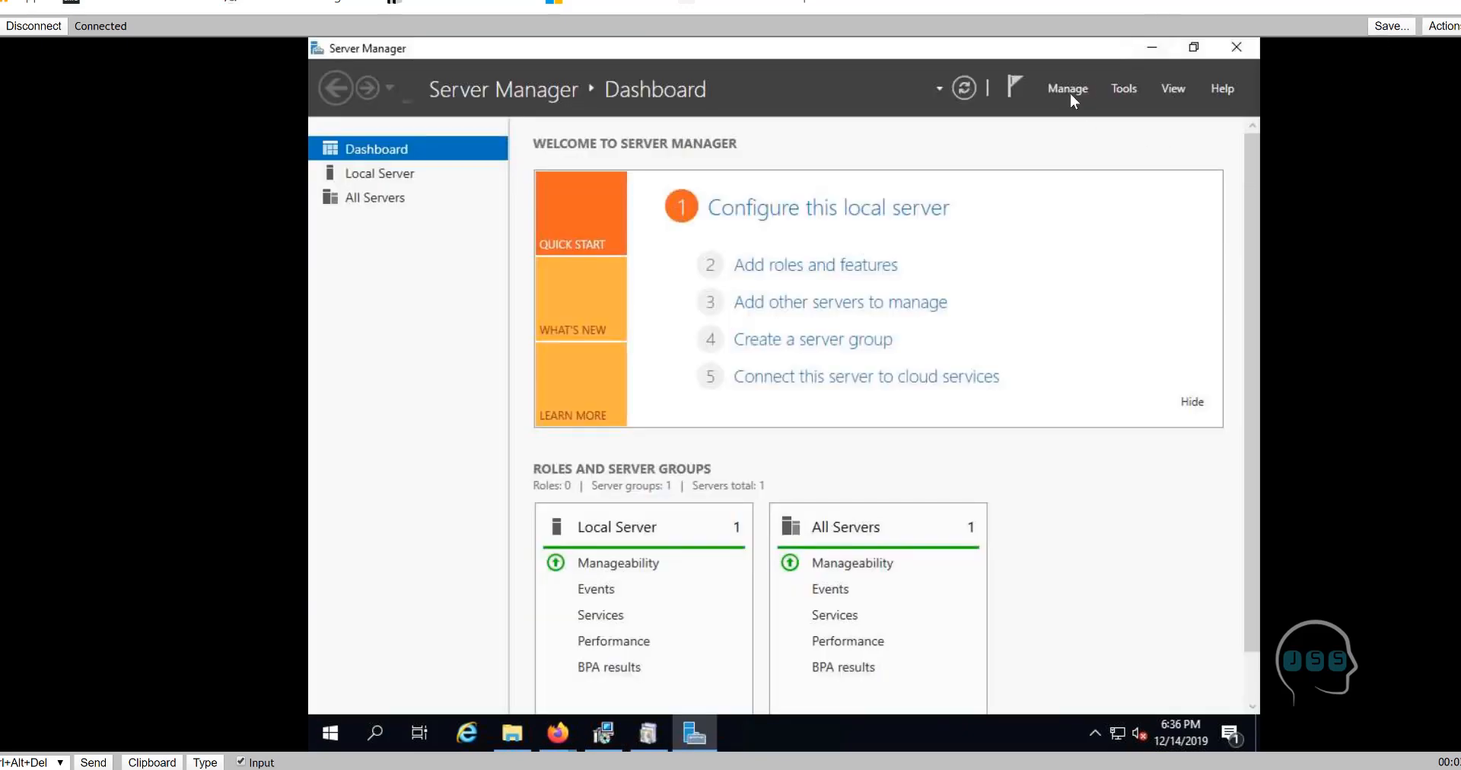
left_click(1066, 88)
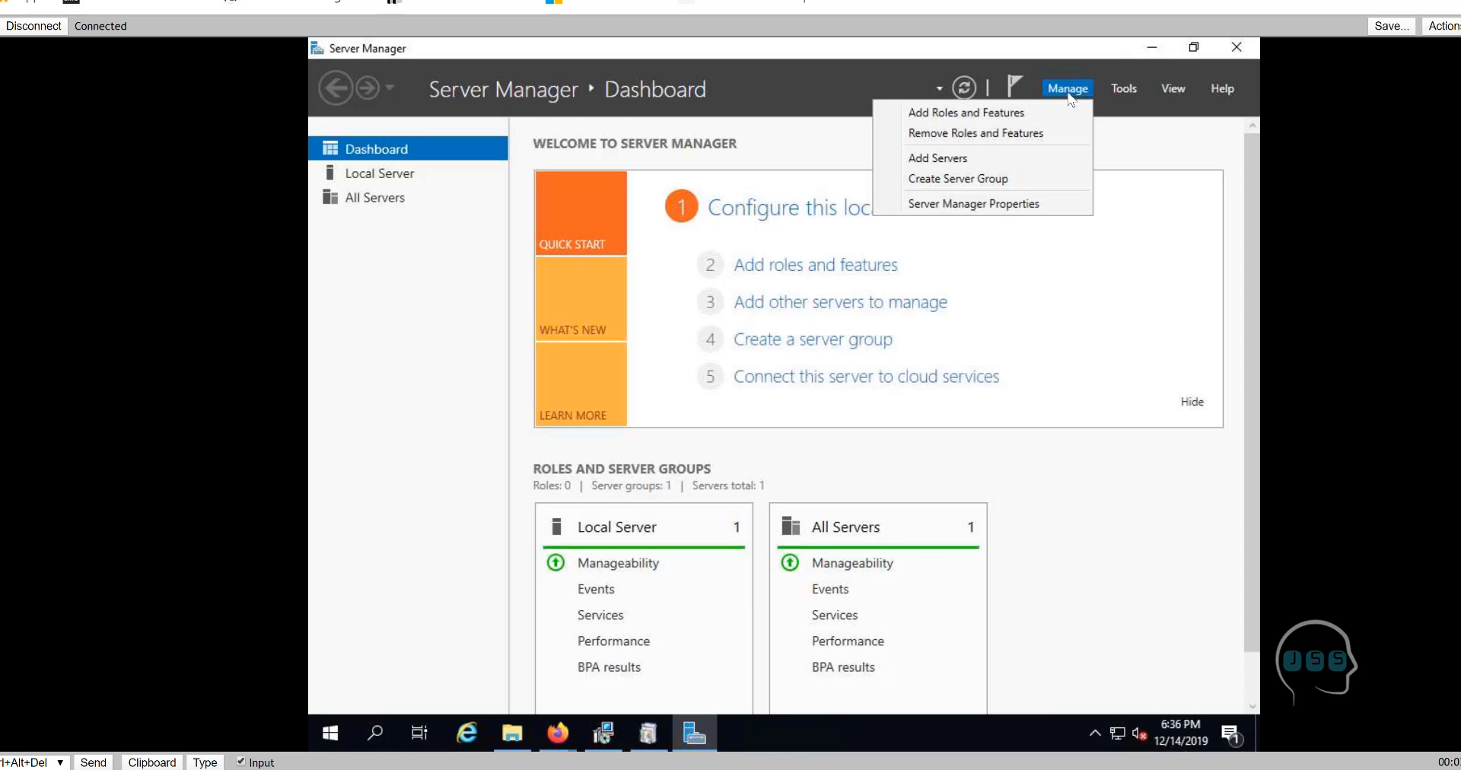
left_click(966, 113)
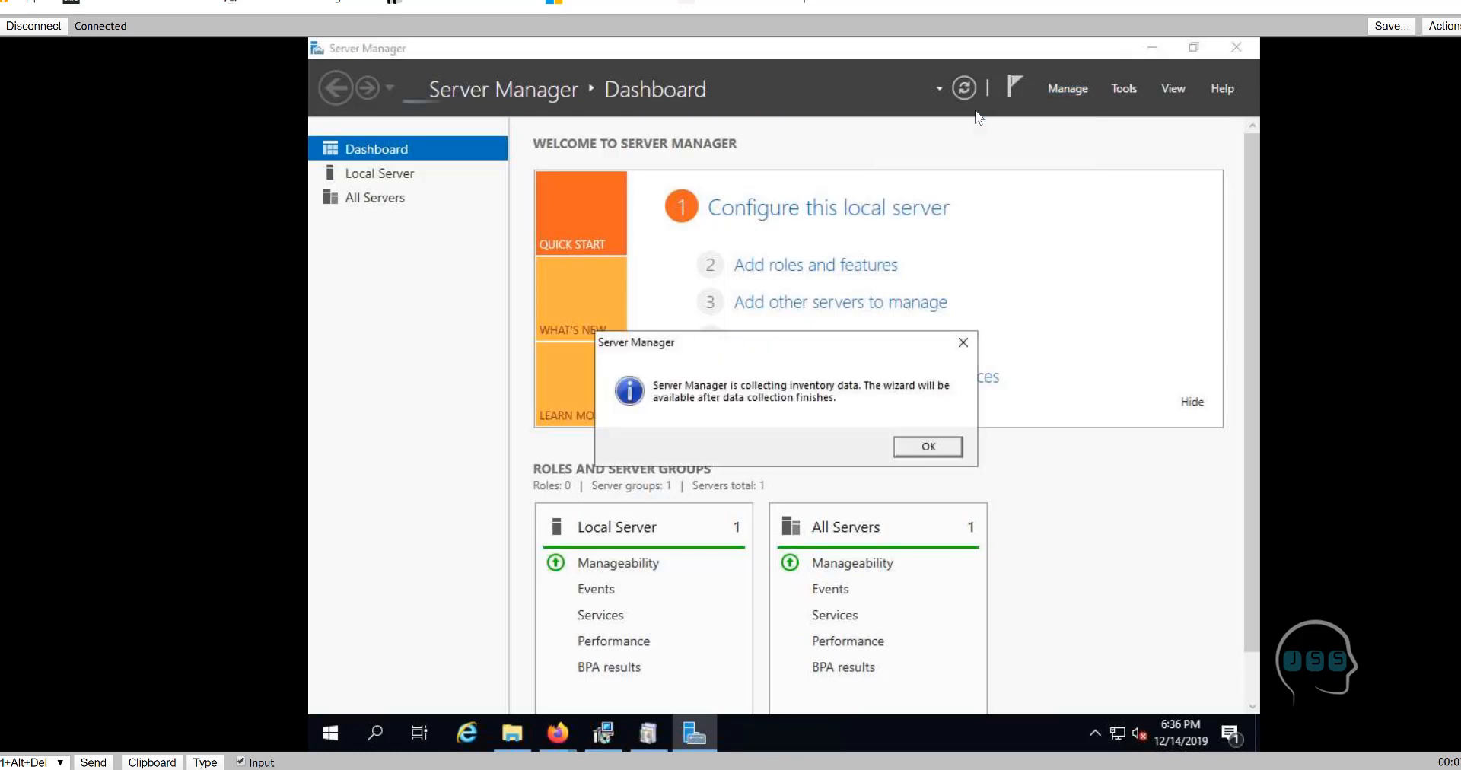
mouse_move(732, 213)
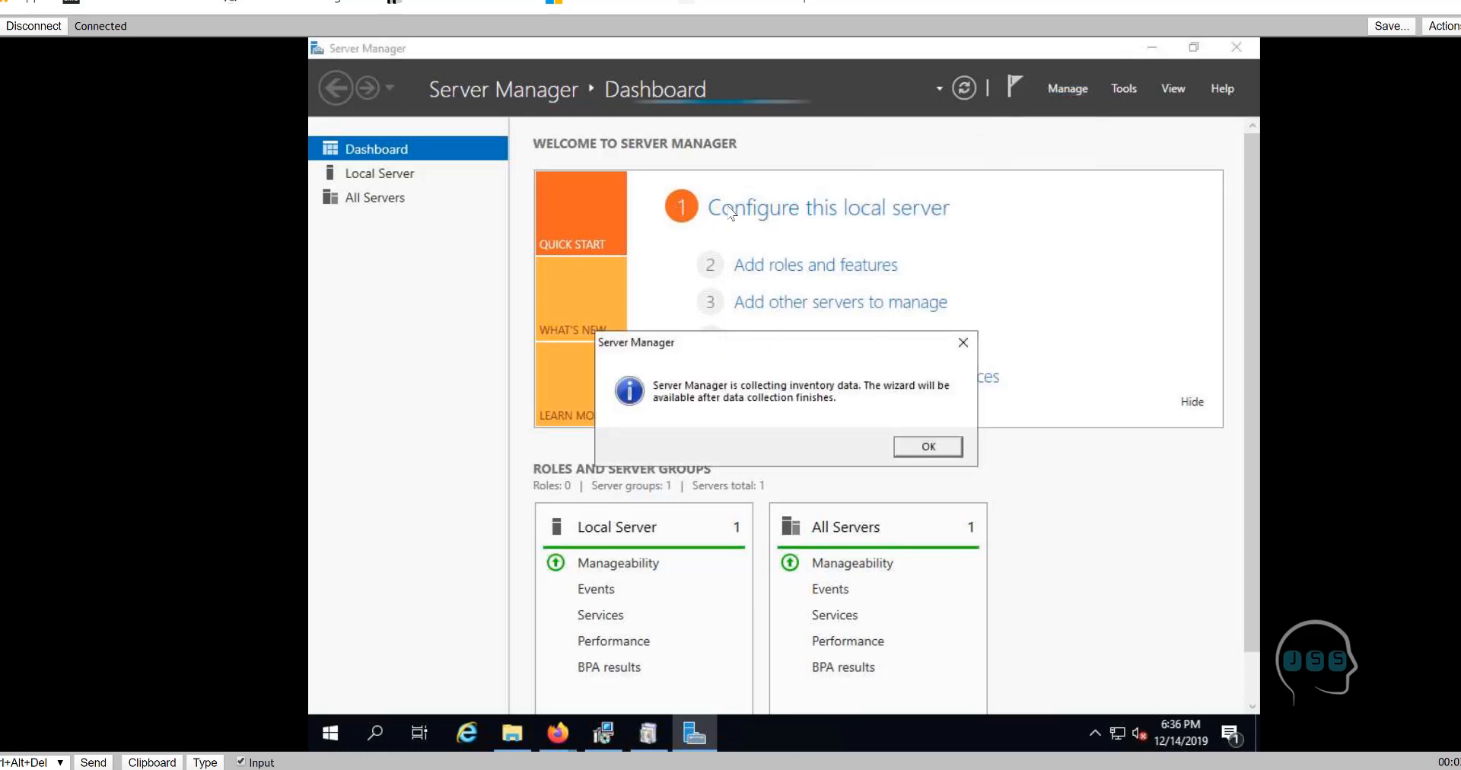
mouse_move(793, 112)
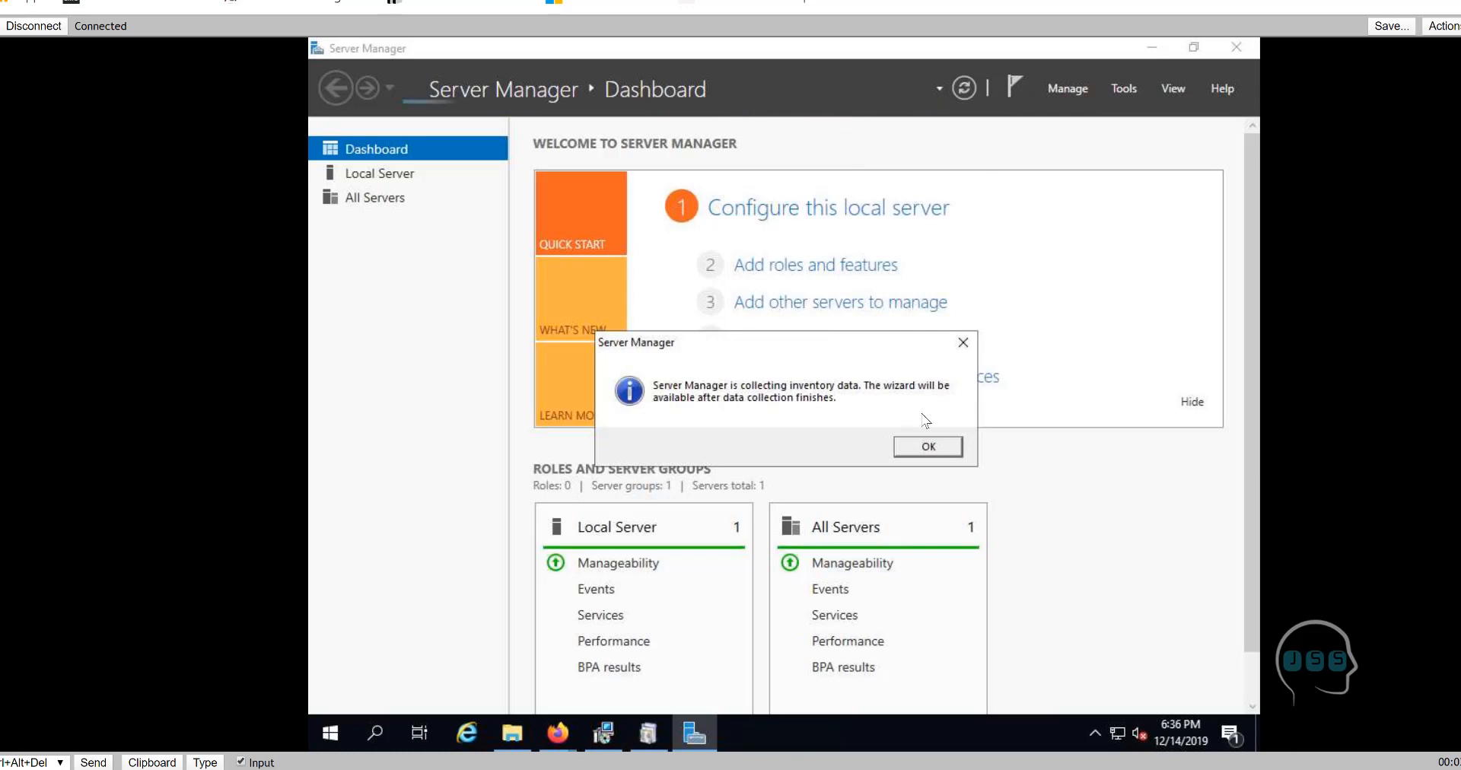
left_click(927, 446)
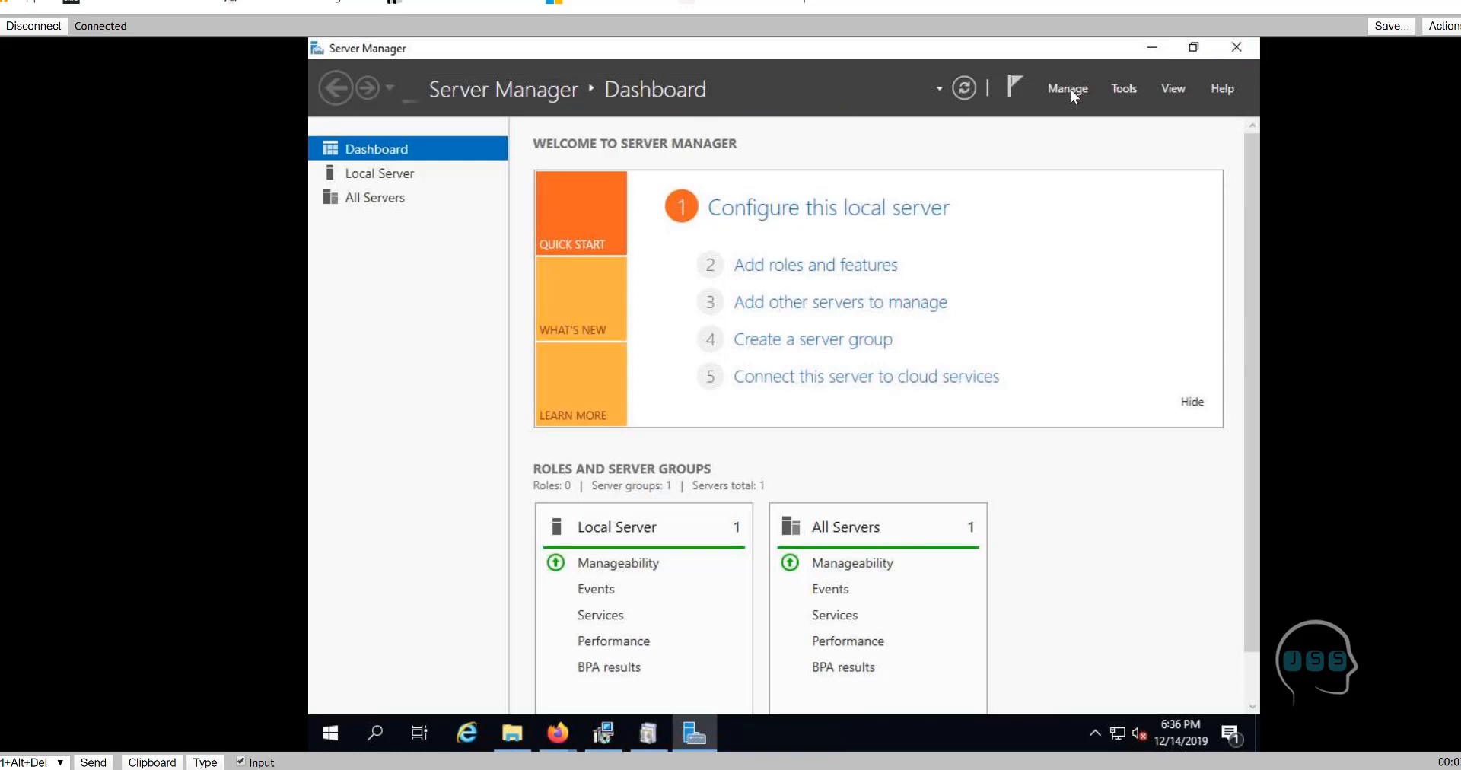
left_click(1066, 88)
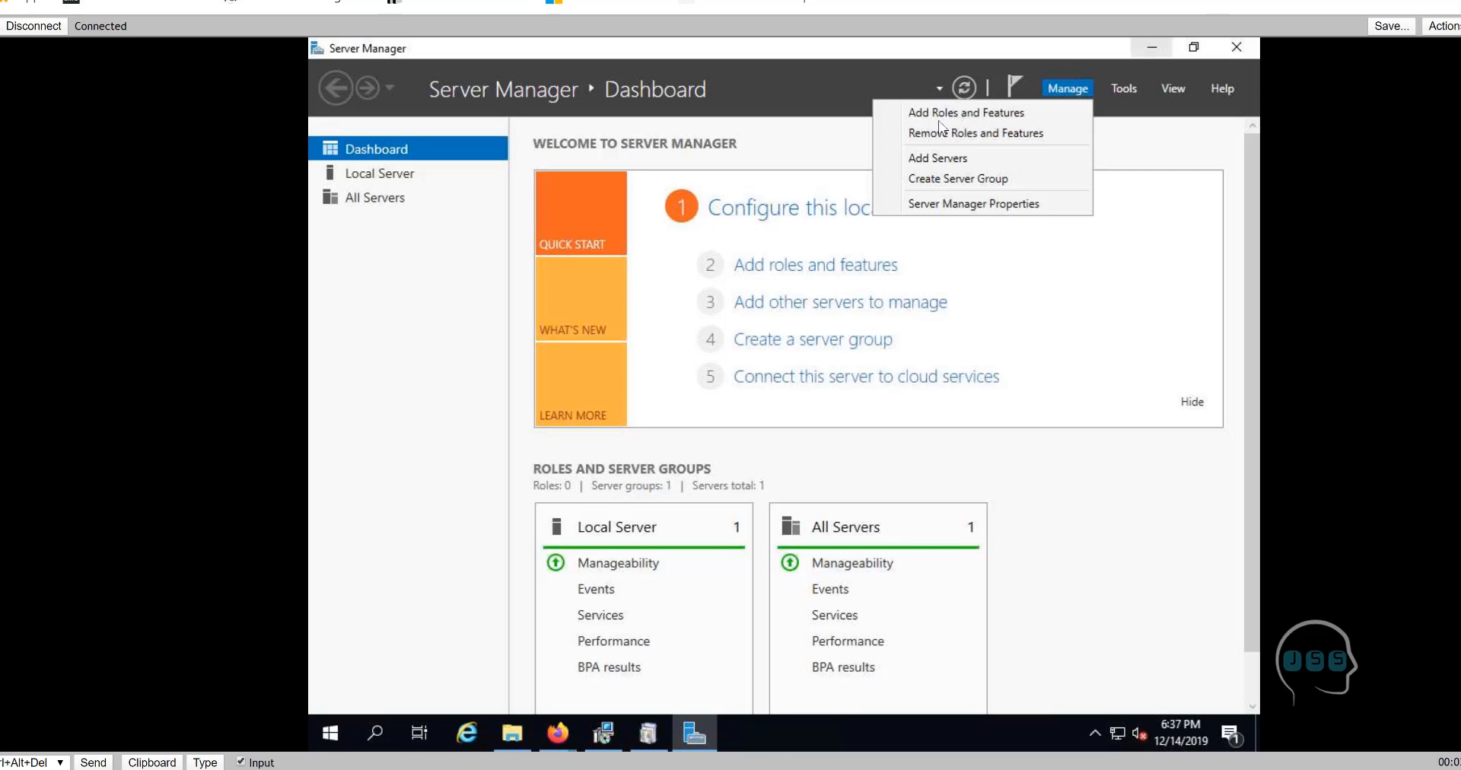
mouse_move(966, 113)
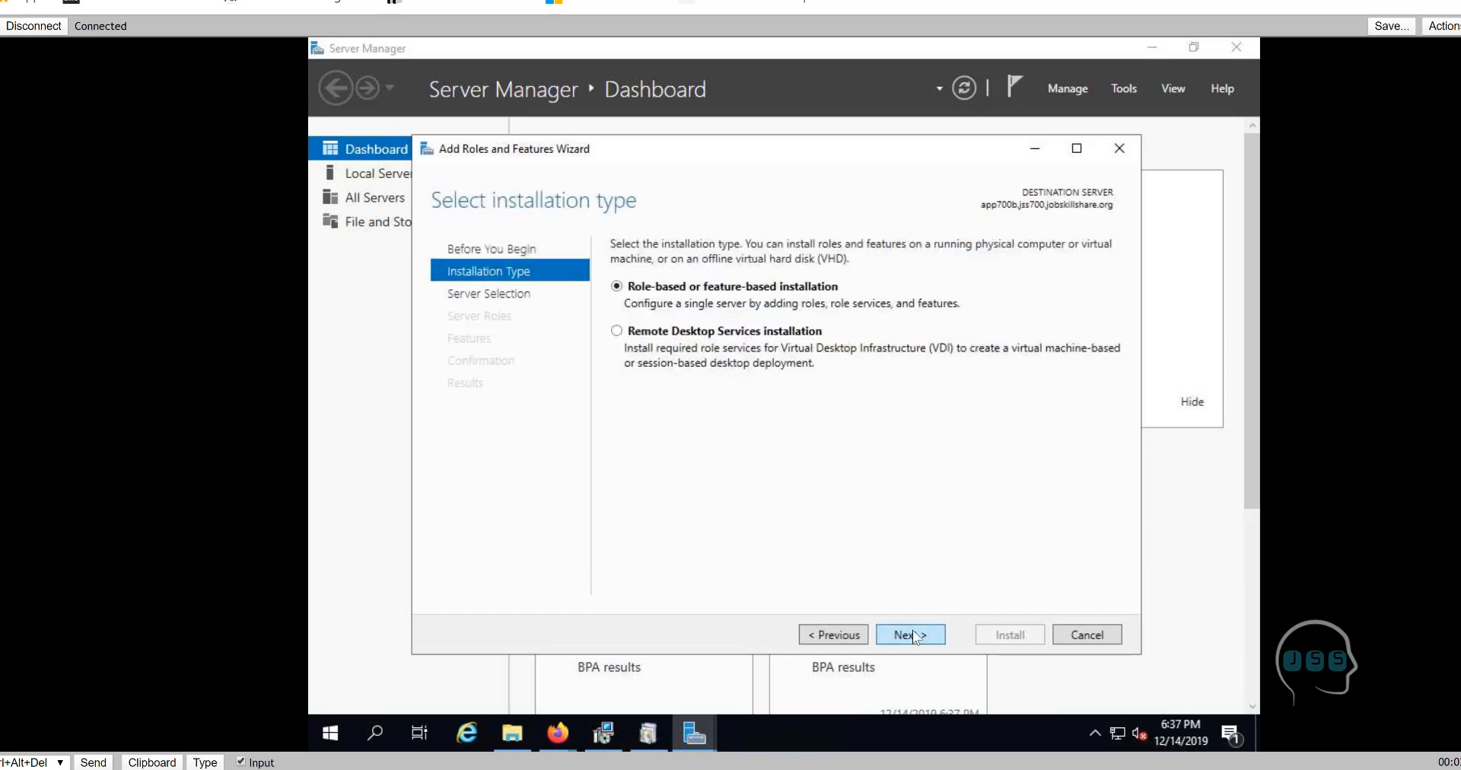
Advance the wizard to Features and check .NET Framework 3.5 Features.
left_click(908, 634)
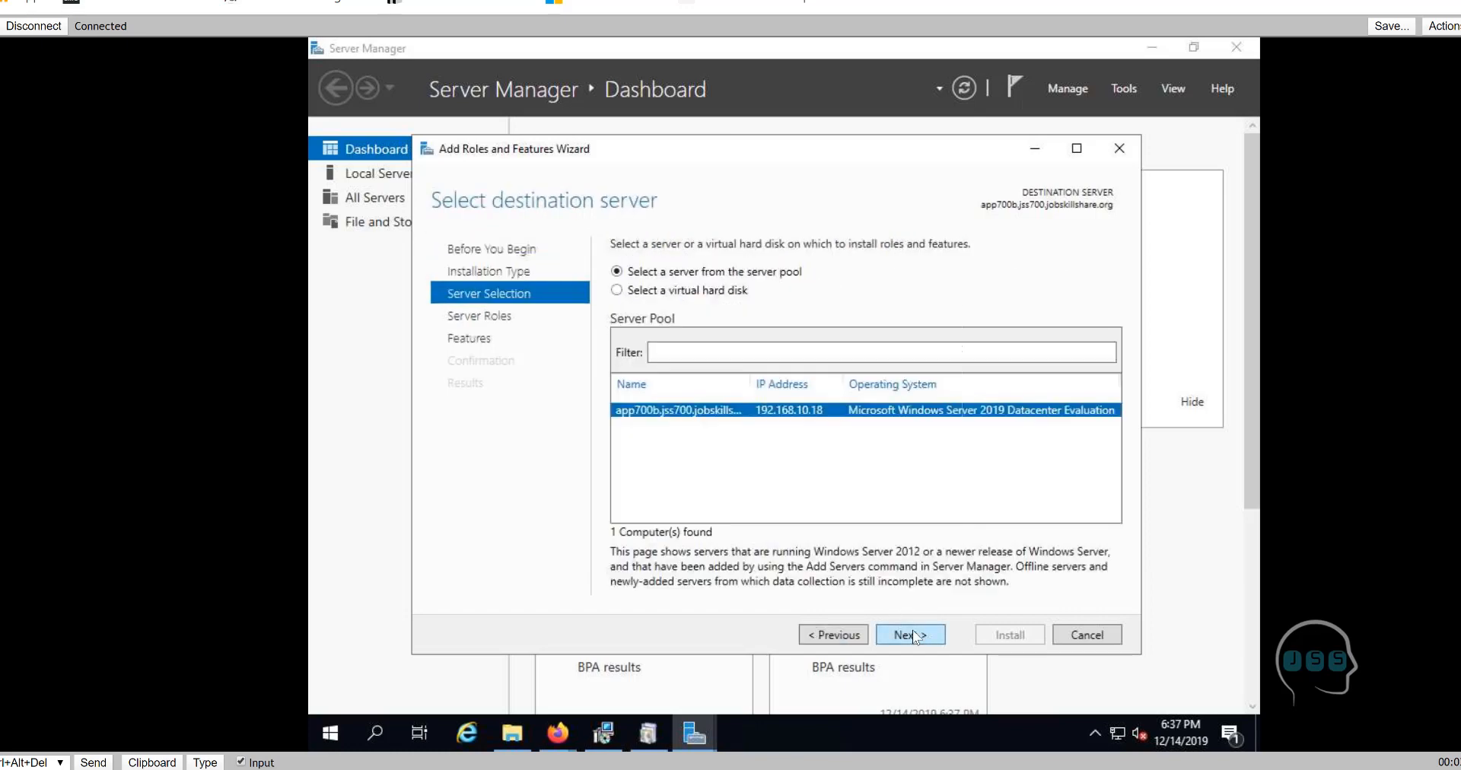
left_click(910, 634)
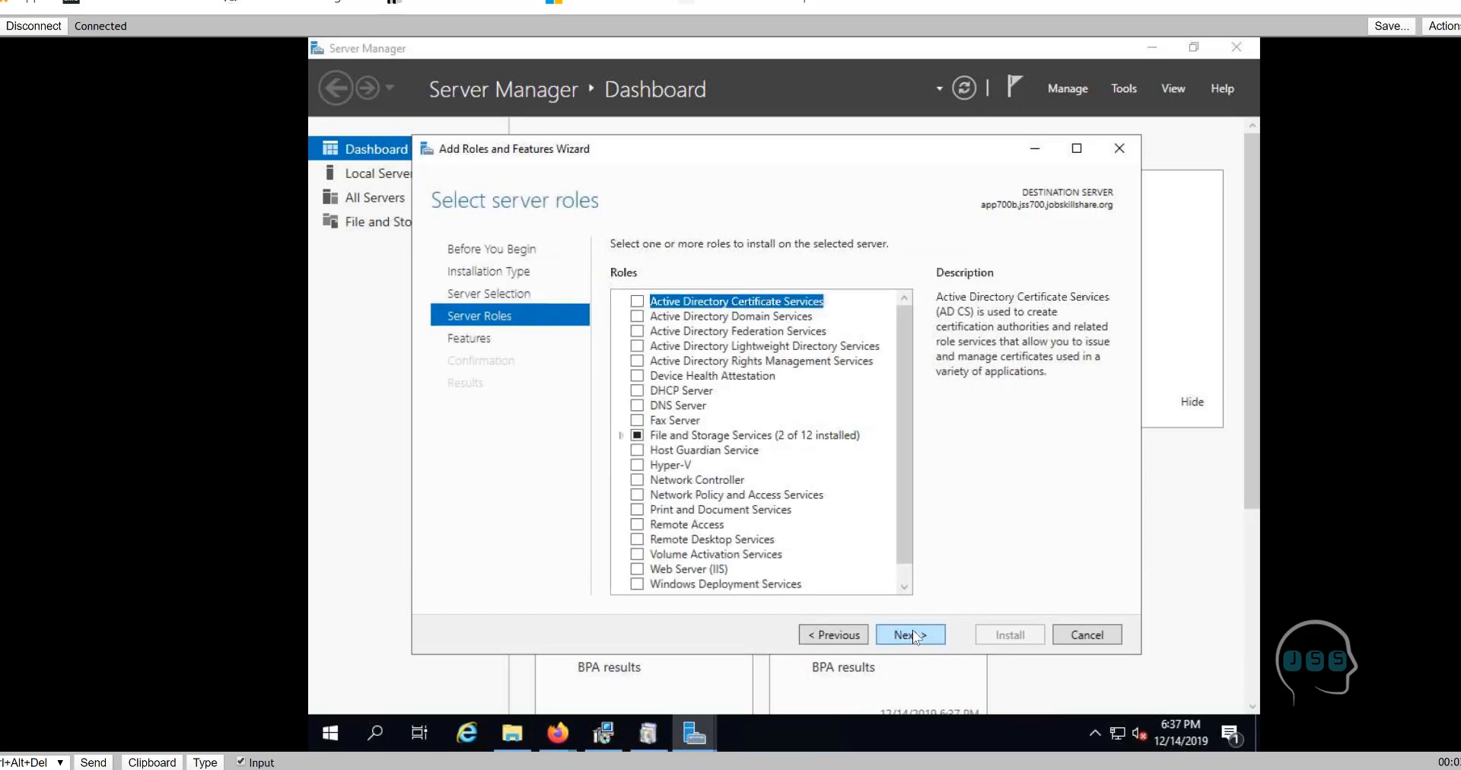
left_click(904, 634)
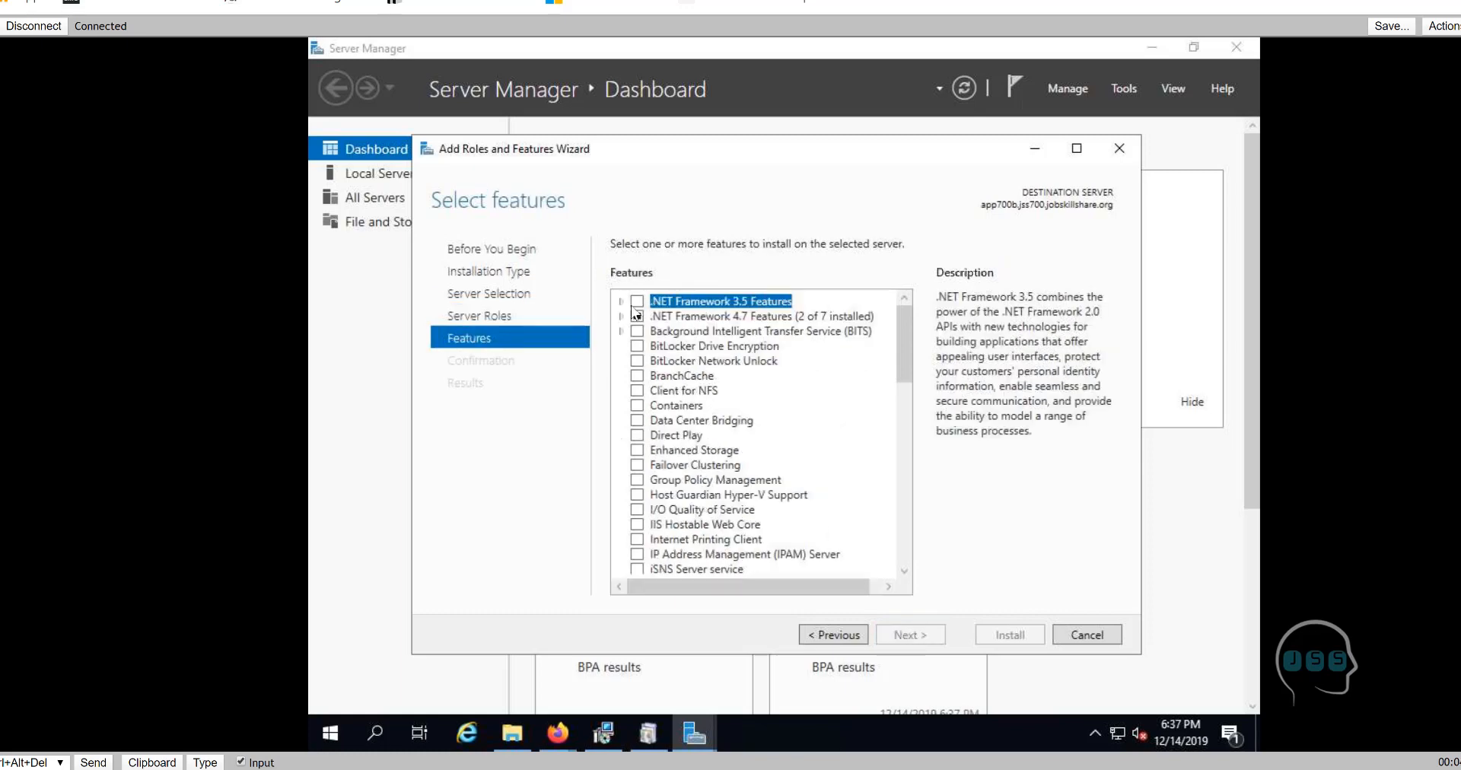
left_click(619, 300)
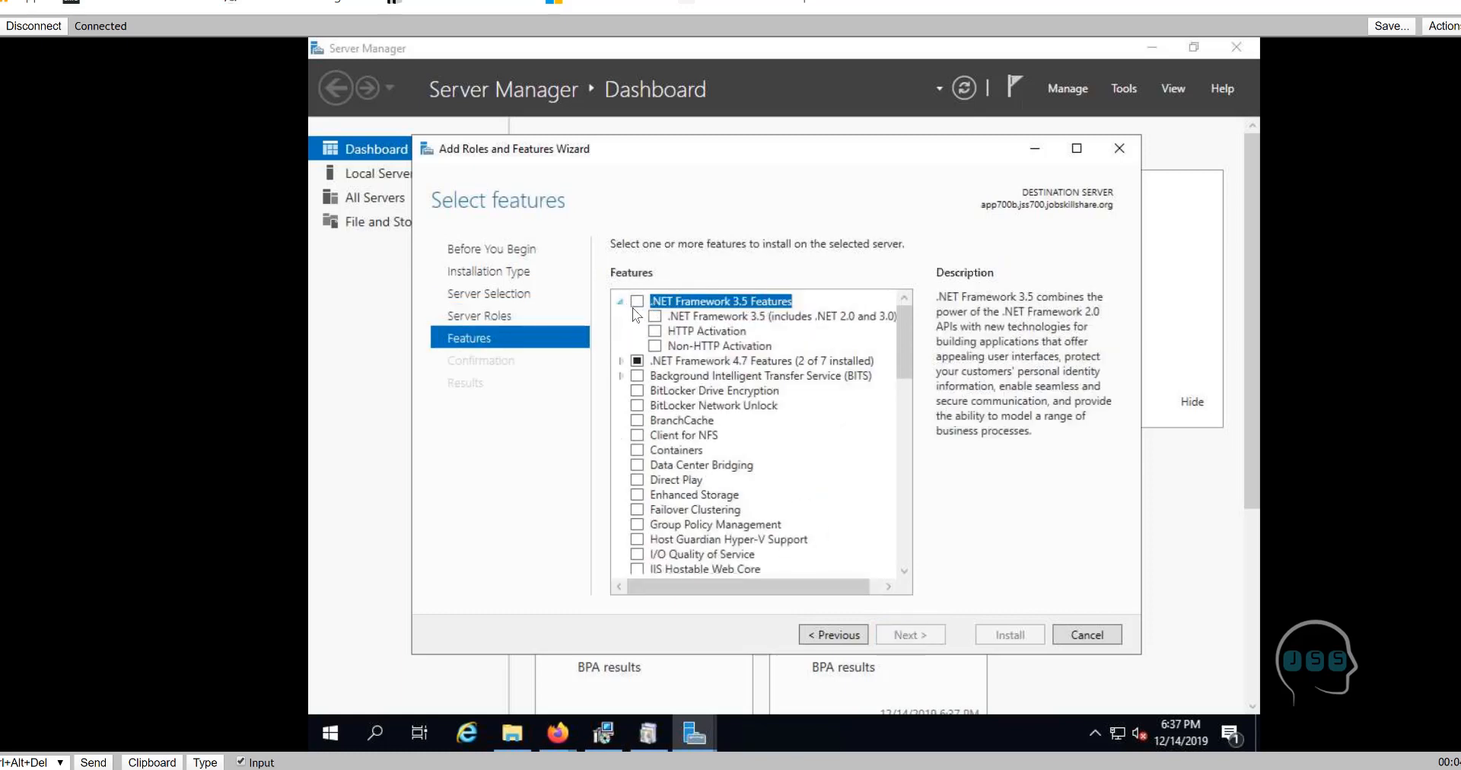
left_click(638, 300)
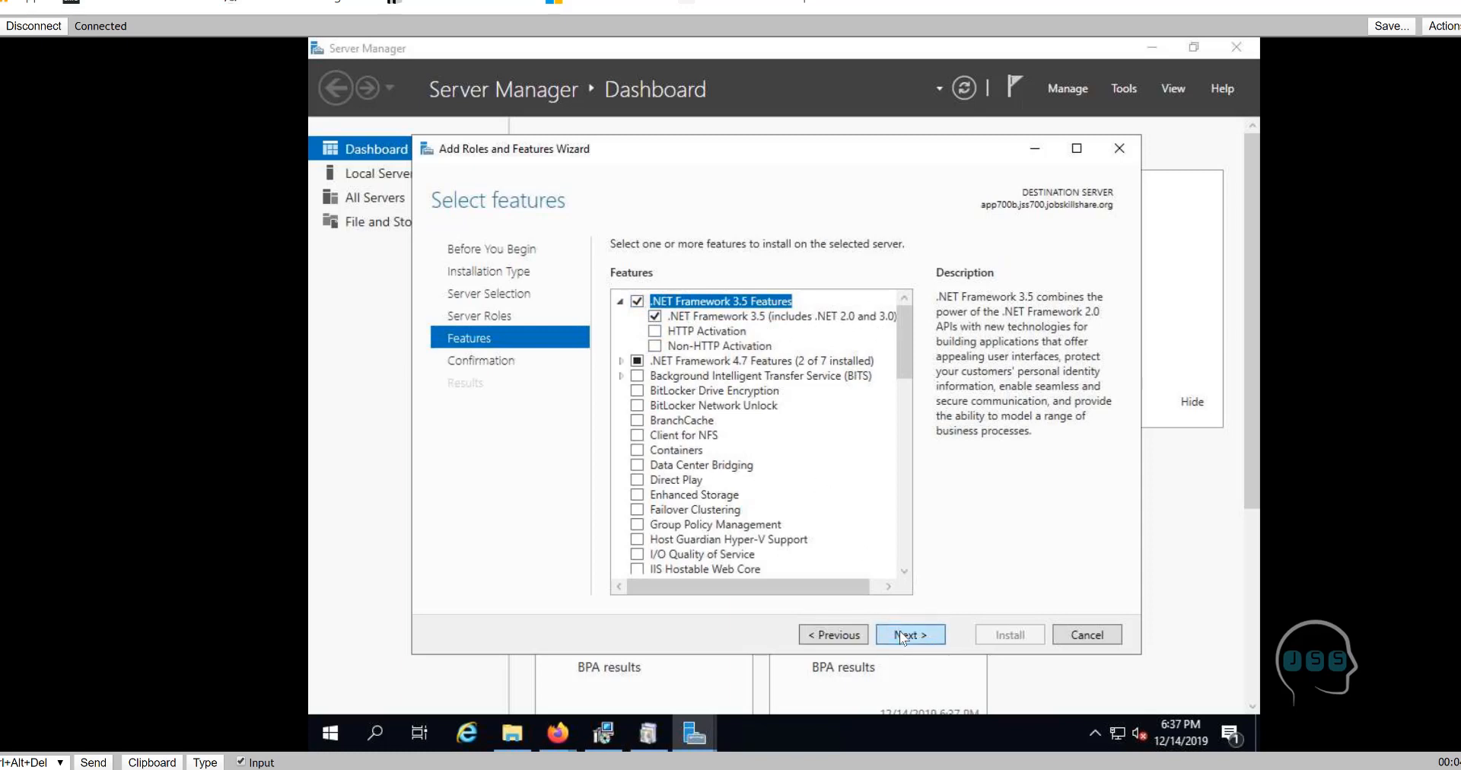
Install .NET Framework 3.5 and close the finished wizard.
left_click(909, 634)
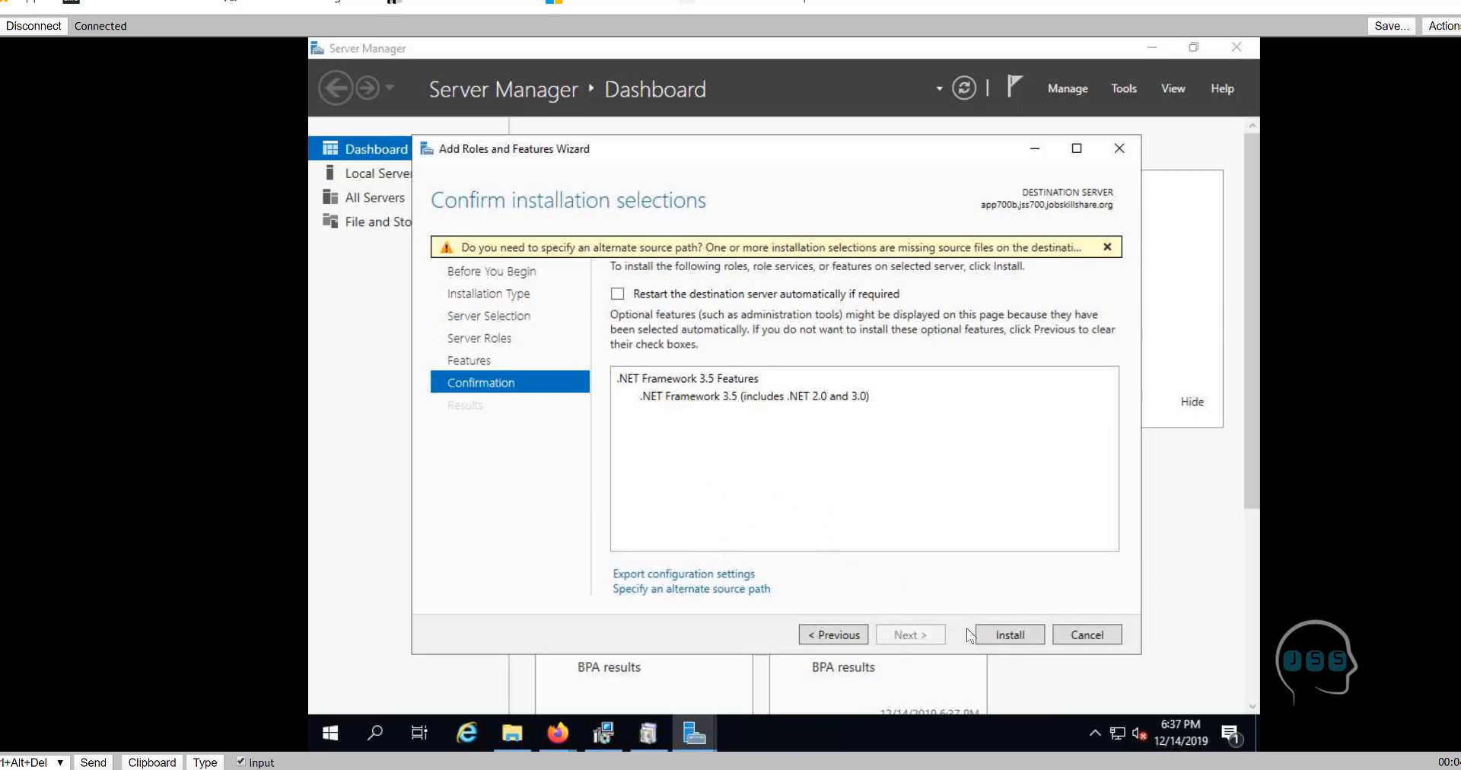
left_click(1009, 634)
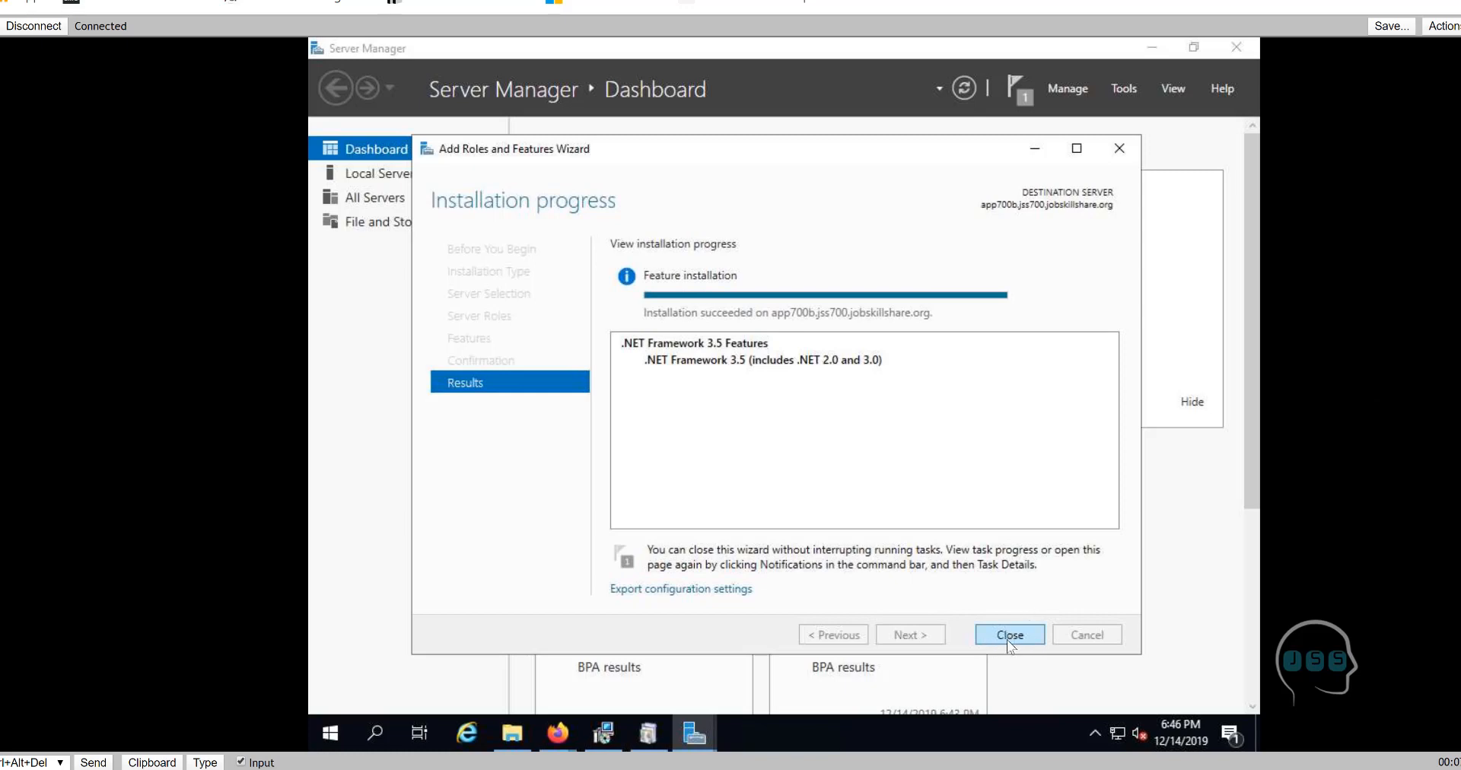
left_click(1007, 635)
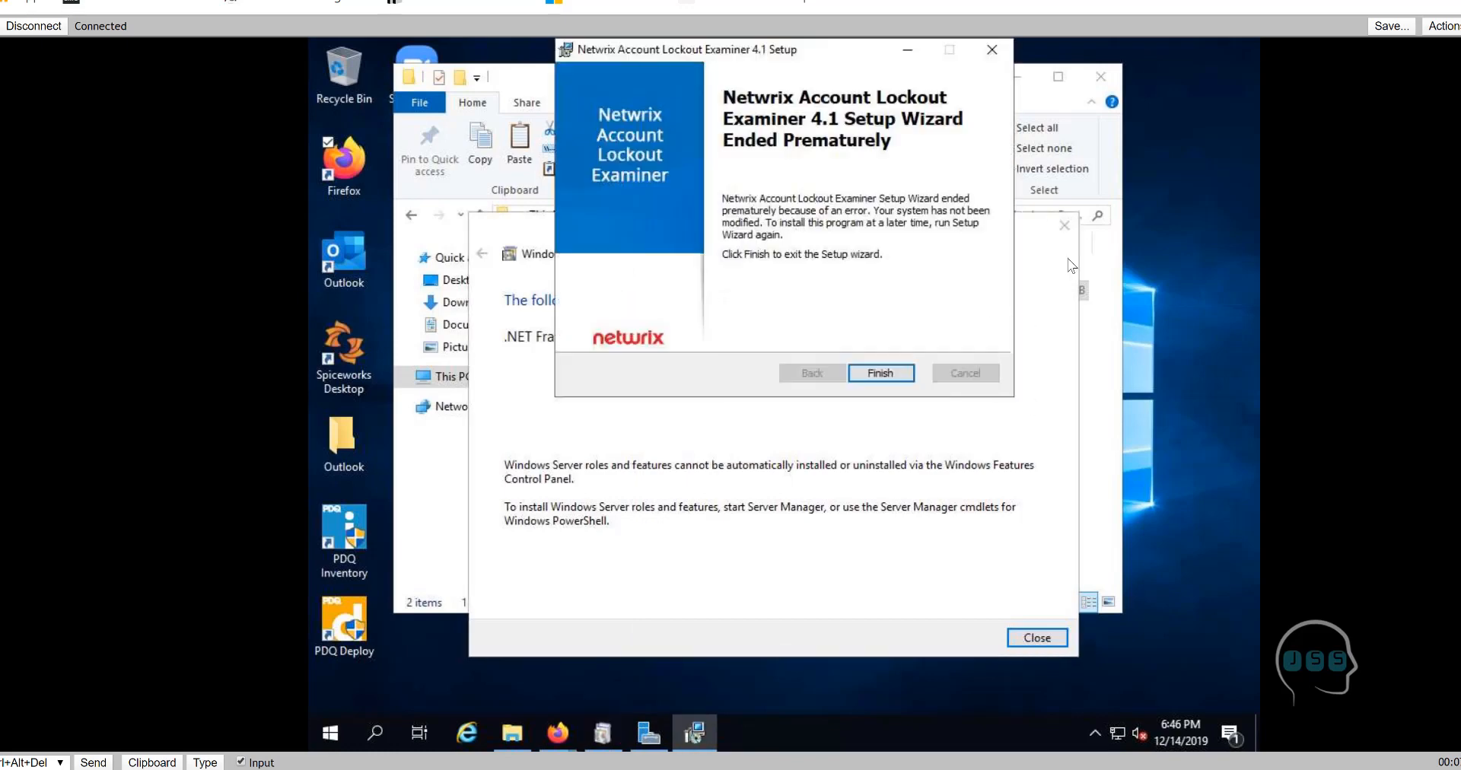
Finish the prematurely ended setup and rerun ale_setup_free.
left_click(878, 371)
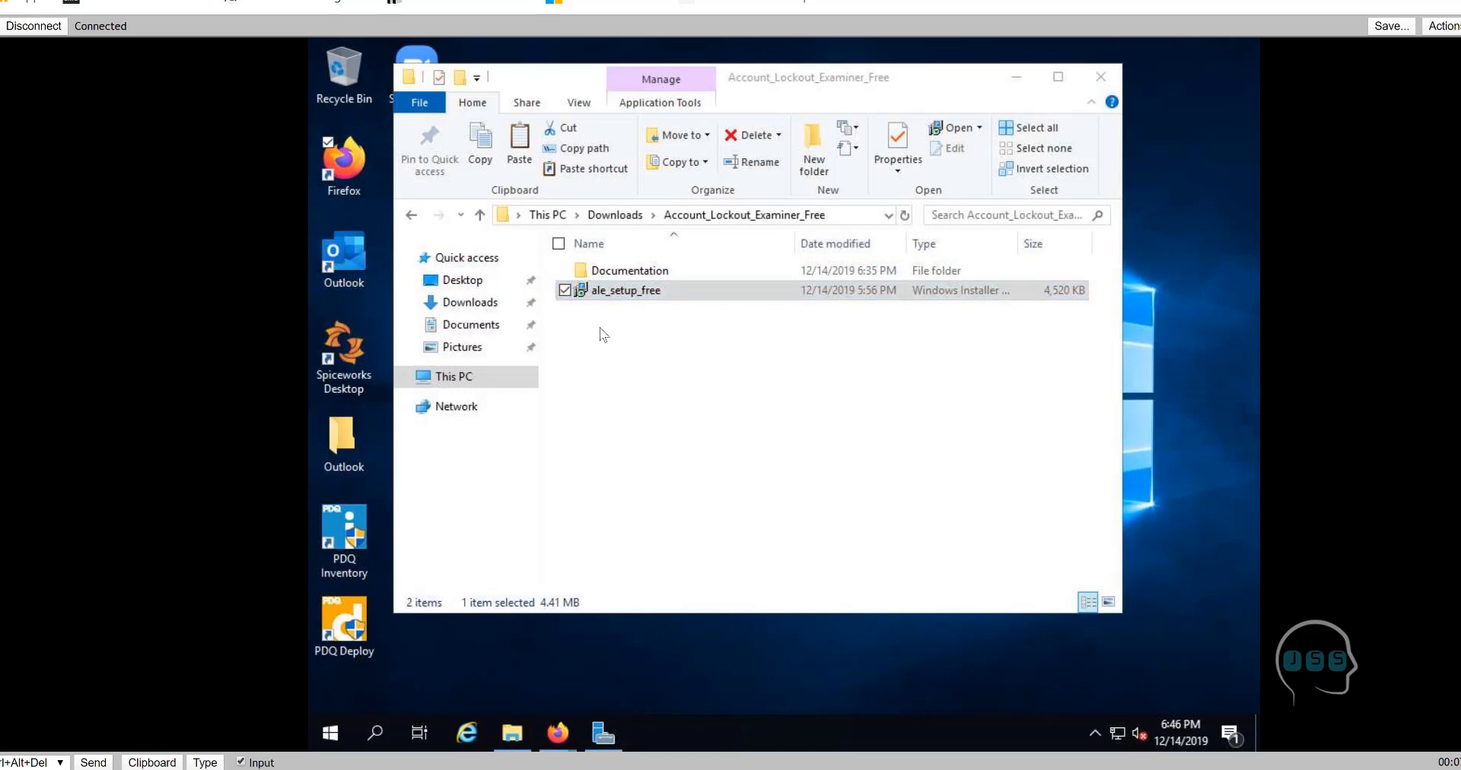
double_click(625, 291)
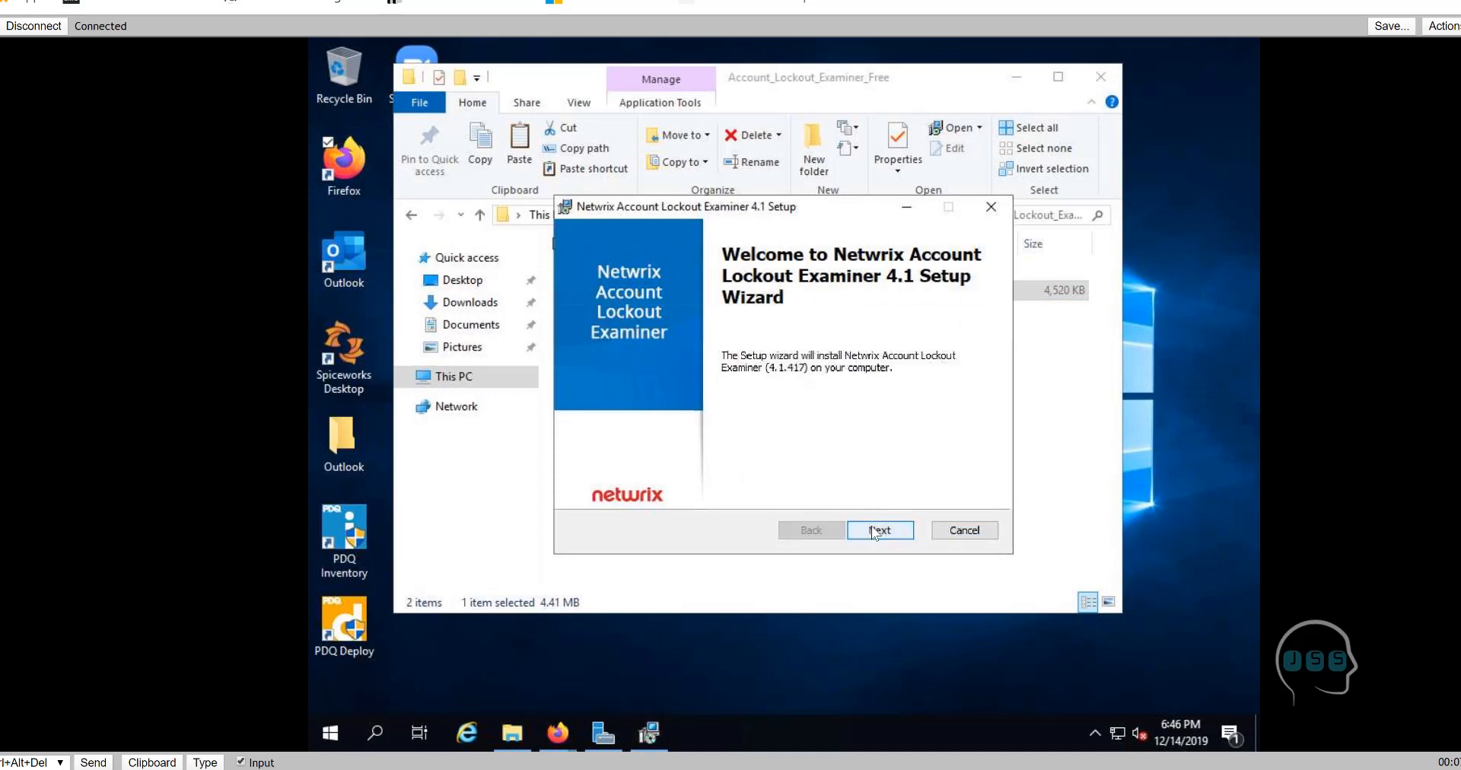
Pass the welcome page and keep the default destination folder.
left_click(878, 530)
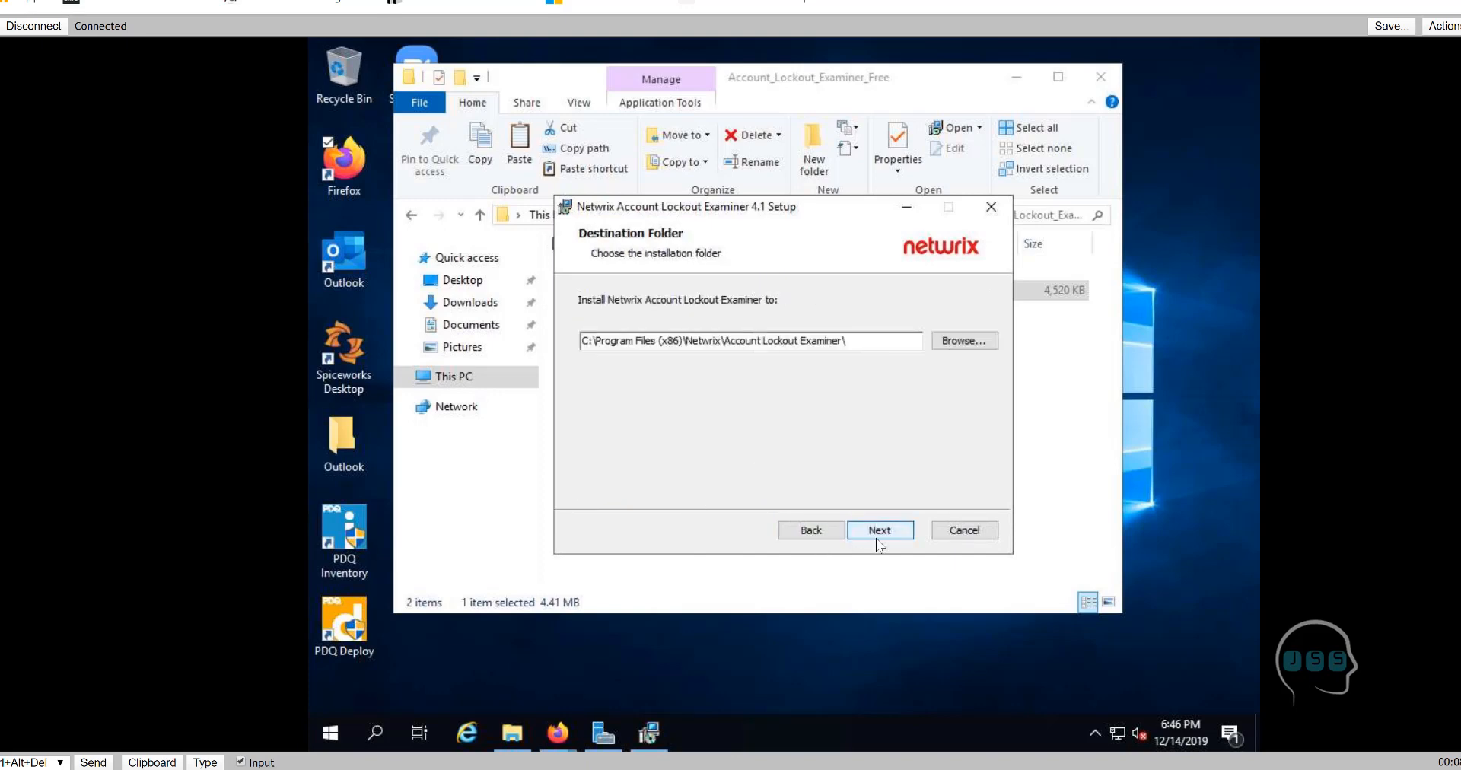
left_click(878, 529)
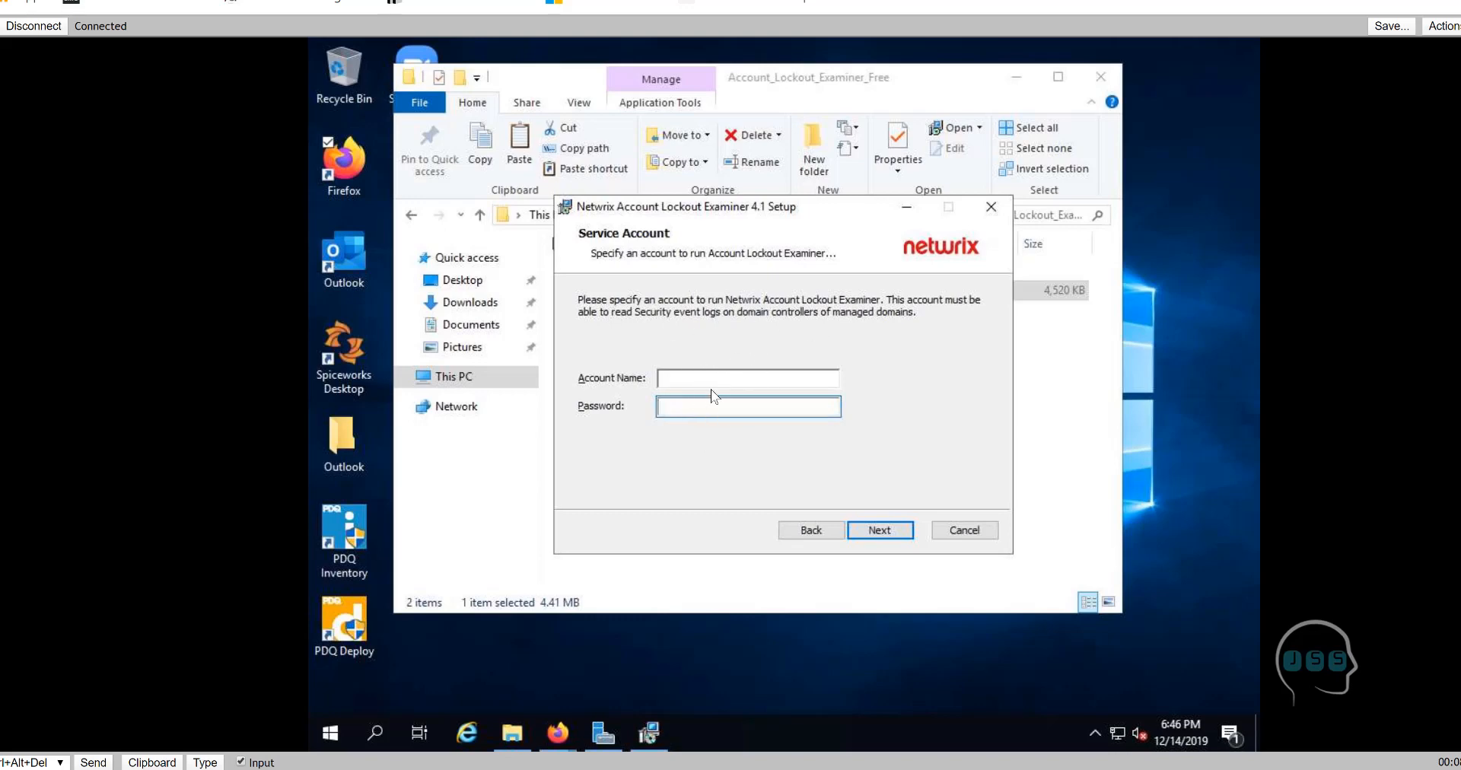
Enter helpdesk with its password as the service account and submit.
left_click(745, 377)
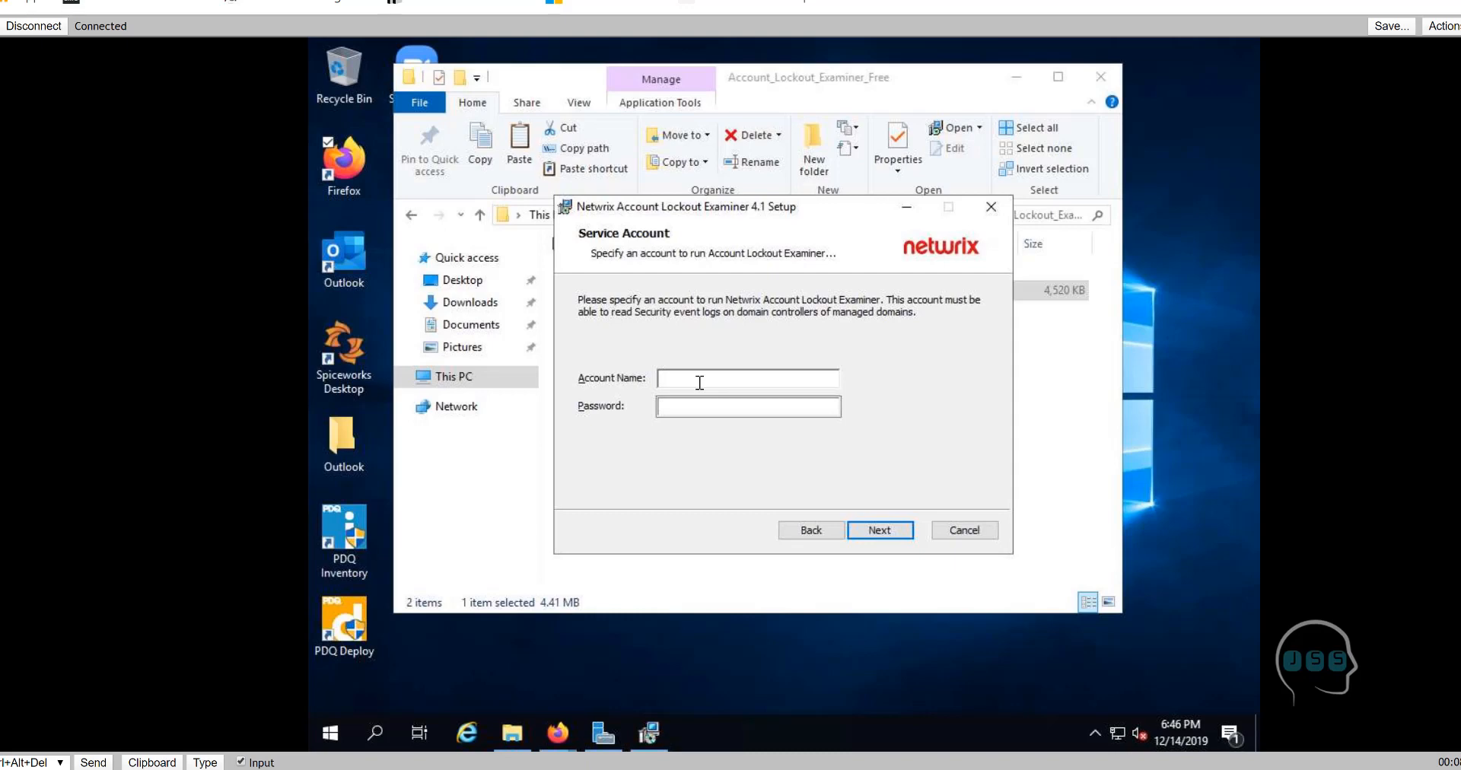
type("helpdesk")
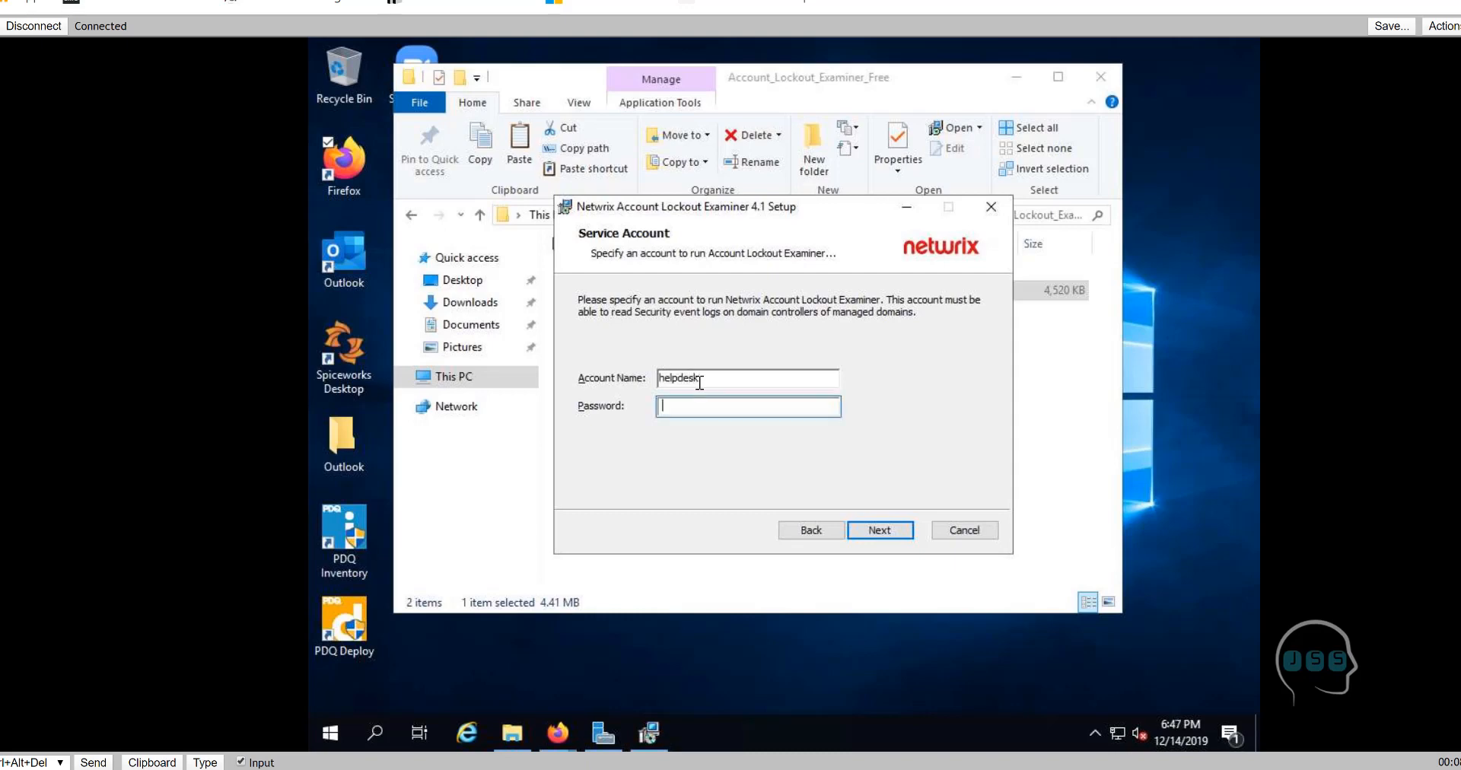
type("••")
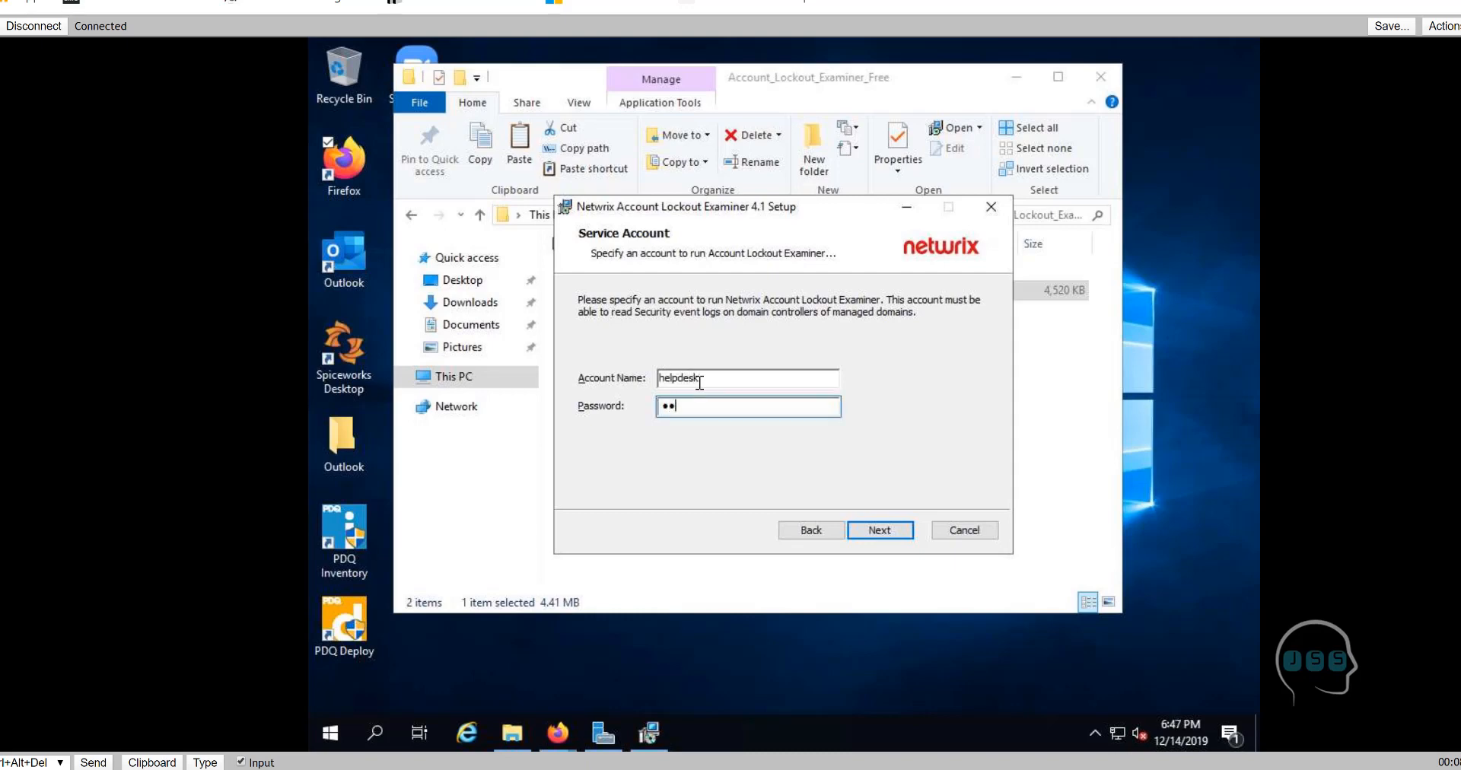
type("password")
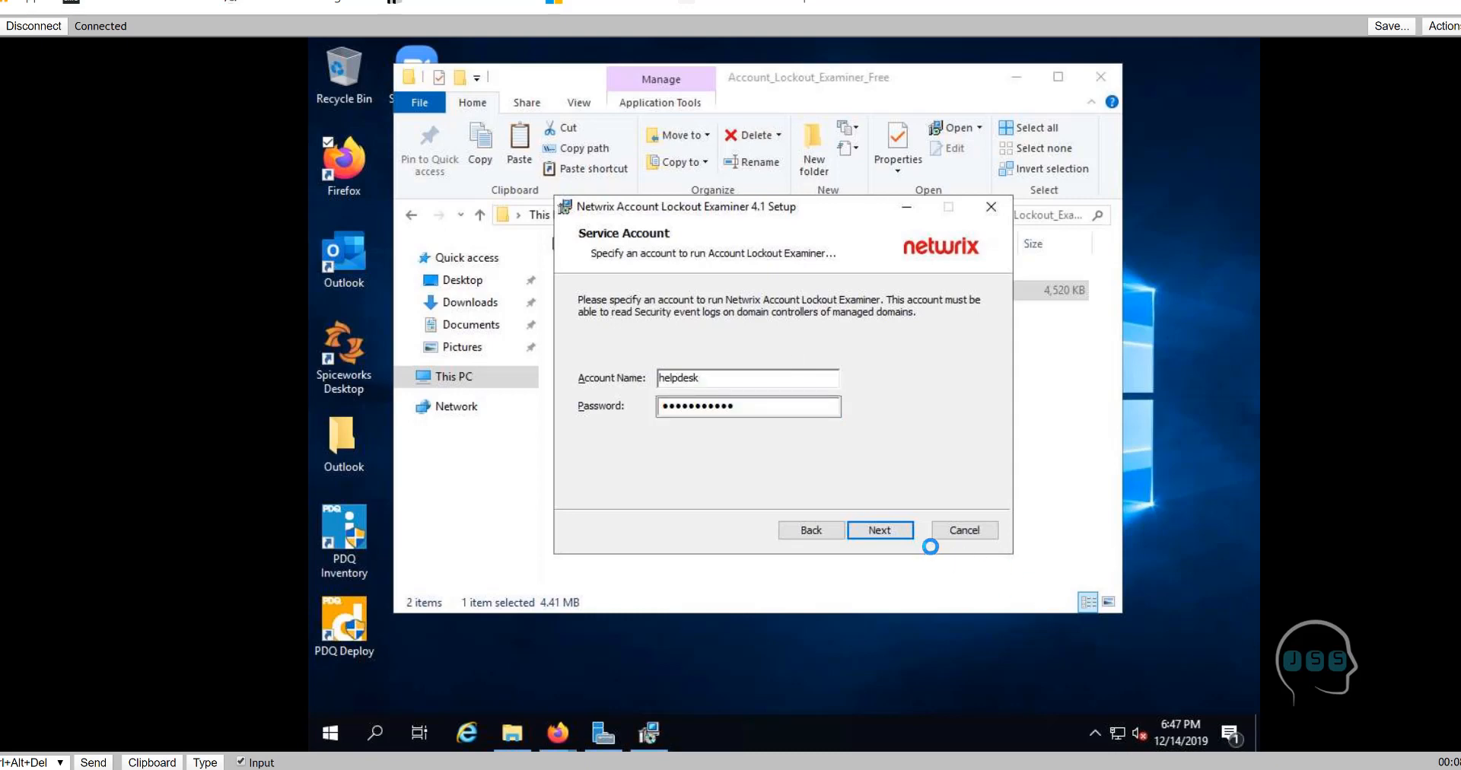
left_click(878, 530)
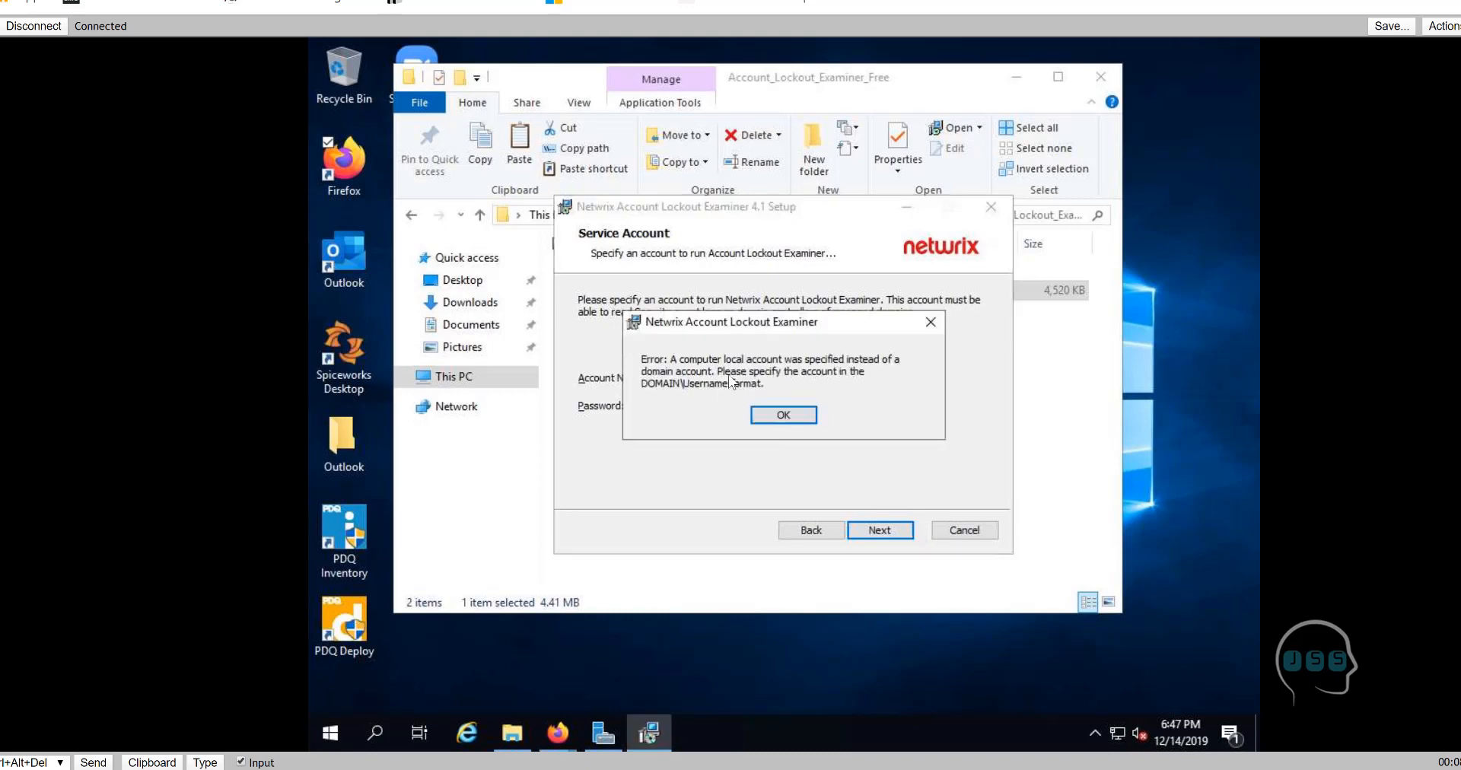
mouse_move(764, 400)
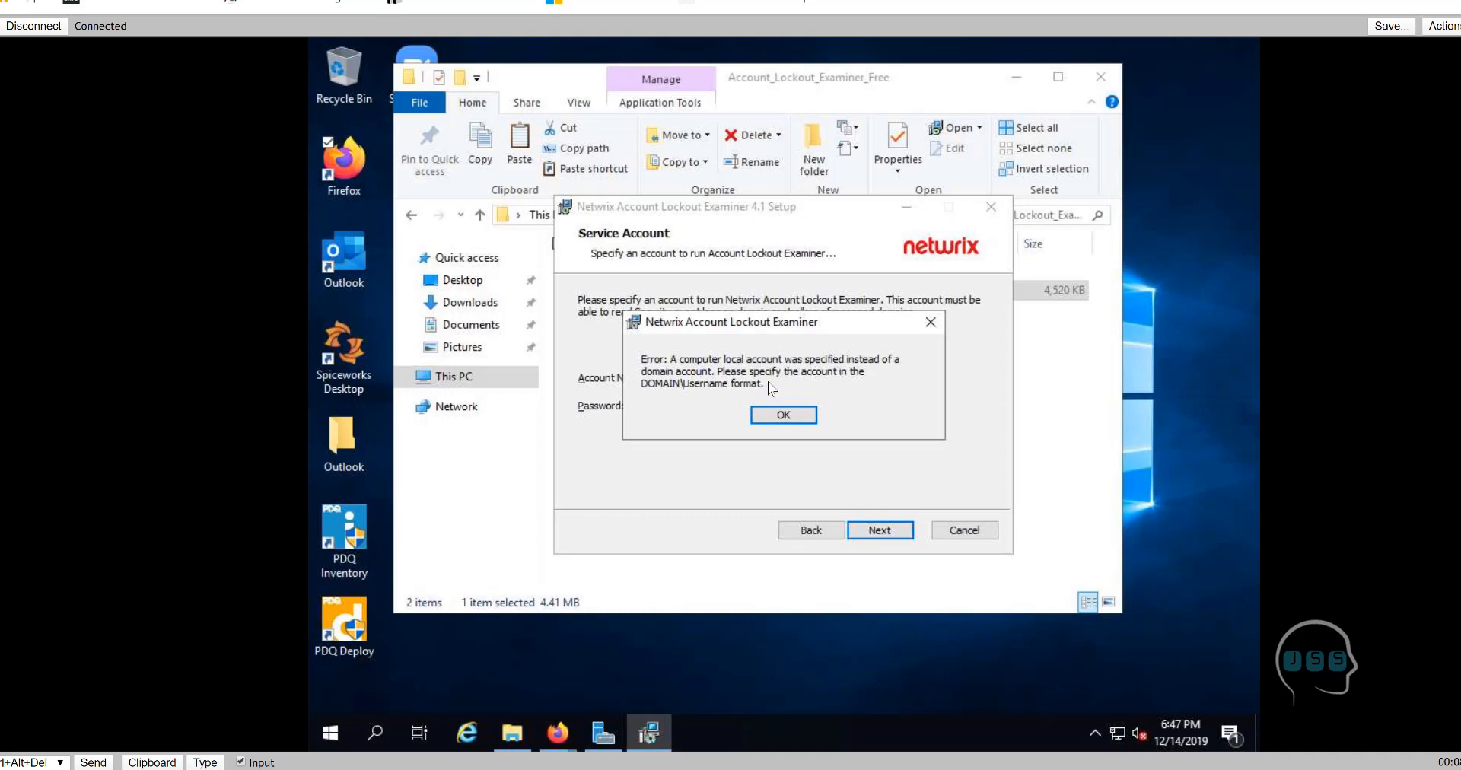
mouse_move(675, 394)
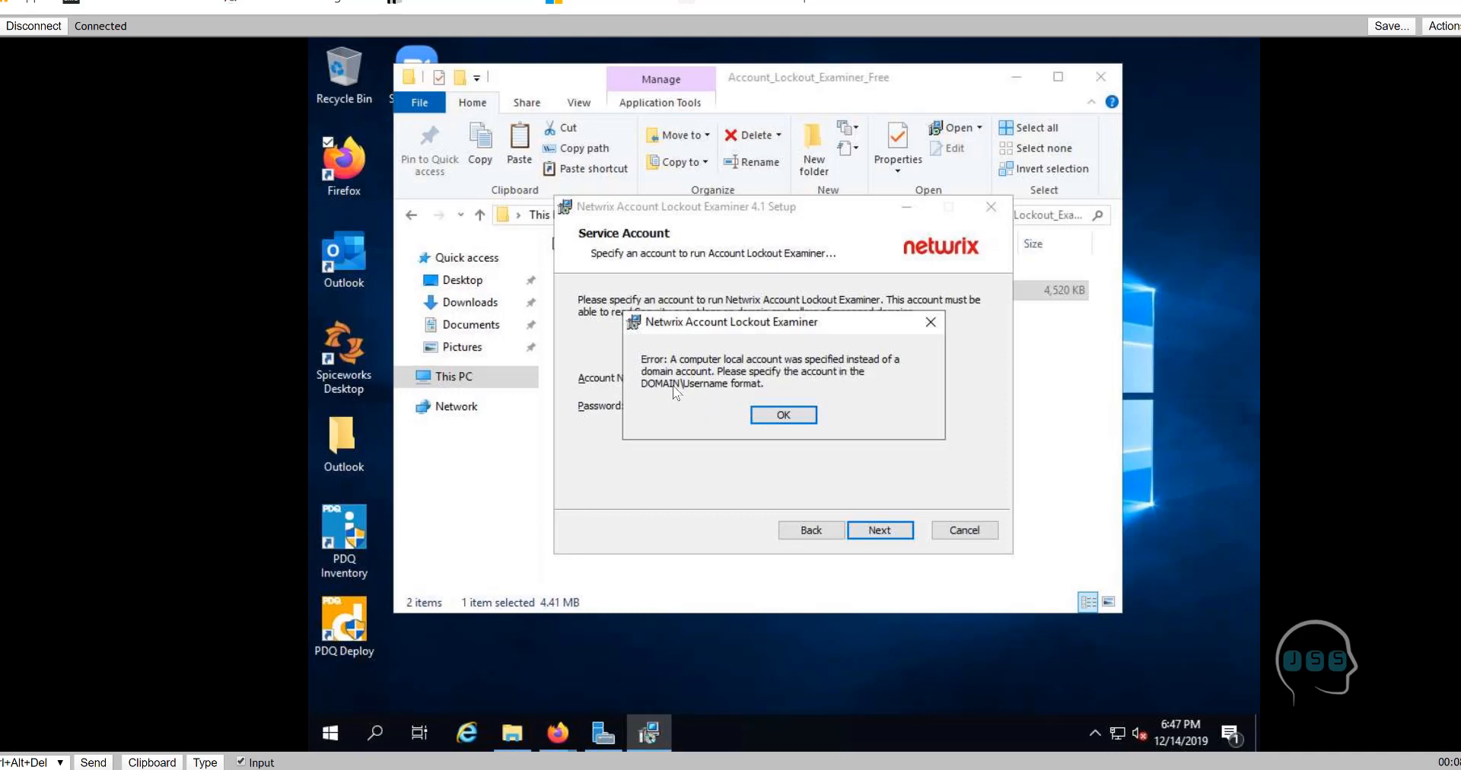
mouse_move(695, 369)
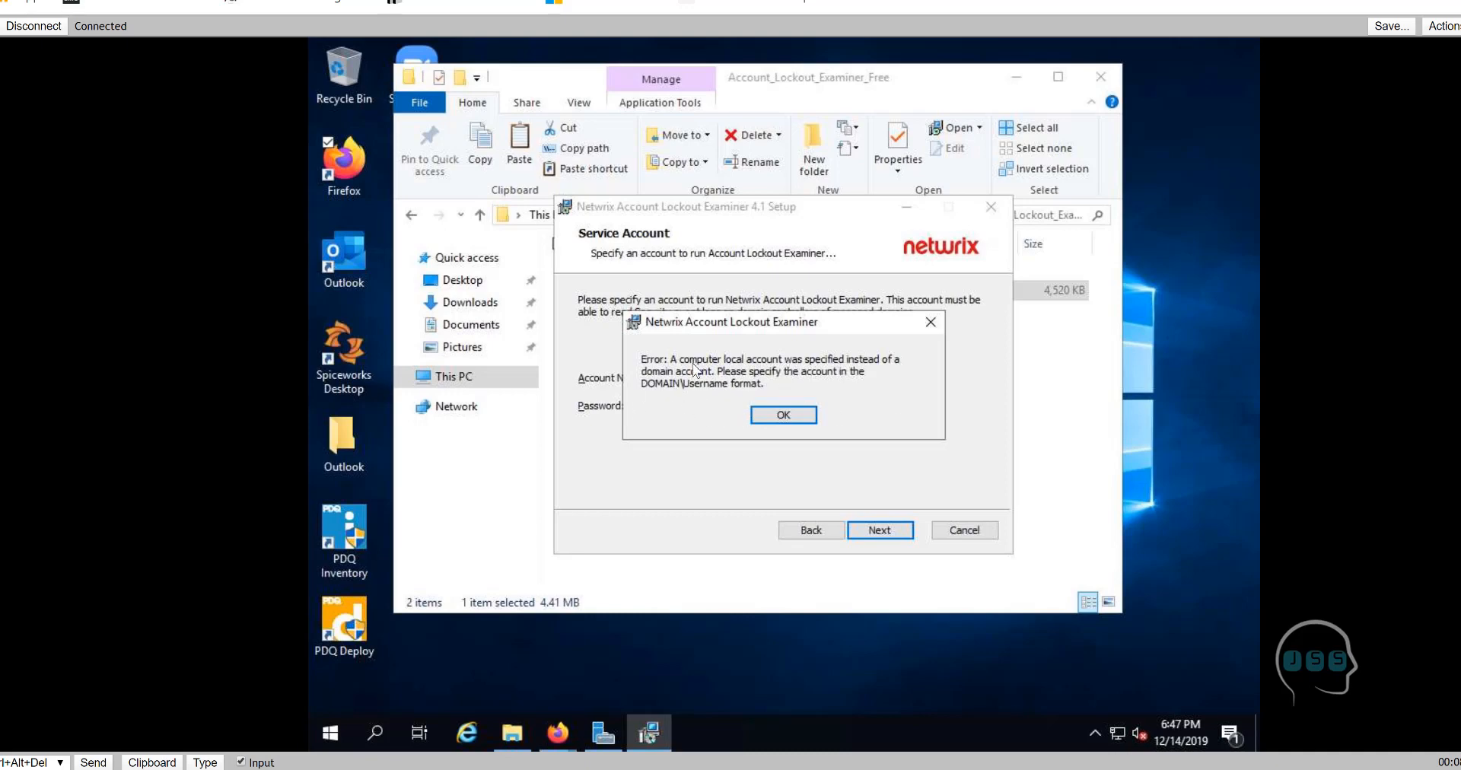
mouse_move(739, 416)
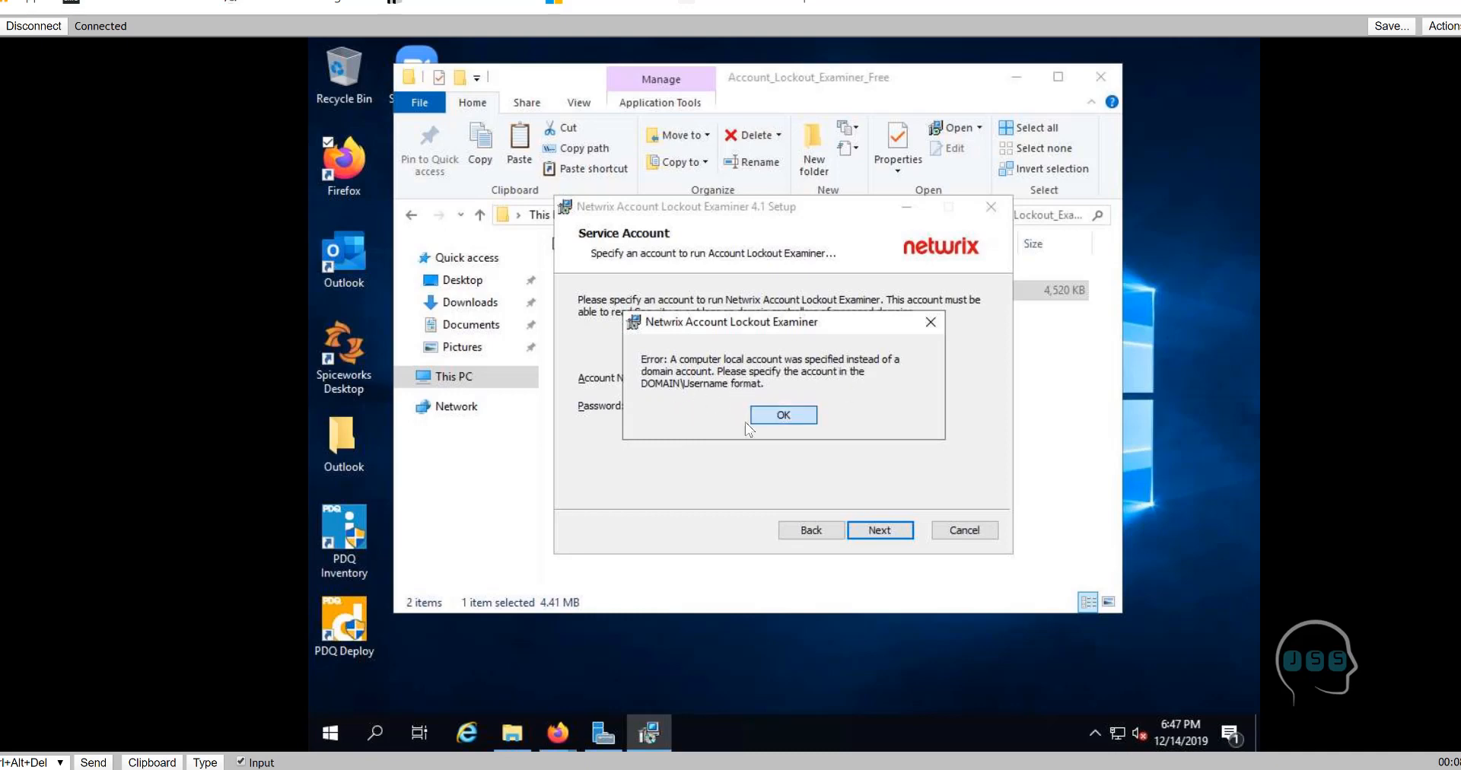
Dismiss the local-account error and resubmit the account as ss700\helpdesk.
left_click(782, 414)
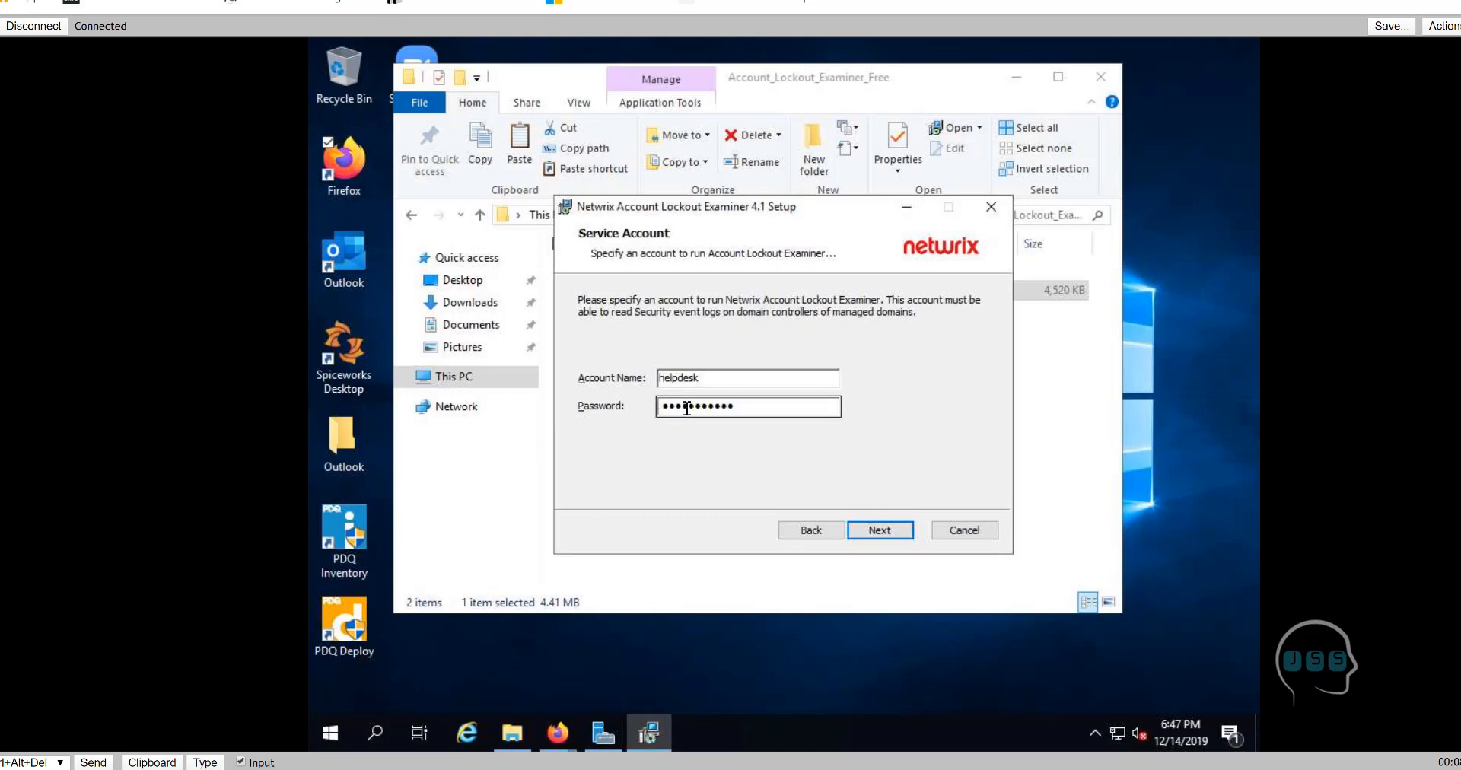
type("jss7\\")
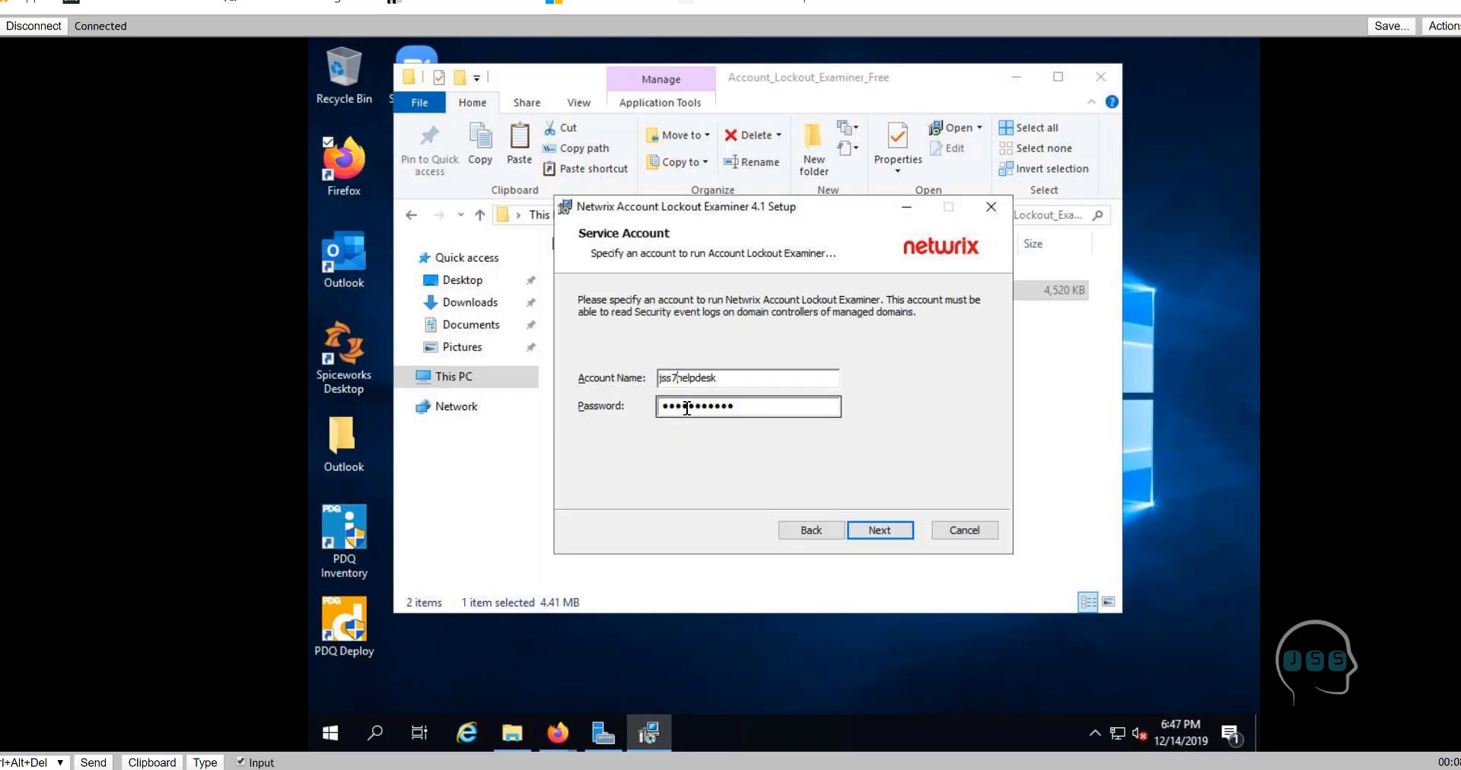
type("00\\")
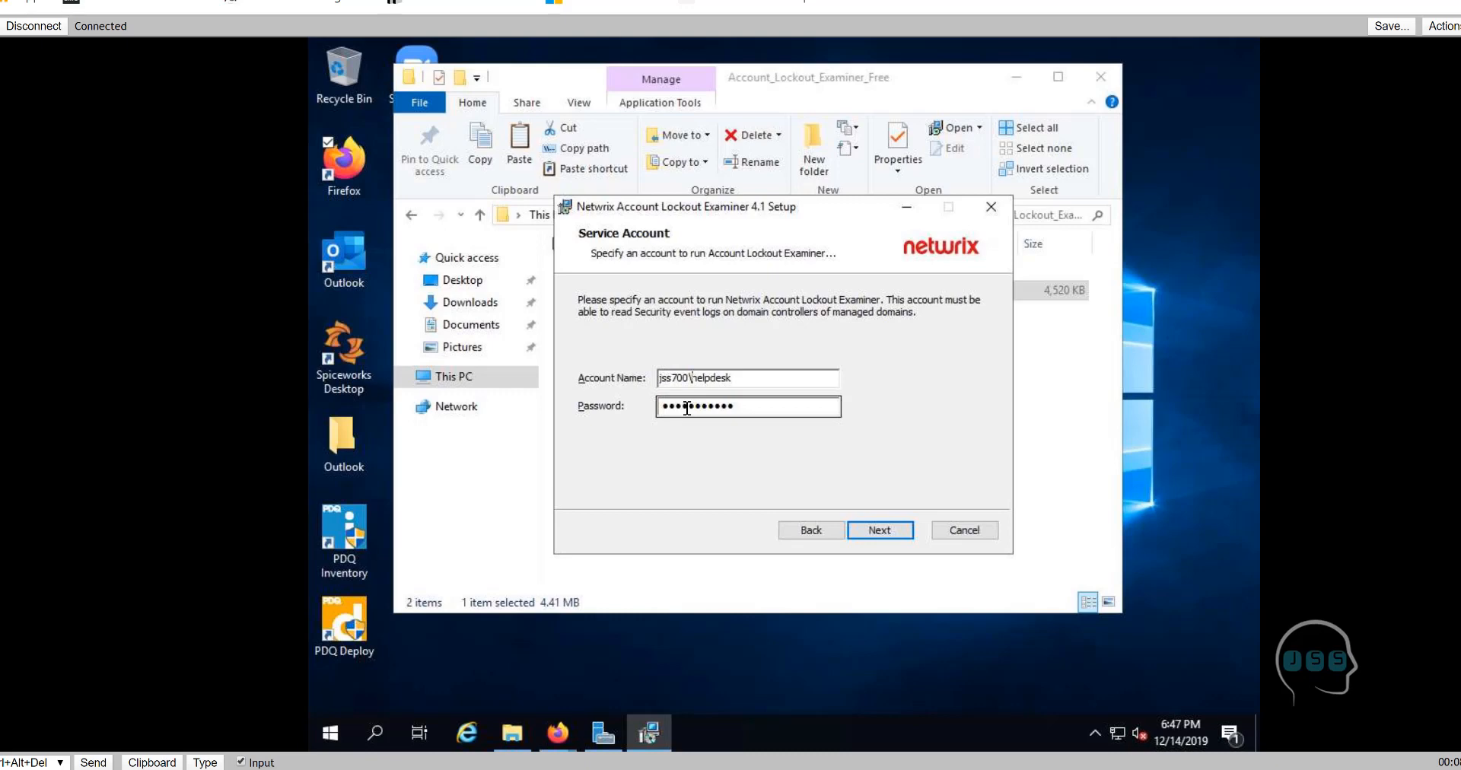
left_click(878, 530)
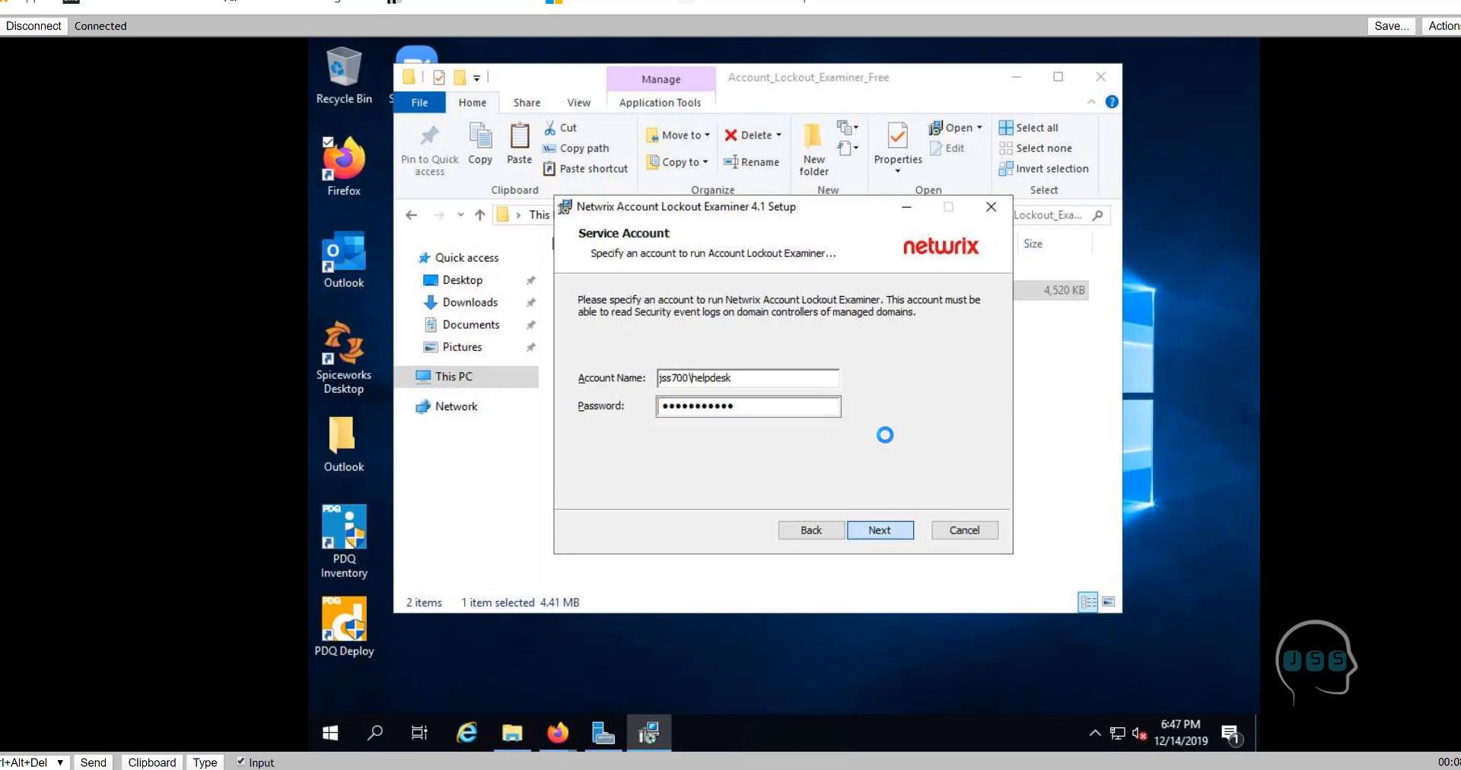
Start installing Account Lockout Examiner and close the Downloads folder window.
left_click(878, 529)
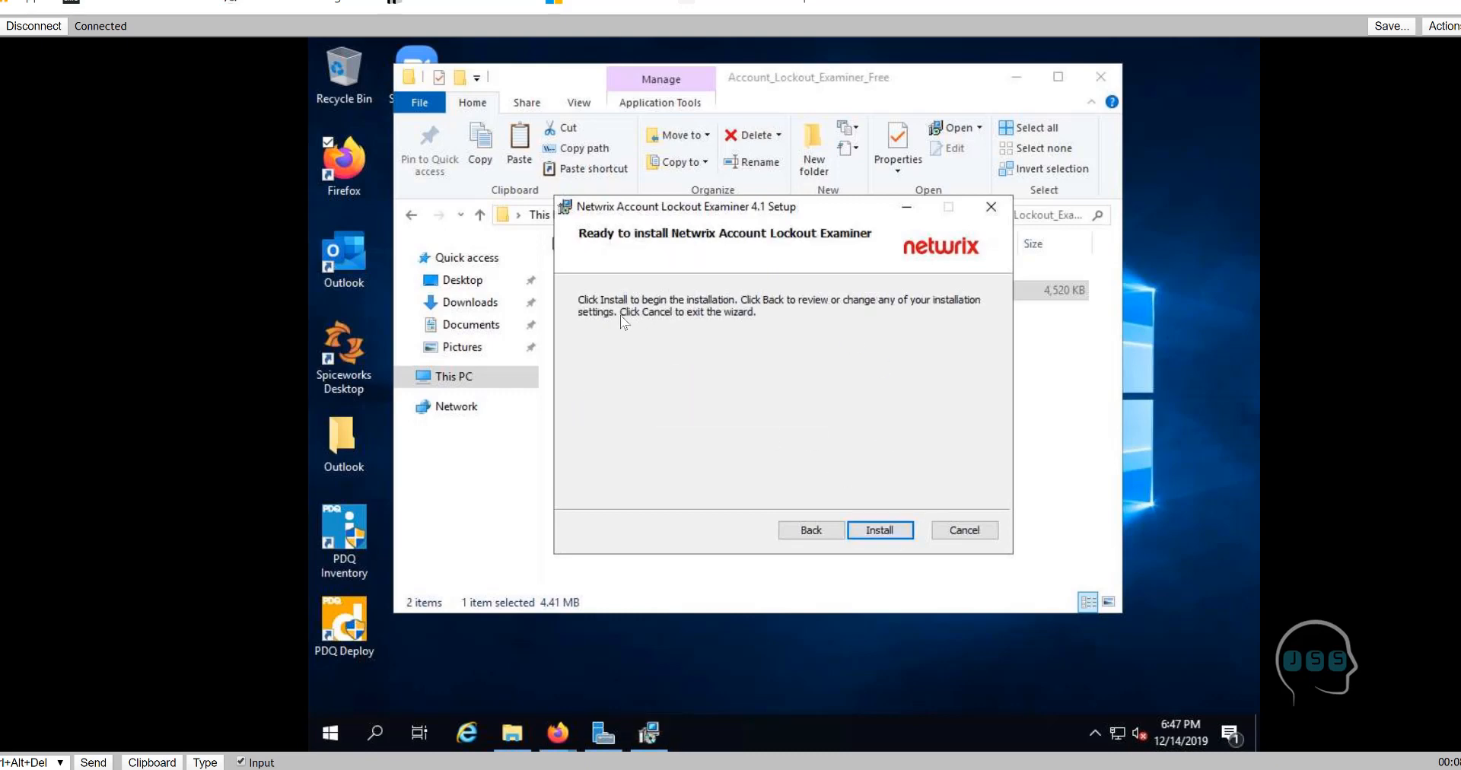
mouse_move(795, 317)
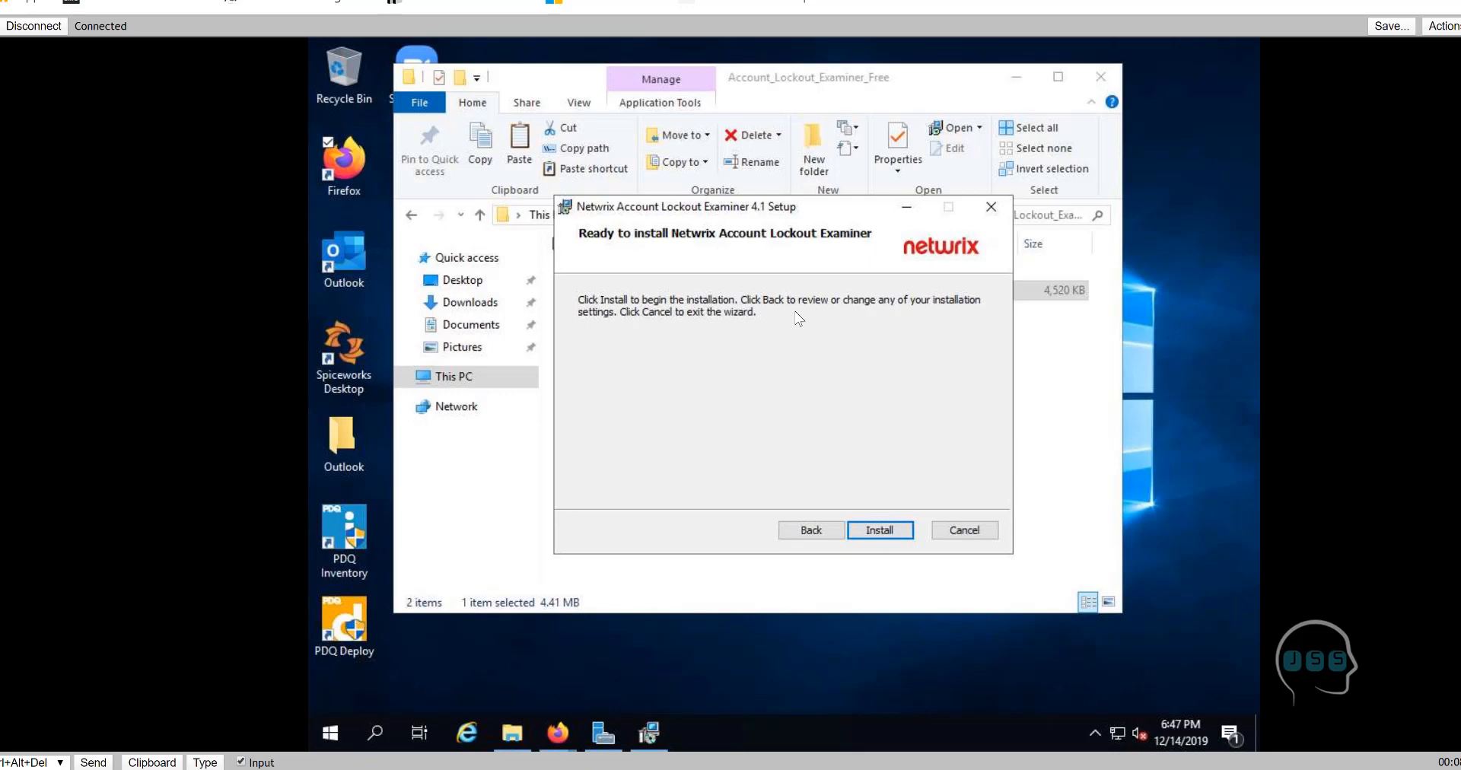
mouse_move(848, 502)
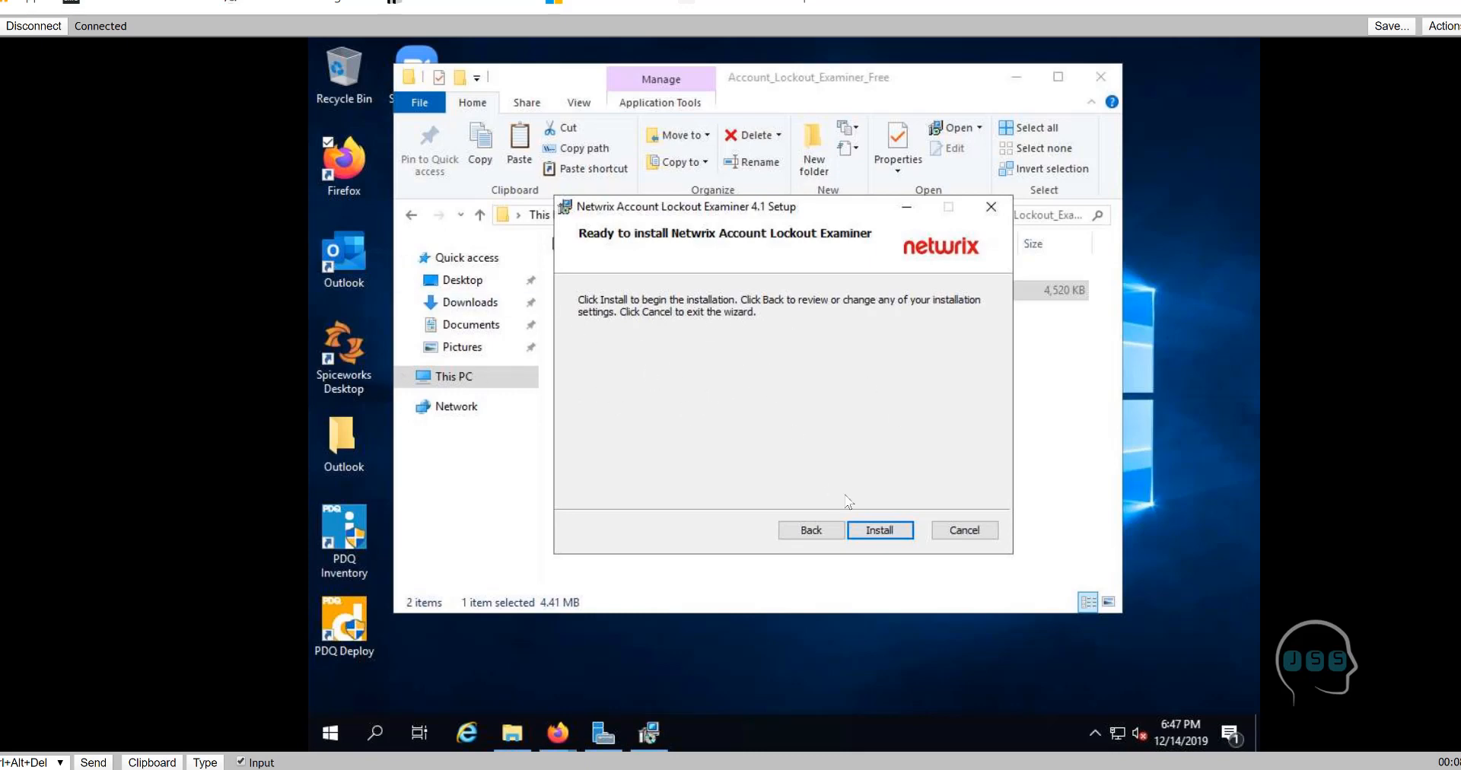
left_click(878, 529)
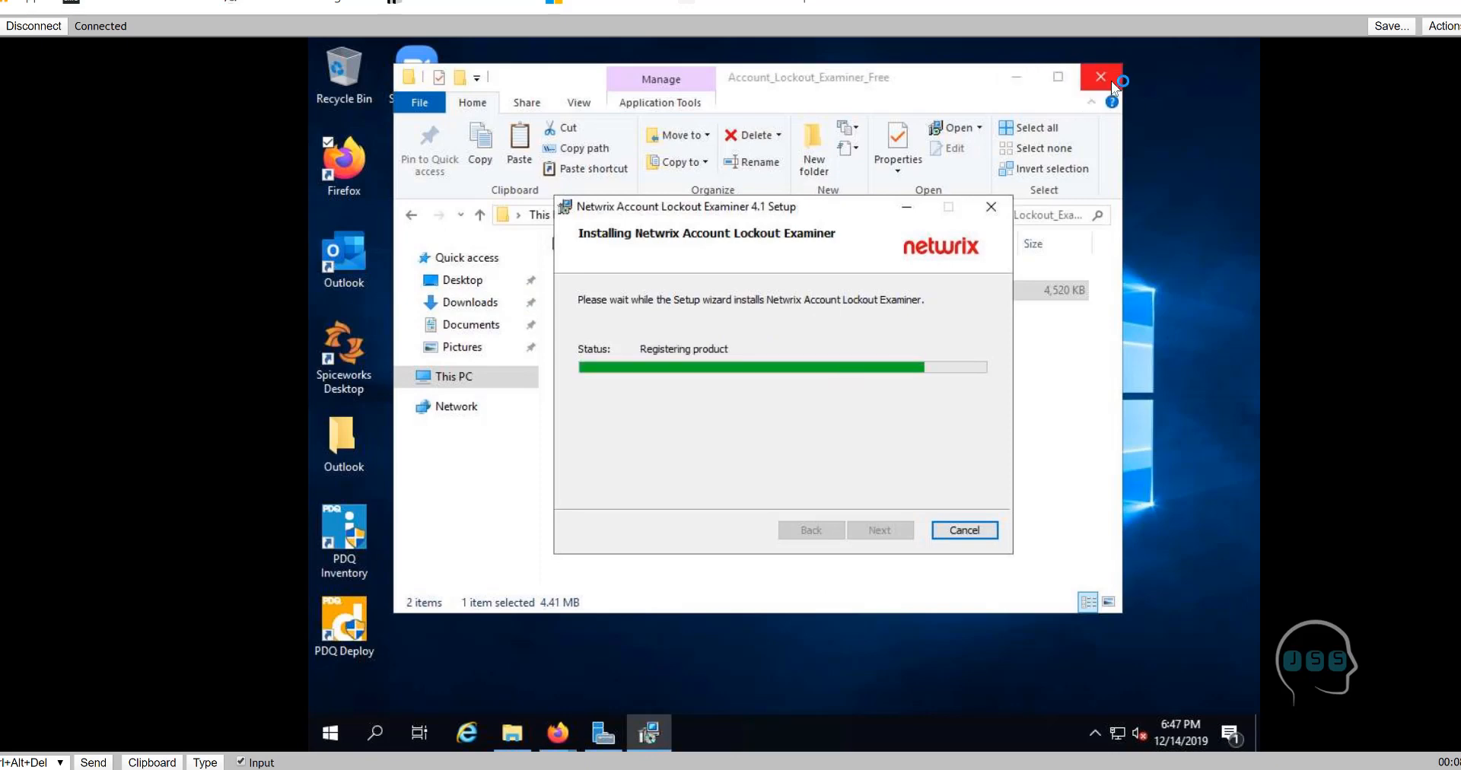
left_click(1099, 76)
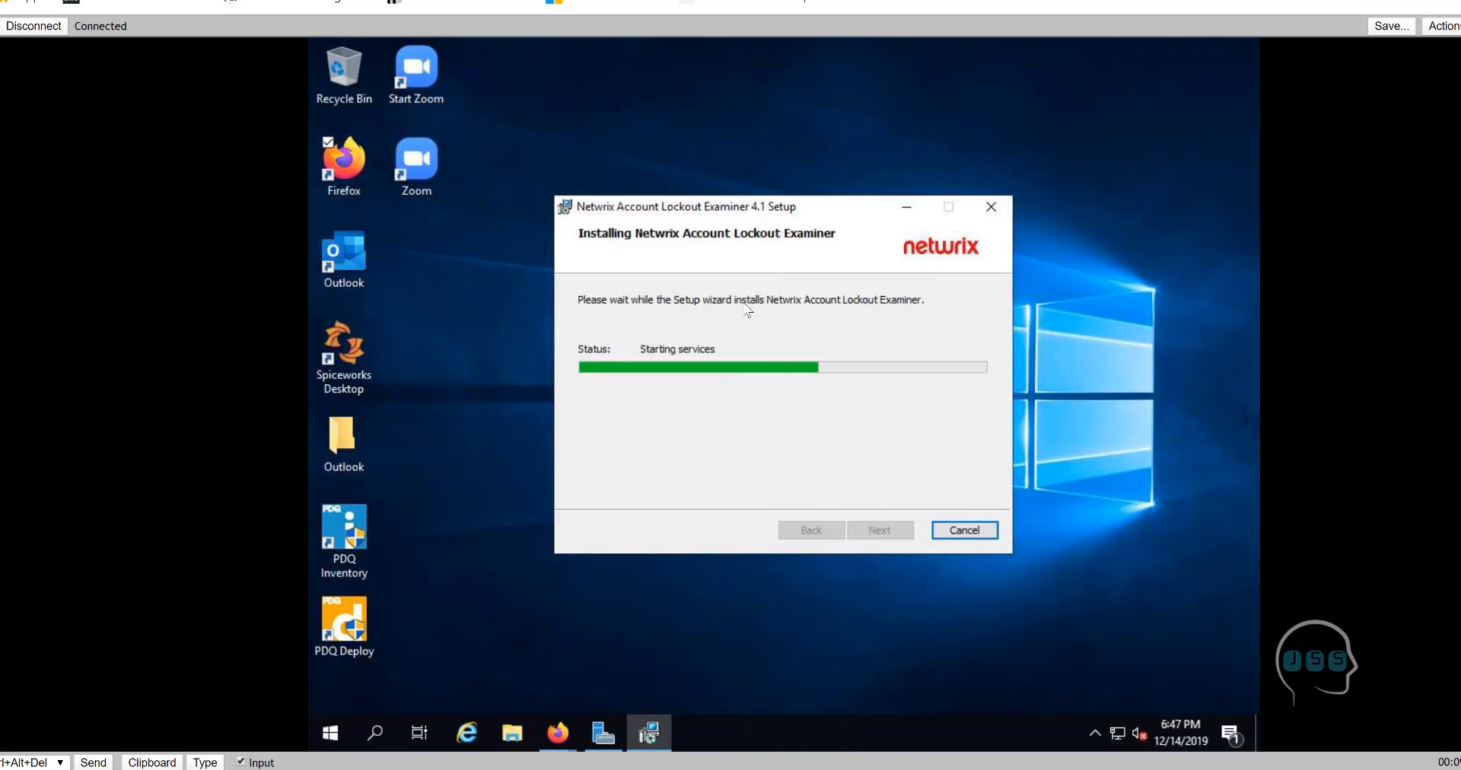
mouse_move(780, 444)
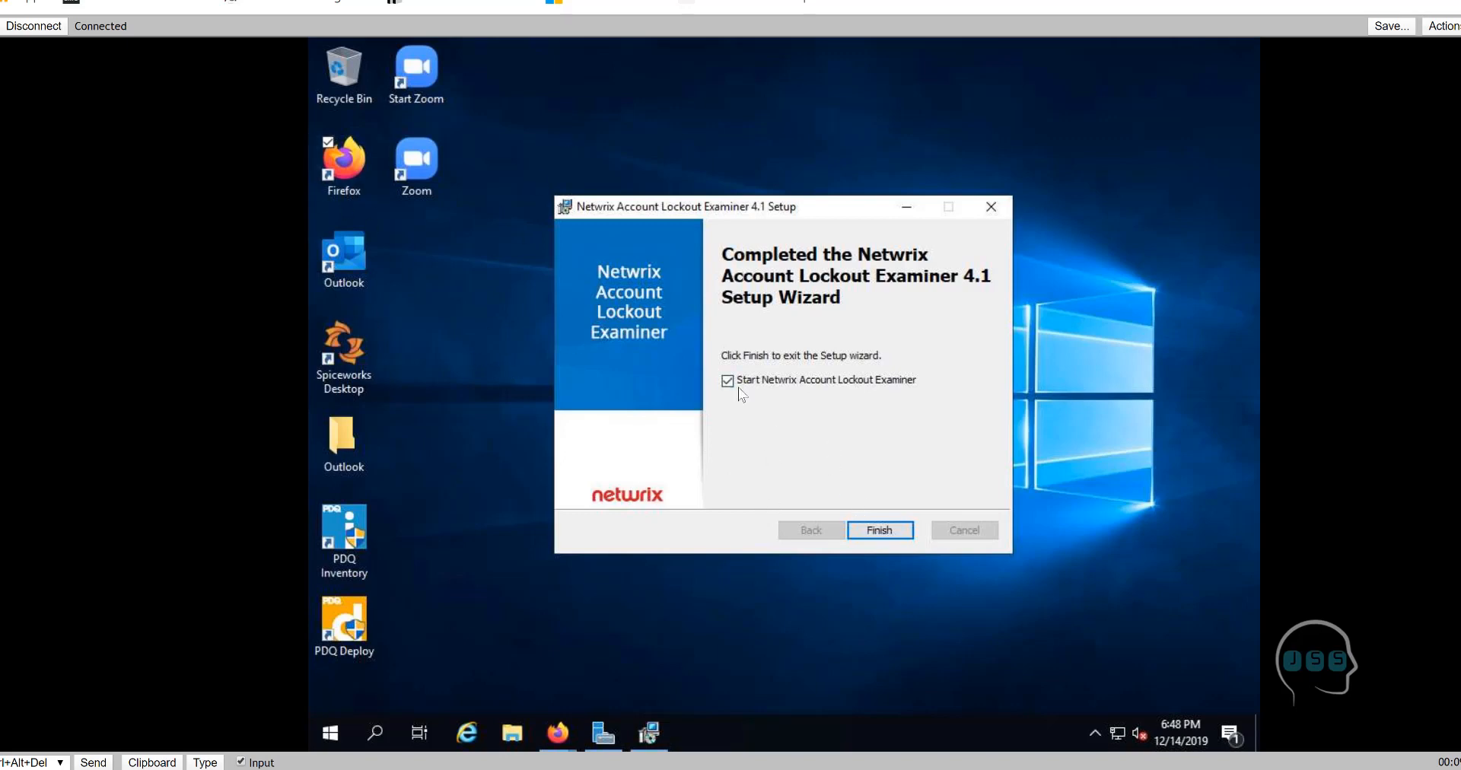
Finish the setup wizard so Account Lockout Examiner 4.1 launches.
left_click(878, 530)
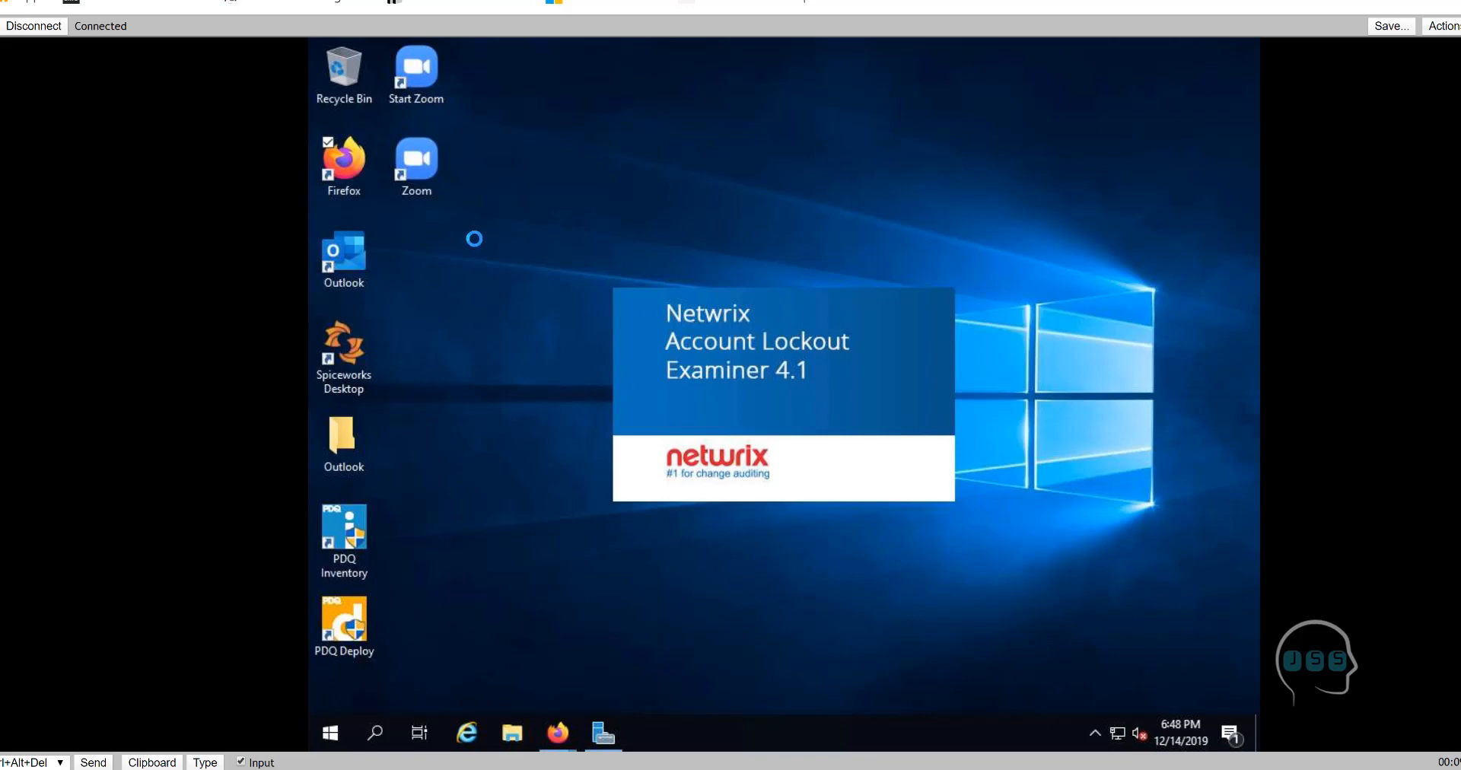
mouse_move(633, 352)
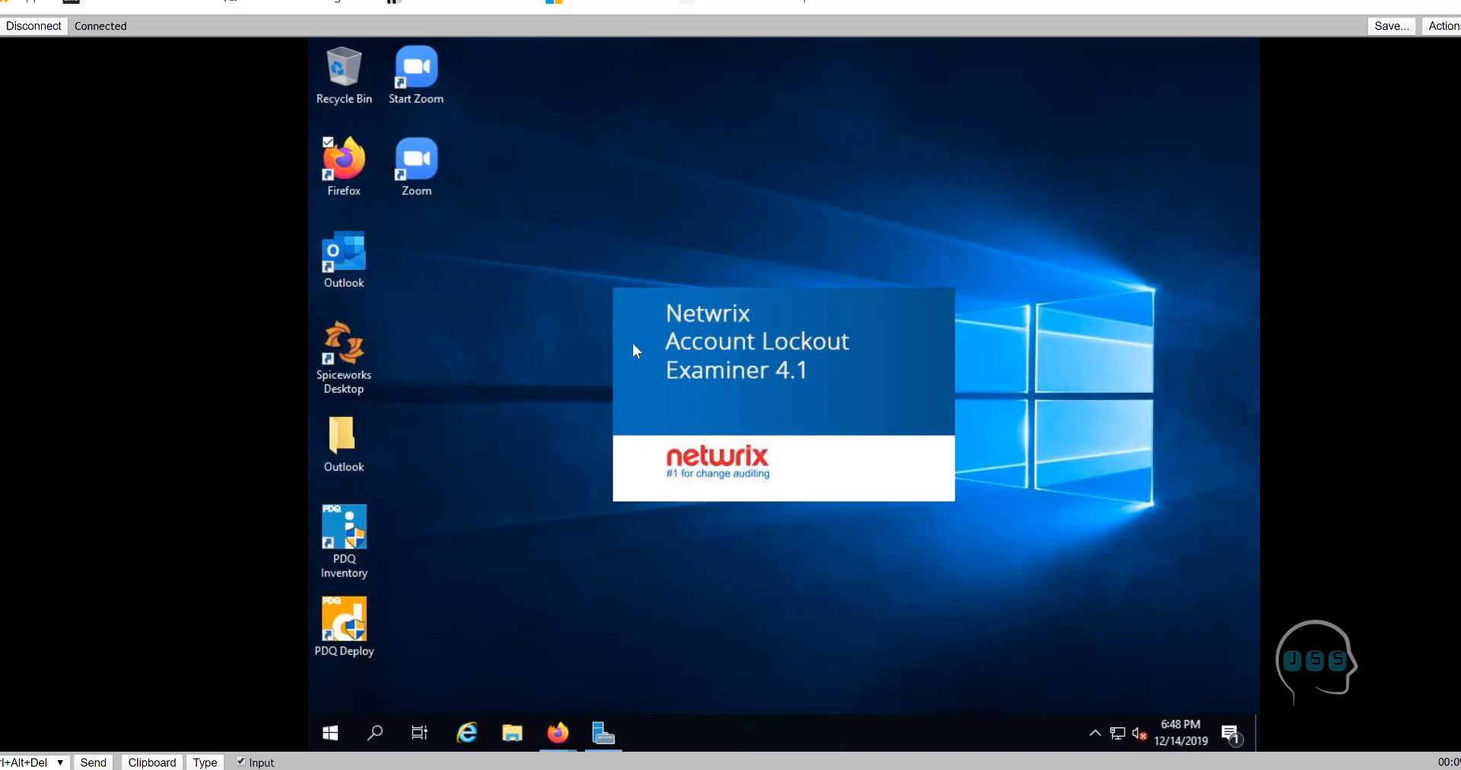
mouse_move(492, 364)
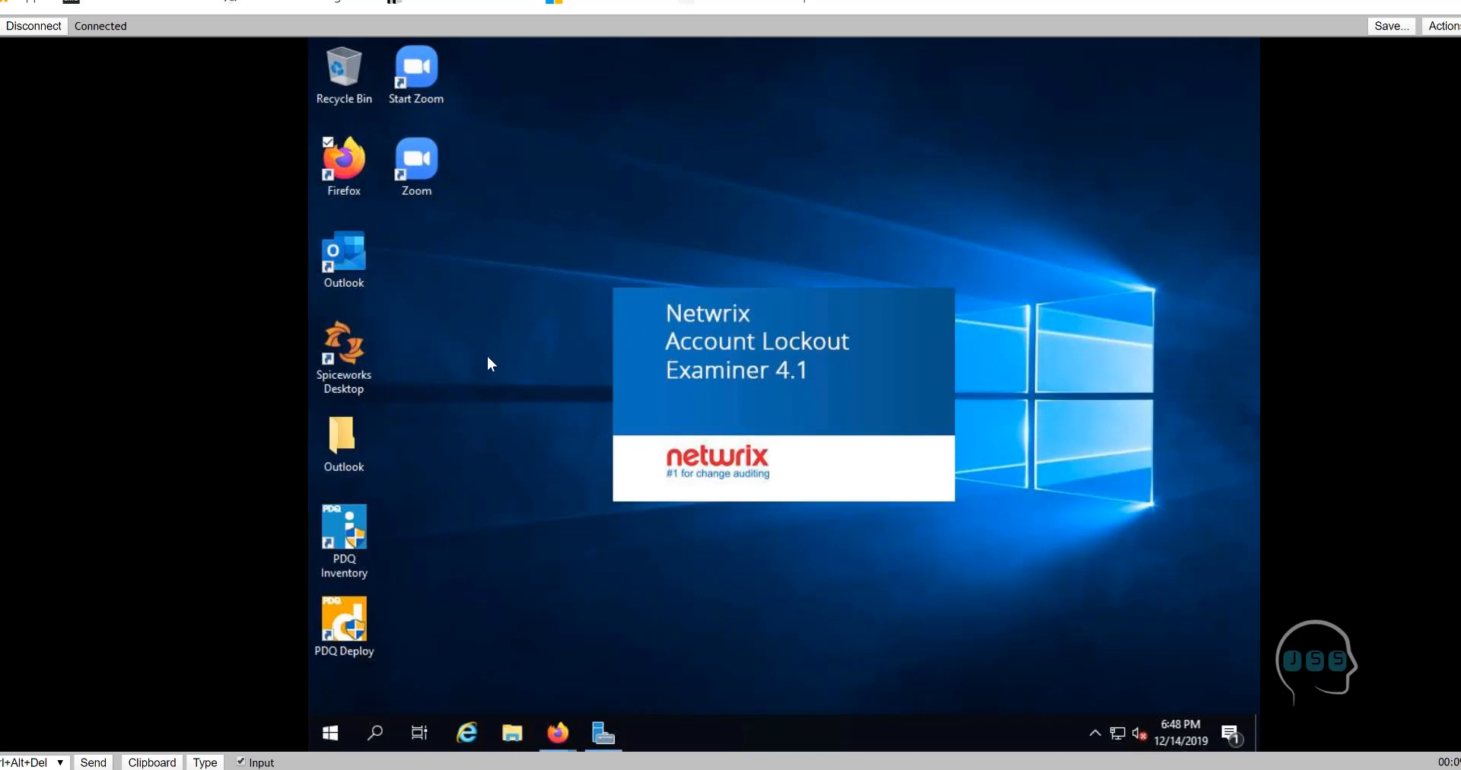
mouse_move(510, 467)
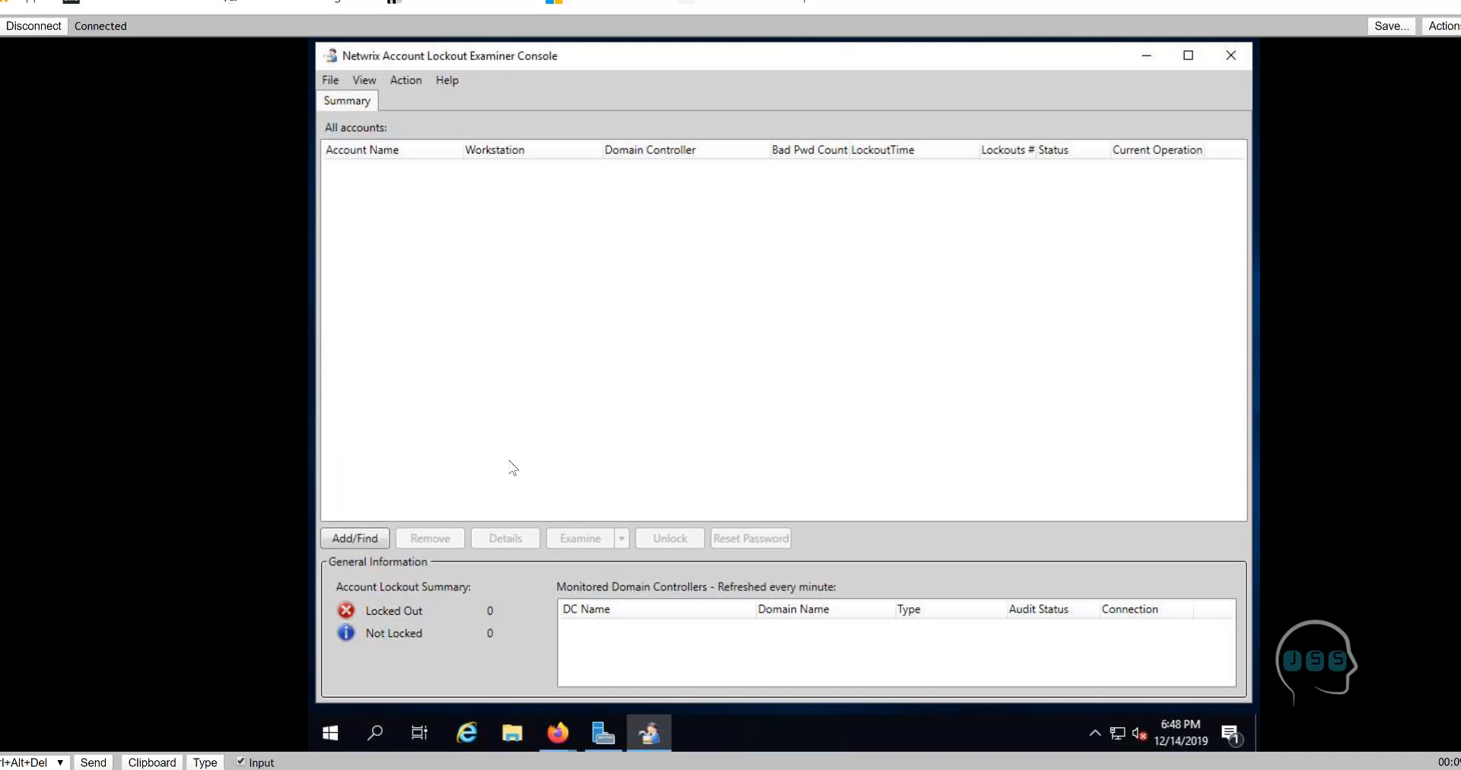
mouse_move(717, 561)
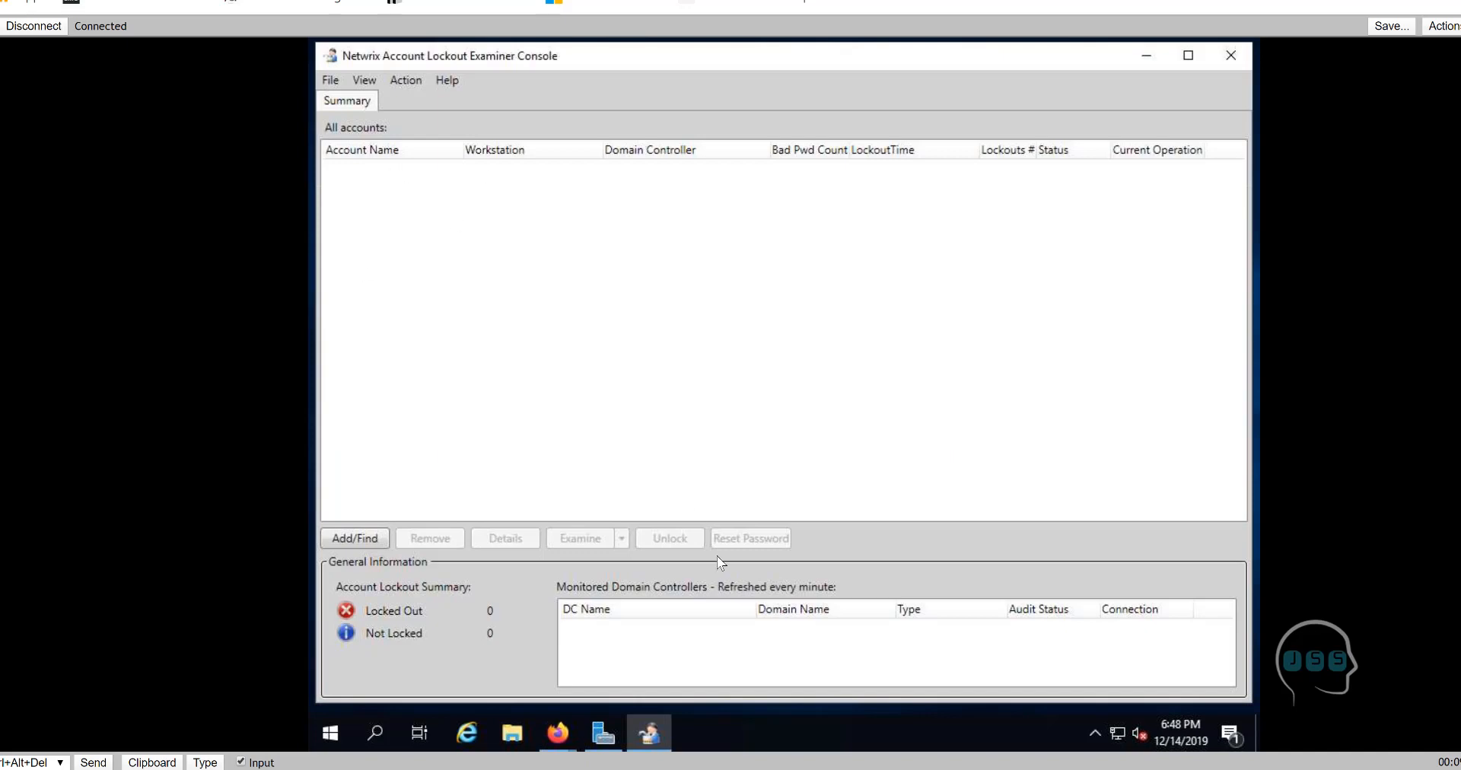
mouse_move(504, 325)
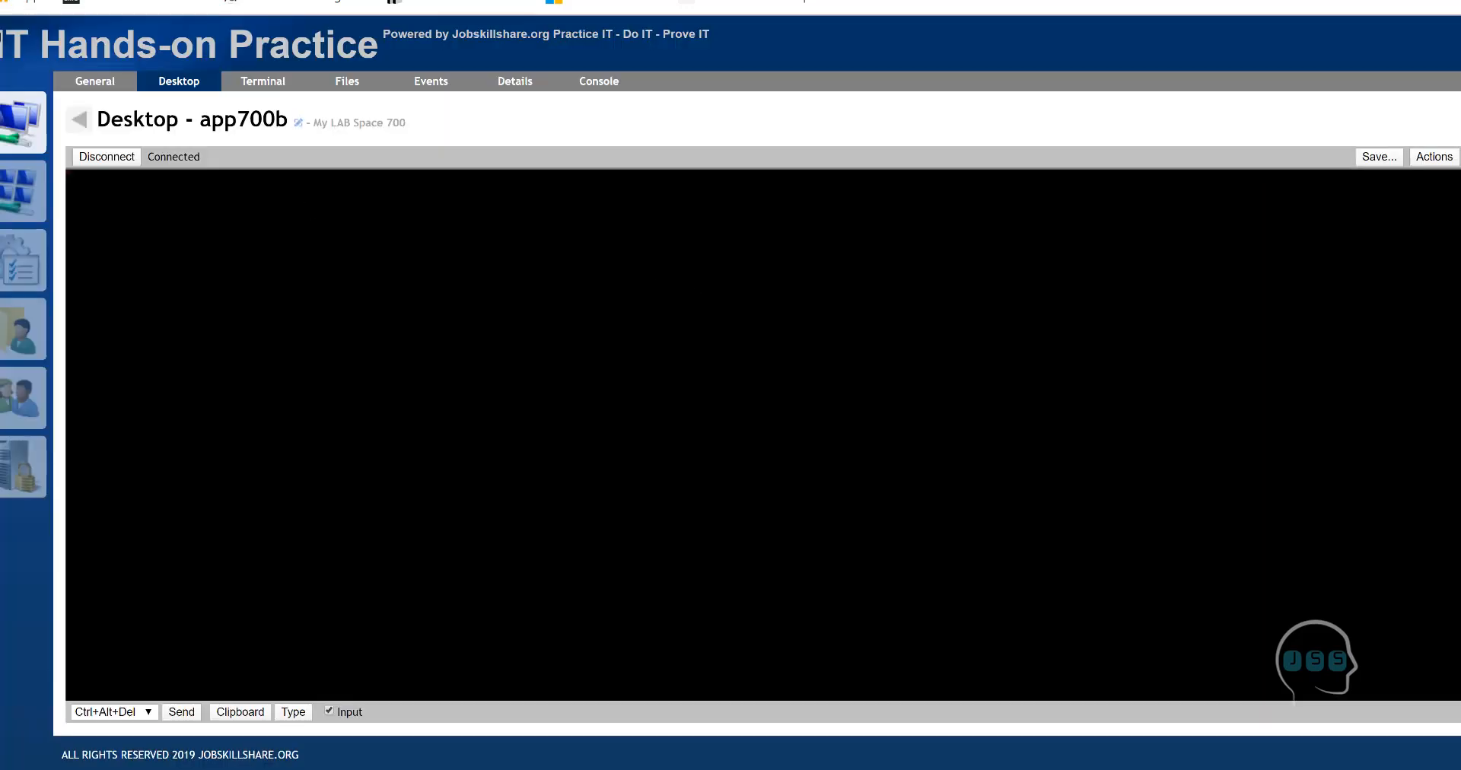
Show the Managed Objects settings listing jss700.jobskillshare.org, PDC Only.
left_click(77, 119)
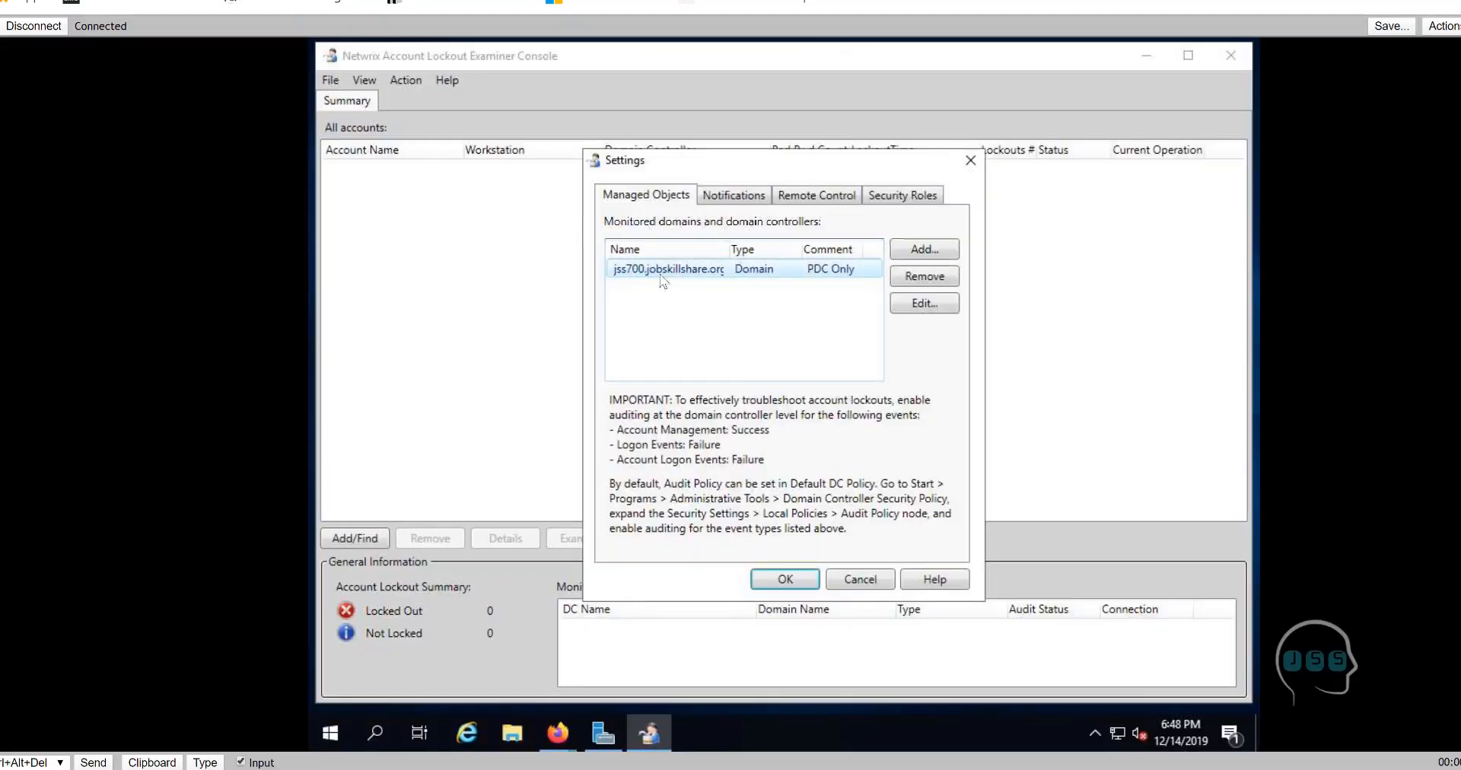
mouse_move(799, 298)
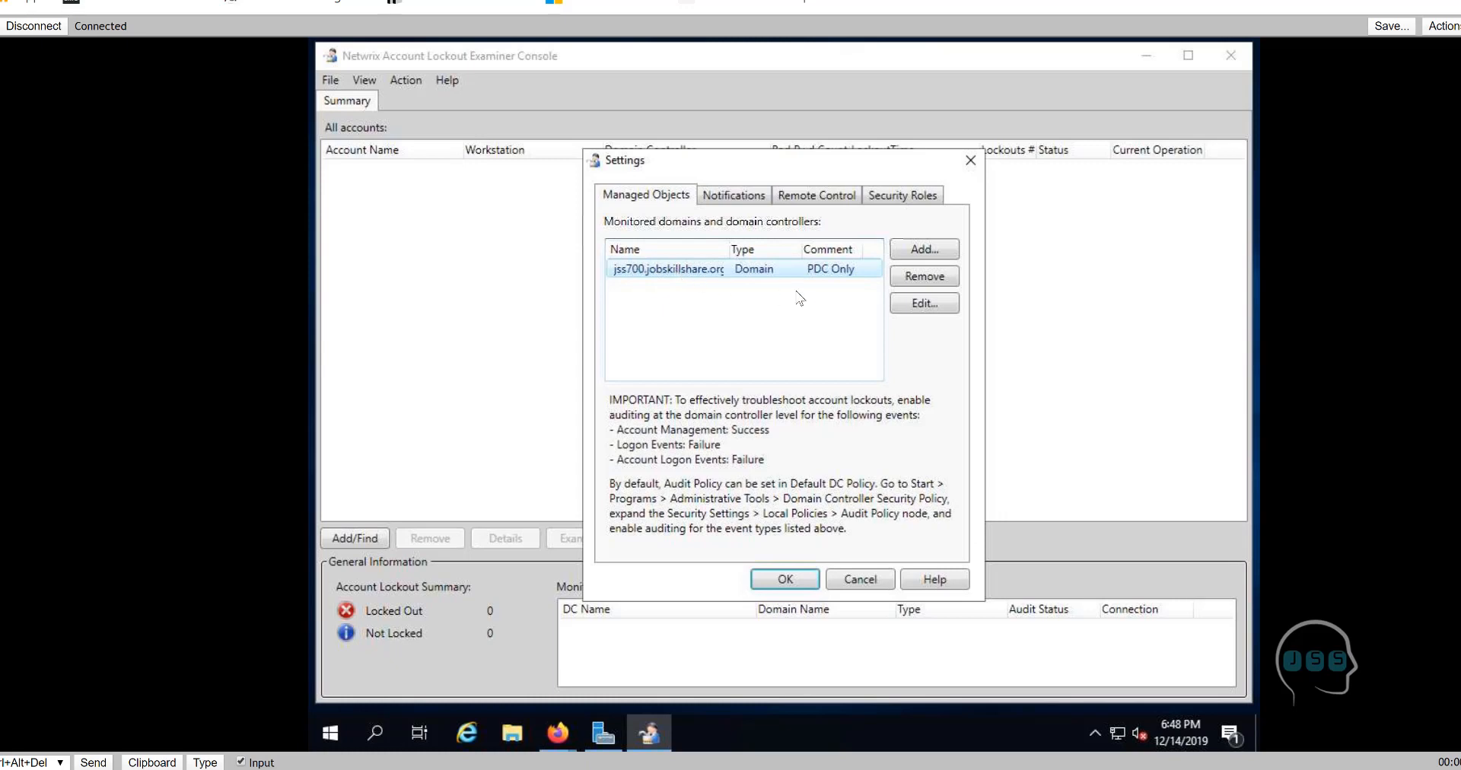
mouse_move(732, 301)
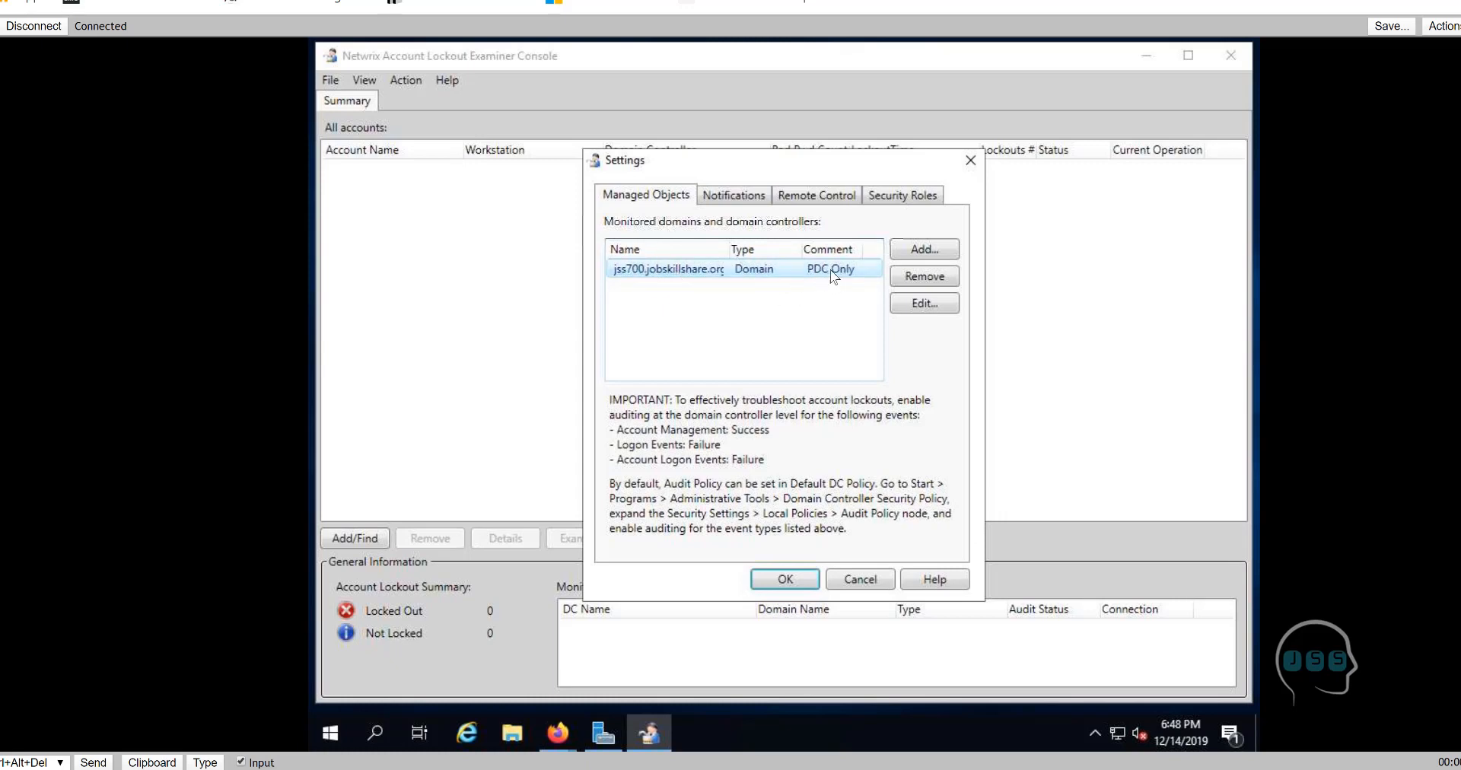
mouse_move(784, 578)
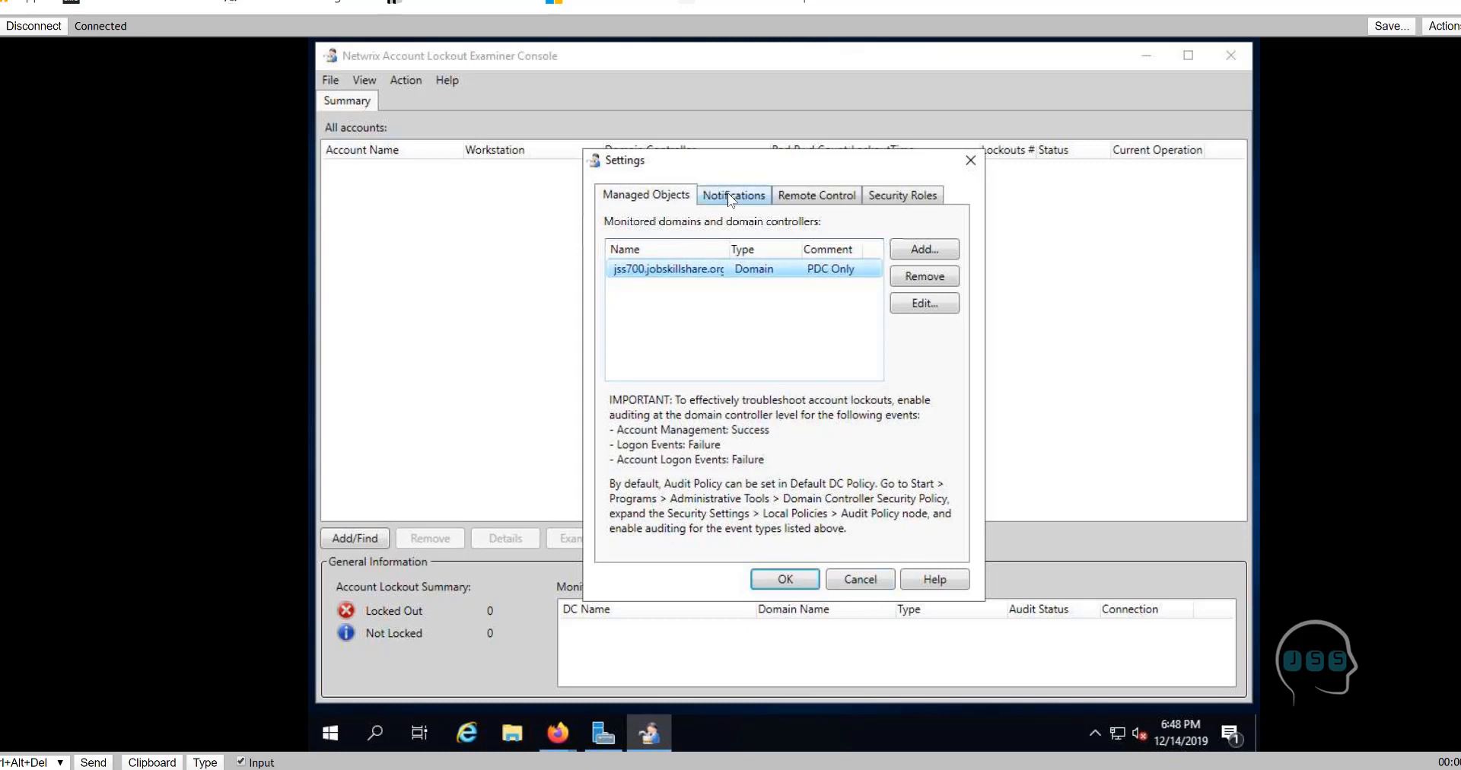
left_click(733, 195)
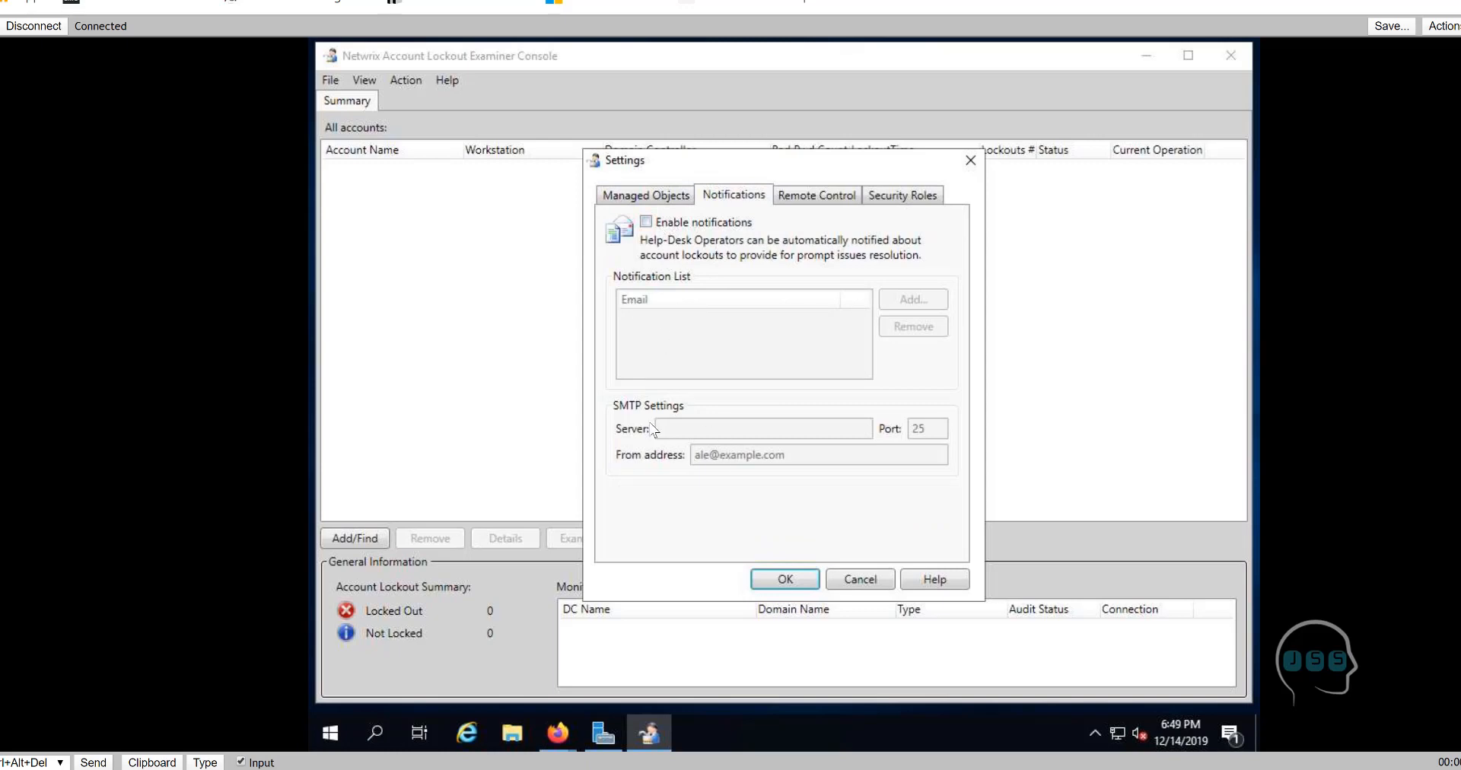
mouse_move(675, 446)
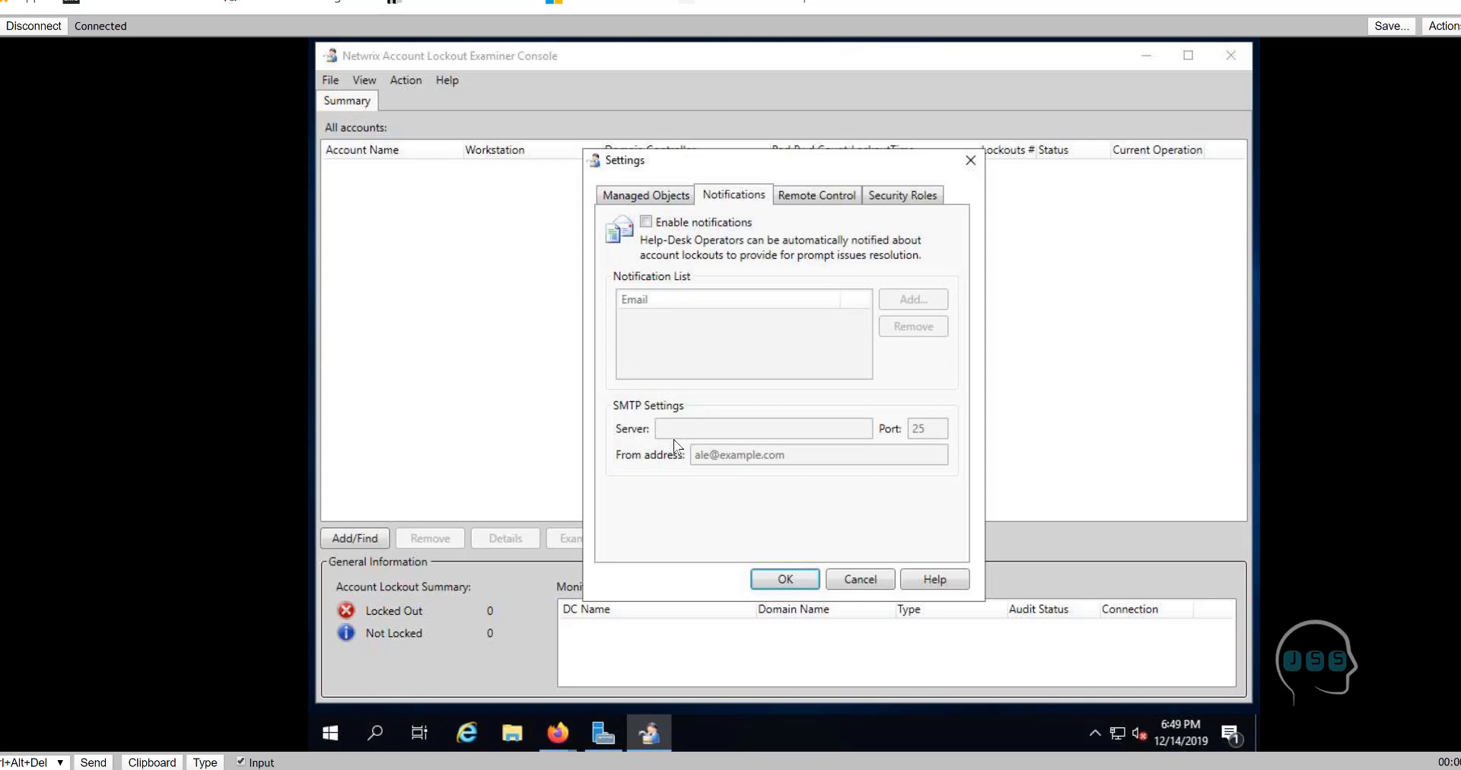
mouse_move(693, 465)
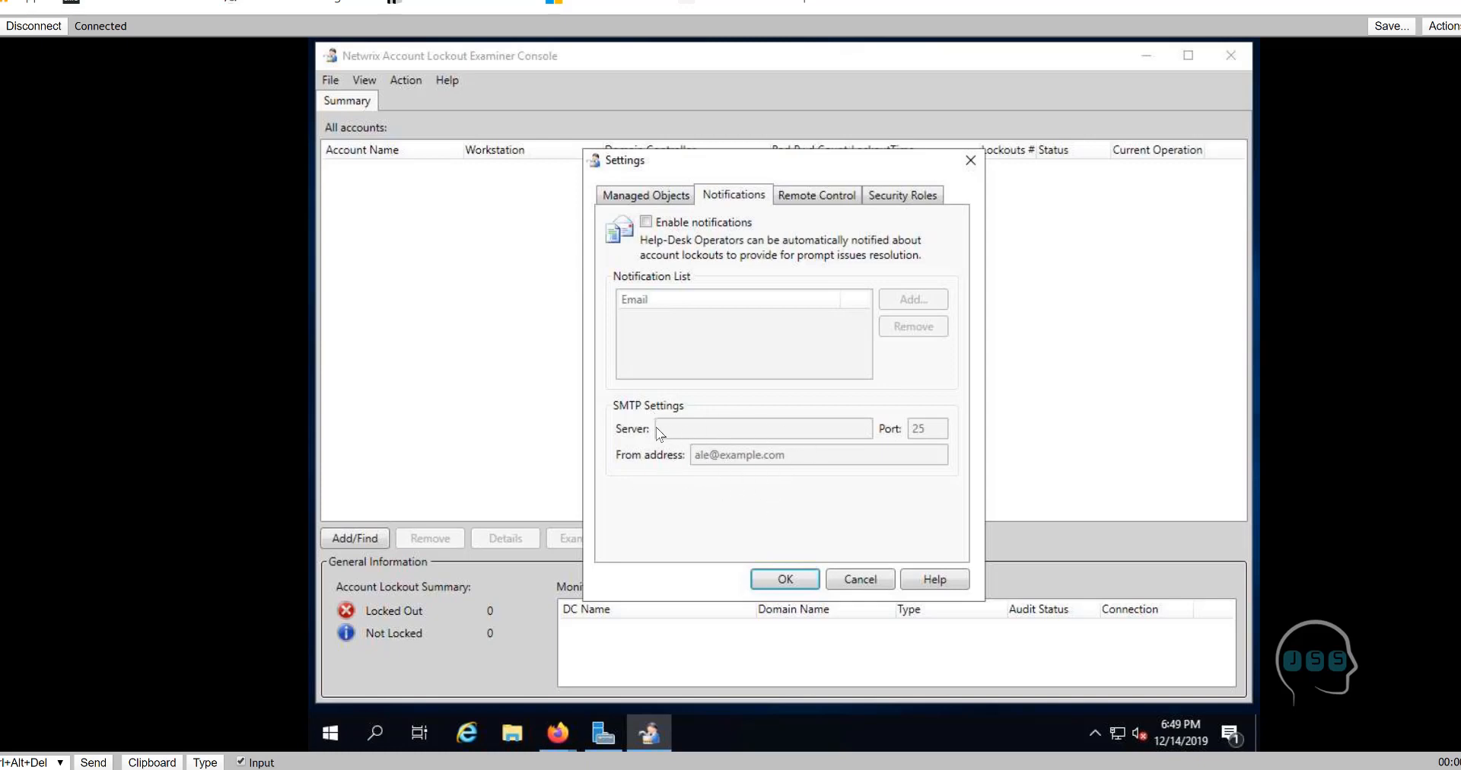
mouse_move(690, 454)
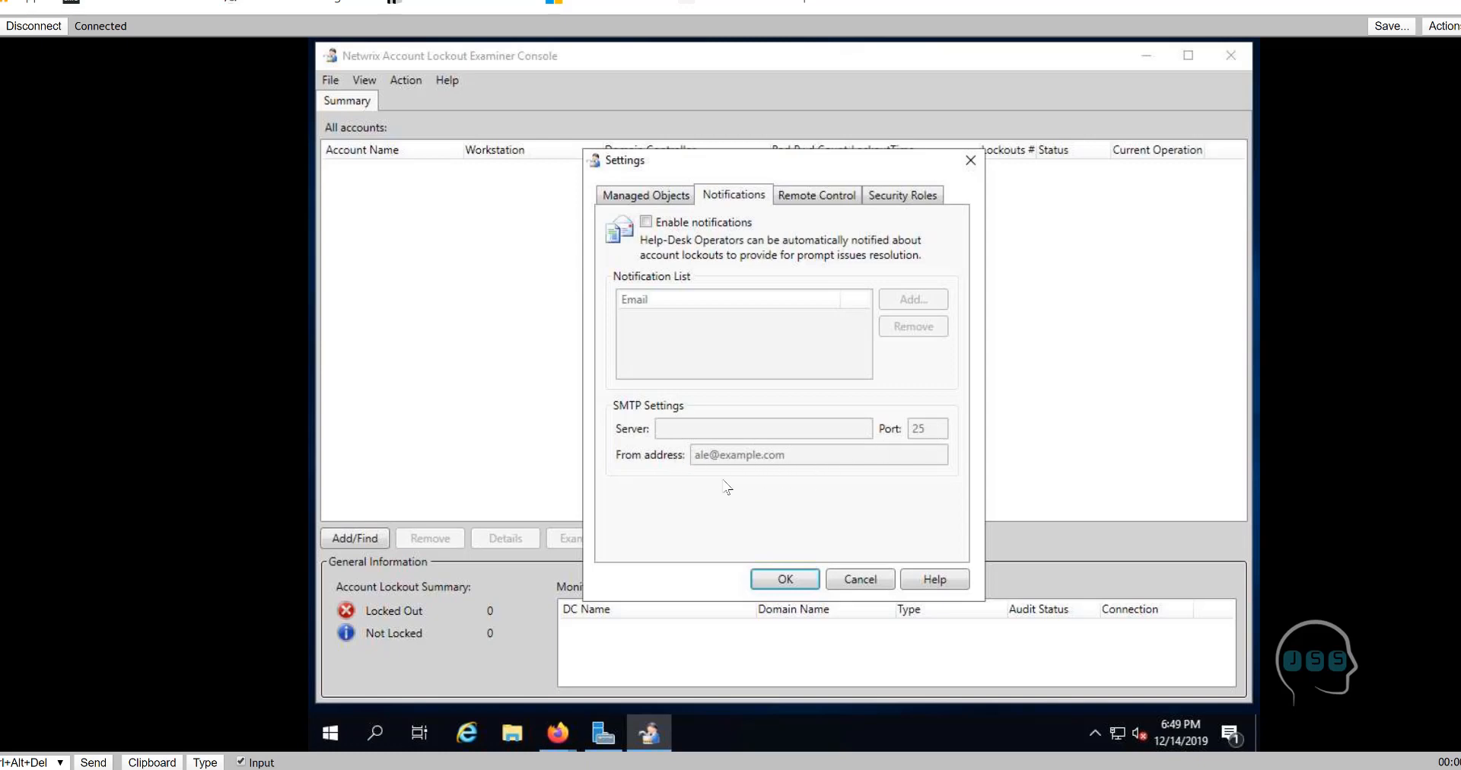
mouse_move(729, 457)
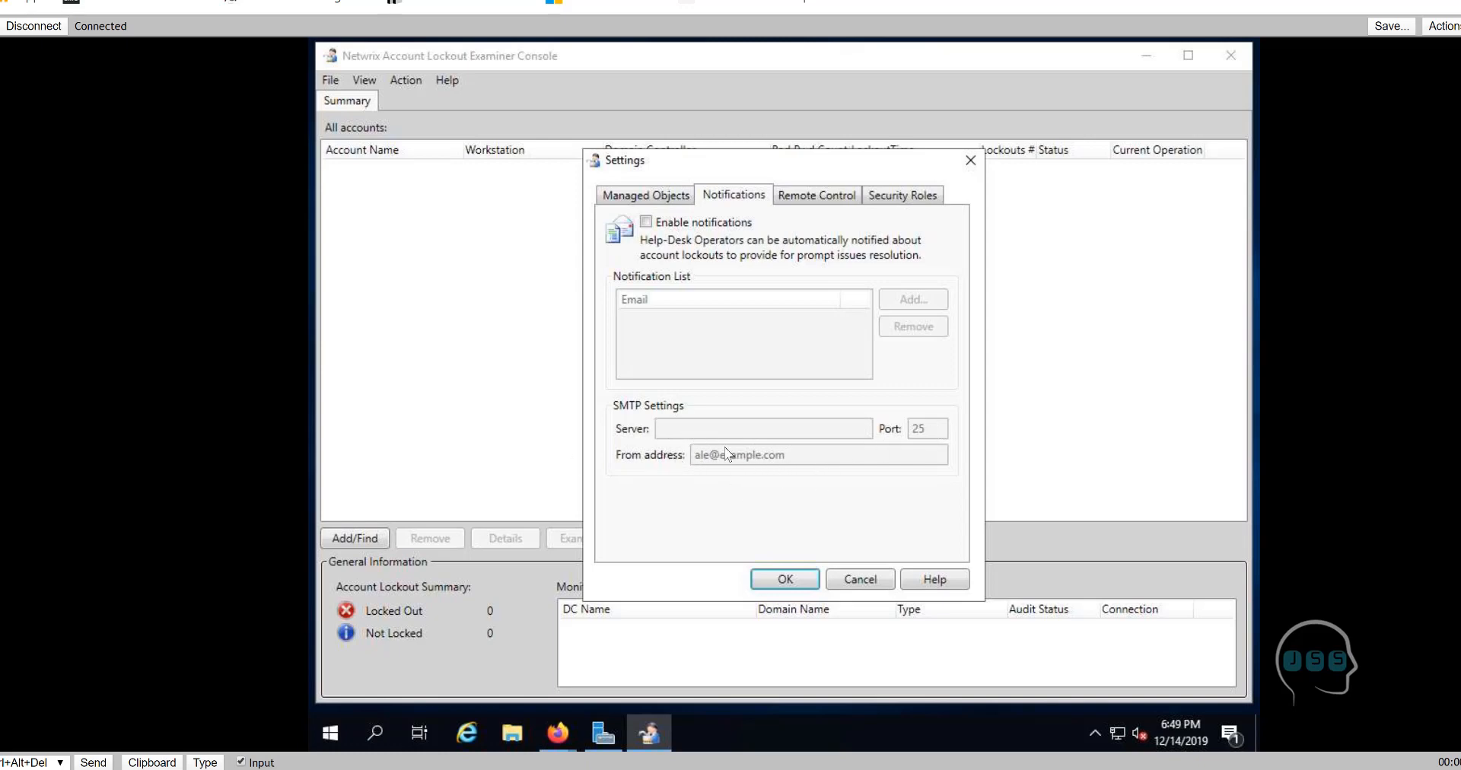
mouse_move(750, 440)
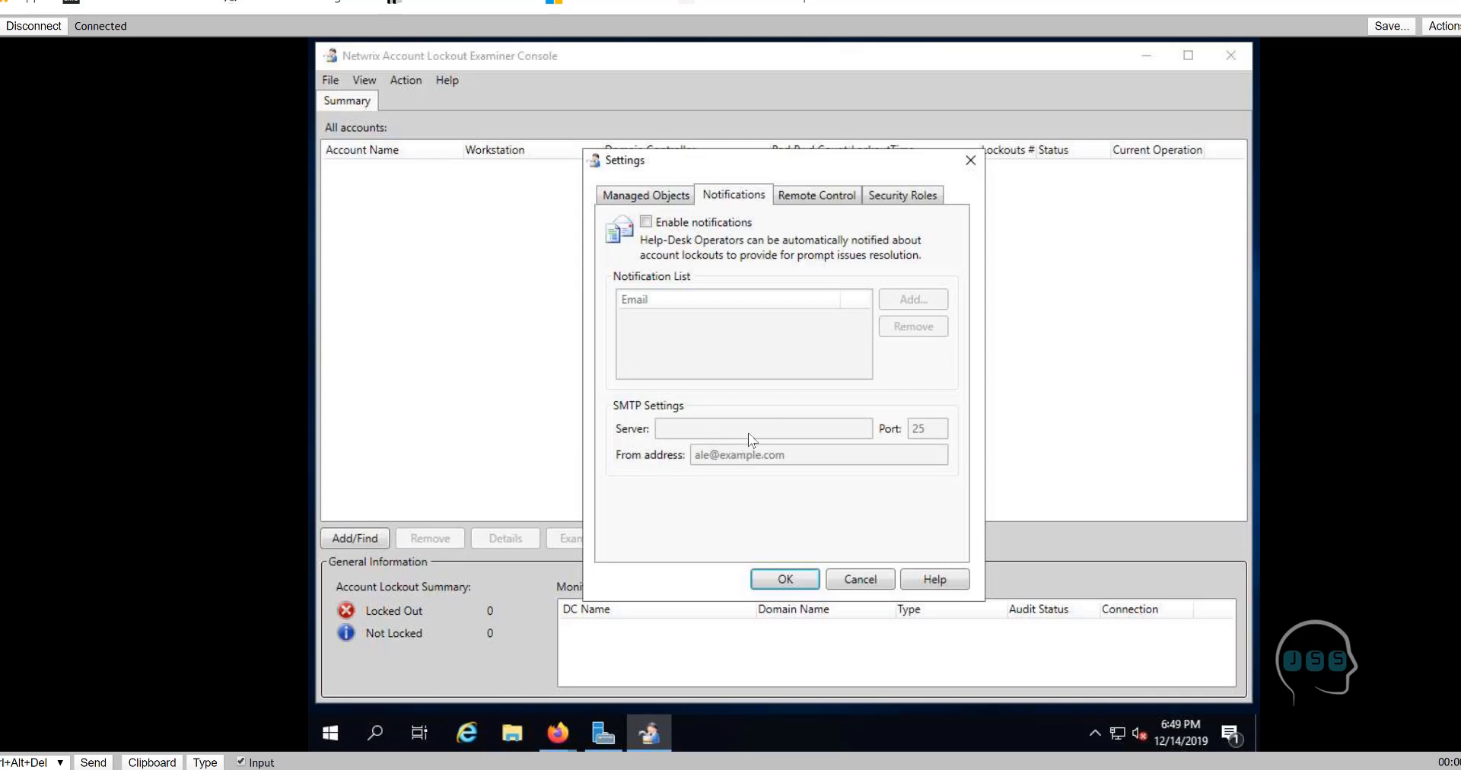
mouse_move(685, 294)
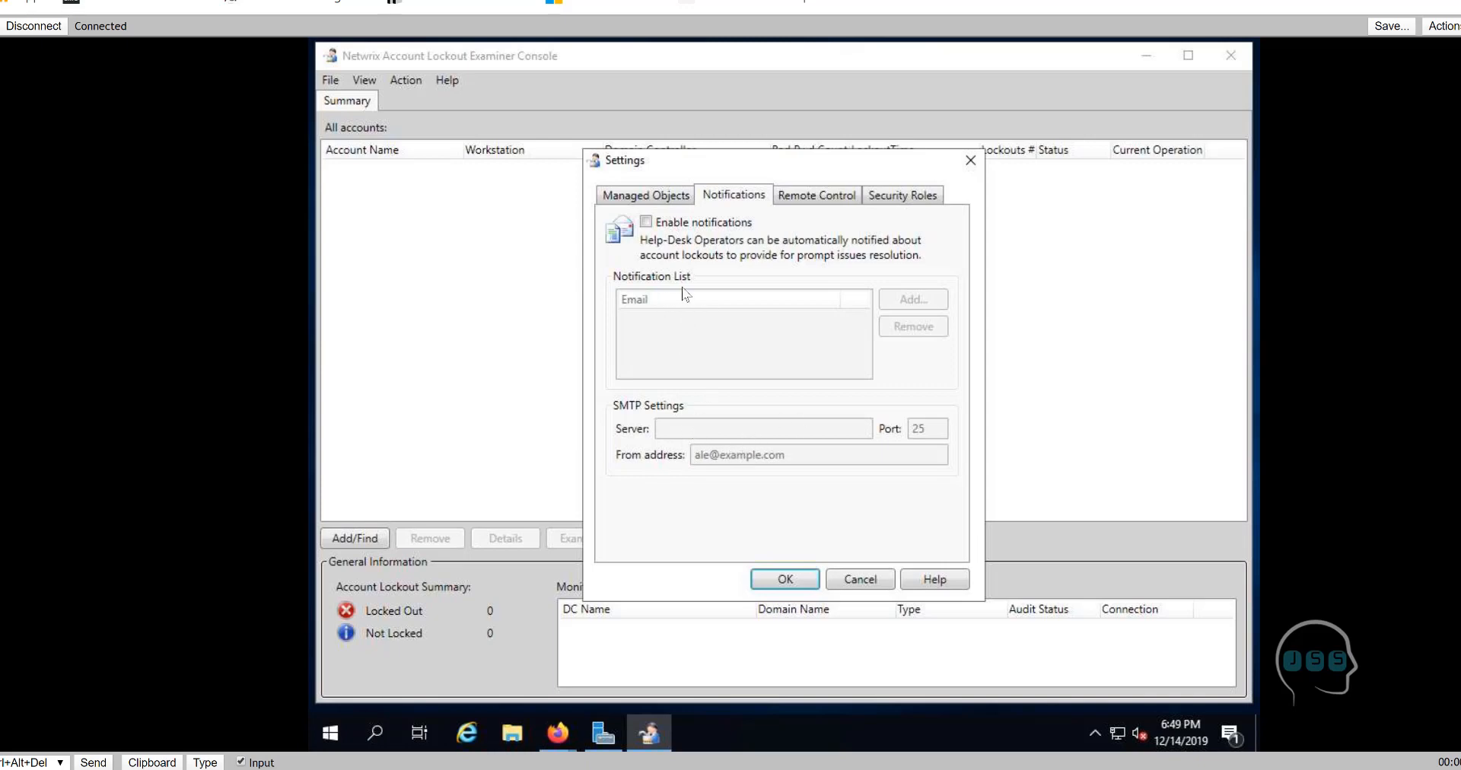
left_click(645, 222)
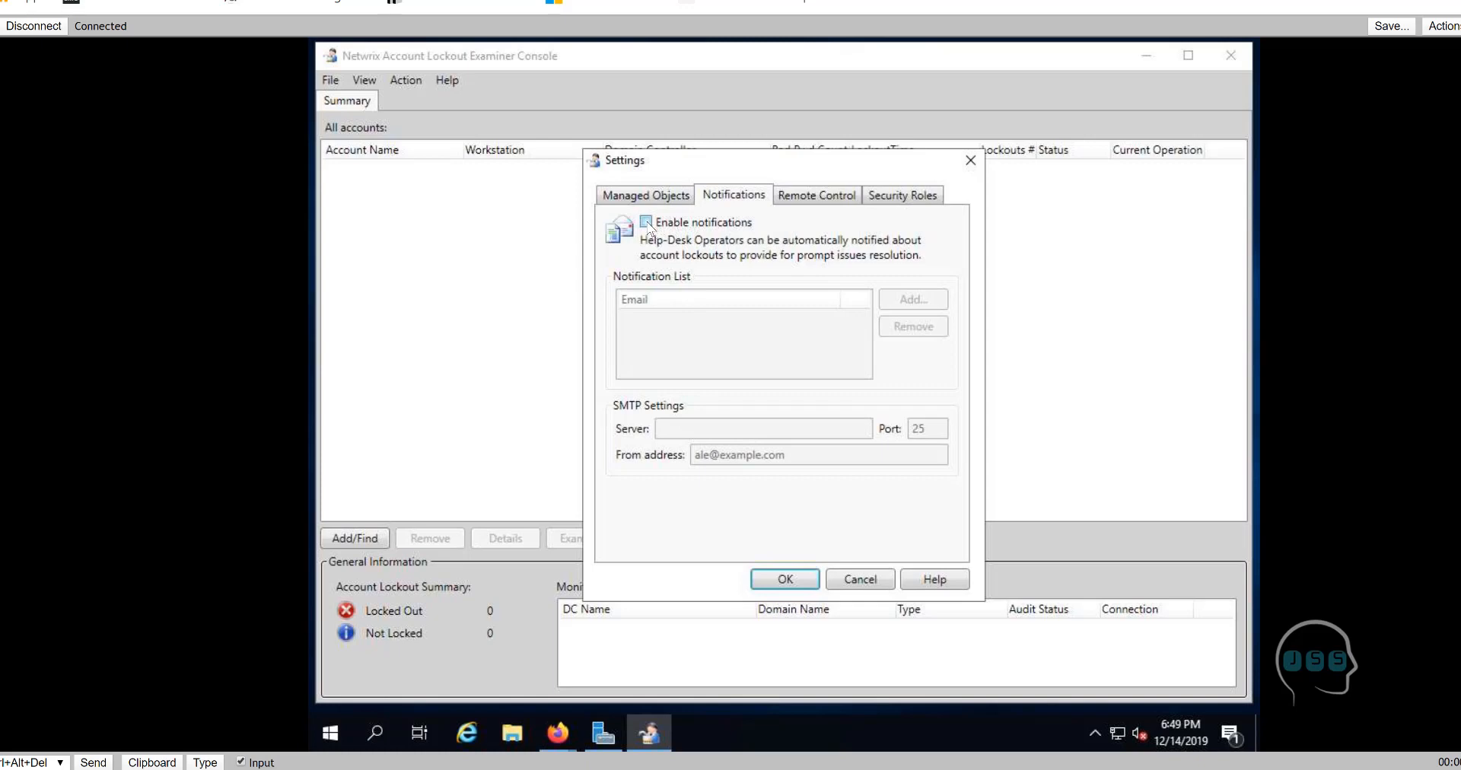
left_click(815, 194)
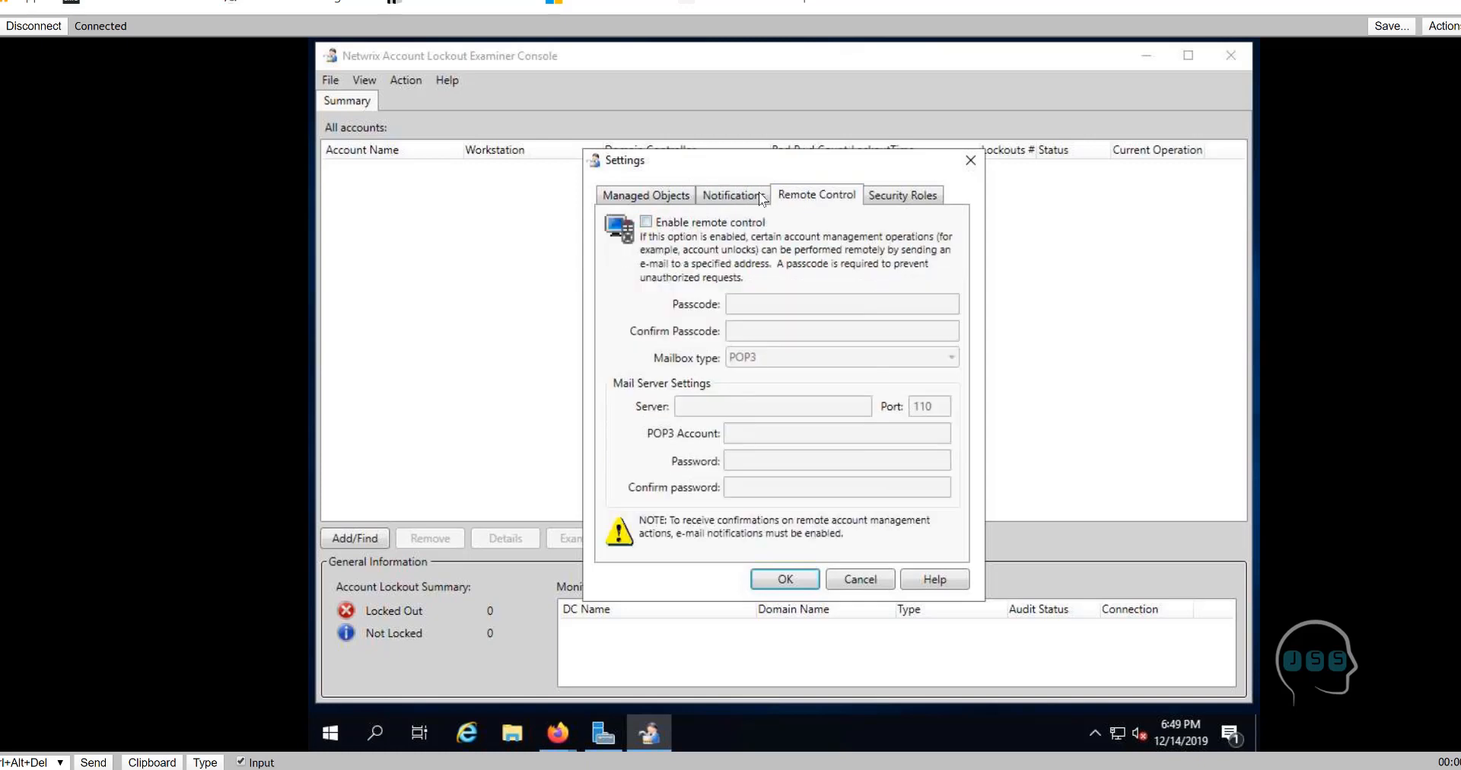
left_click(901, 193)
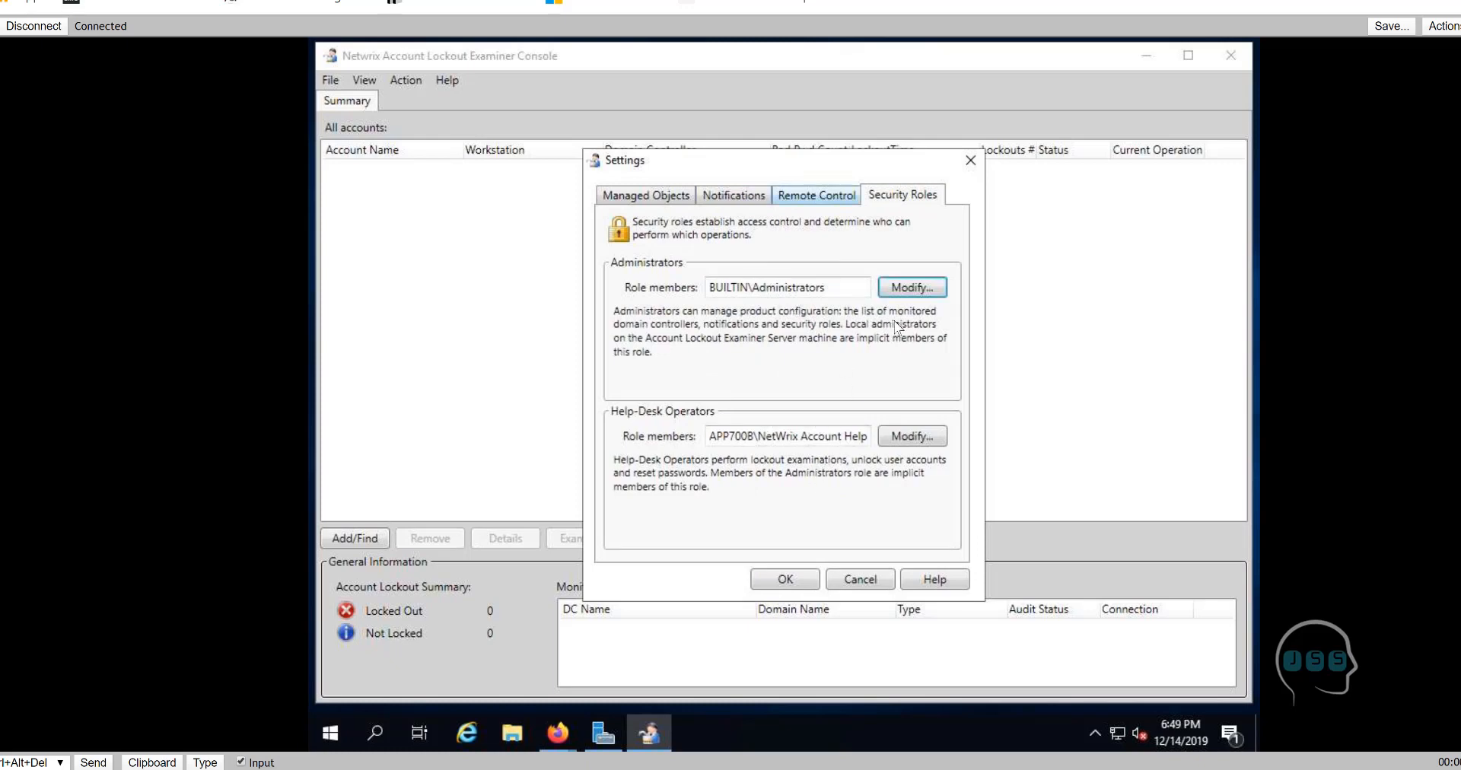
left_click(645, 195)
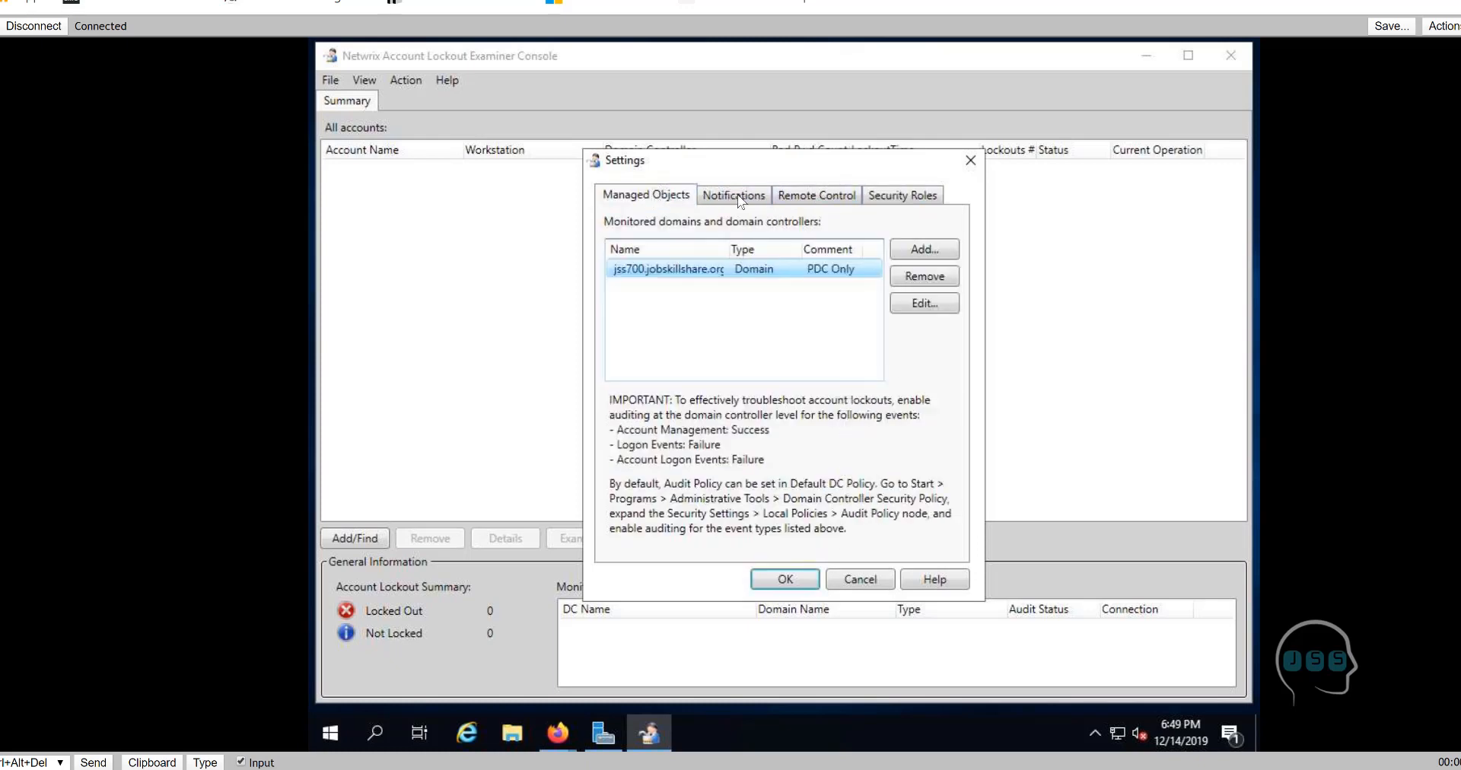
mouse_move(866, 523)
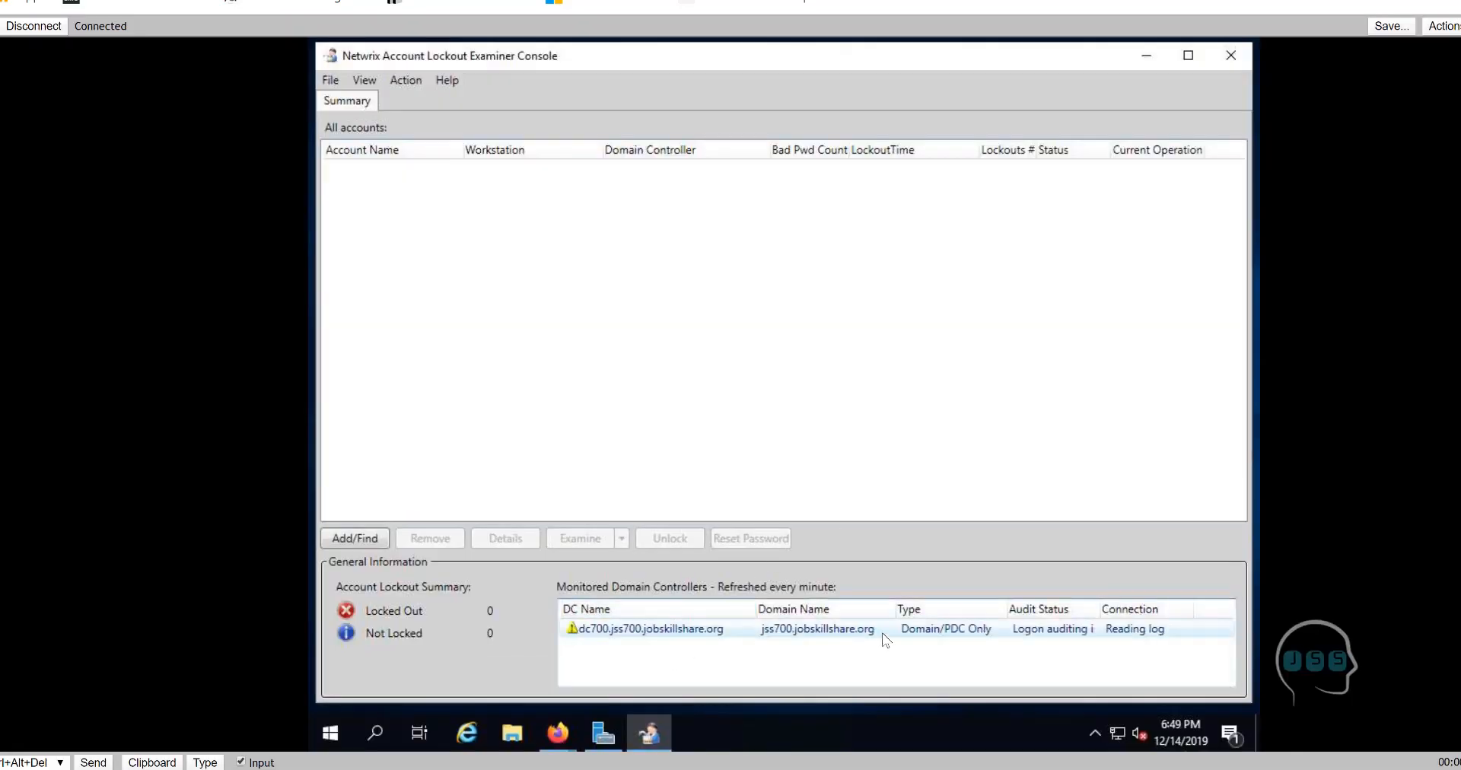
mouse_move(1057, 639)
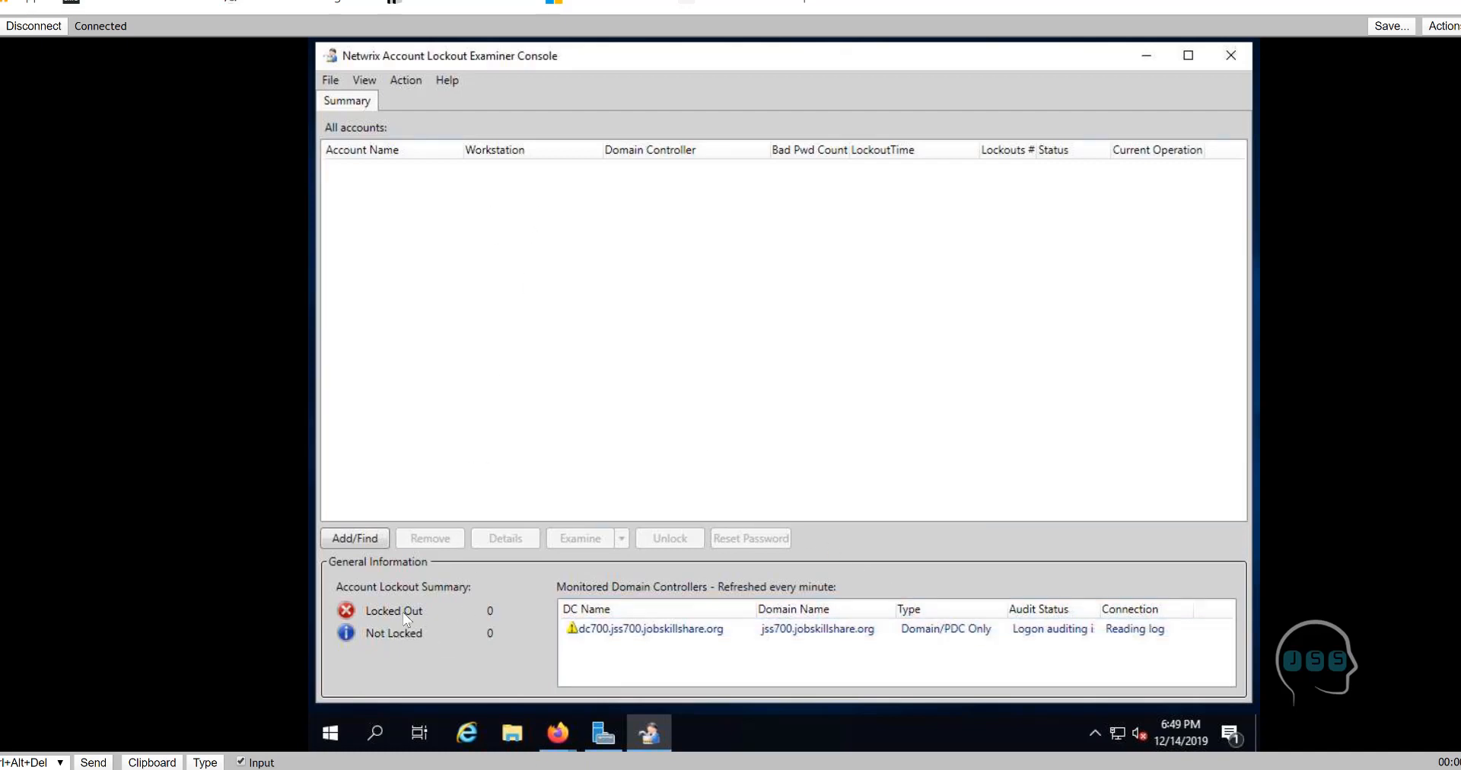
mouse_move(394, 643)
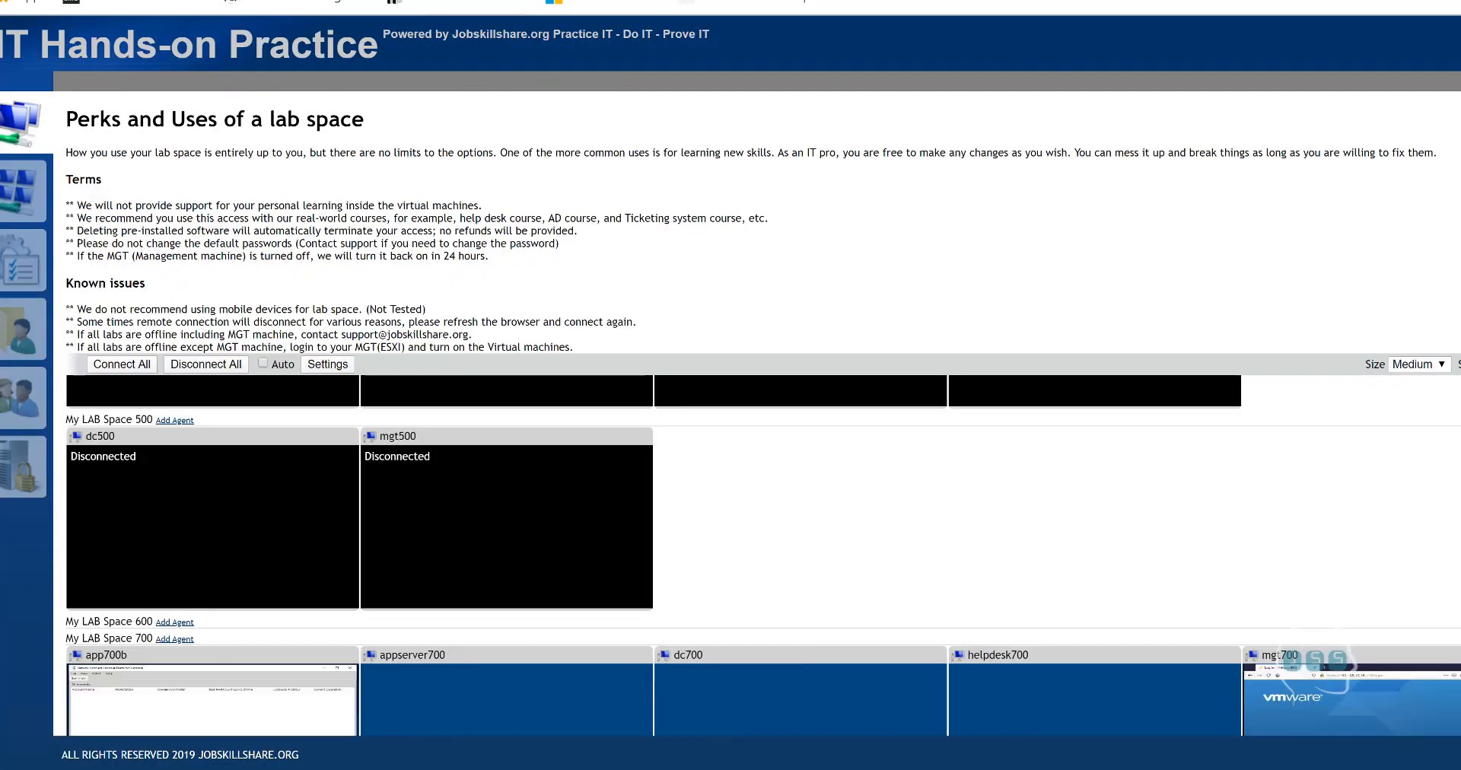
Visit the staff700a desktop, dismiss ahmed's wrong-password error, and return to Lab Space 700's machine list.
scroll("down", 3)
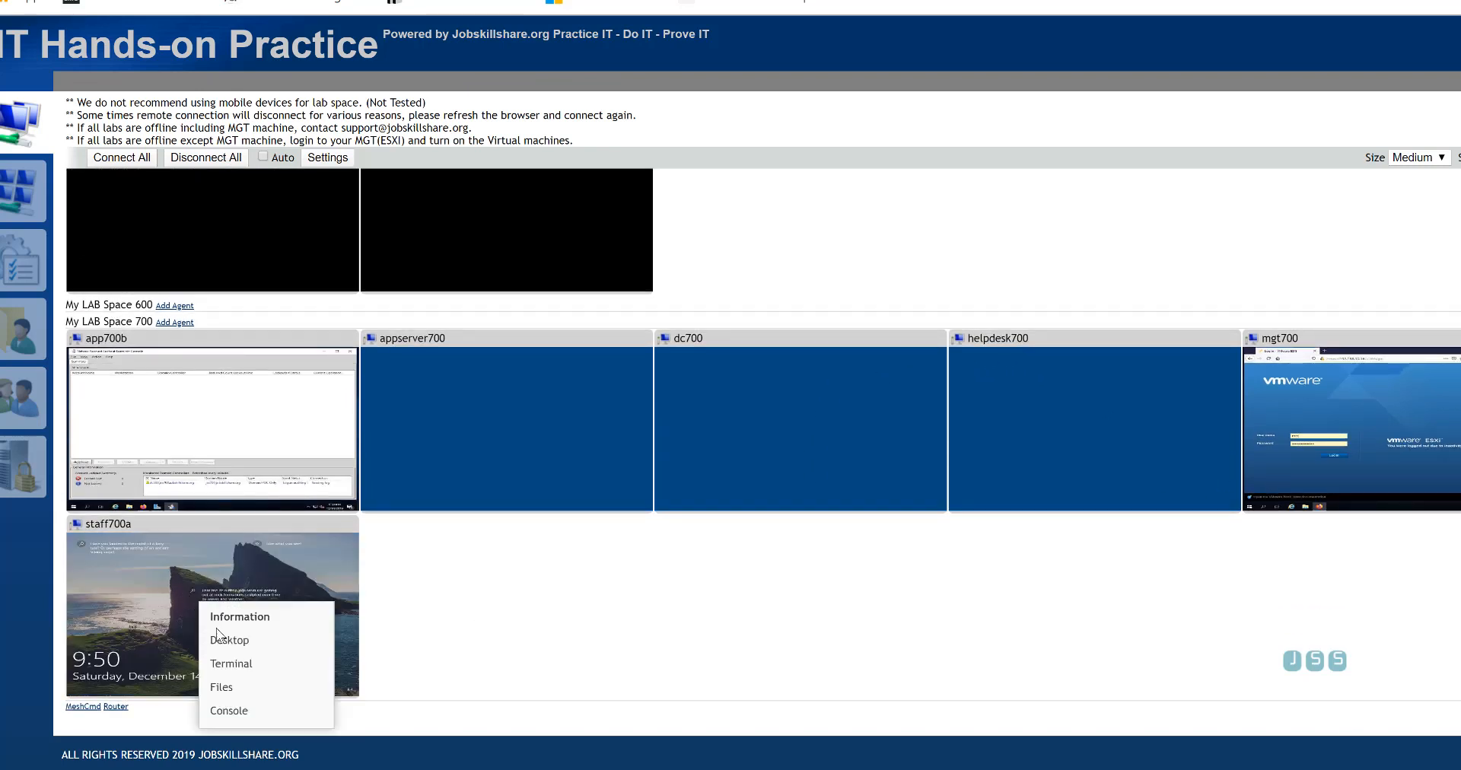
left_click(230, 639)
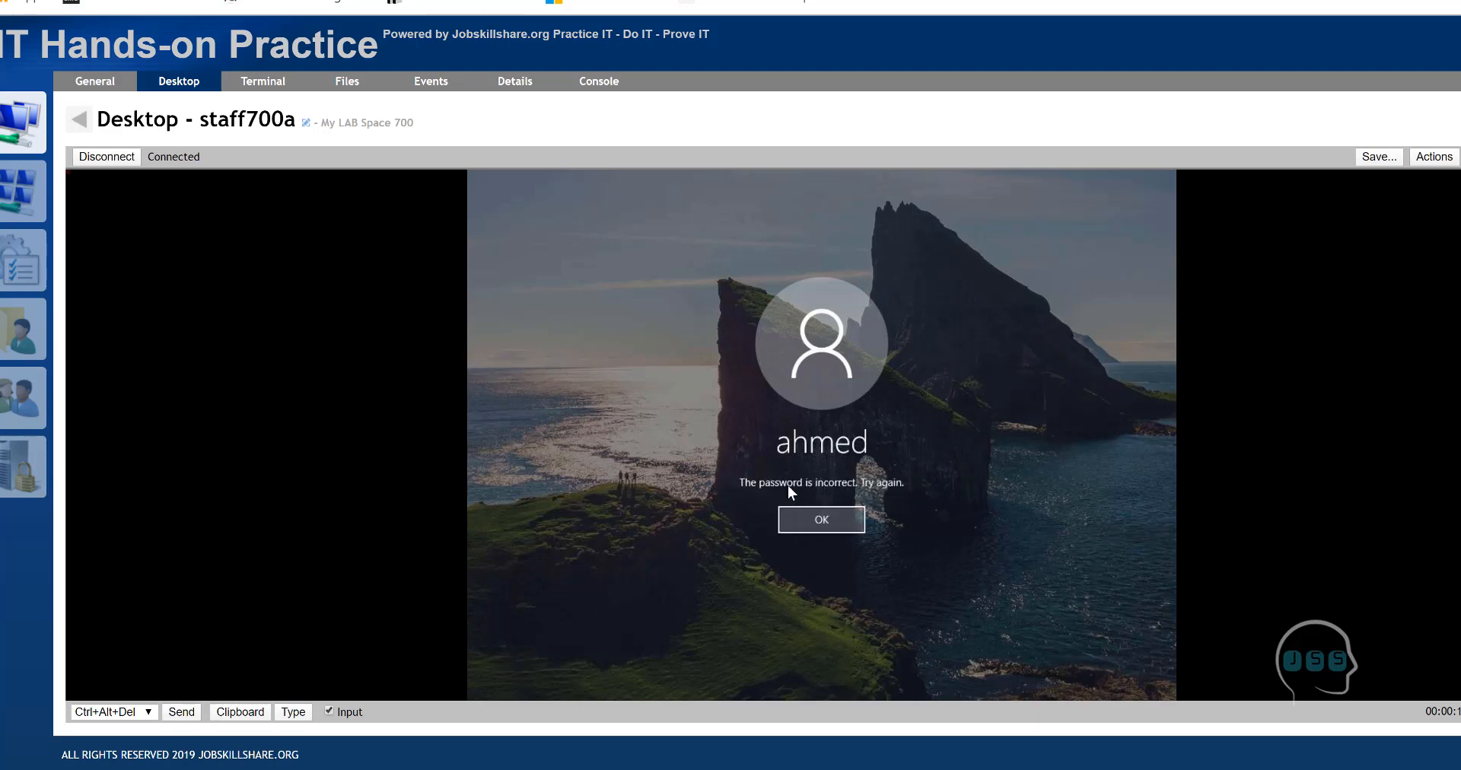
left_click(820, 519)
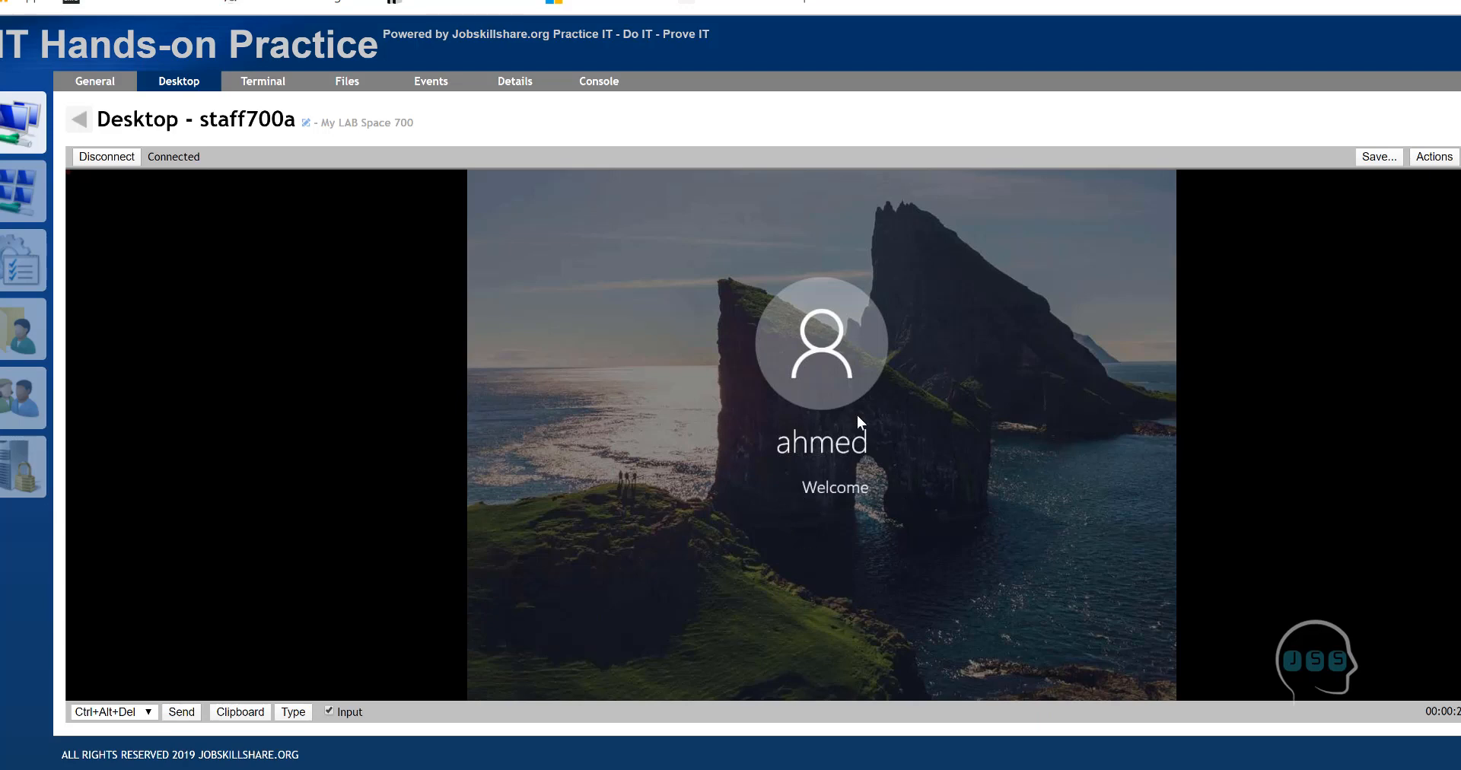
mouse_move(694, 353)
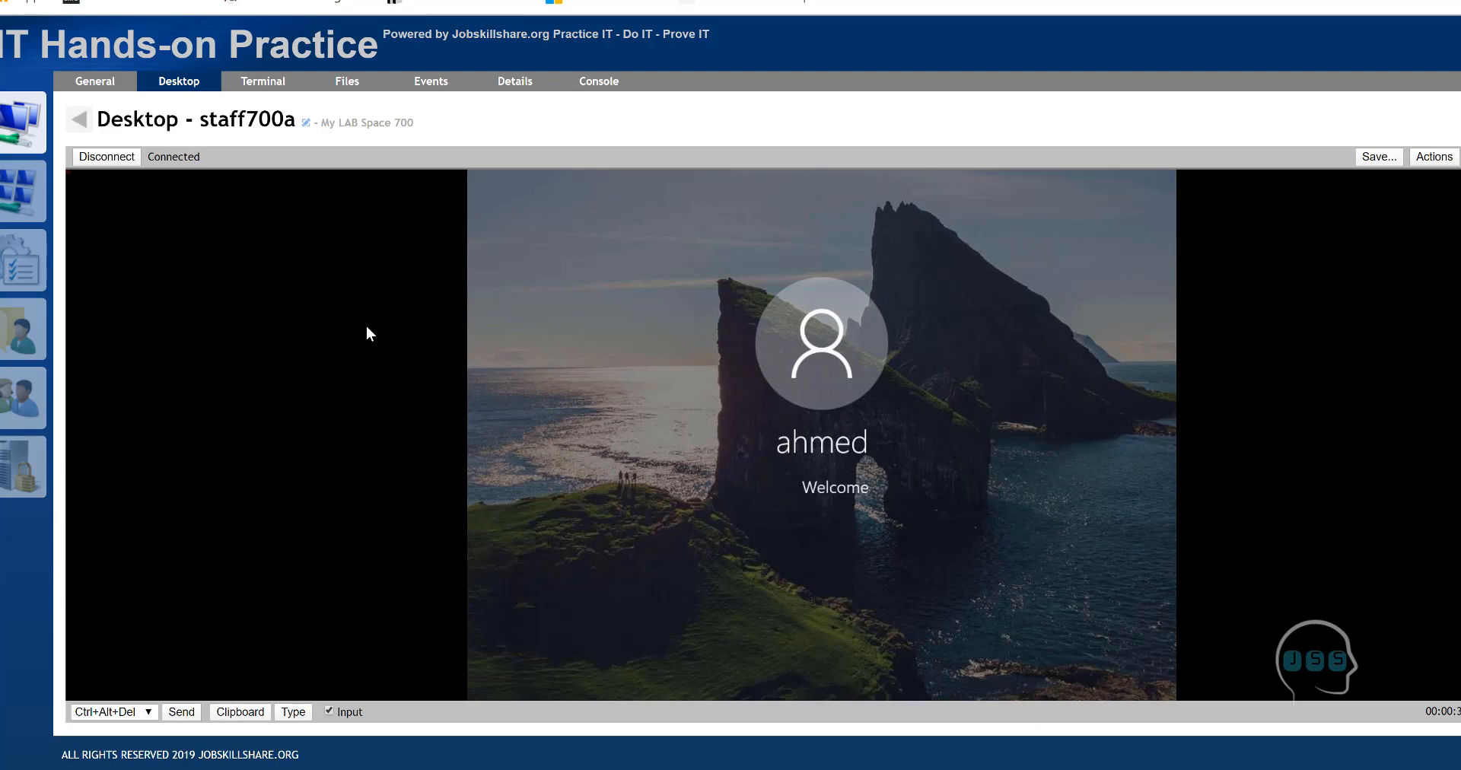
left_click(77, 120)
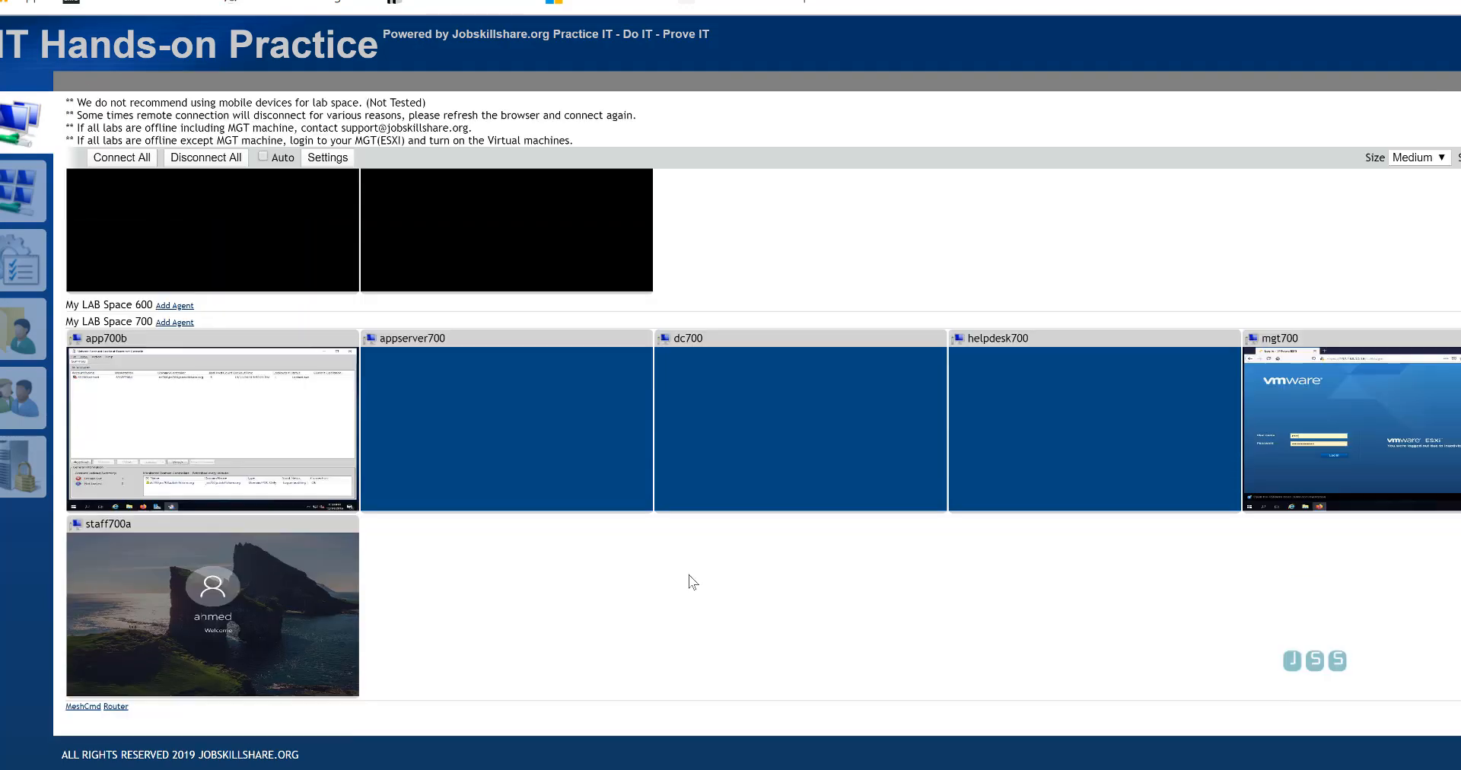
Connect to the app700b desktop, where JSS700\ahmed shows Locked out from STAFF700A.
right_click(213, 420)
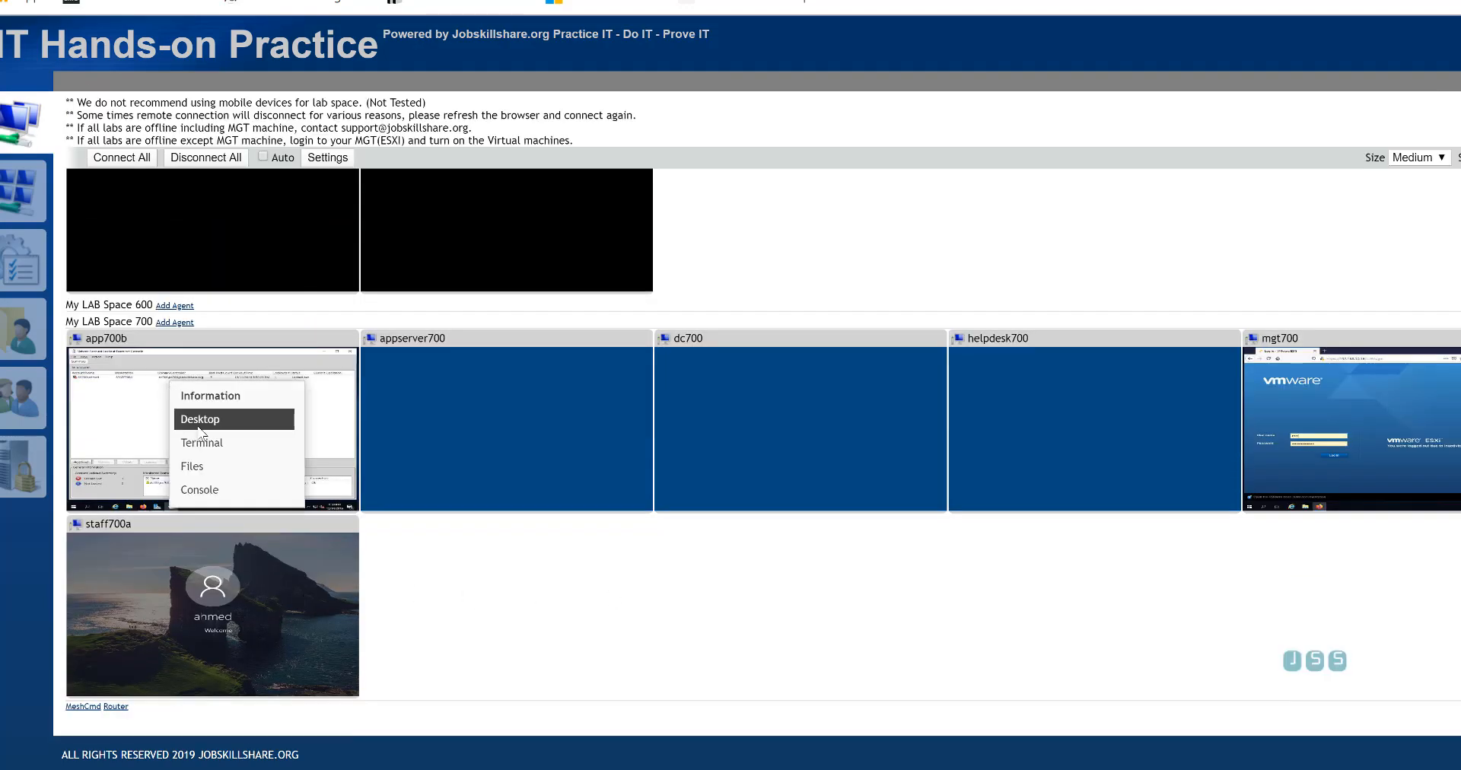
left_click(200, 418)
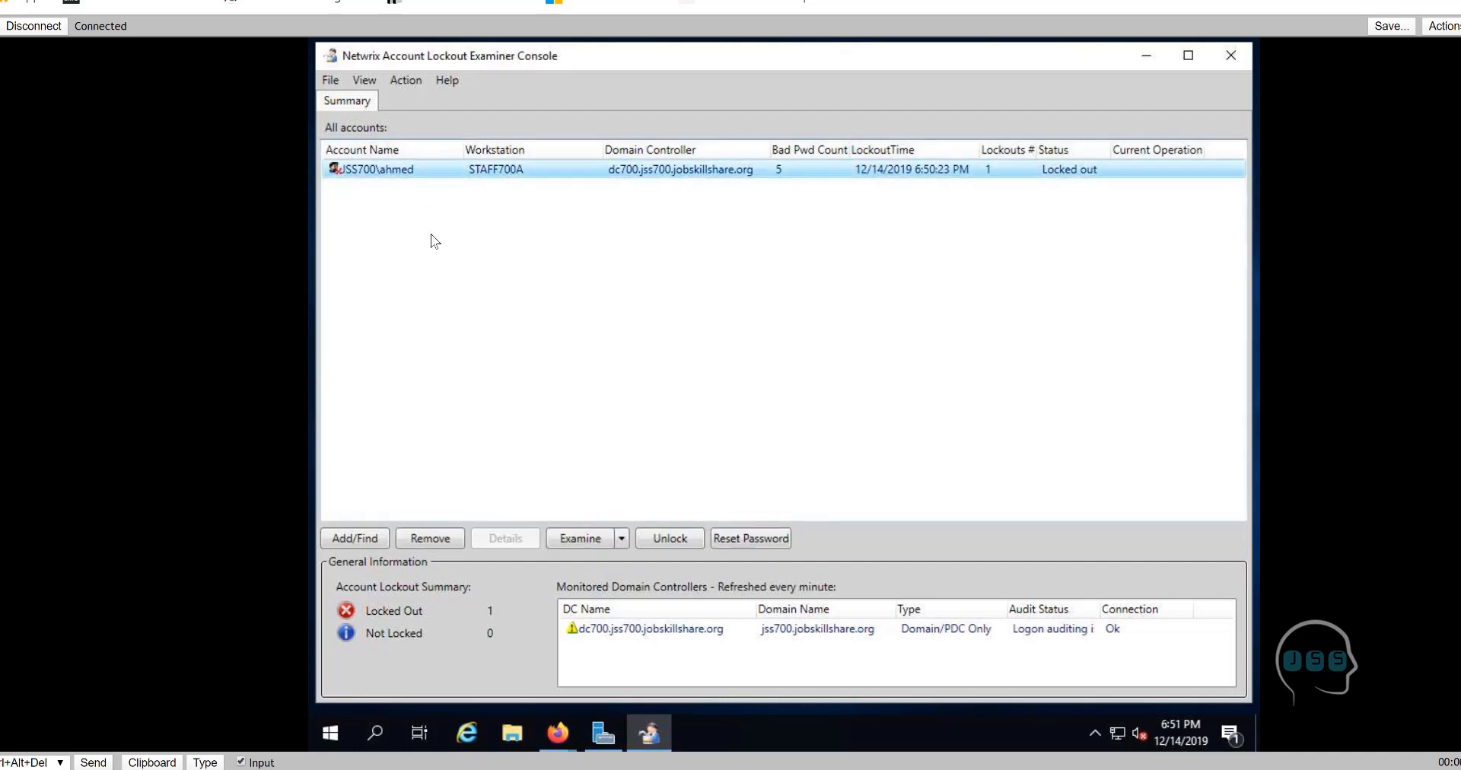
mouse_move(482, 491)
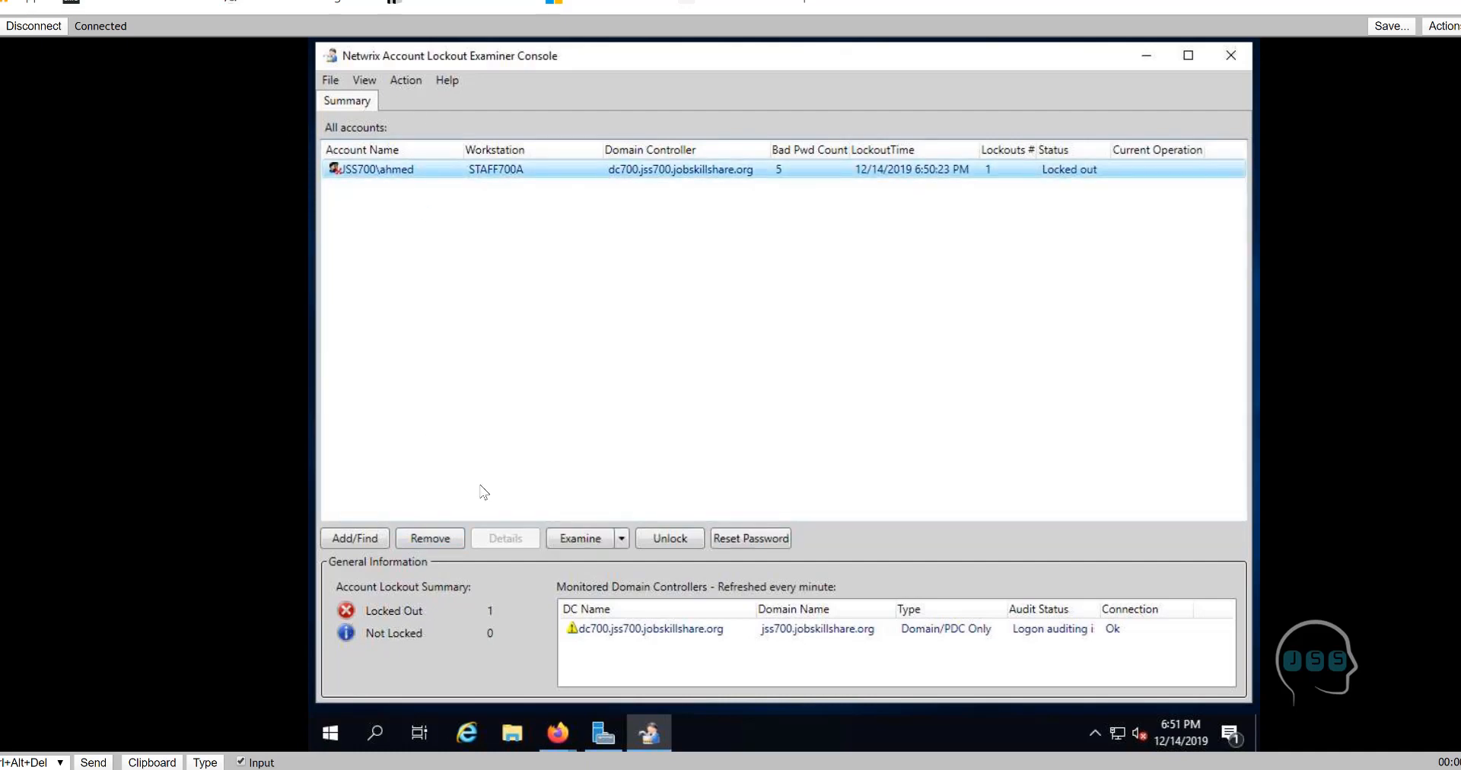
mouse_move(794, 179)
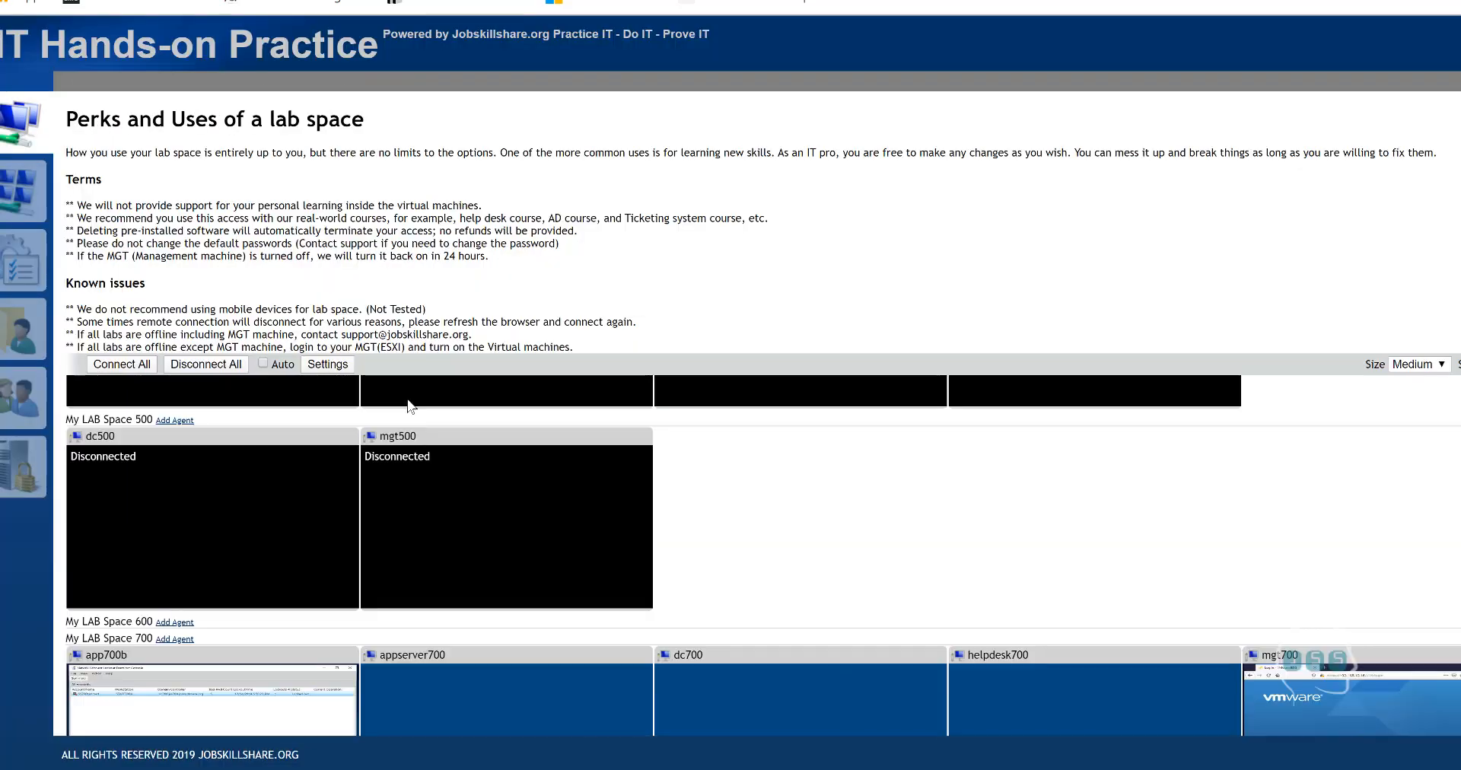
Reconnect to the app700b desktop still listing JSS700\ahmed as locked out.
left_click(212, 694)
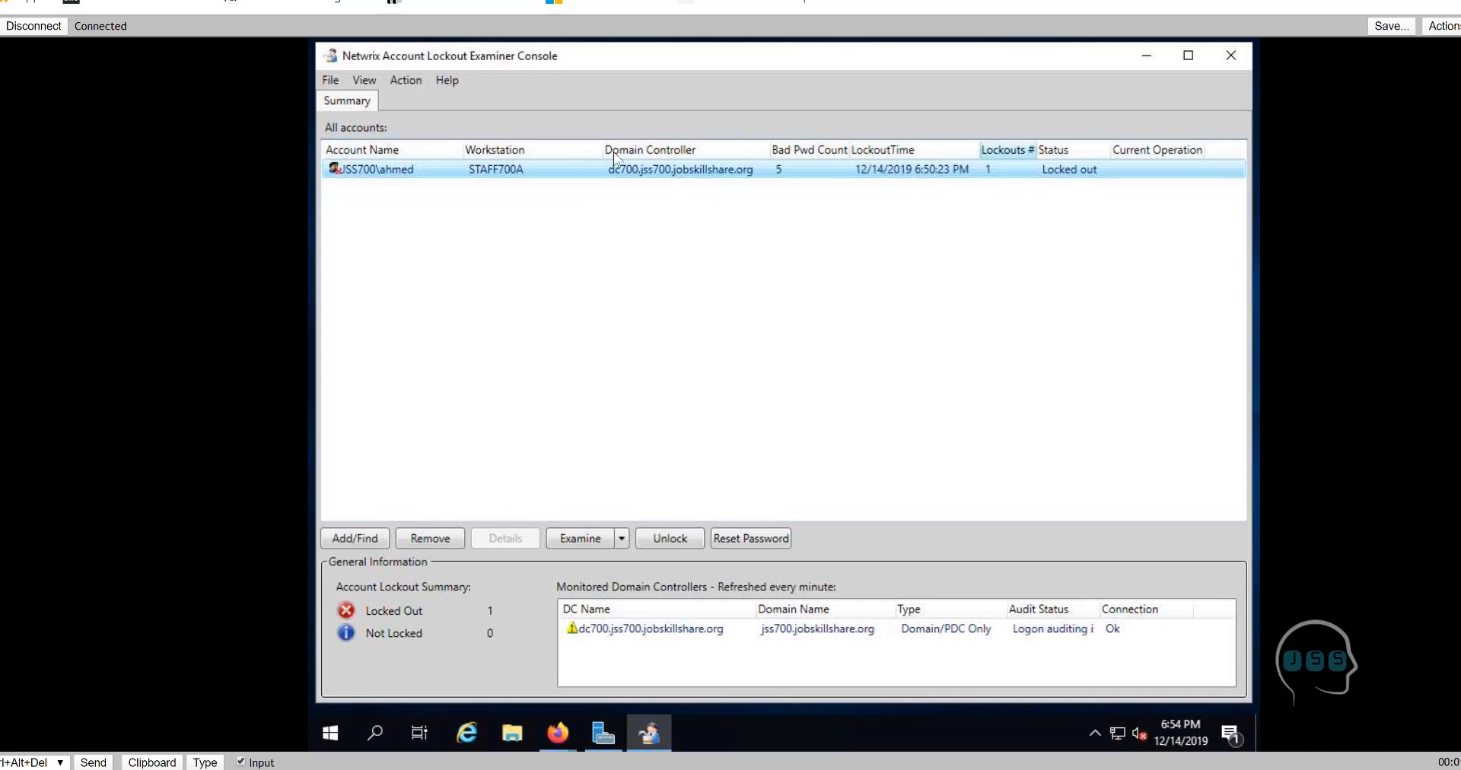
mouse_move(487, 182)
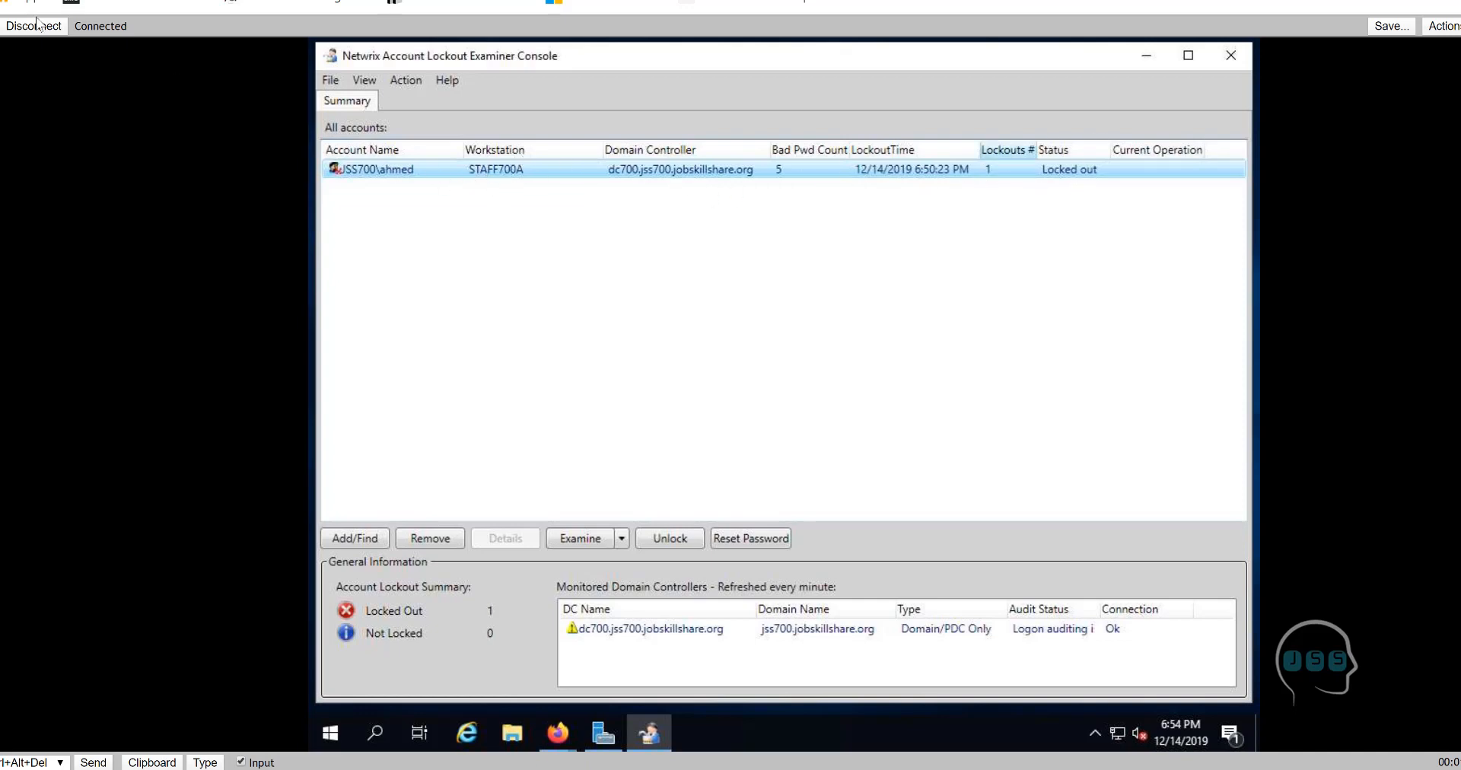
mouse_move(250, 150)
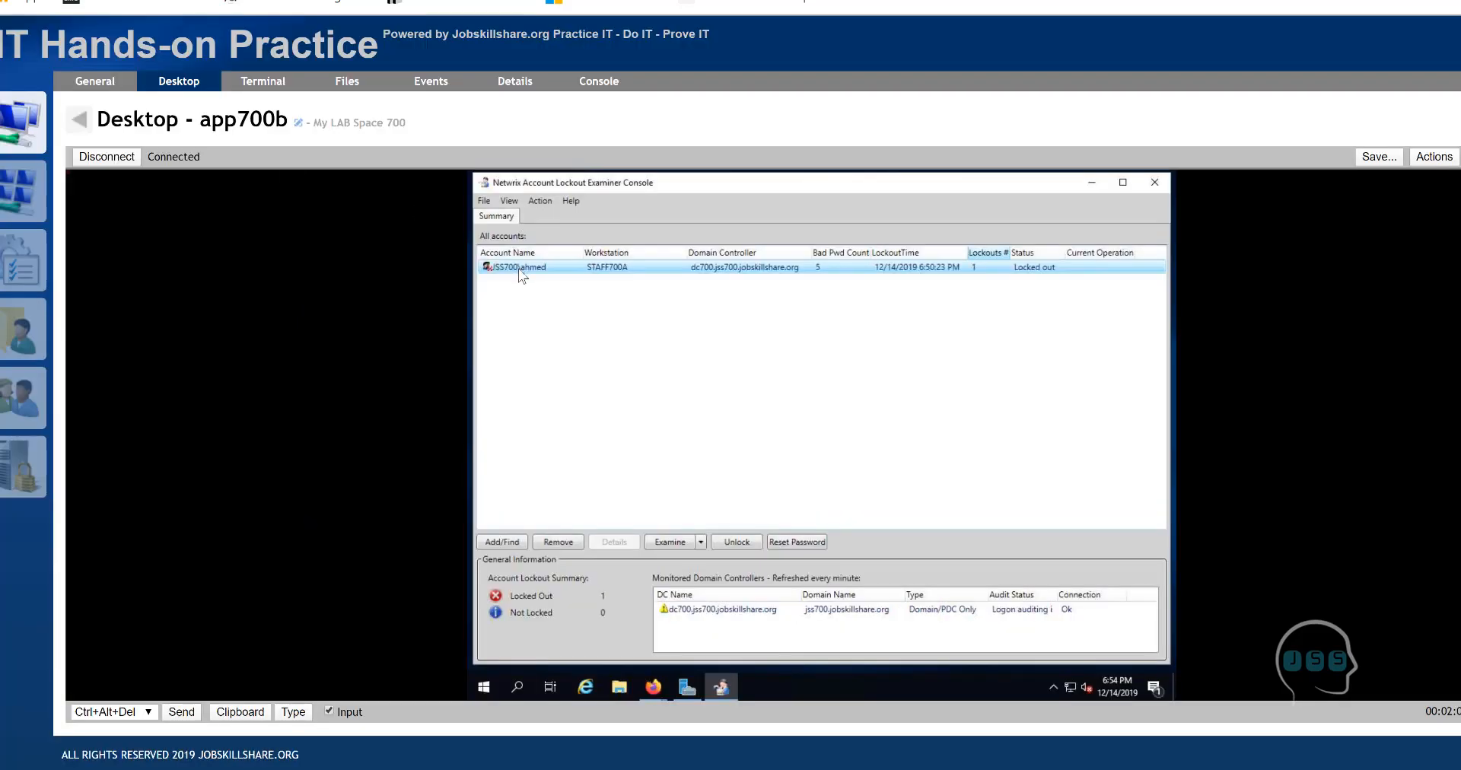
Start an Examine session on JSS700\ahmed from STAFF700A and return to the accounts summary.
right_click(515, 266)
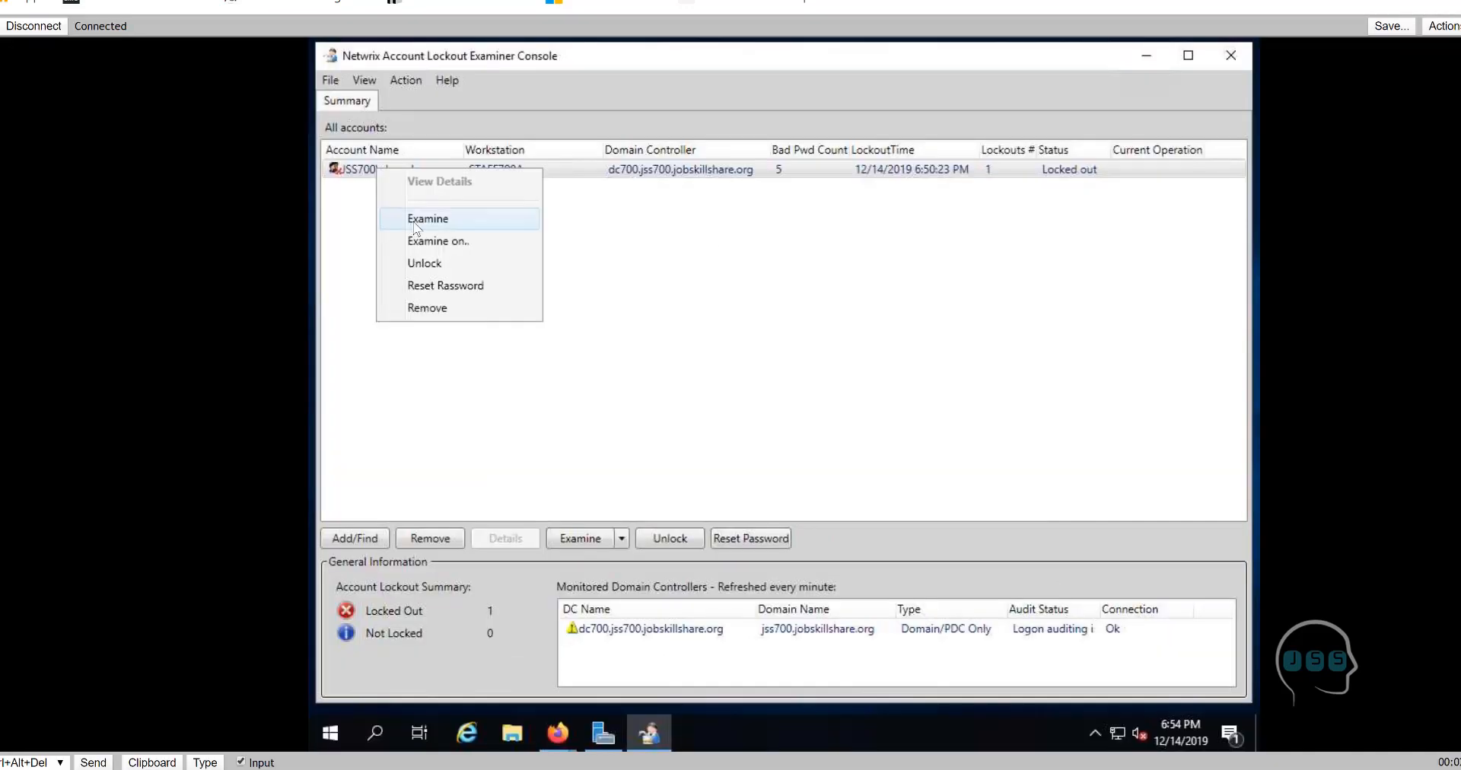
left_click(428, 218)
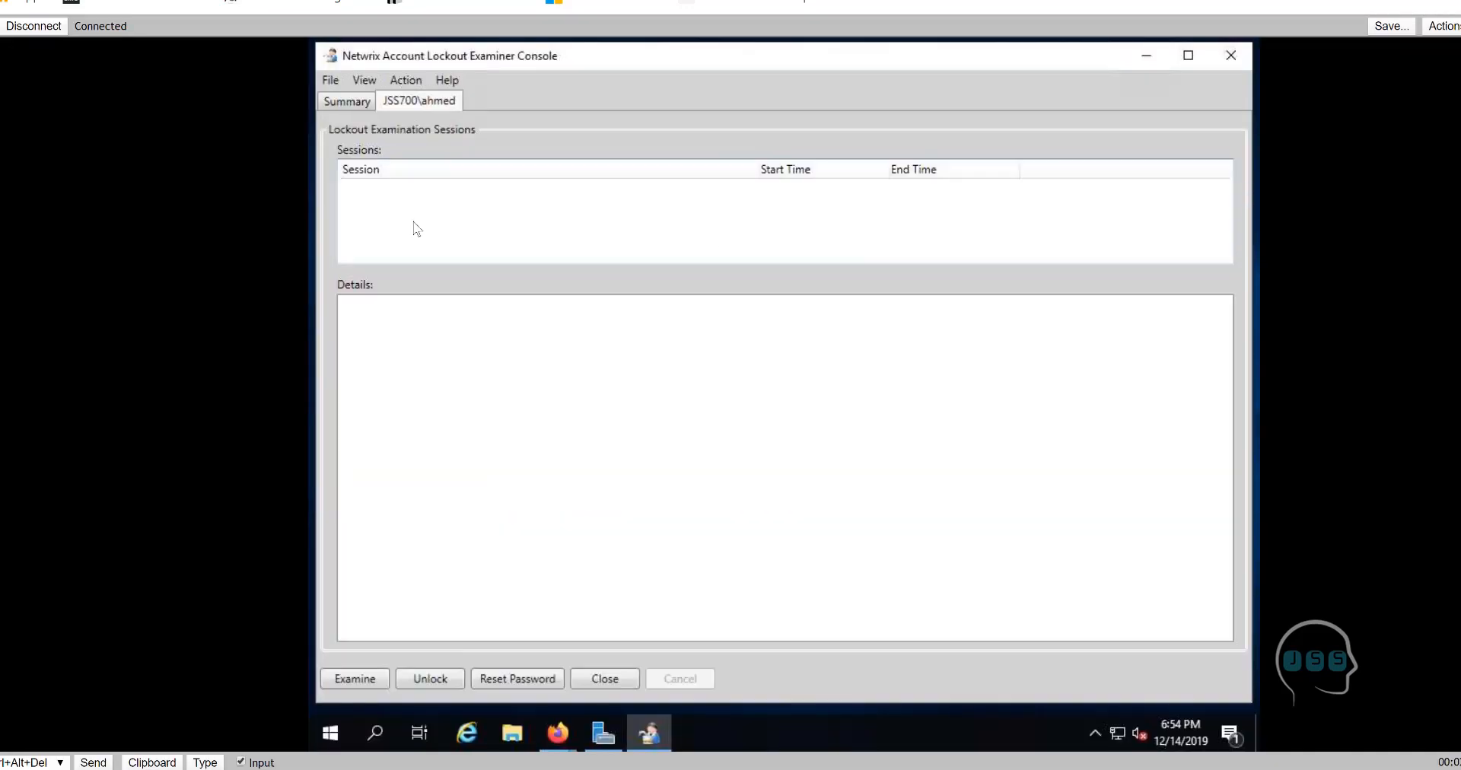
left_click(354, 677)
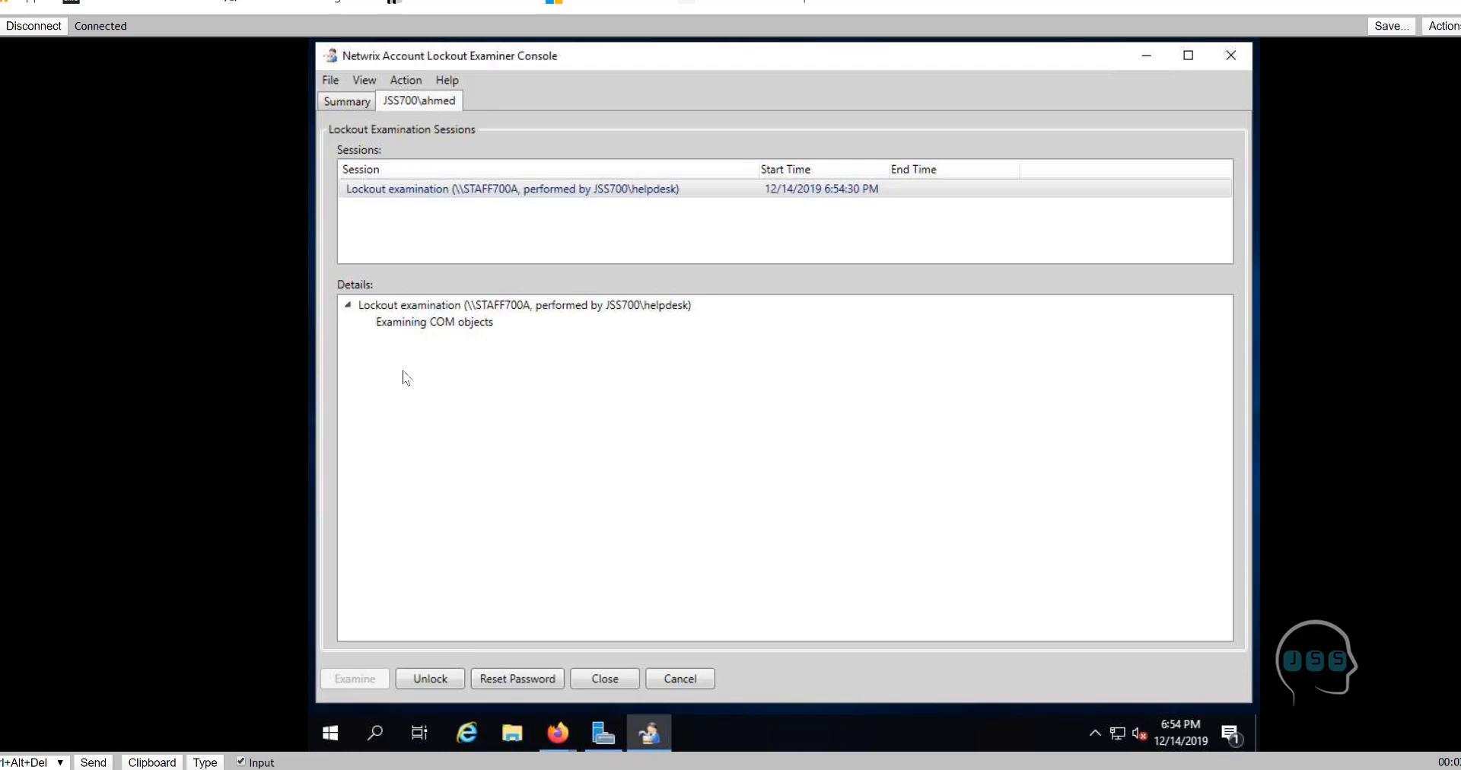
left_click(345, 101)
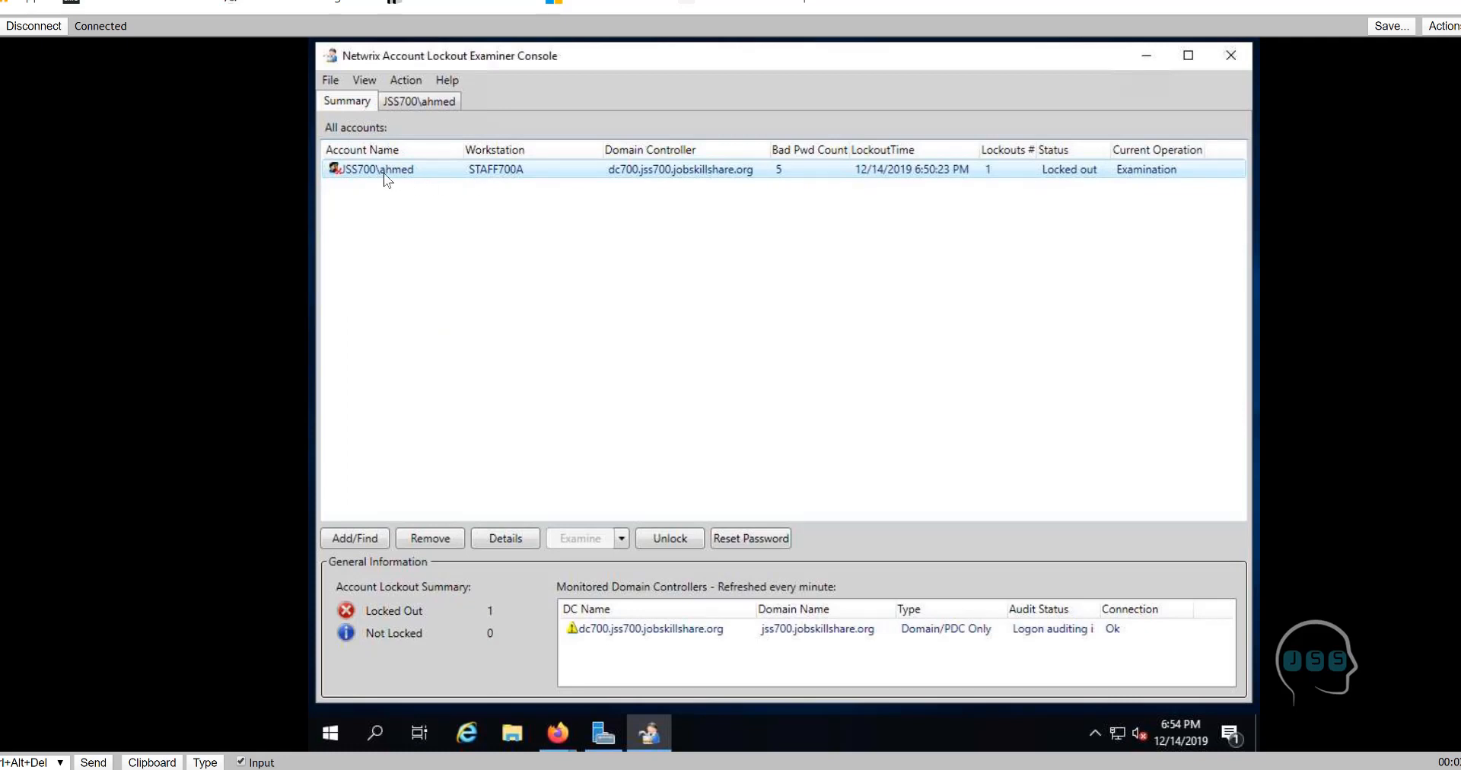
mouse_move(689, 185)
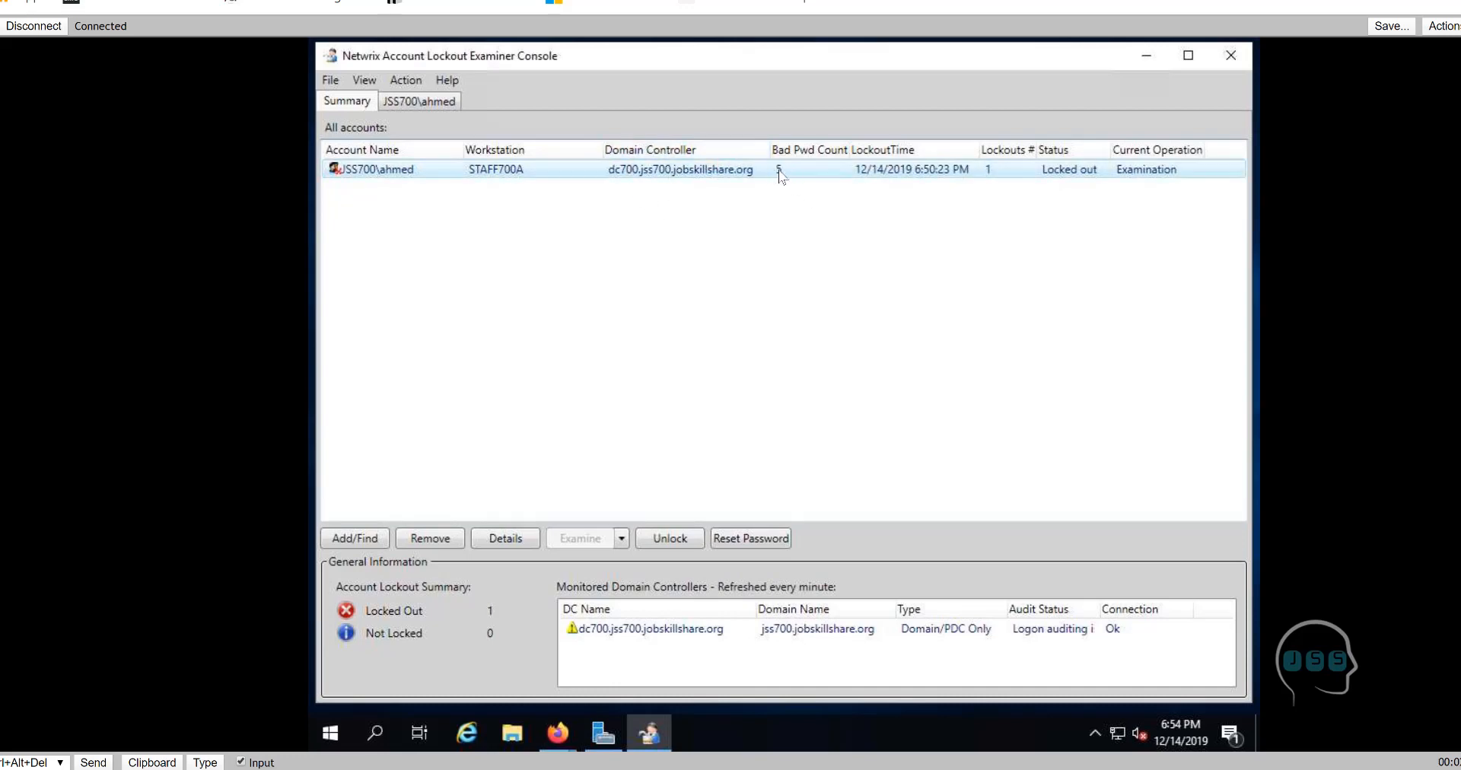
mouse_move(995, 179)
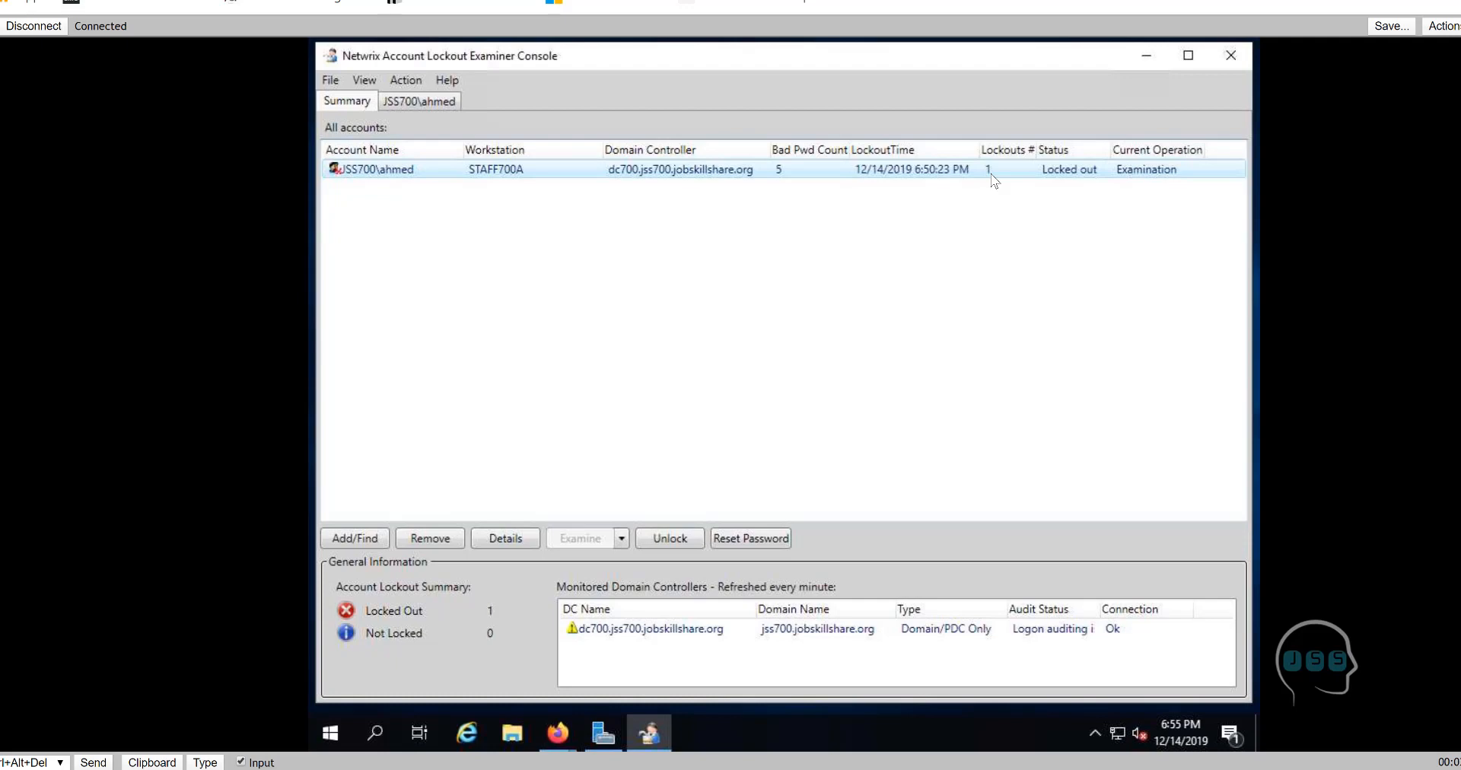
mouse_move(394, 180)
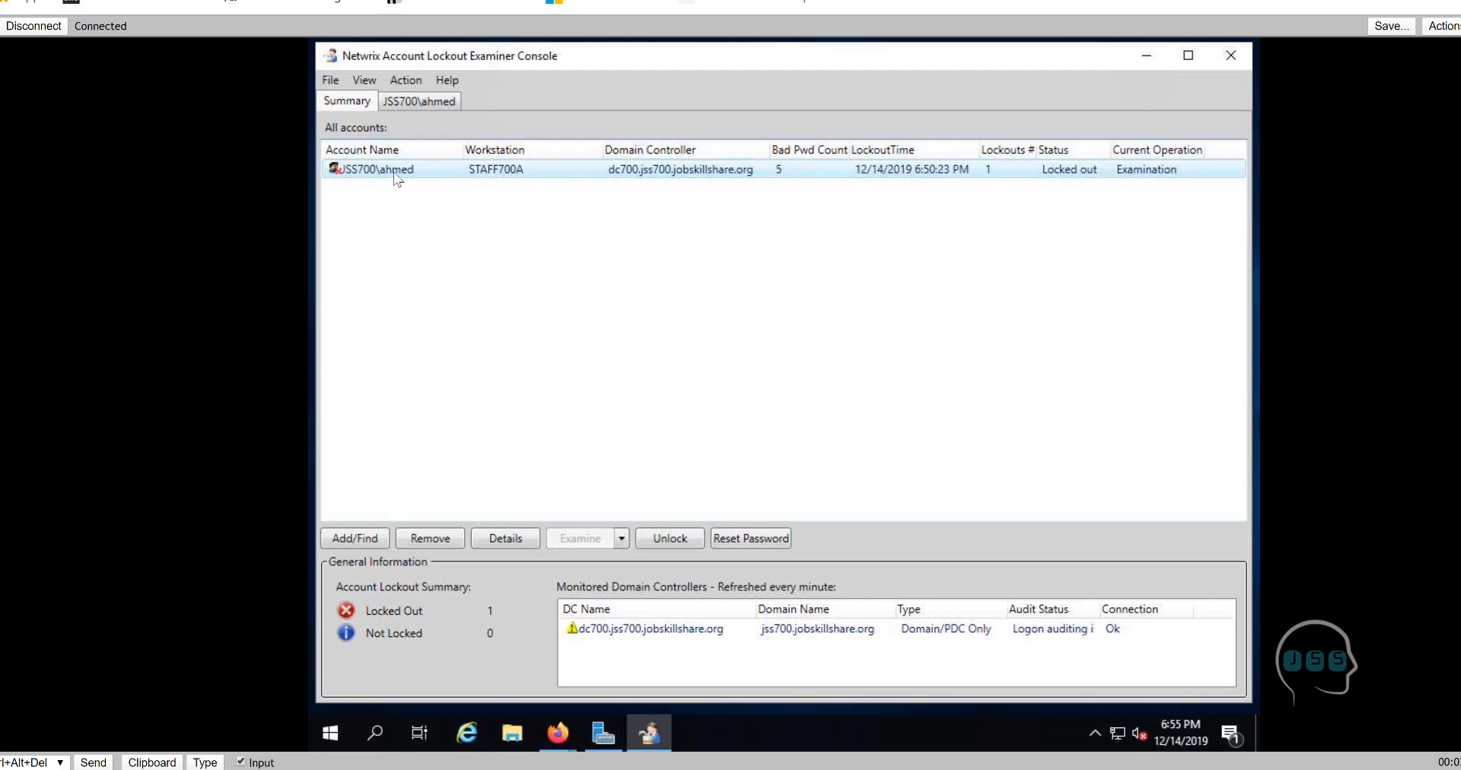
Switch to the JSS700\ahmed session, still examining COM objects with no end time.
left_click(419, 101)
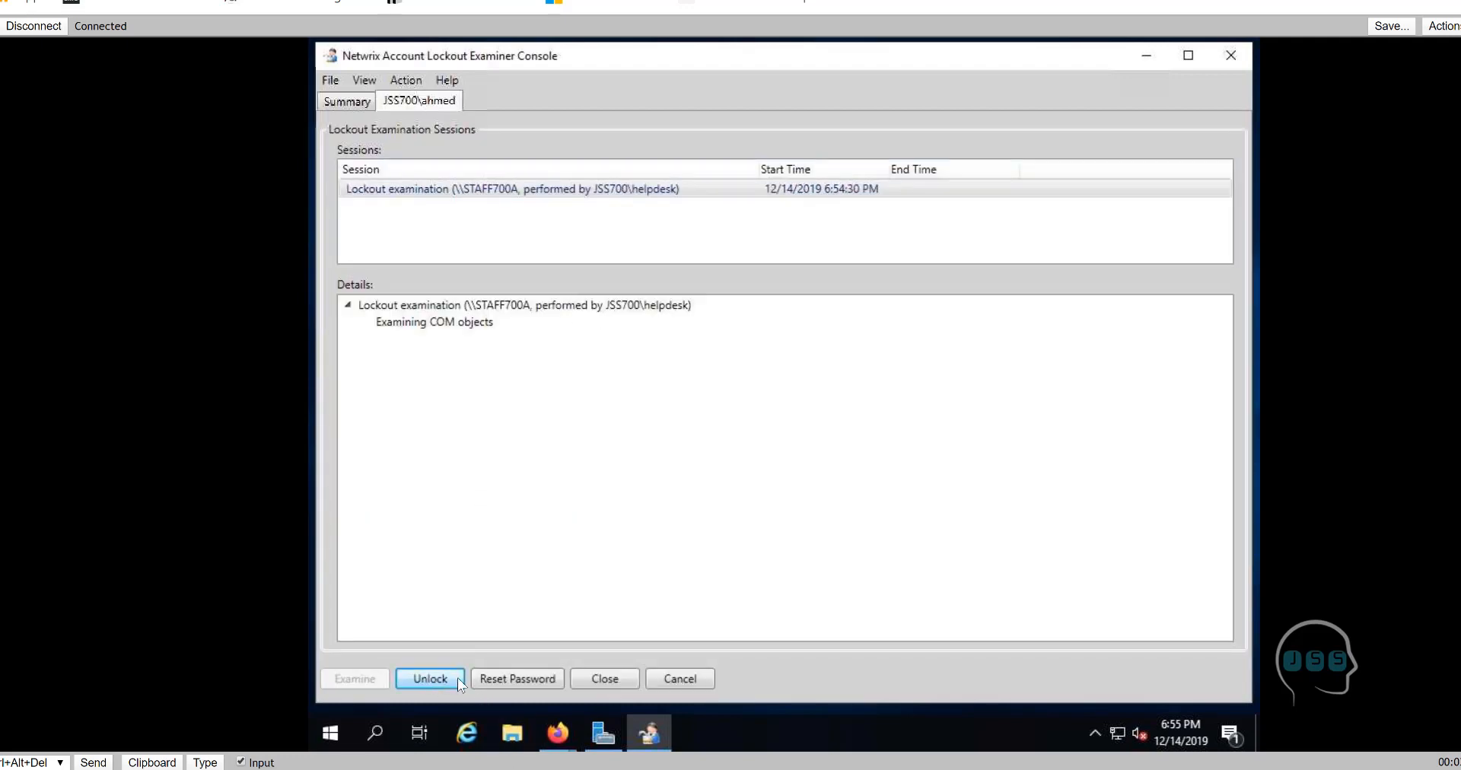
Unlock JSS700\ahmed and verify the summary shows Not locked with zero locked-out accounts.
left_click(345, 100)
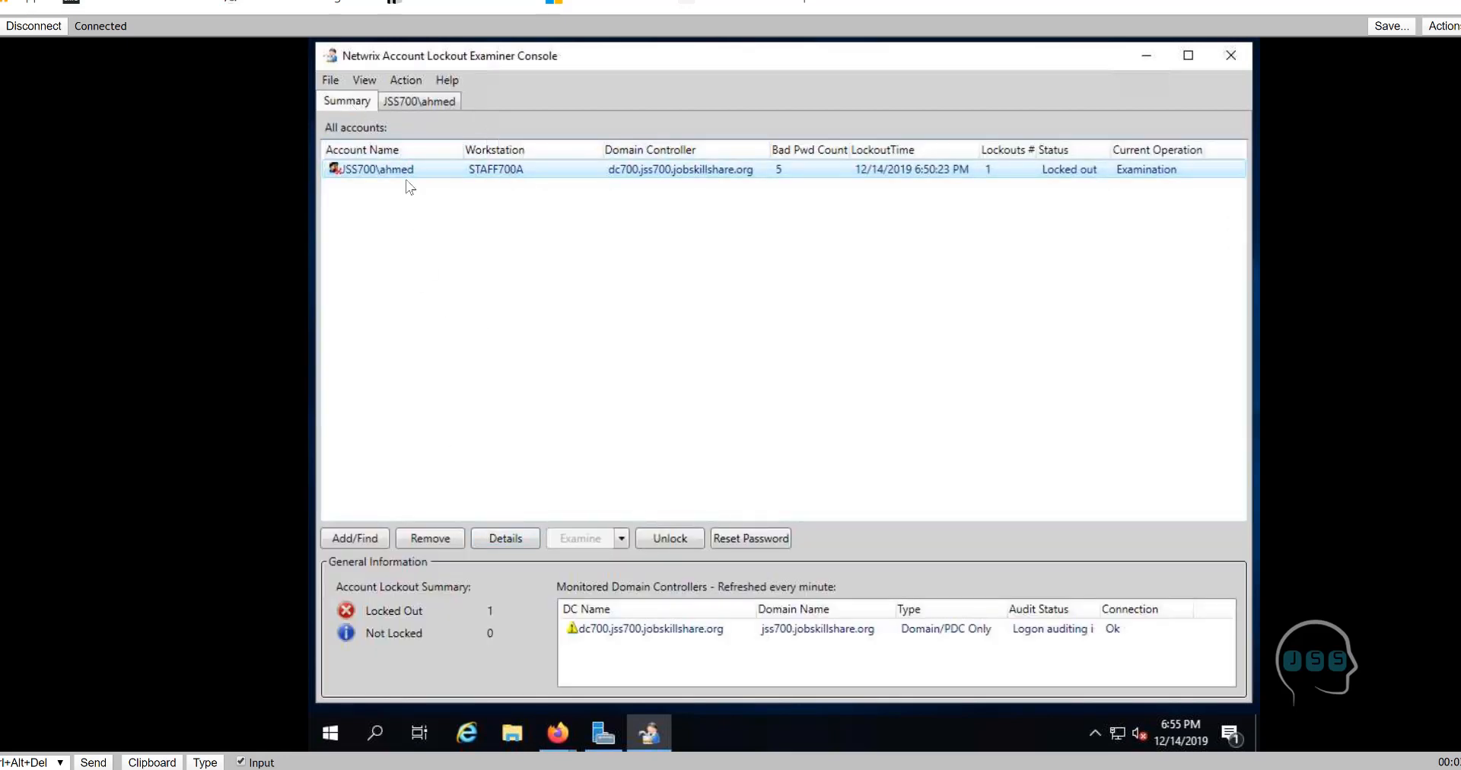
left_click(668, 537)
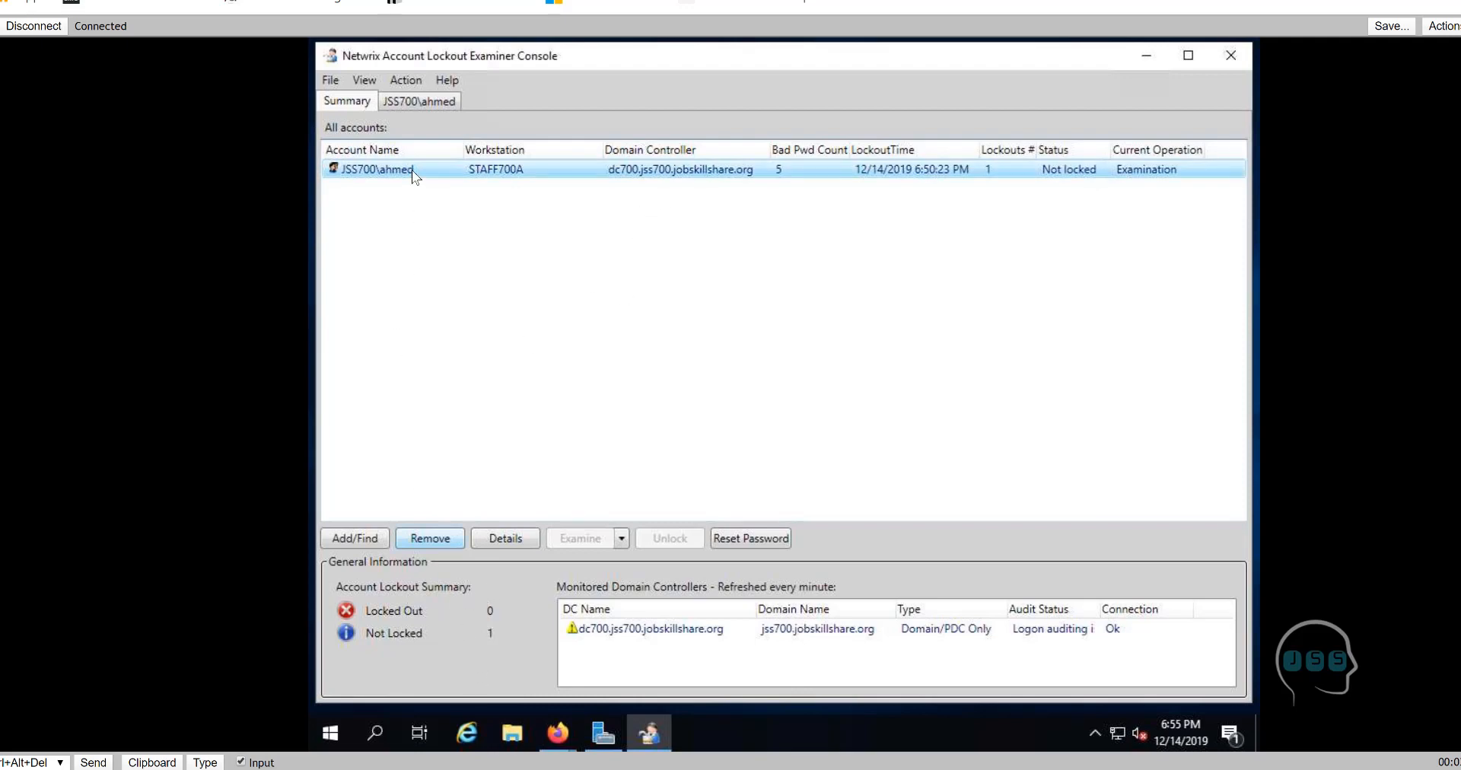
right_click(377, 168)
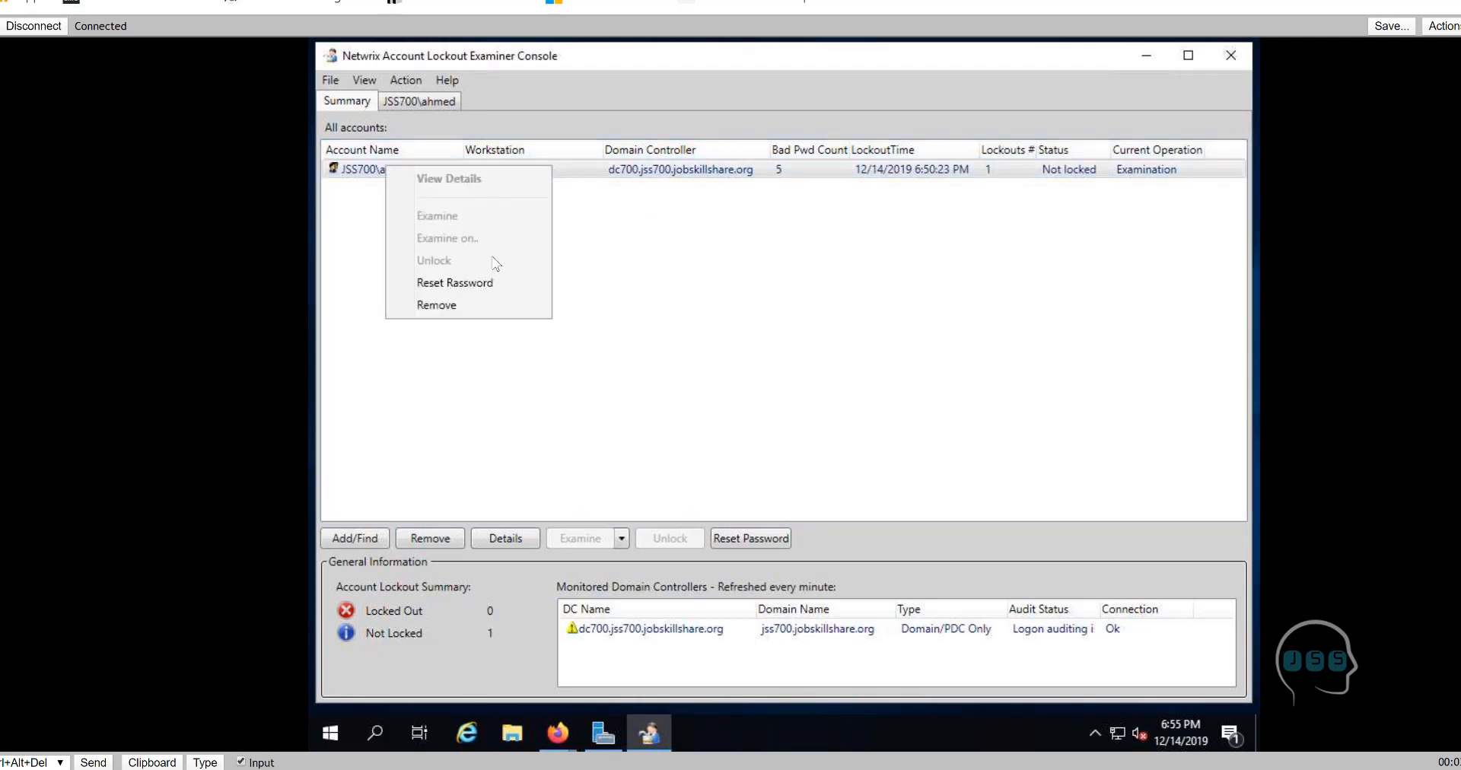
left_click(540, 278)
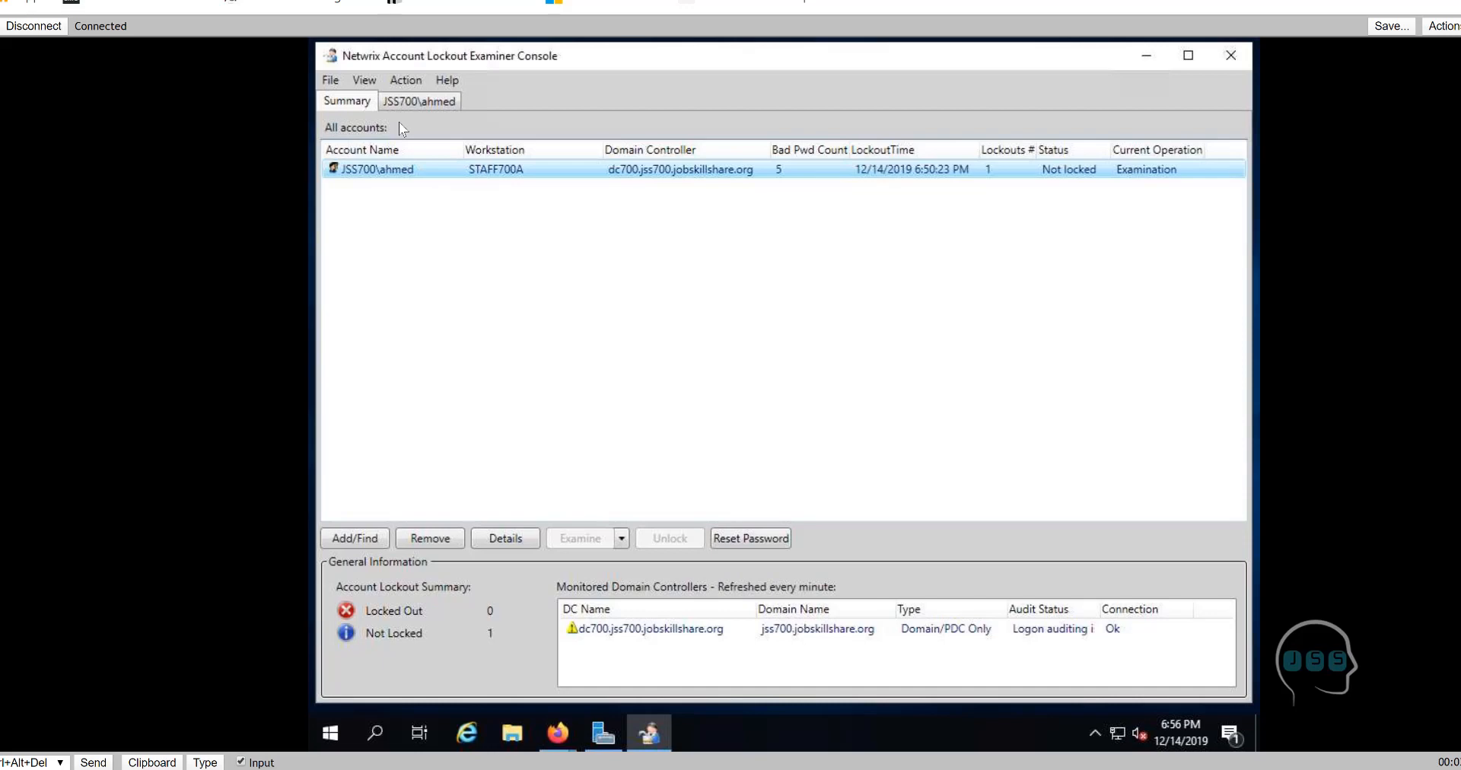
mouse_move(501, 115)
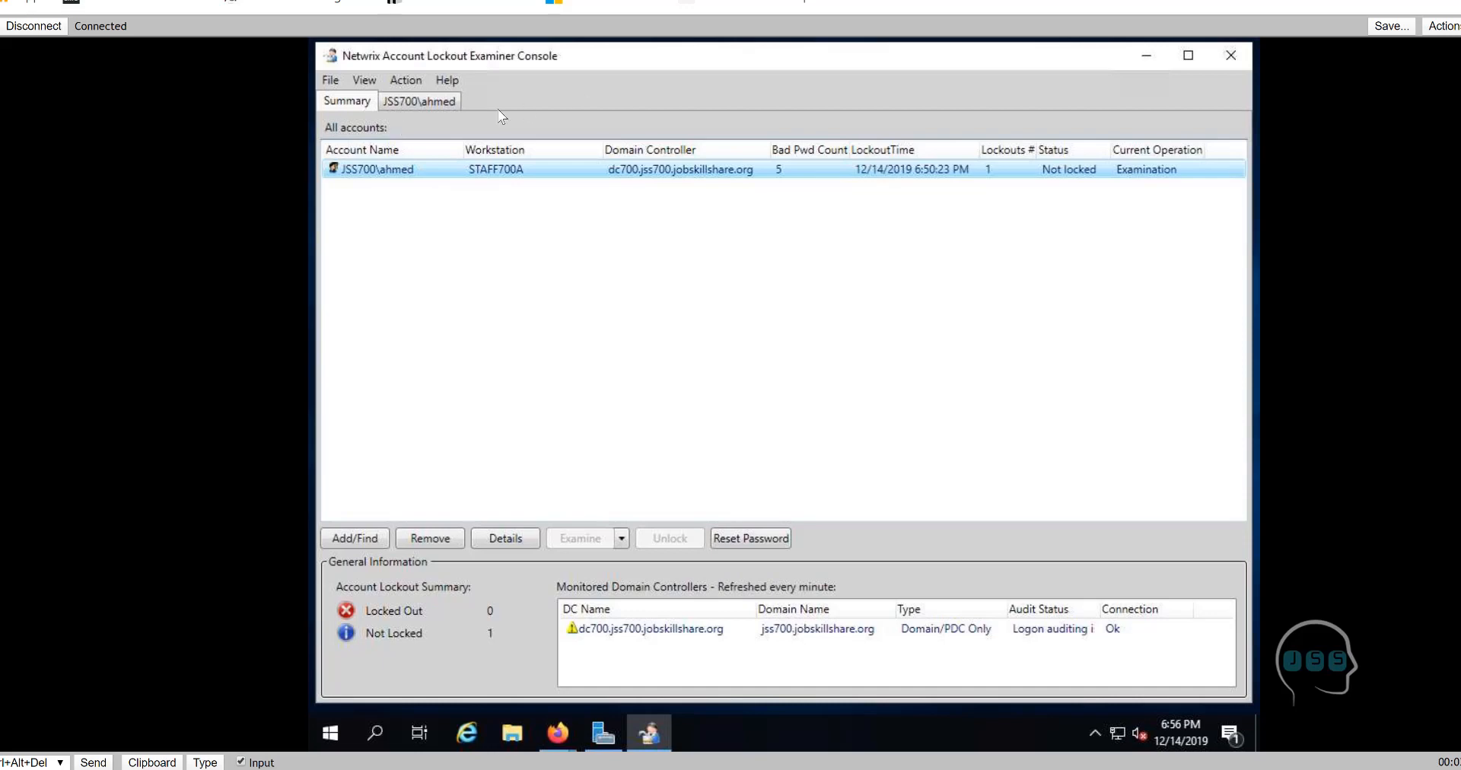